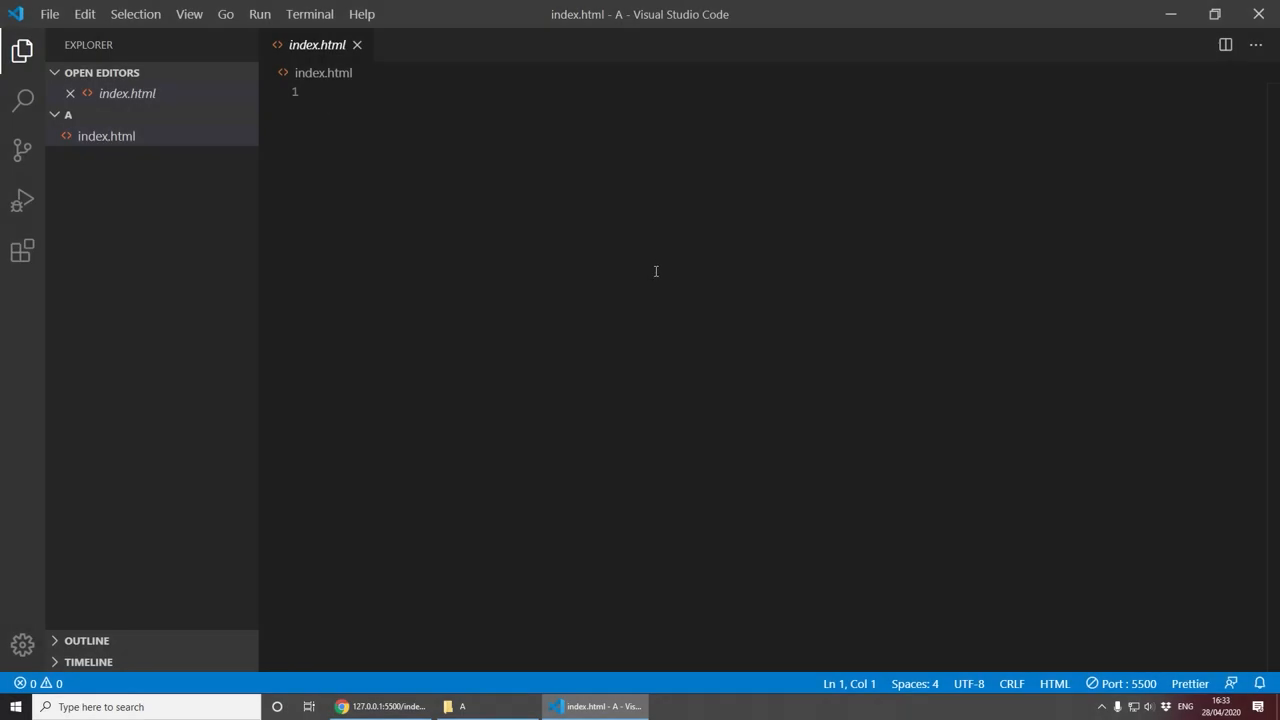
pyautogui.moveTo(662, 196)
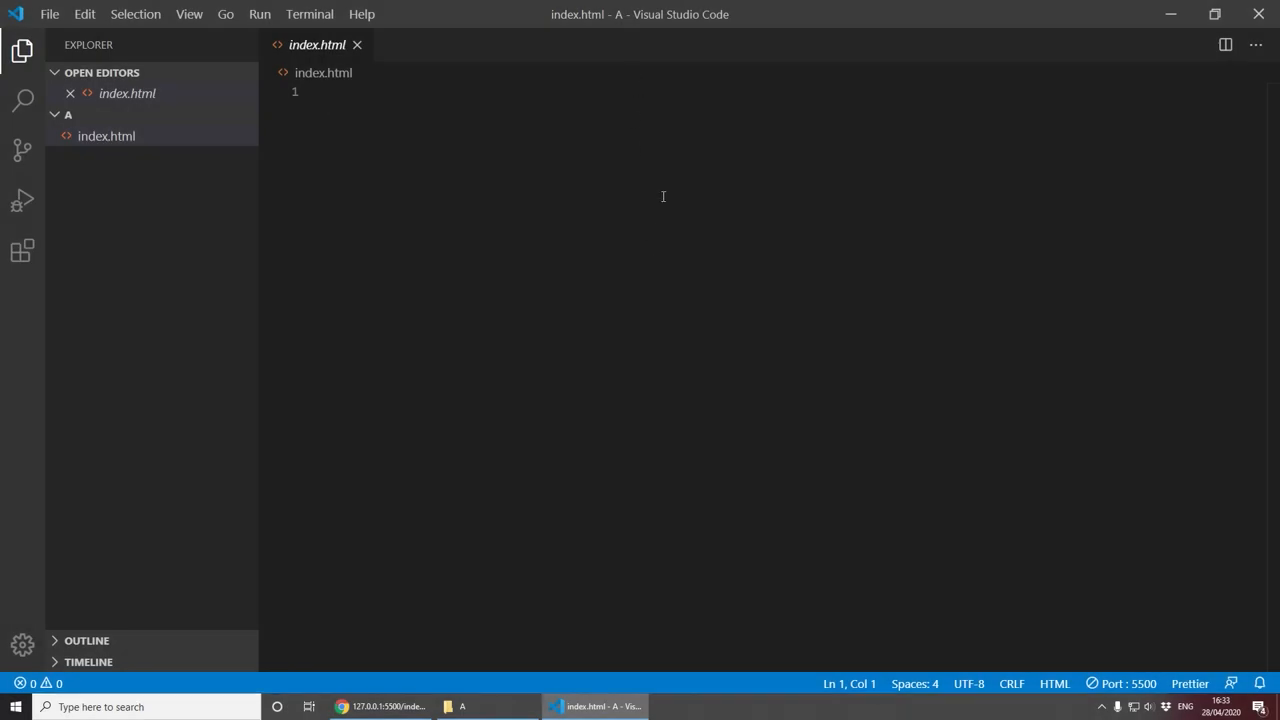
pyautogui.moveTo(350, 152)
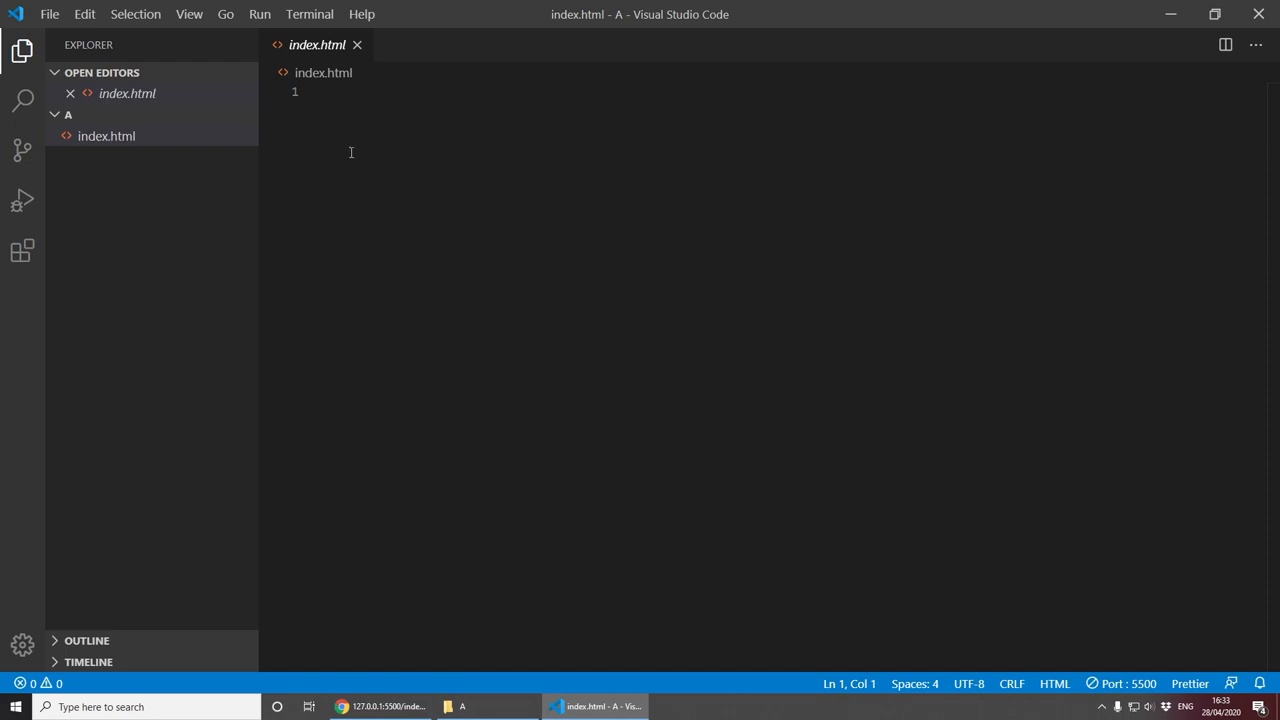
pyautogui.moveTo(290, 78)
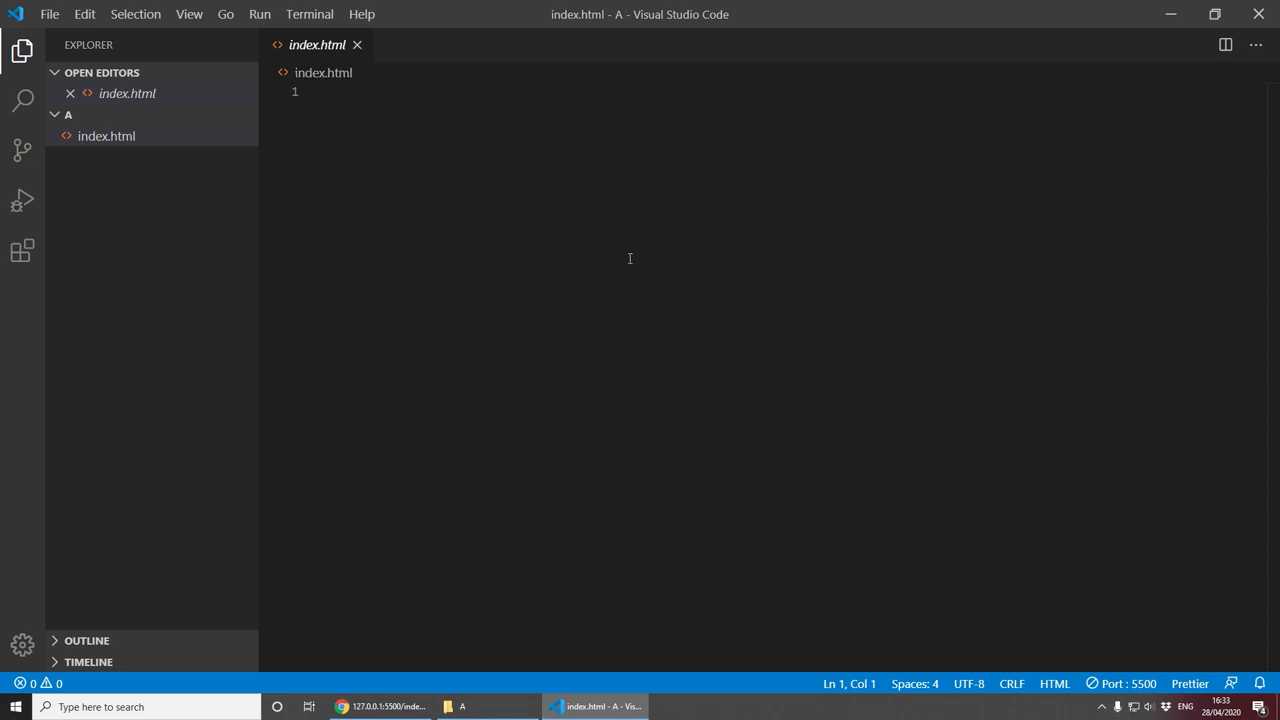
pyautogui.moveTo(468, 364)
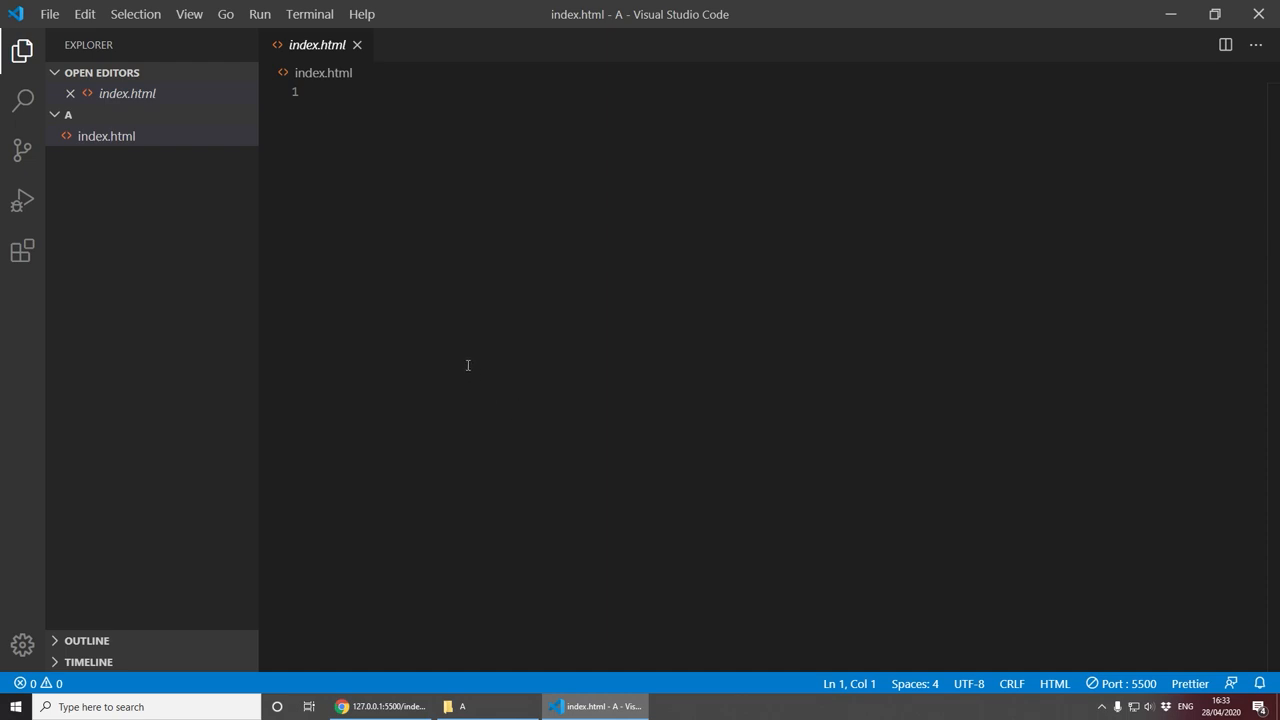
pyautogui.moveTo(22, 50)
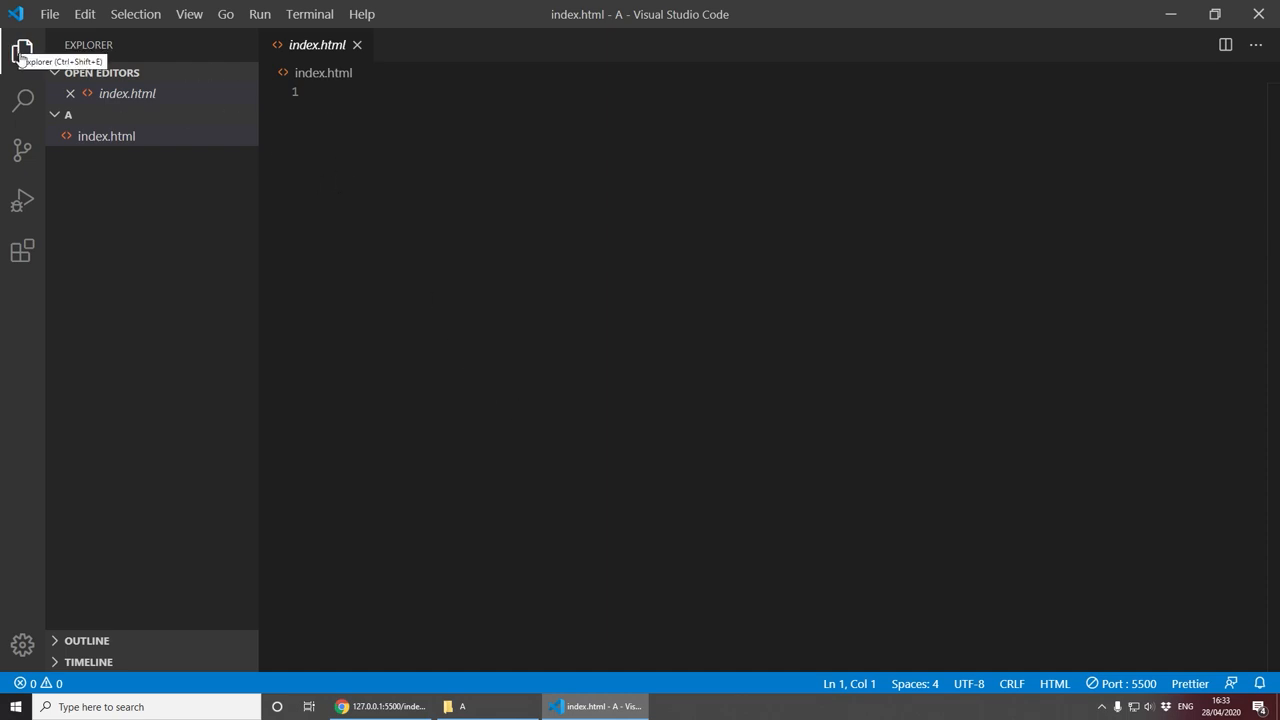
# Step: Expand the html:5 abbreviation into a skeleton and set the page title to Annyang!
pyautogui.click(22, 50)
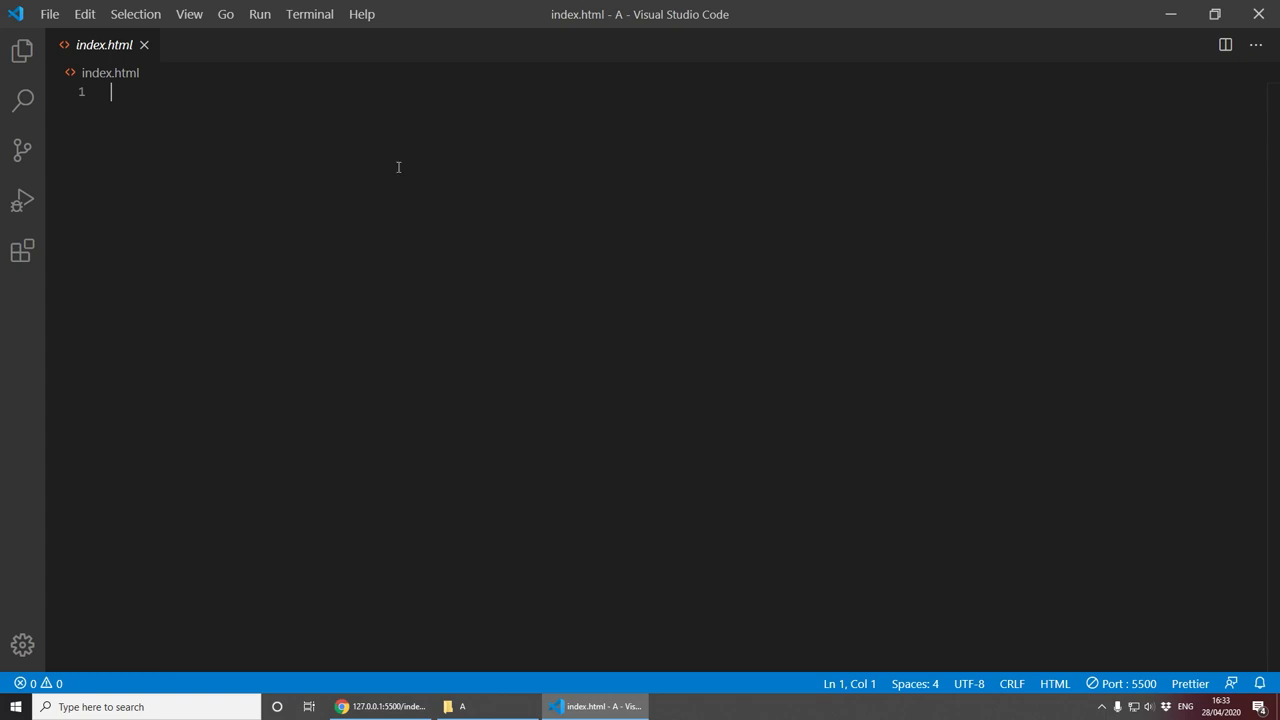
pyautogui.moveTo(390, 390)
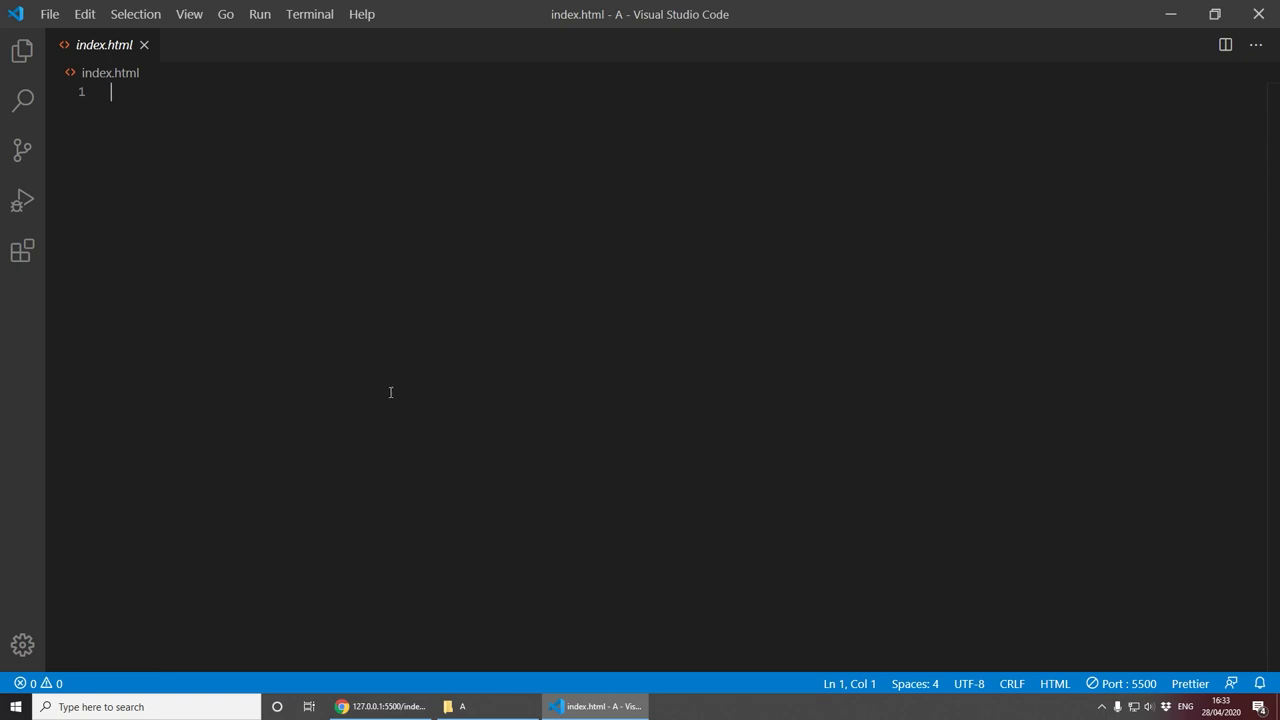
pyautogui.write('html')
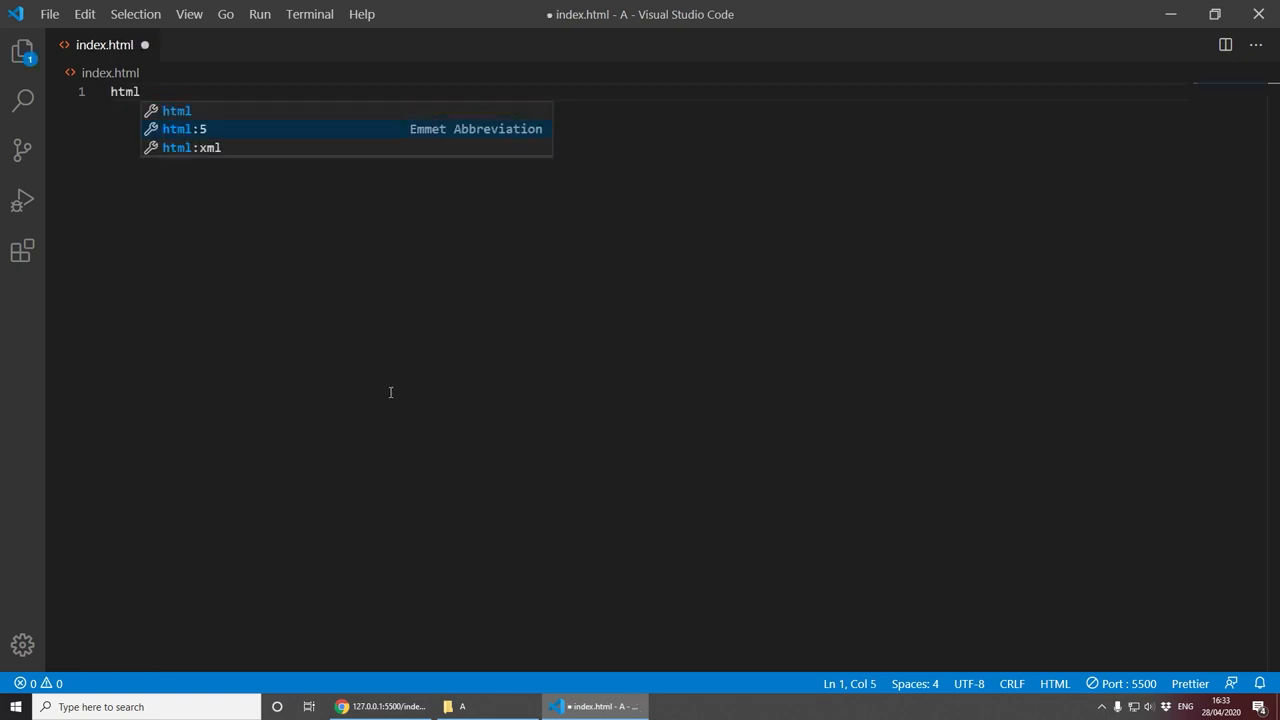
pyautogui.press('Tab')
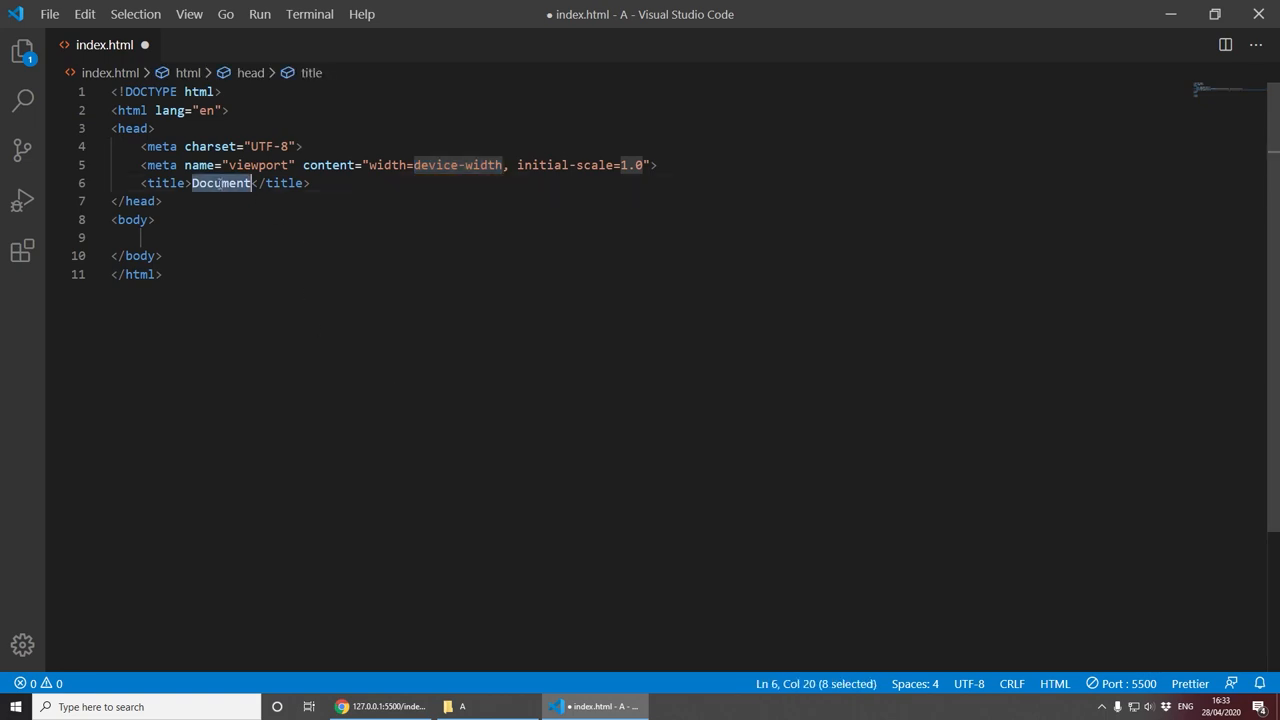
pyautogui.write('Anny')
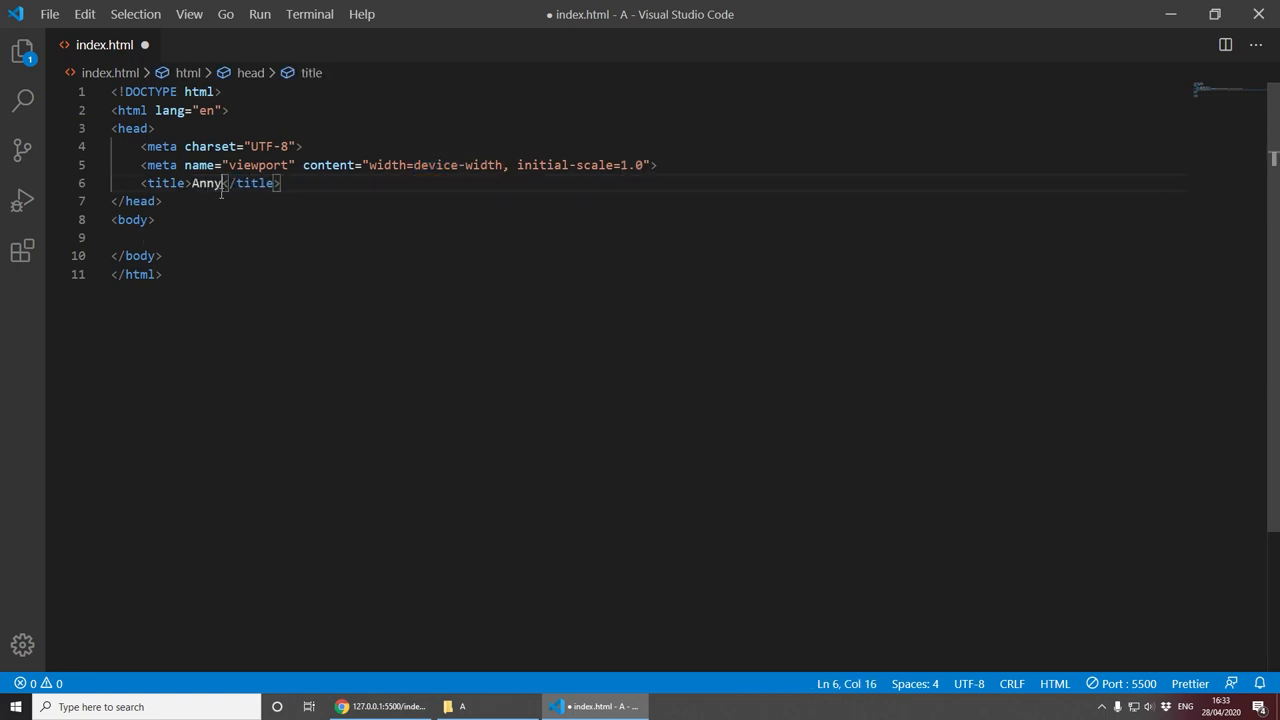
pyautogui.write('ang!')
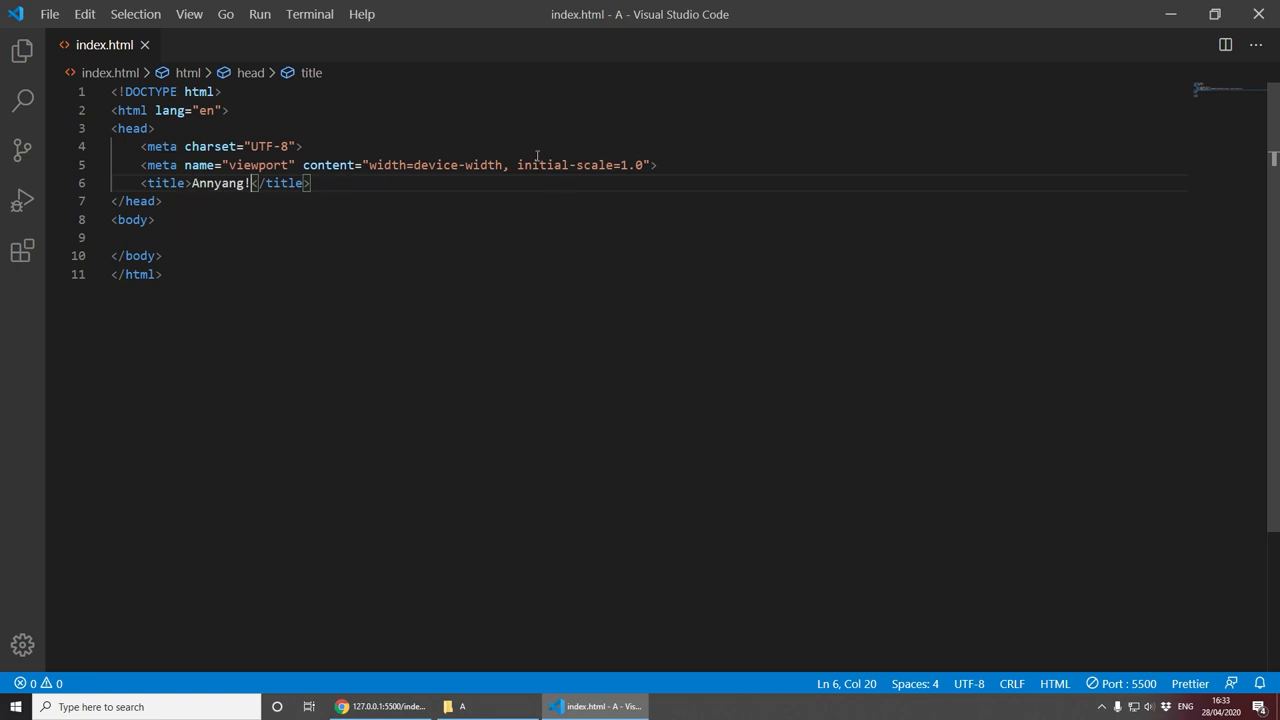
pyautogui.moveTo(114, 178)
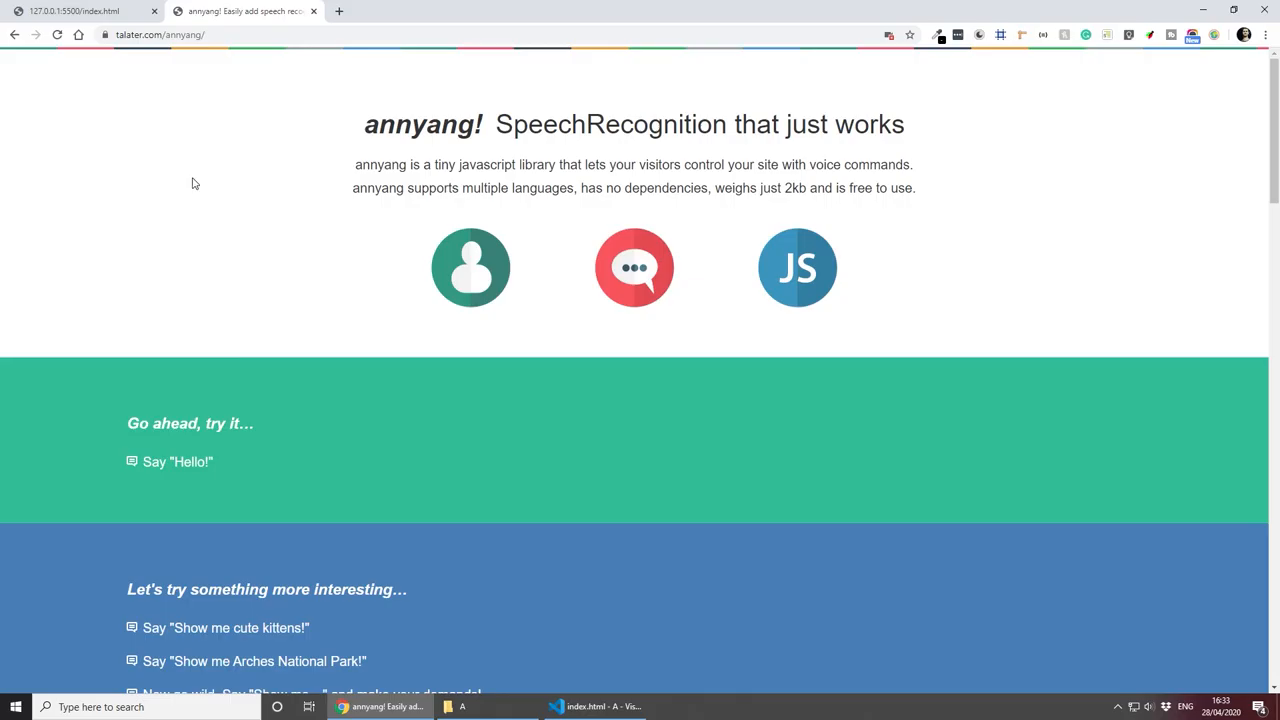
pyautogui.moveTo(168, 64)
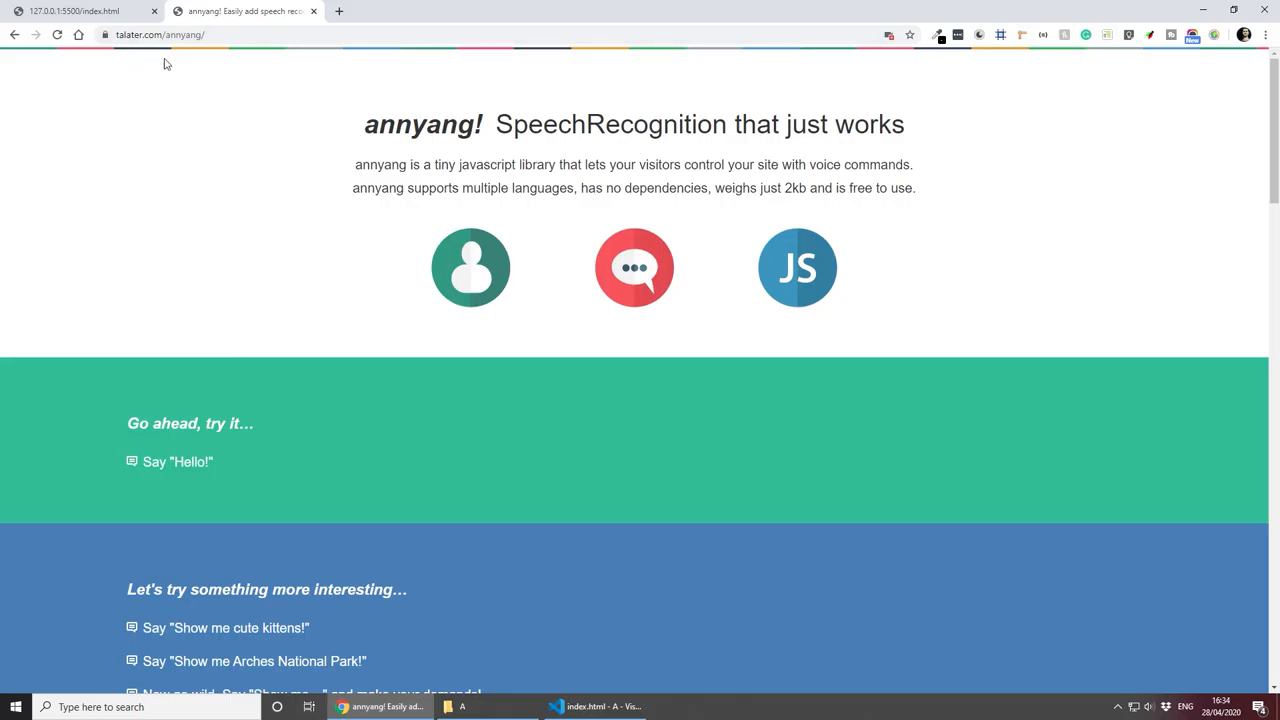
pyautogui.moveTo(264, 108)
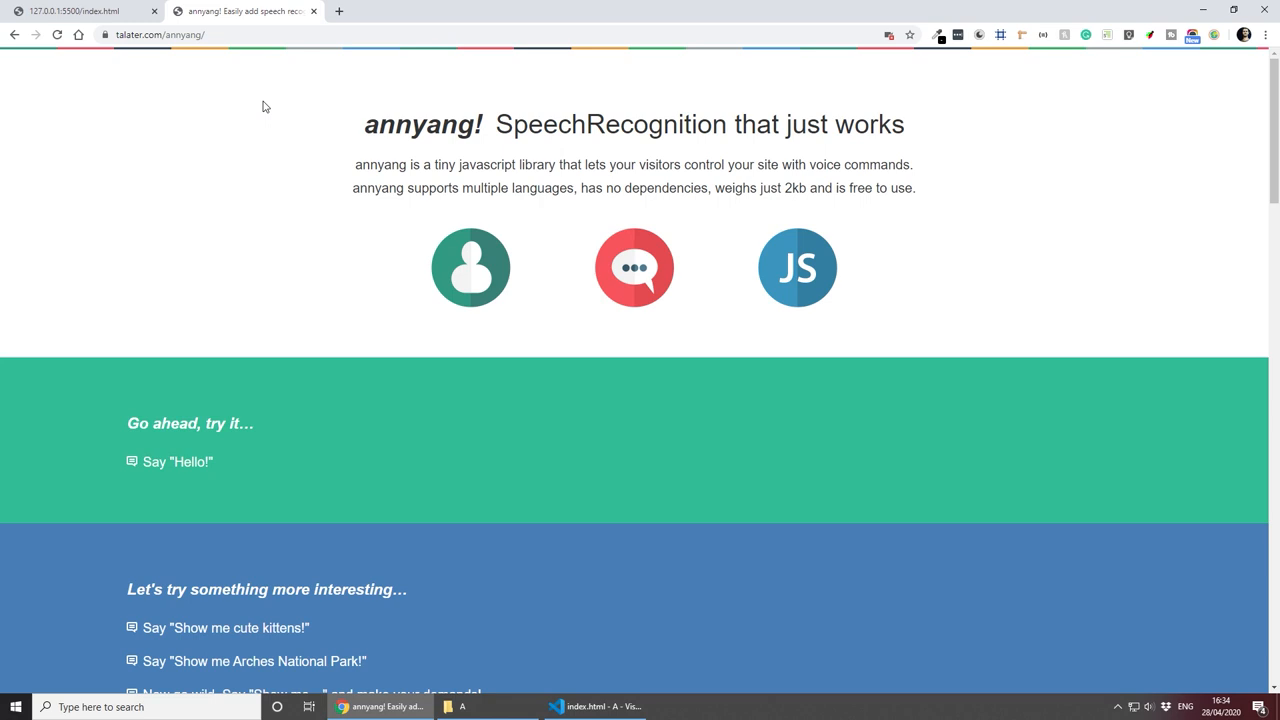
pyautogui.moveTo(256, 140)
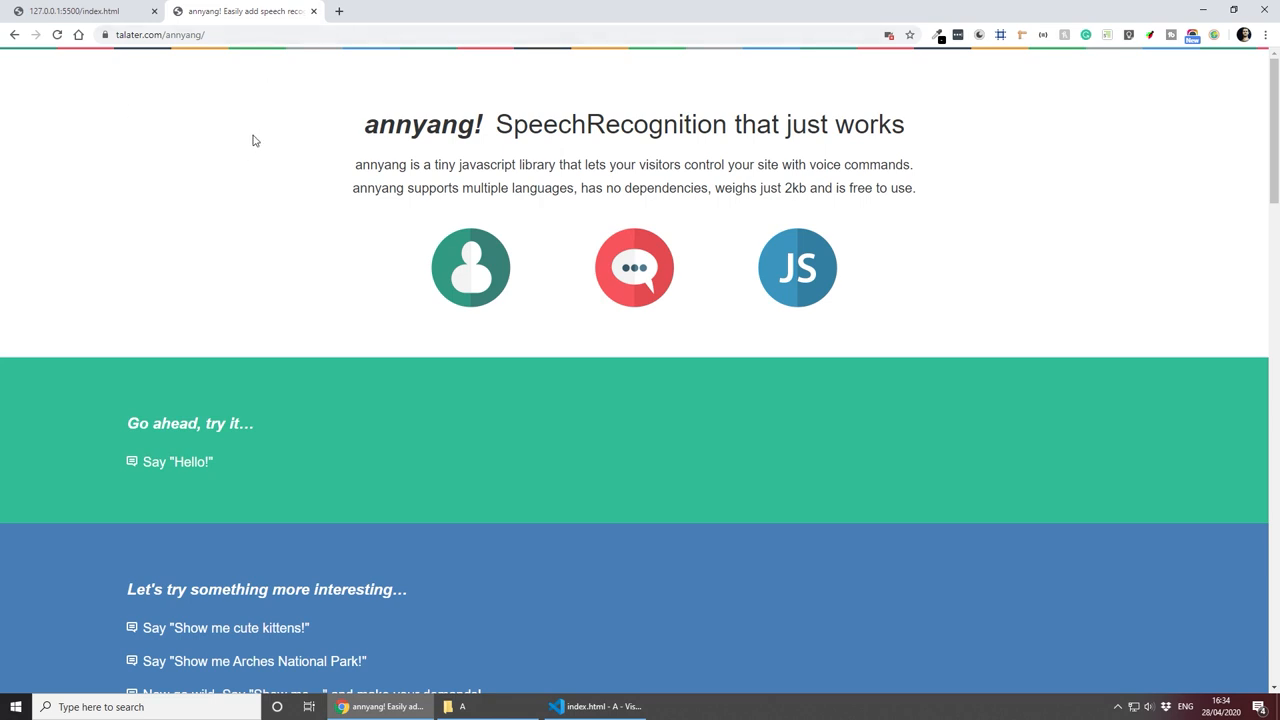
# Step: Scroll to the annyang sample code and select its cdnjs script tag line
pyautogui.scroll(-3)
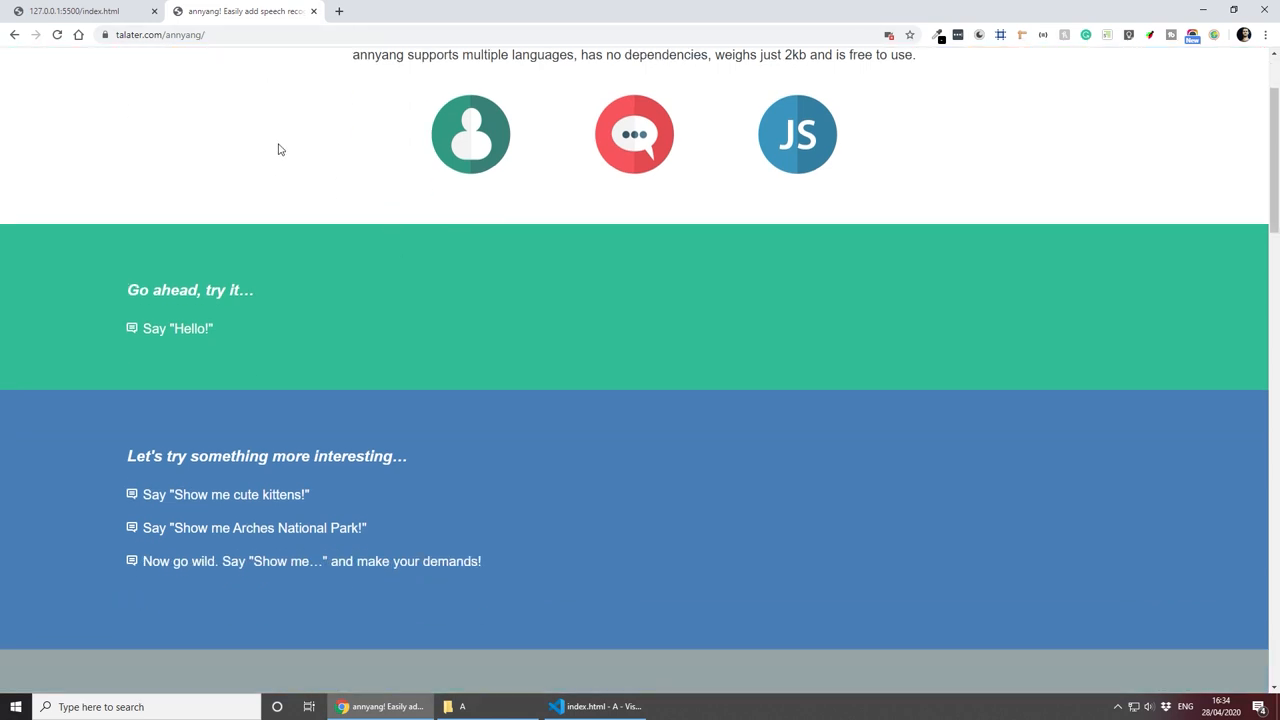
pyautogui.moveTo(246, 436)
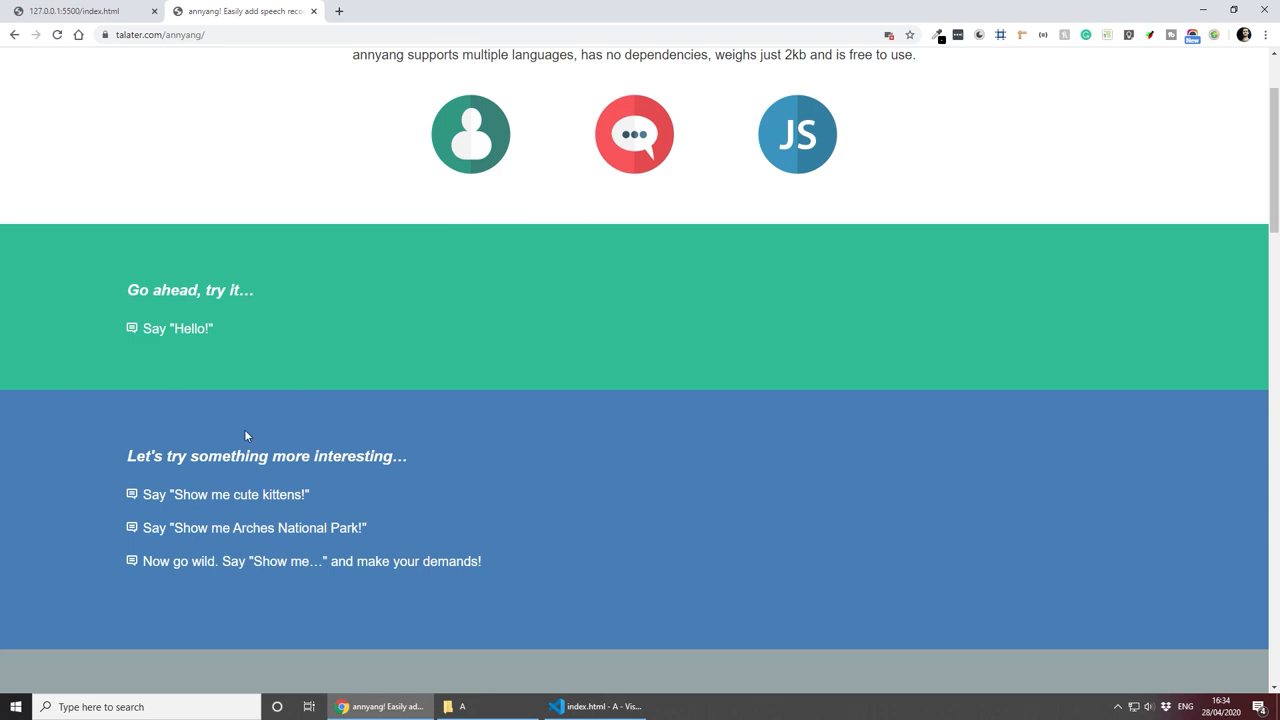
pyautogui.moveTo(420, 414)
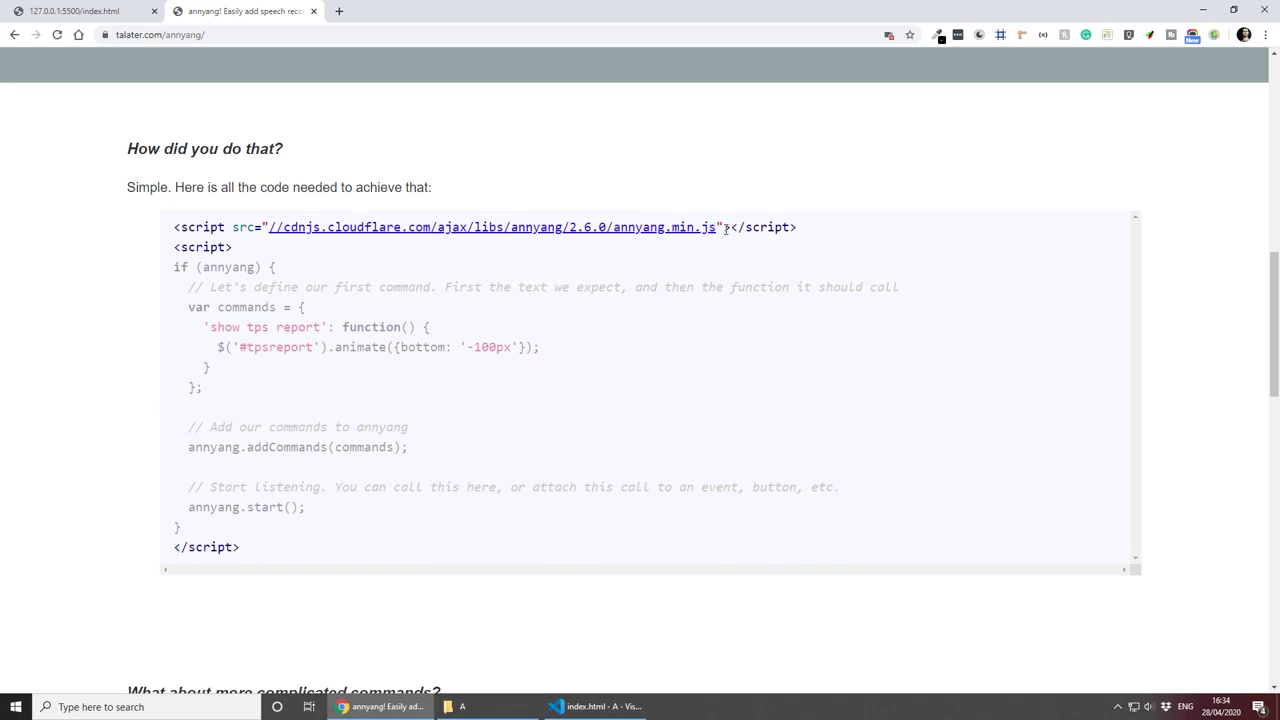
pyautogui.tripleClick(484, 228)
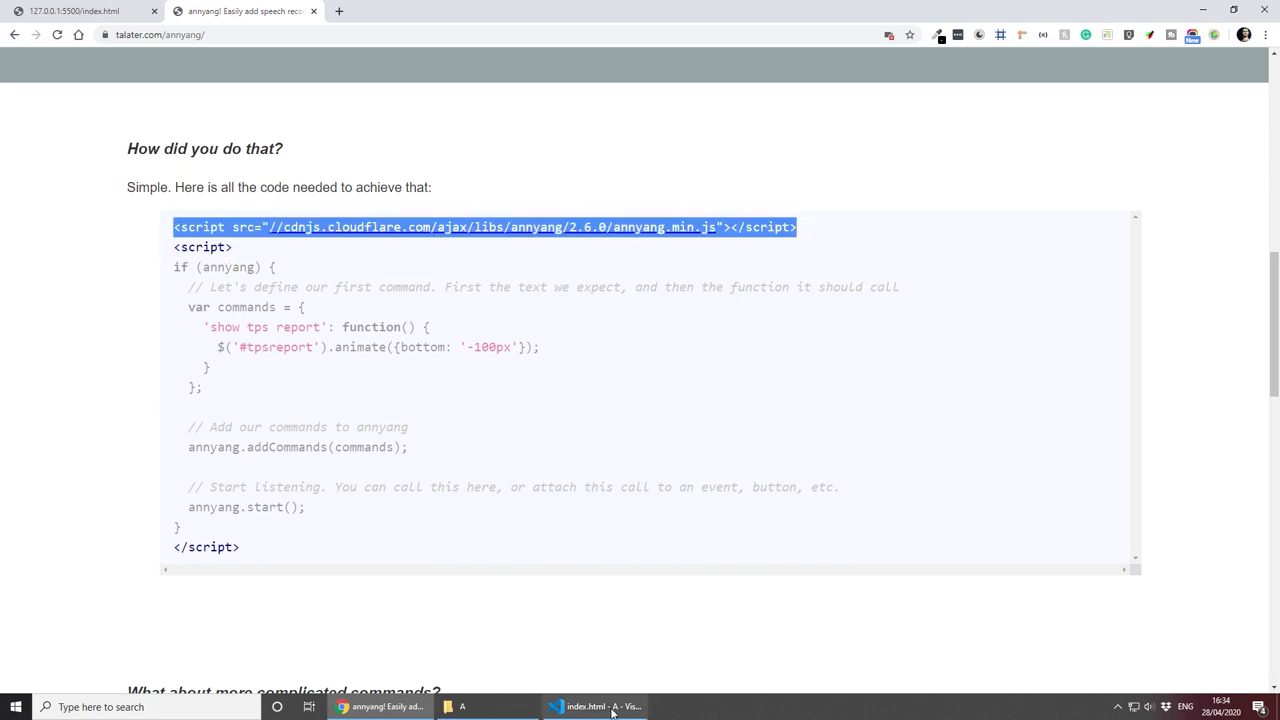
# Step: Add the annyang 2.6.0 cdnjs script tag inside the page body
pyautogui.click(596, 708)
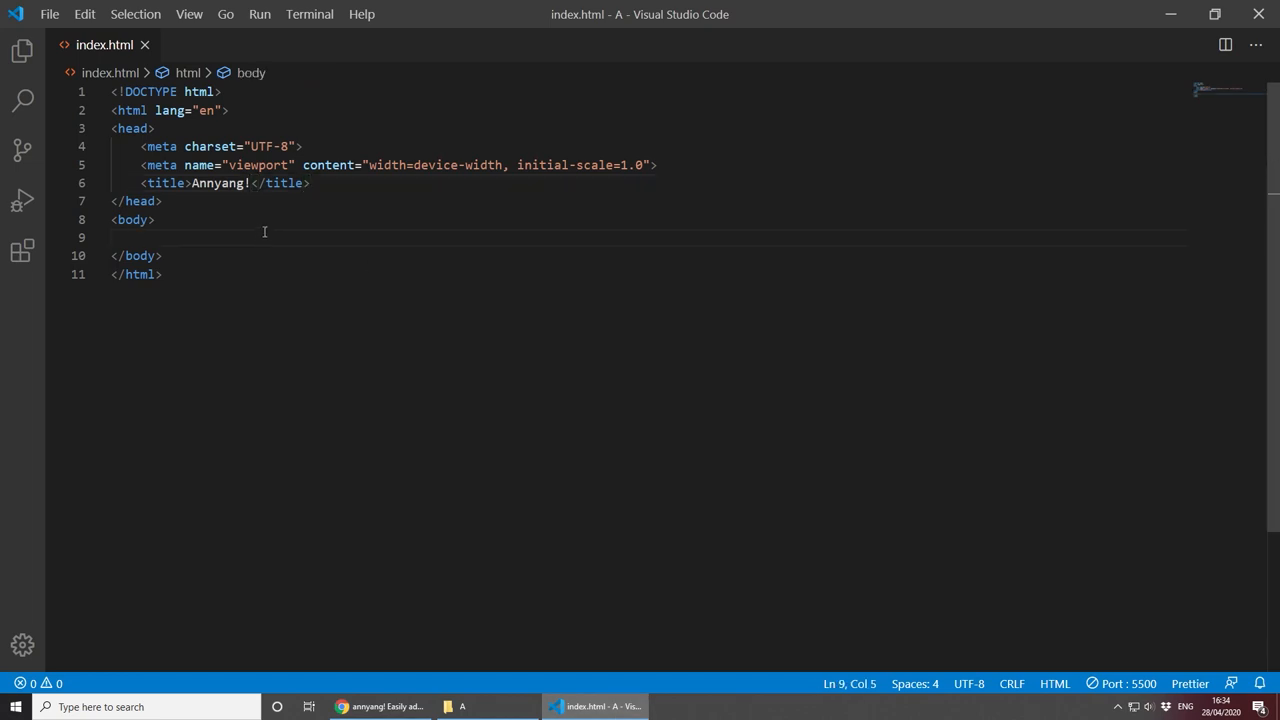
pyautogui.press('Enter')
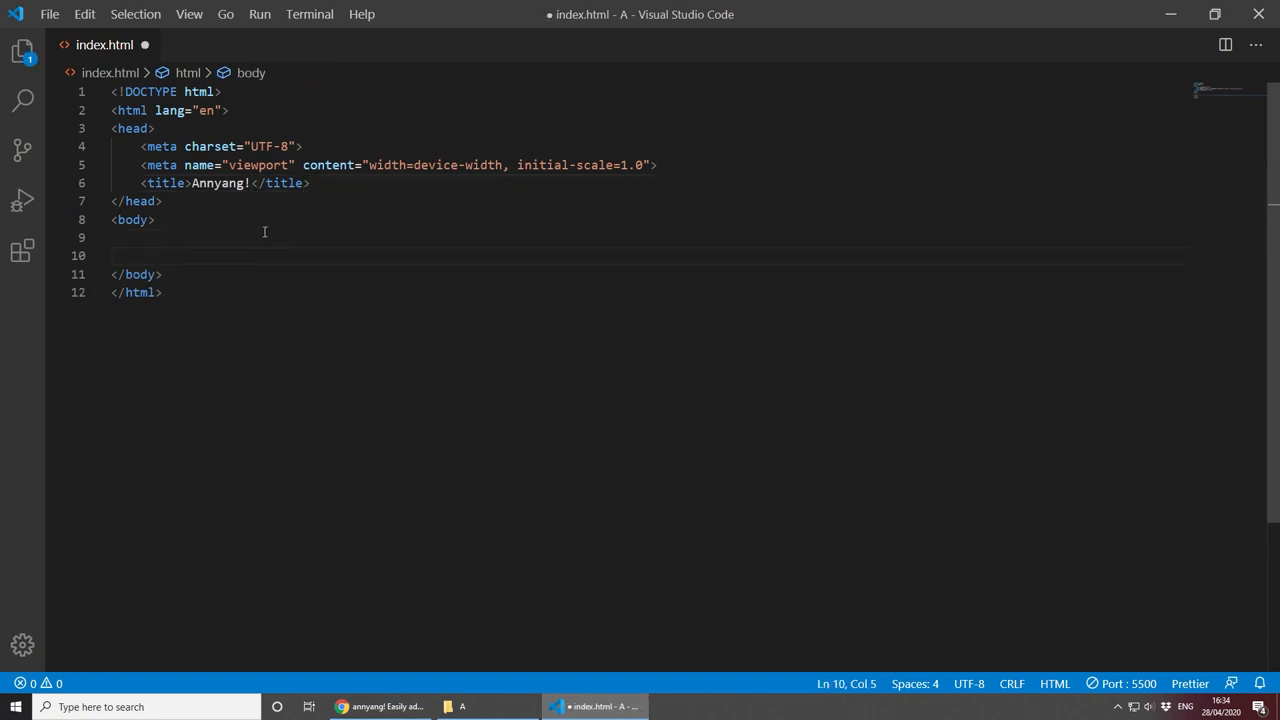
pyautogui.write('<script src="//cdnjs.cloudflare.com/ajax/libs/annyang/2.6.0/annyang.min.js"></script>')
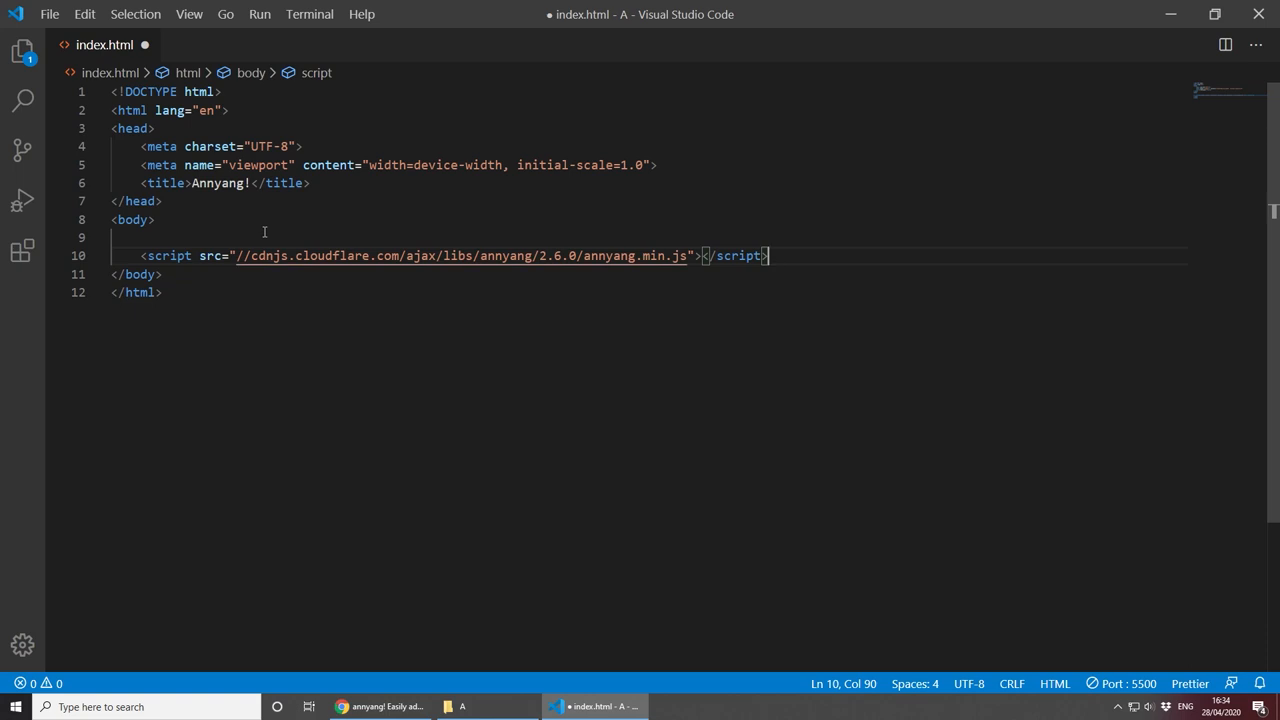
pyautogui.press('ctrl+s')
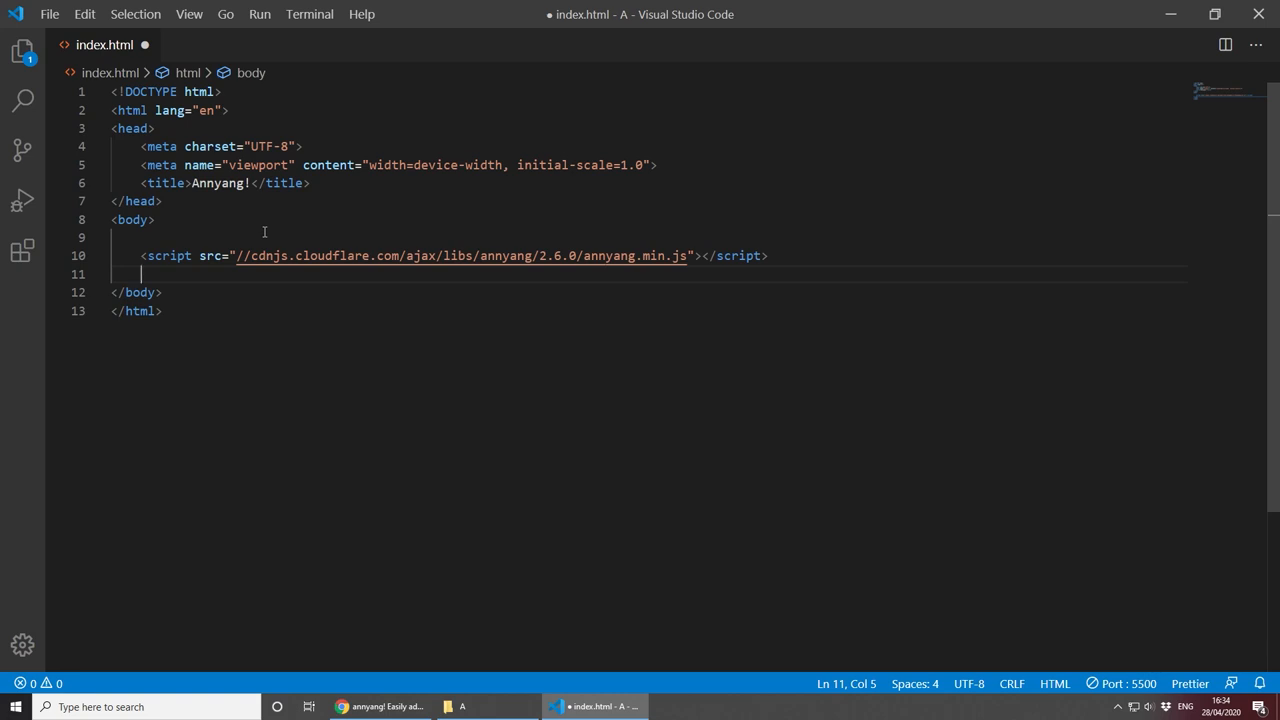
# Step: Start a script block with if (annyang) { console.log of an Annyang message
pyautogui.write('<script>')
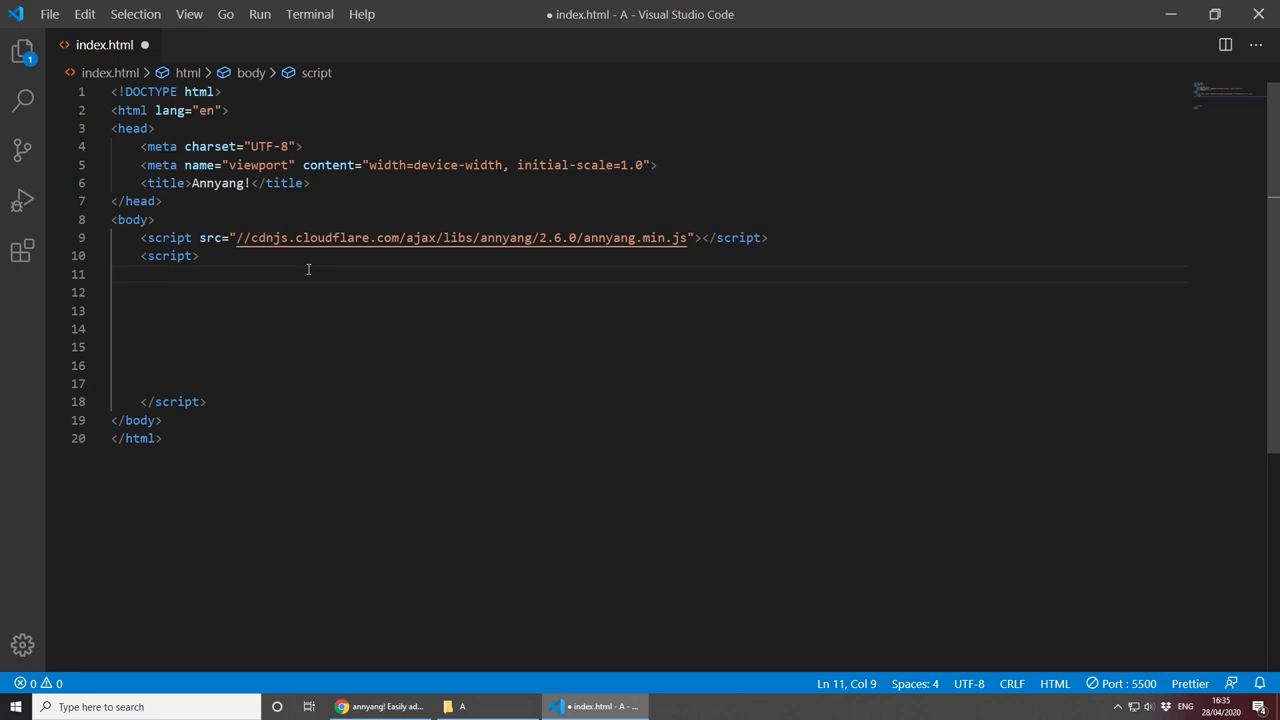
pyautogui.write('if(')
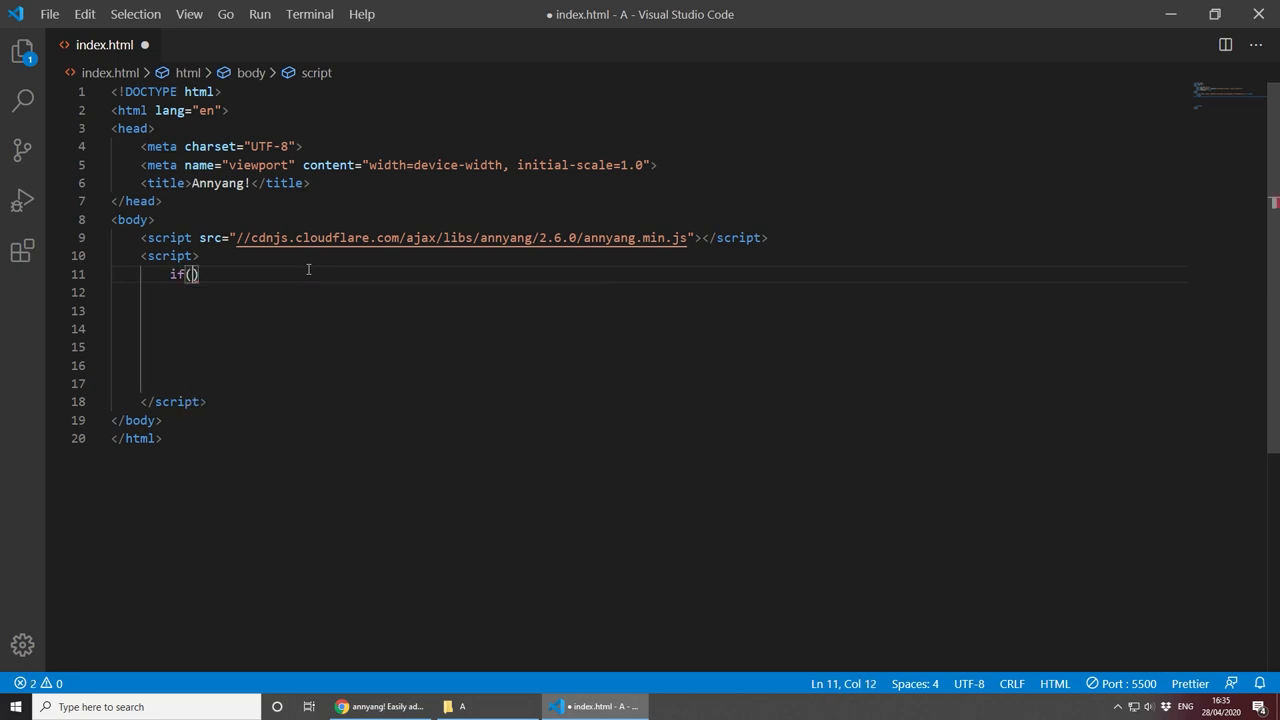
pyautogui.write('annyang')
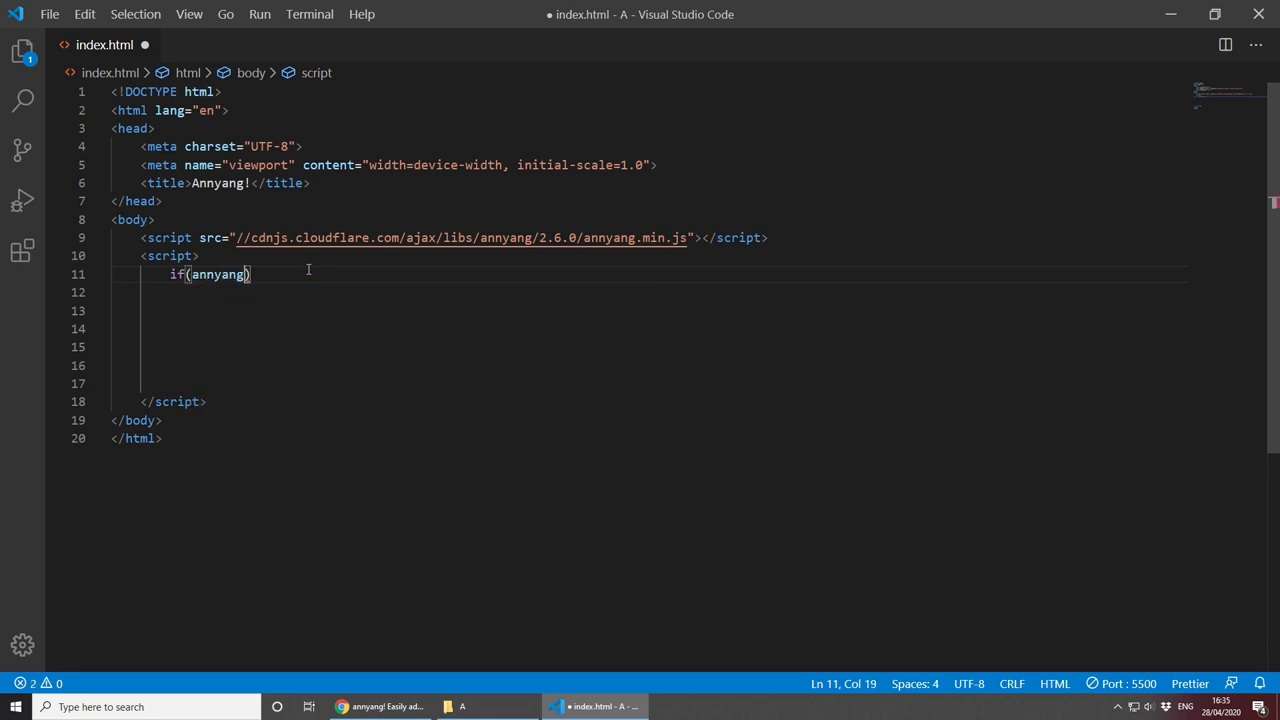
pyautogui.write('{')
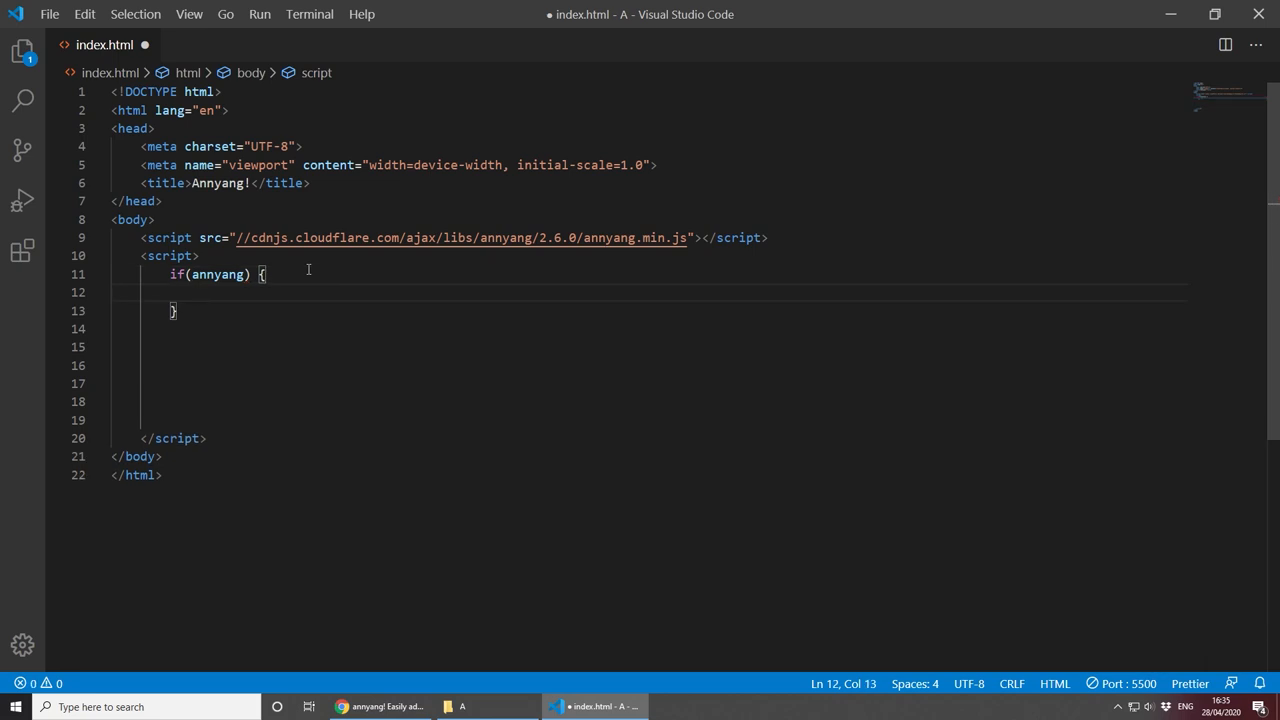
pyautogui.write('console.log("')
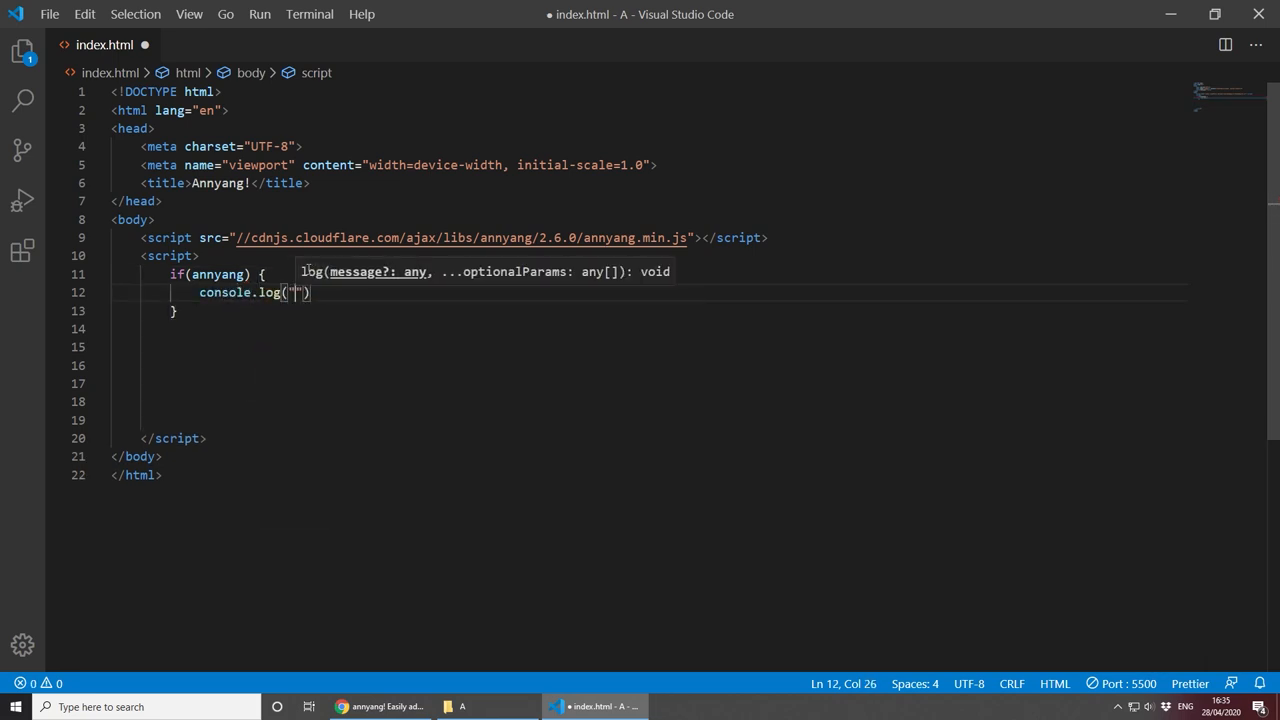
pyautogui.write('Annyang')
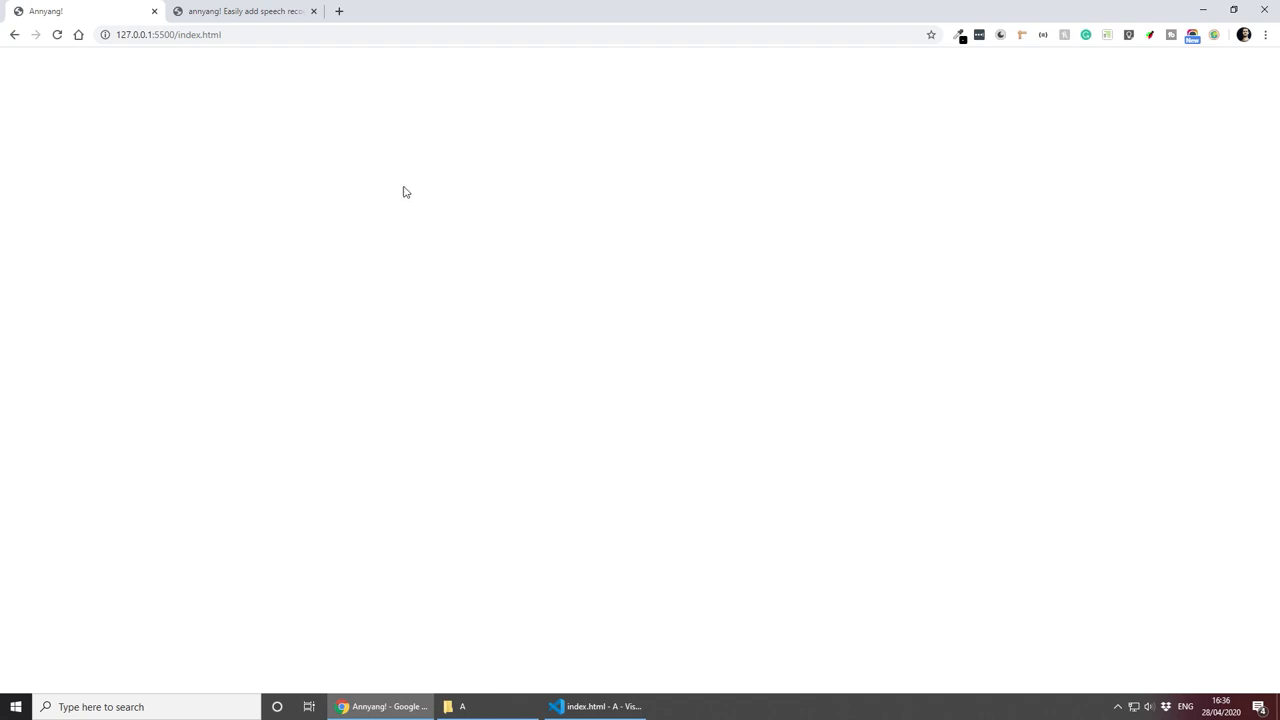
# Step: Show the DevTools Console filtered to the selected context only, confirming 'Annyang works!'
pyautogui.press('F12')
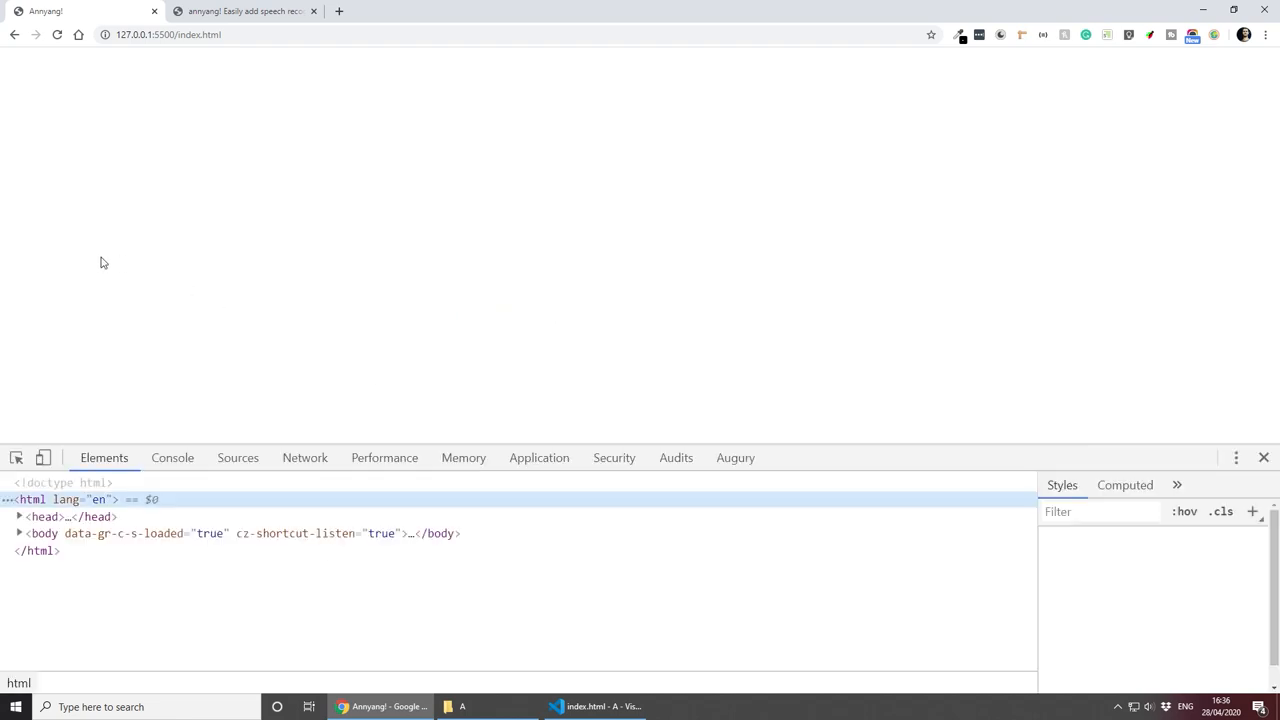
pyautogui.click(172, 456)
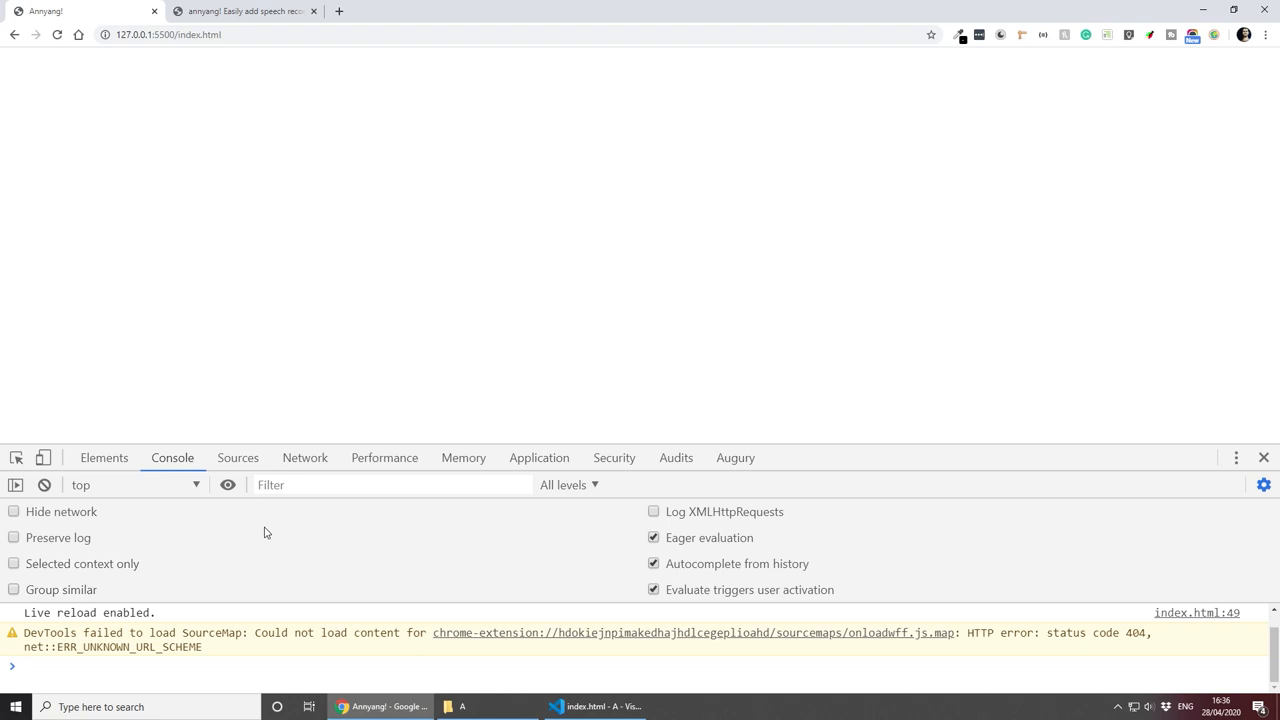
pyautogui.click(14, 564)
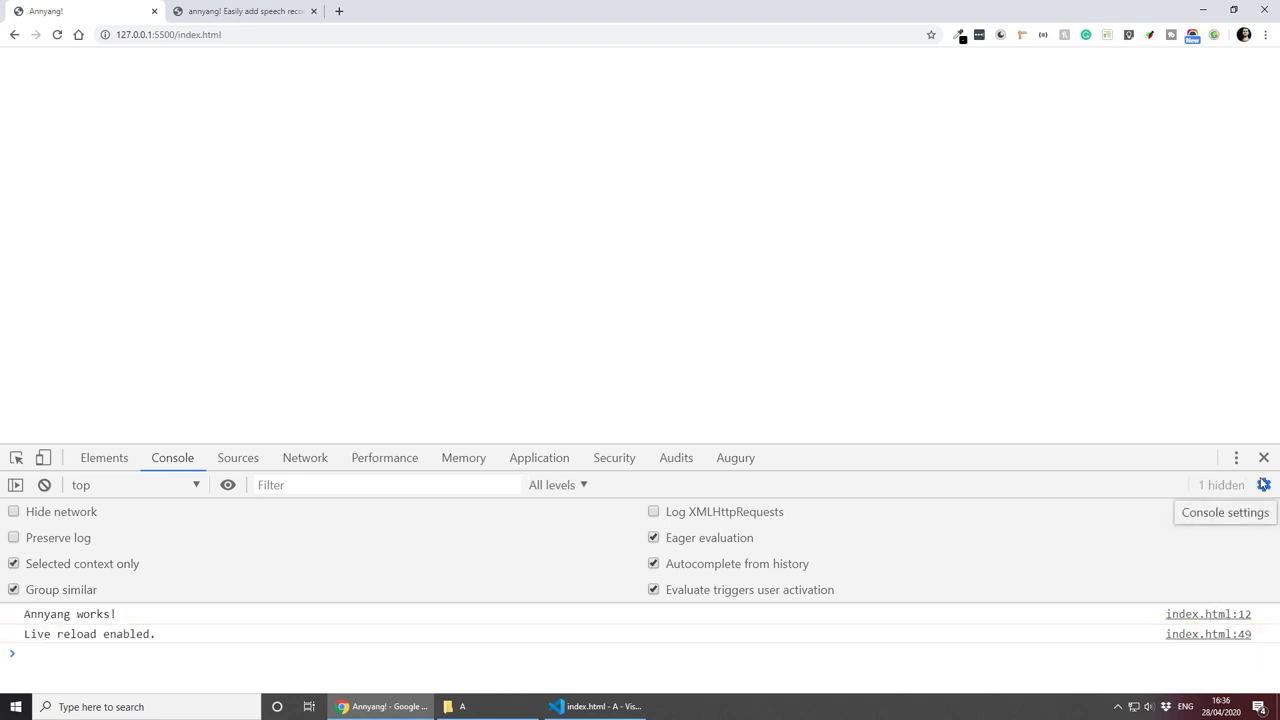
pyautogui.click(1264, 486)
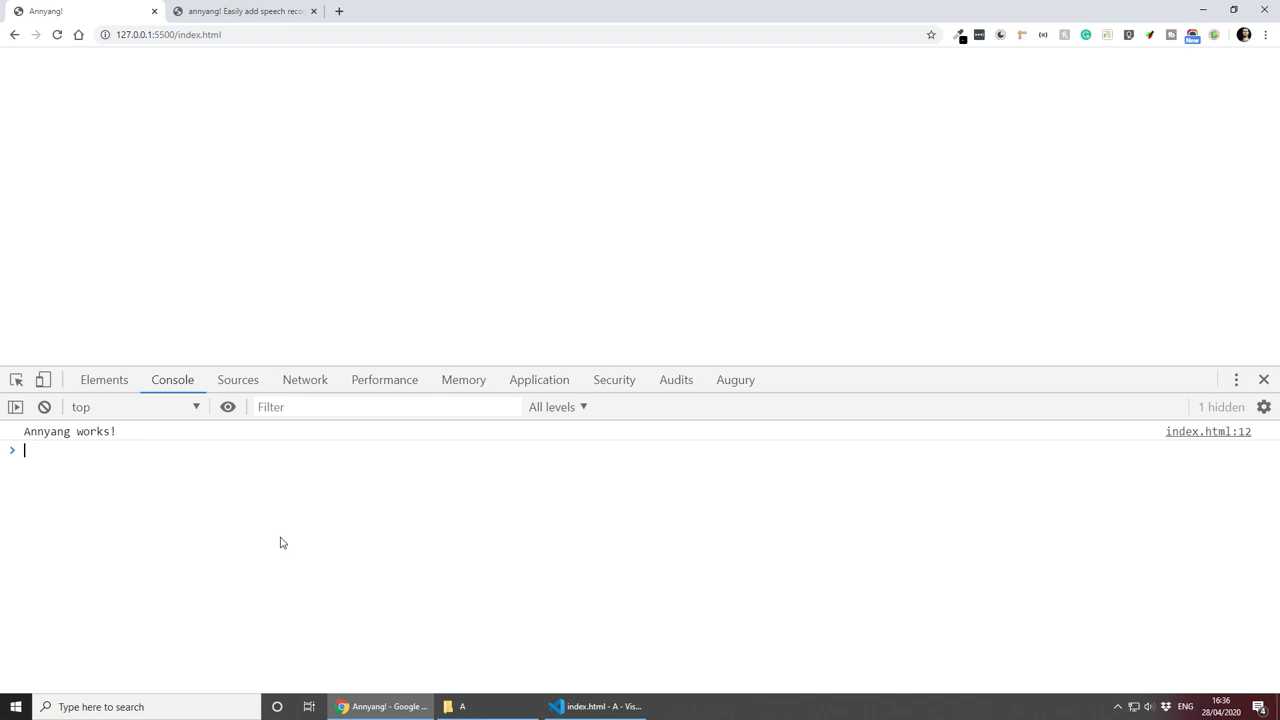
pyautogui.moveTo(692, 540)
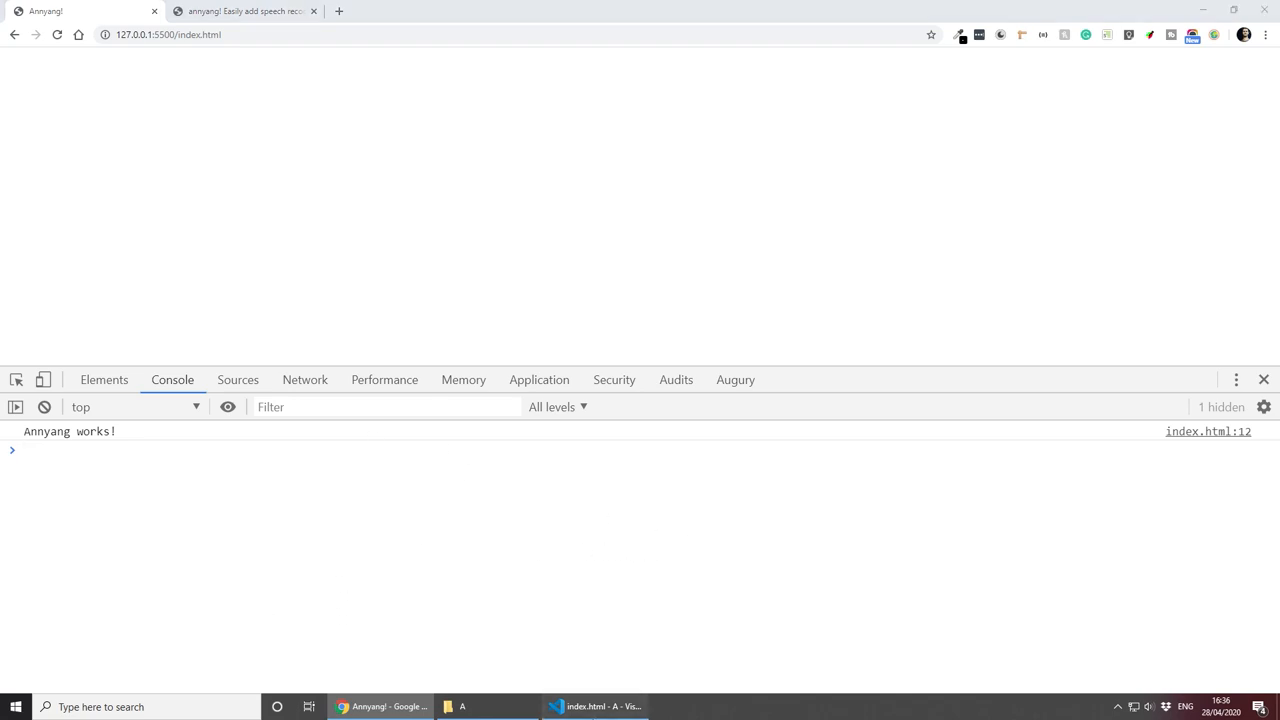
# Step: Declare var commands = { } with a 'voice commands' : functionName placeholder entry
pyautogui.click(596, 706)
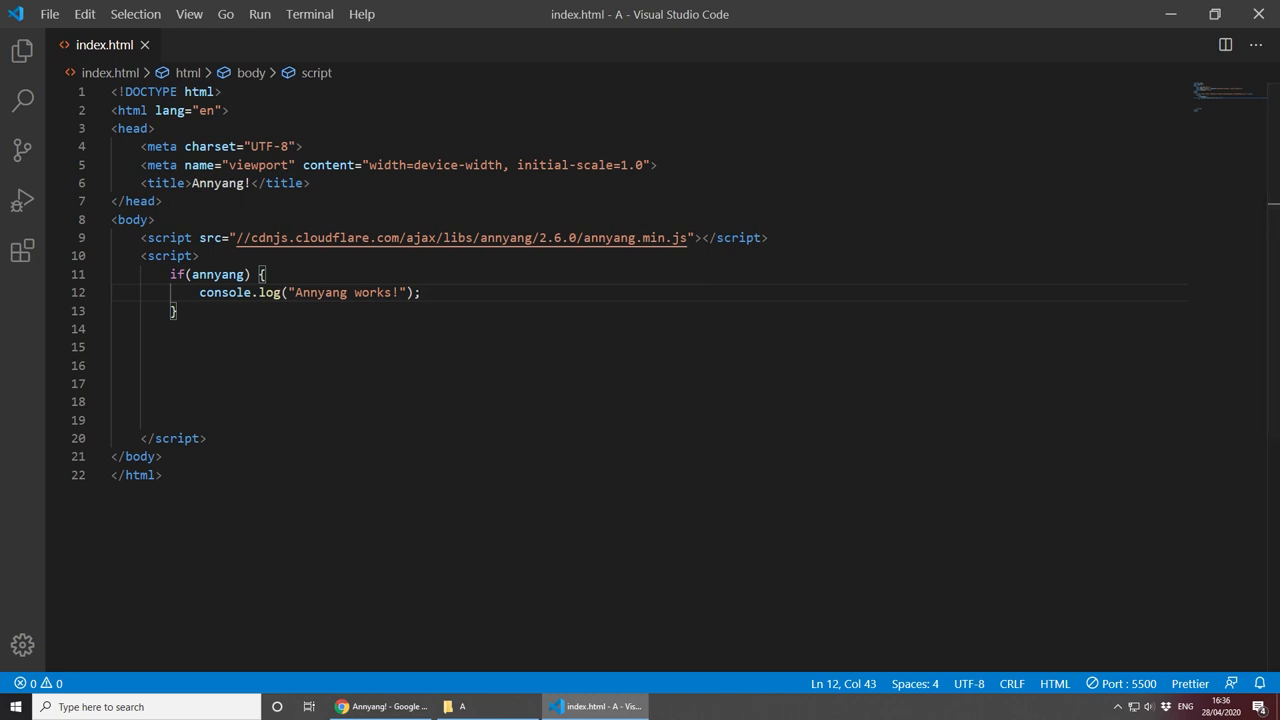
pyautogui.moveTo(432, 292)
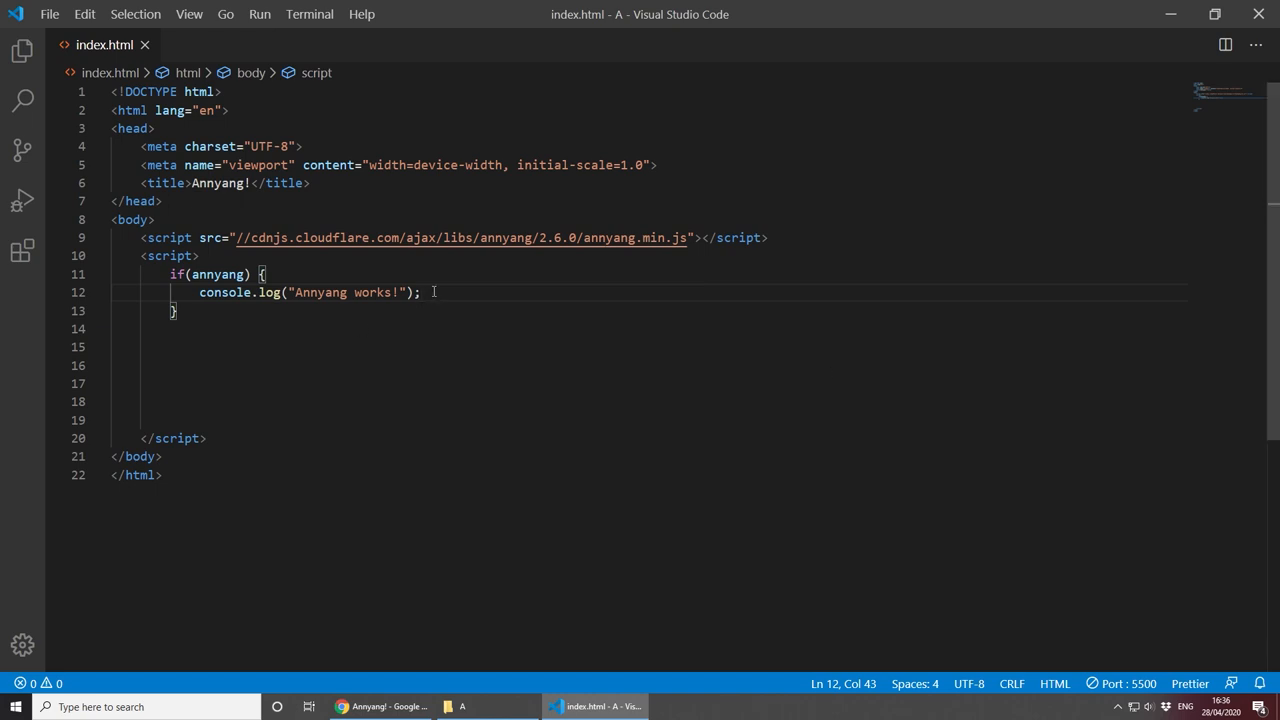
pyautogui.press('enter')
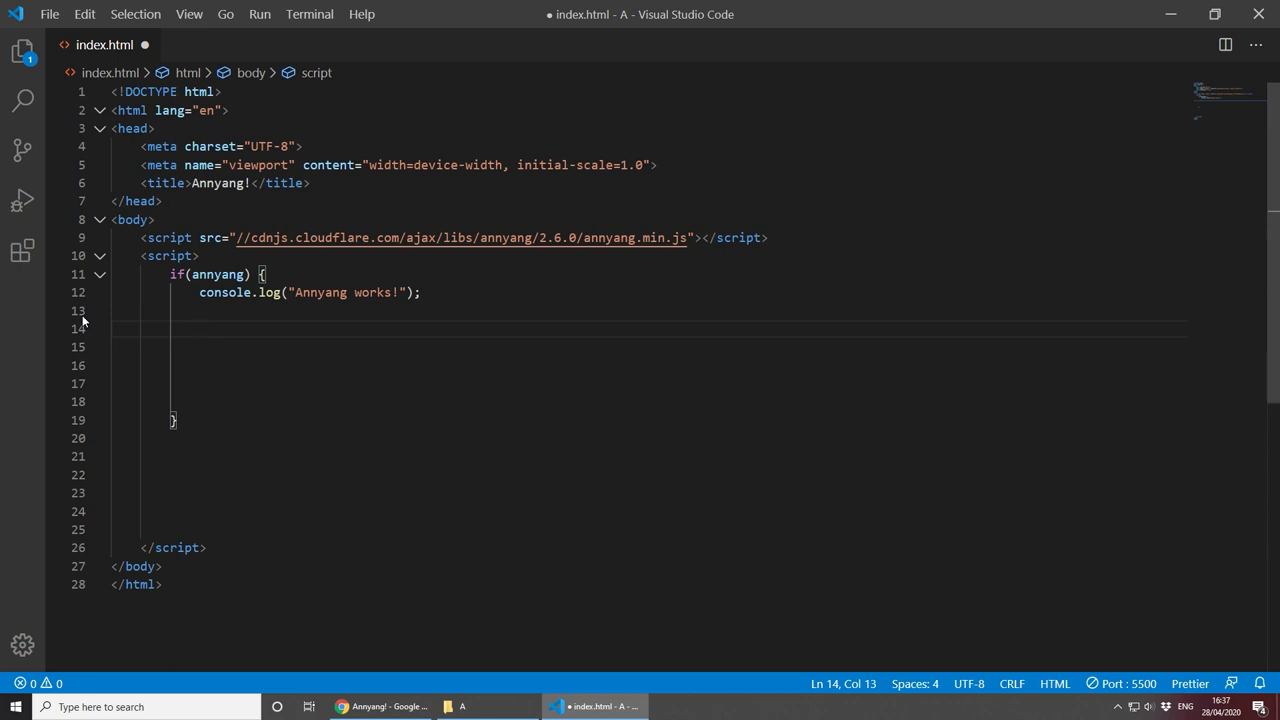
pyautogui.write('var')
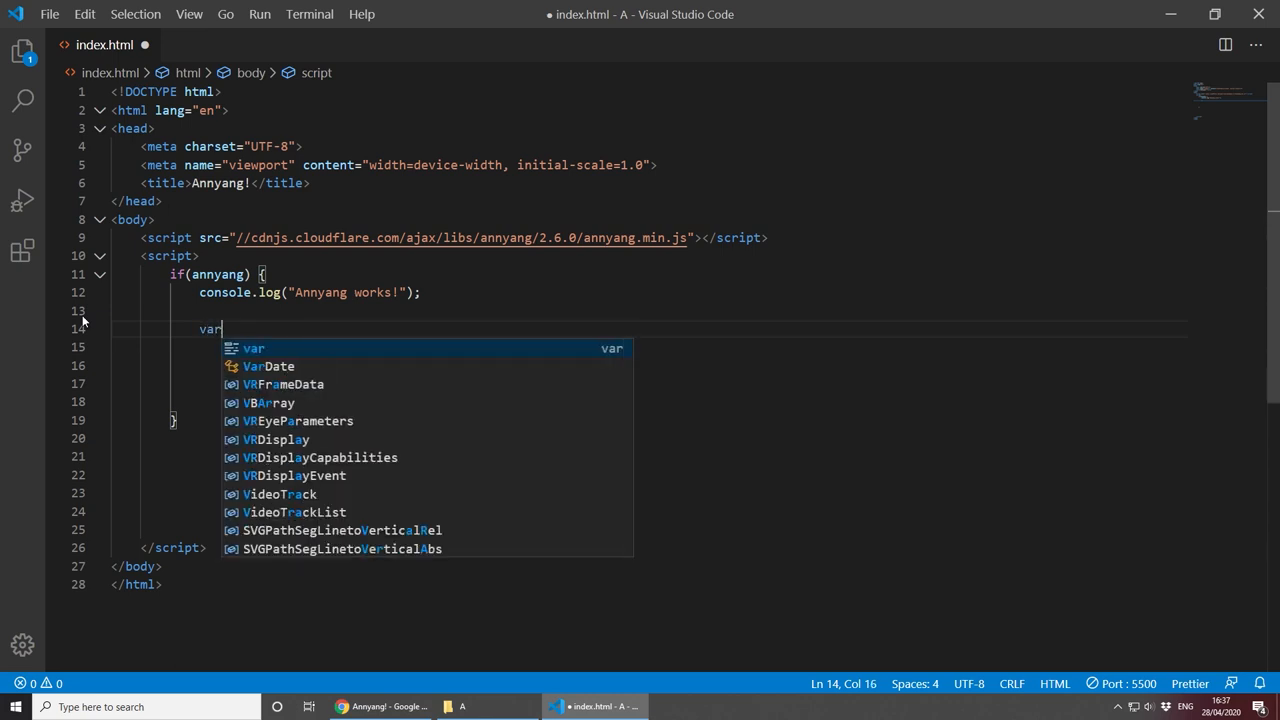
pyautogui.write('commands =')
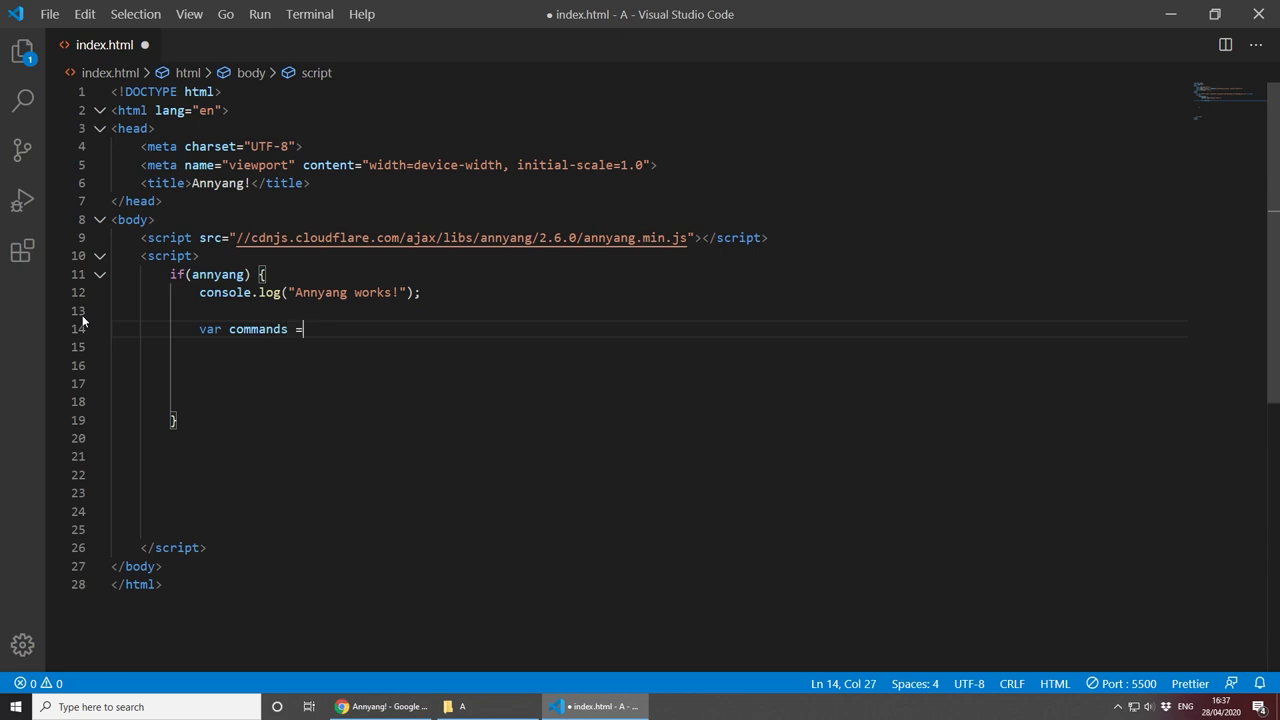
pyautogui.write('{')
pyautogui.write("'")
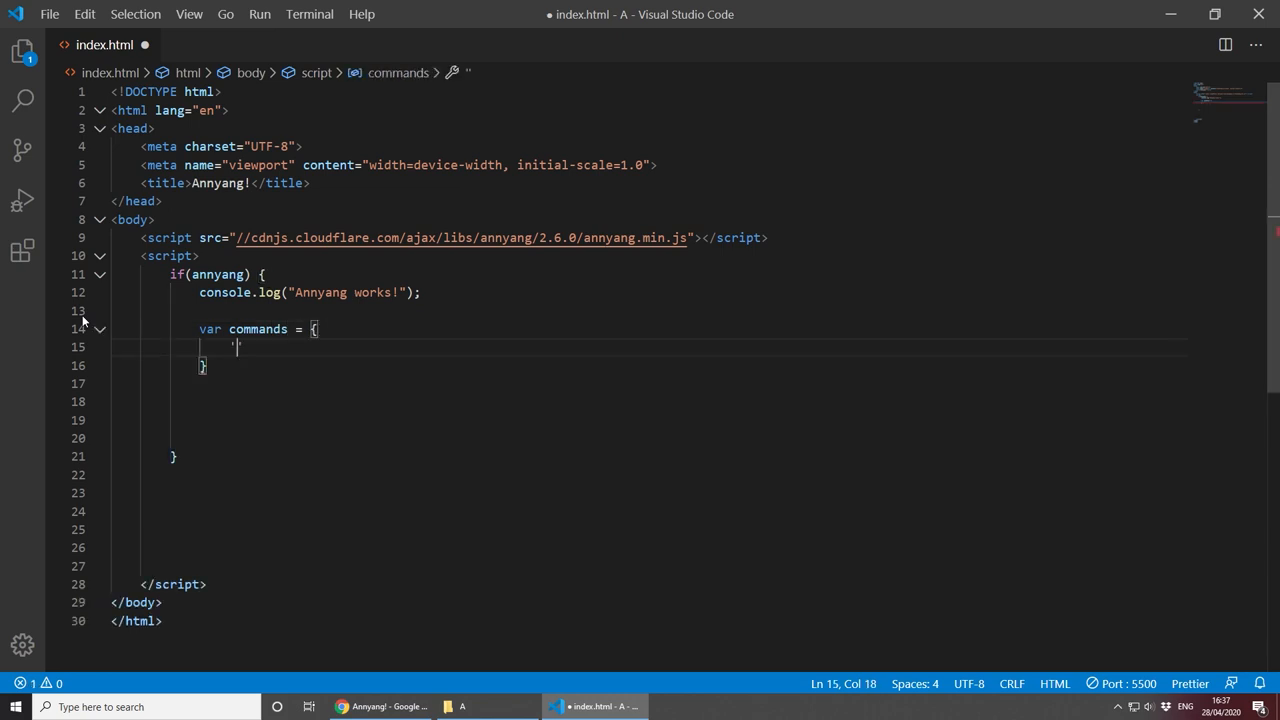
pyautogui.write('voice comman')
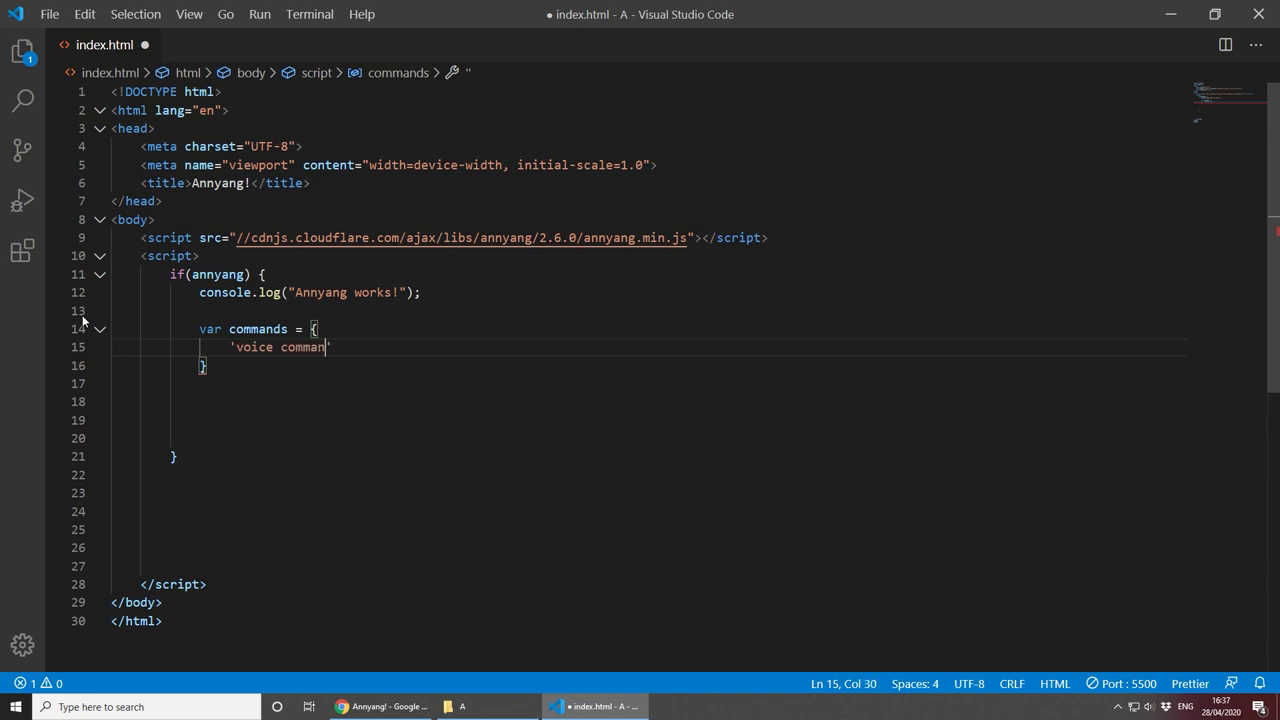
pyautogui.write("s' :")
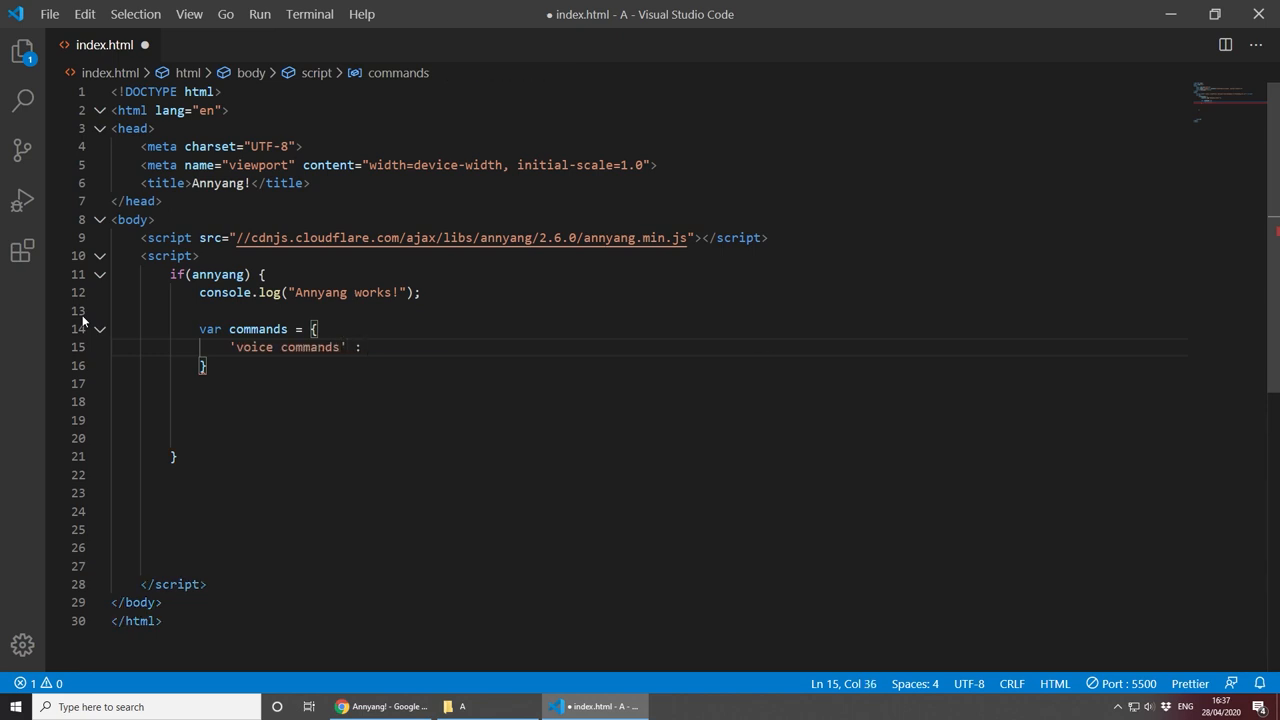
pyautogui.write('function')
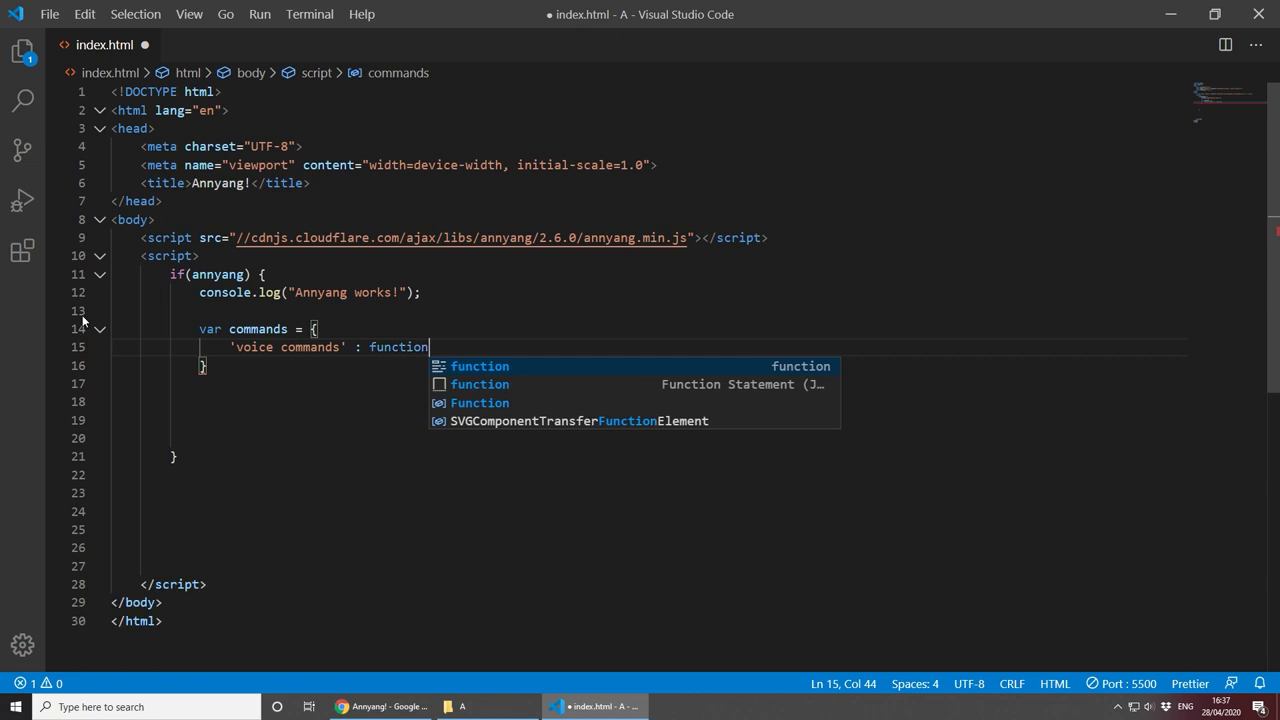
pyautogui.write('Name')
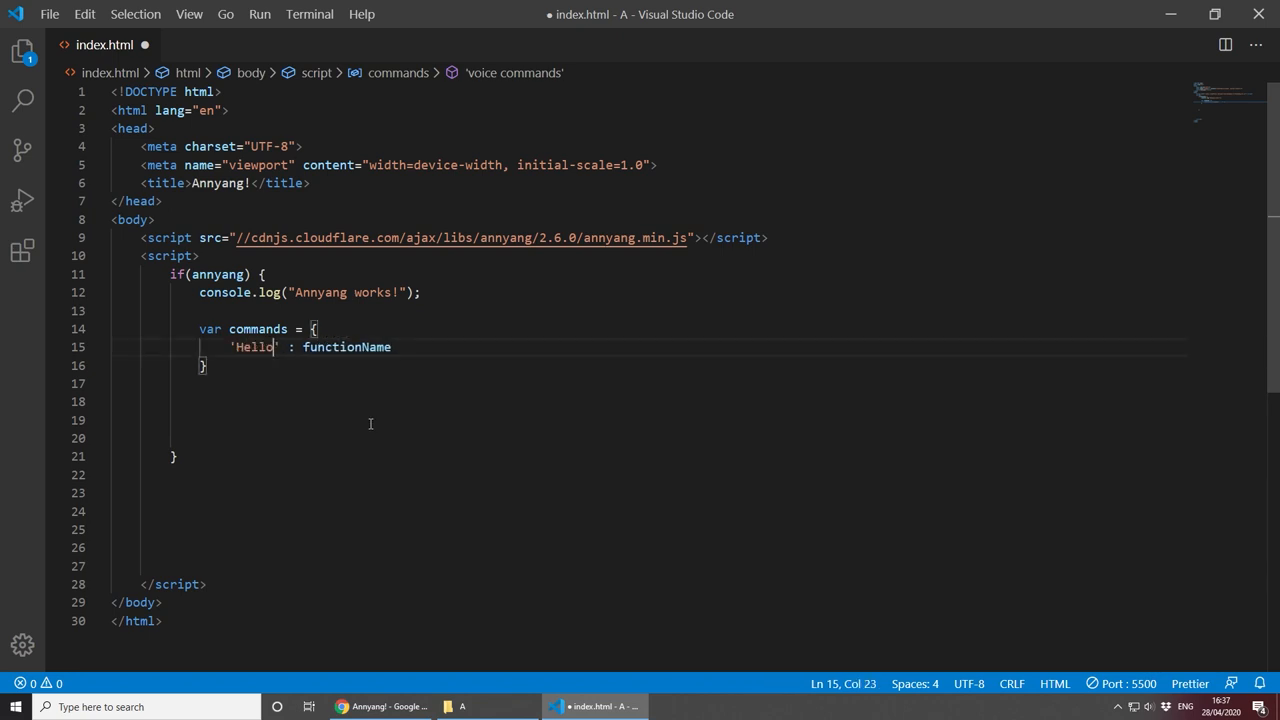
# Step: Replace the placeholder with 'Hello' : greetings and 'What is your name' : intoruction
pyautogui.doubleClick(348, 348)
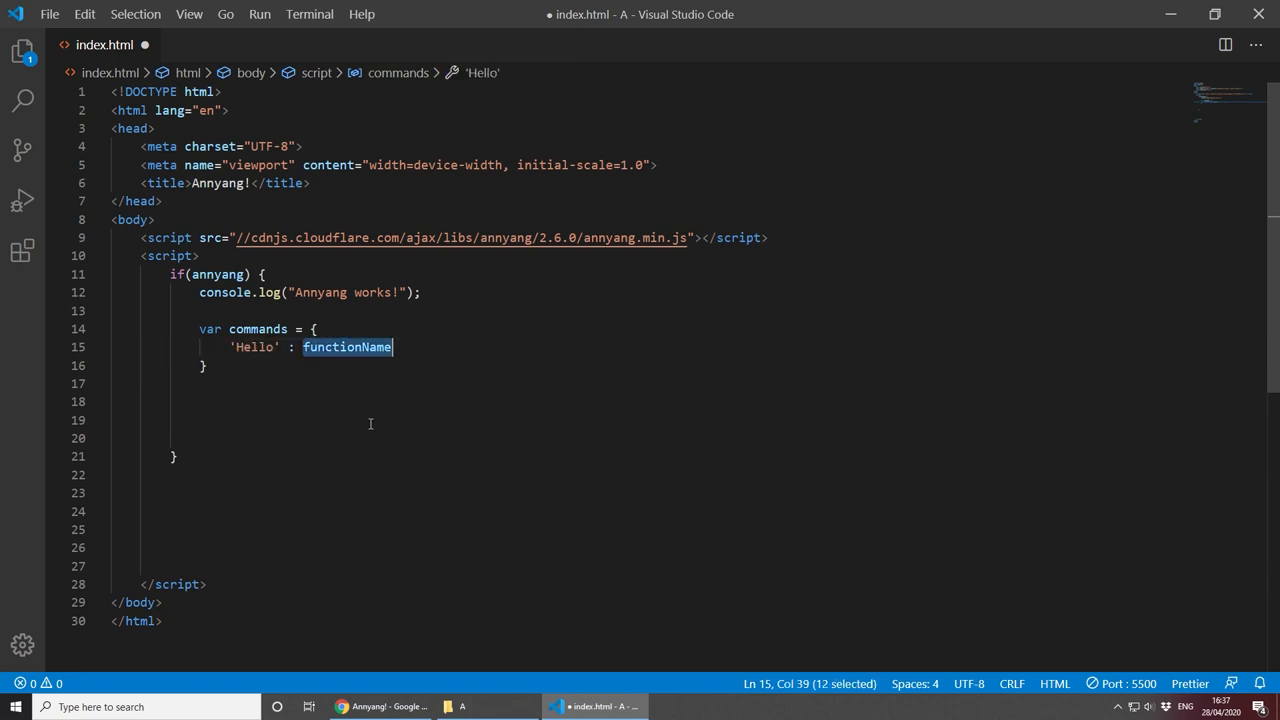
pyautogui.press('Delete')
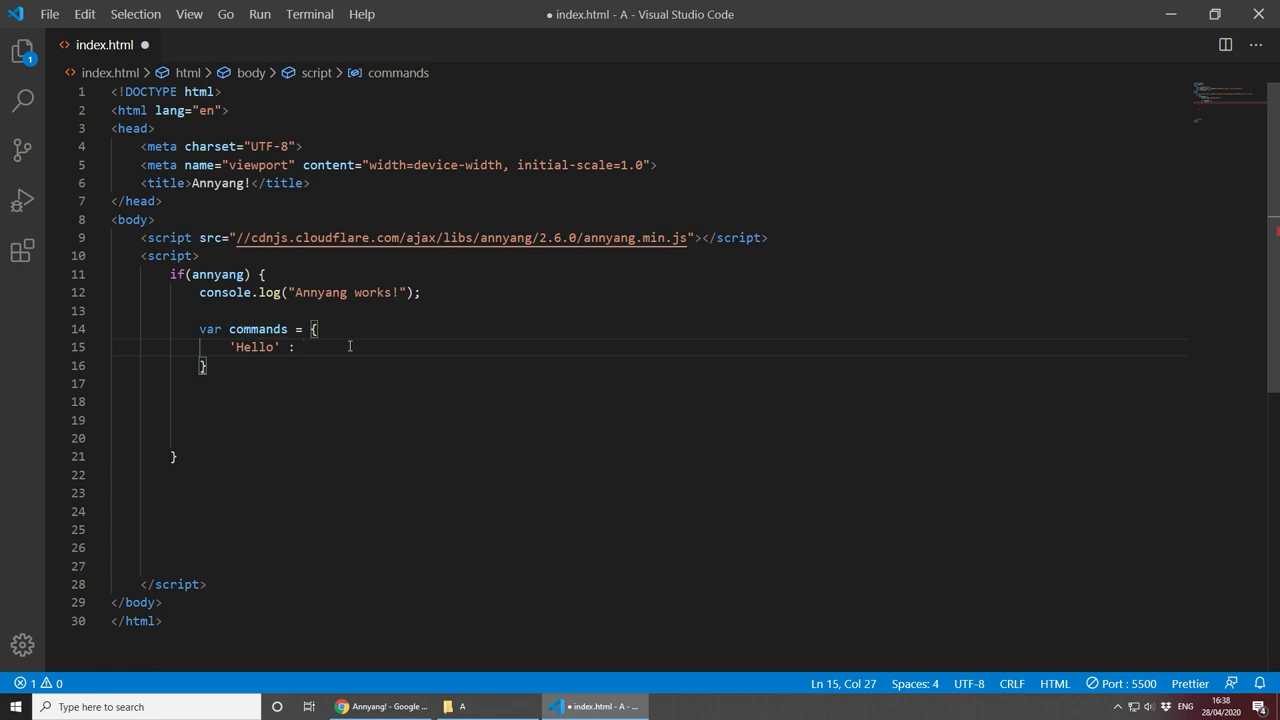
pyautogui.write('greetings,')
pyautogui.write("'")
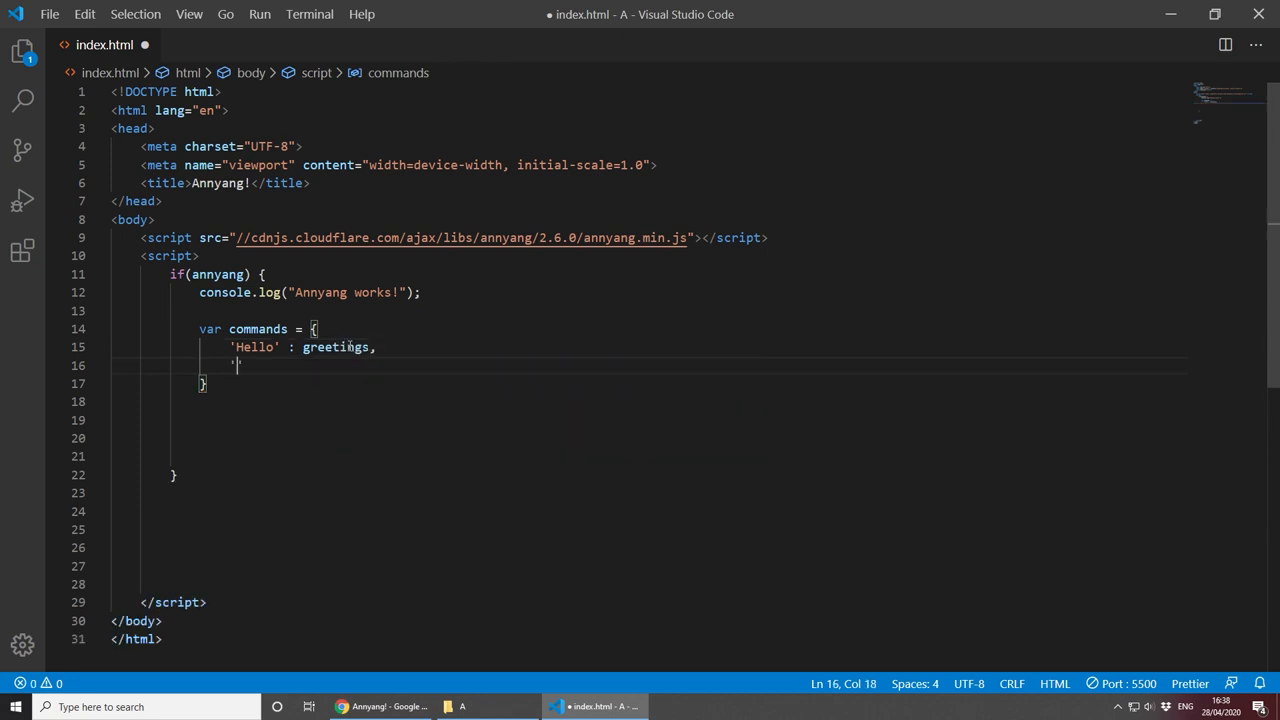
pyautogui.write("'")
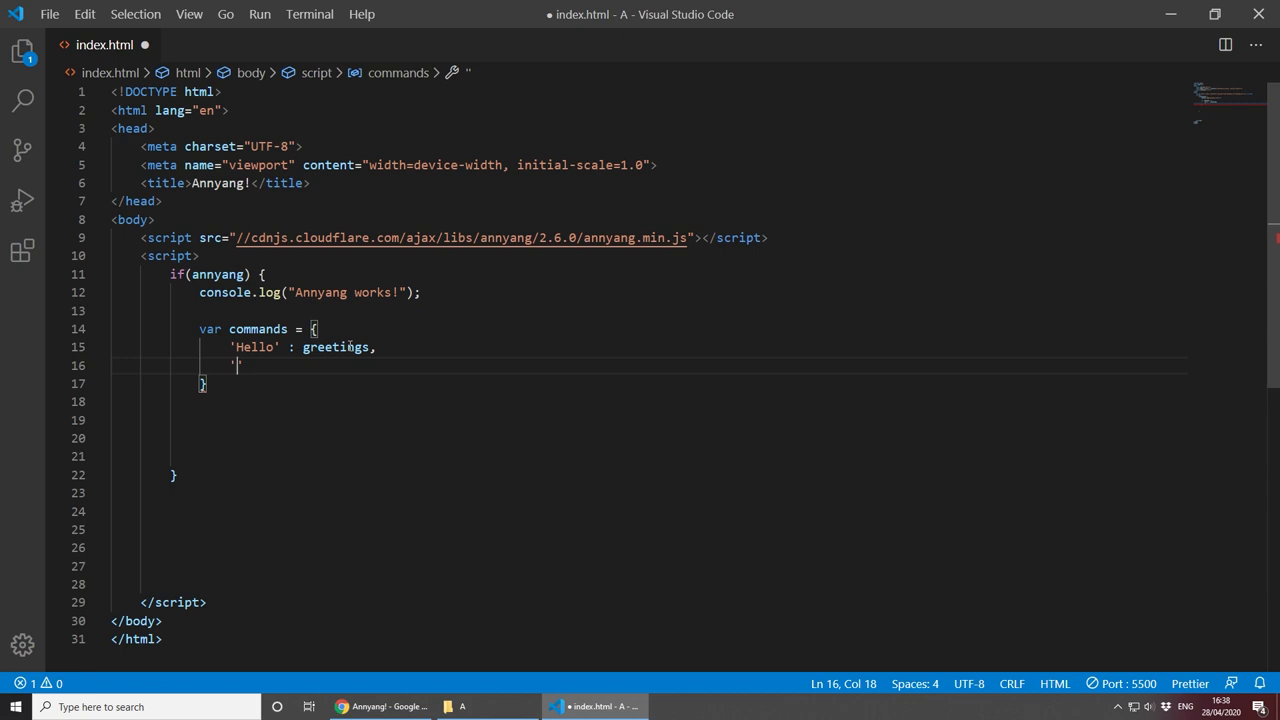
pyautogui.write("'What is")
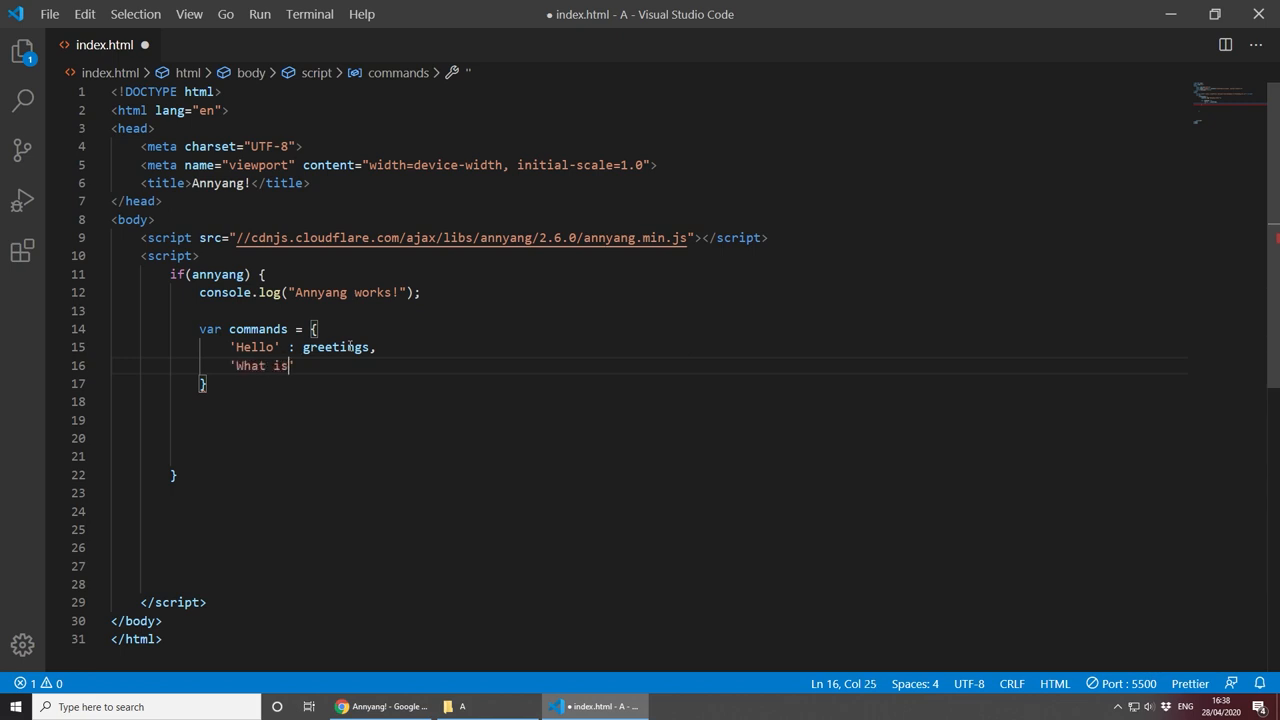
pyautogui.write("your name'")
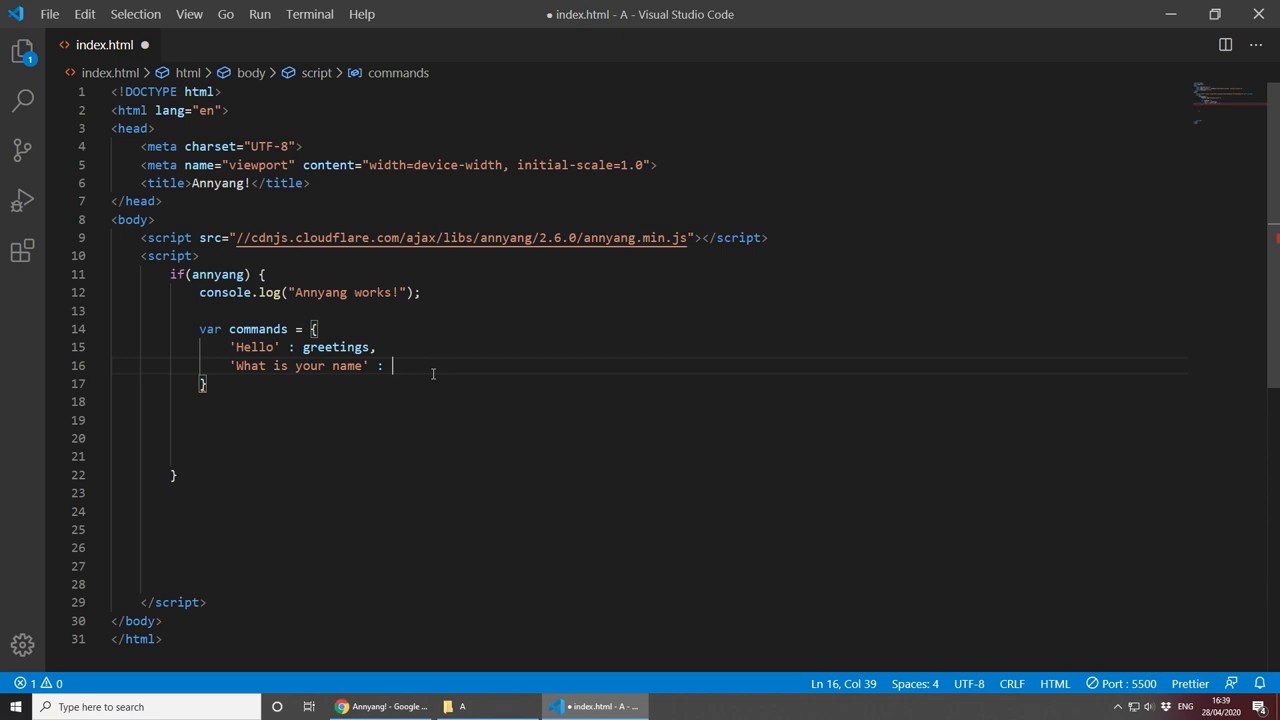
pyautogui.write('intoruction')
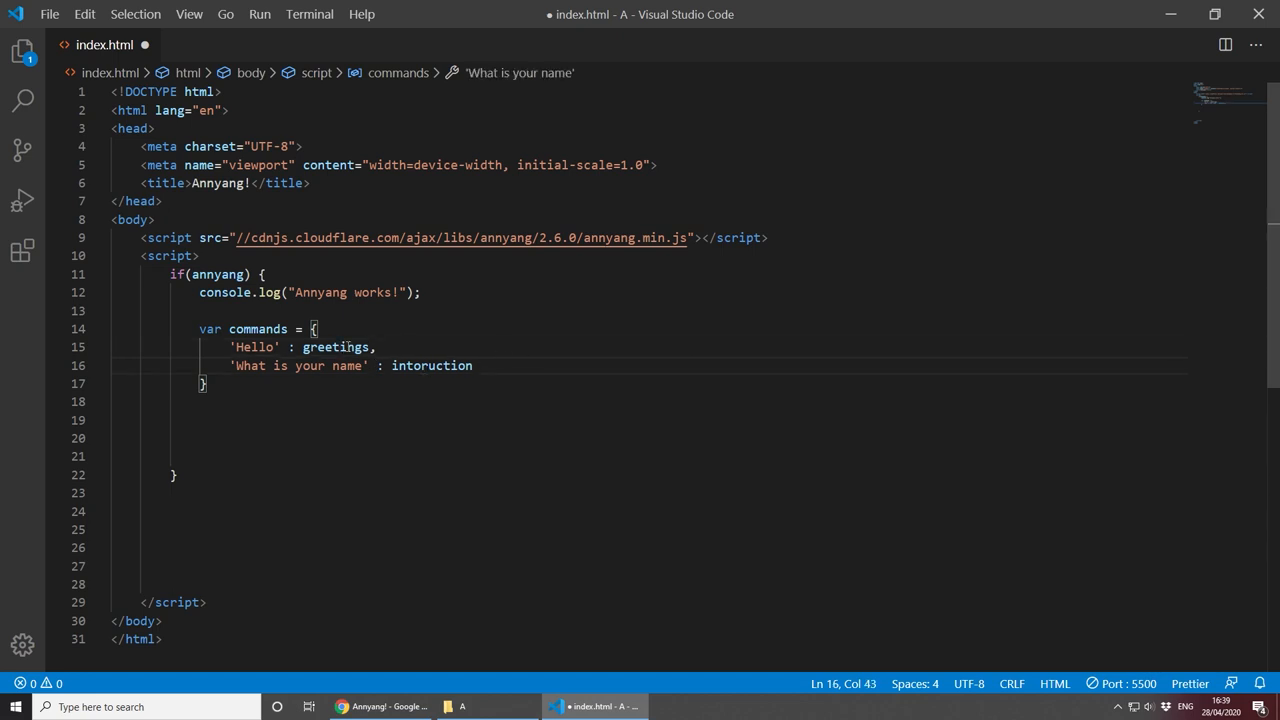
pyautogui.click(576, 364)
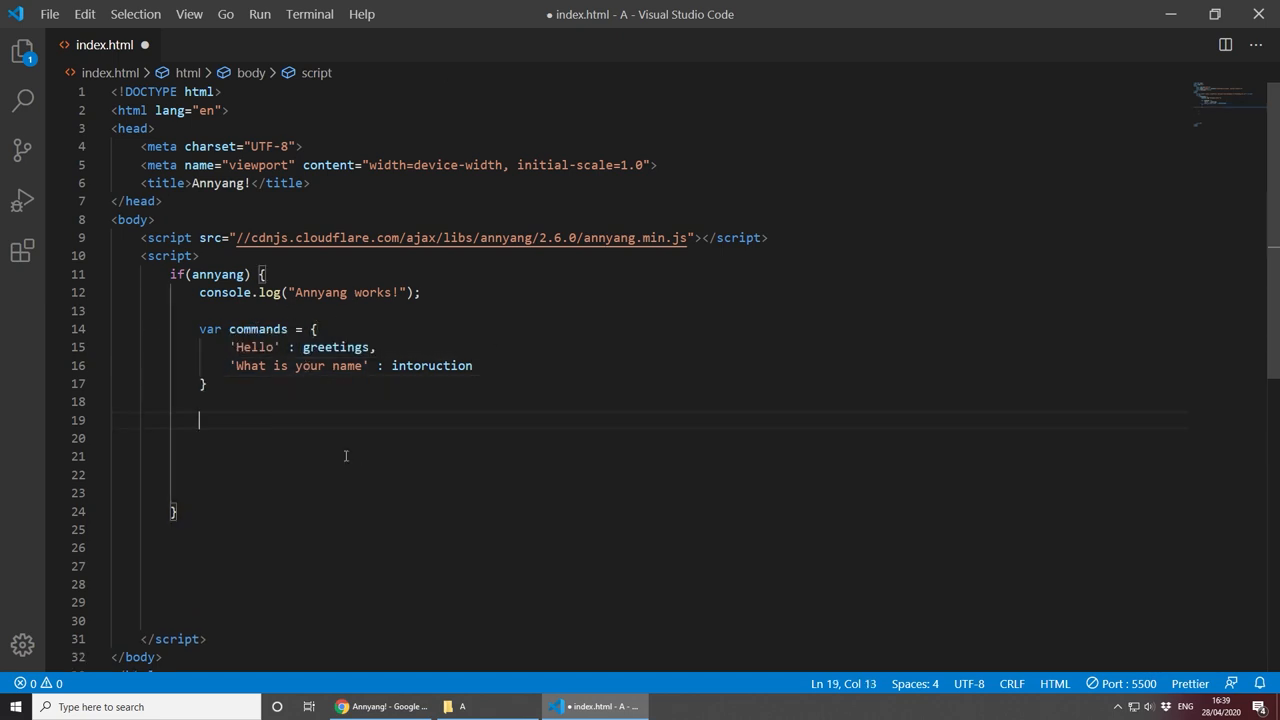
pyautogui.moveTo(260, 420)
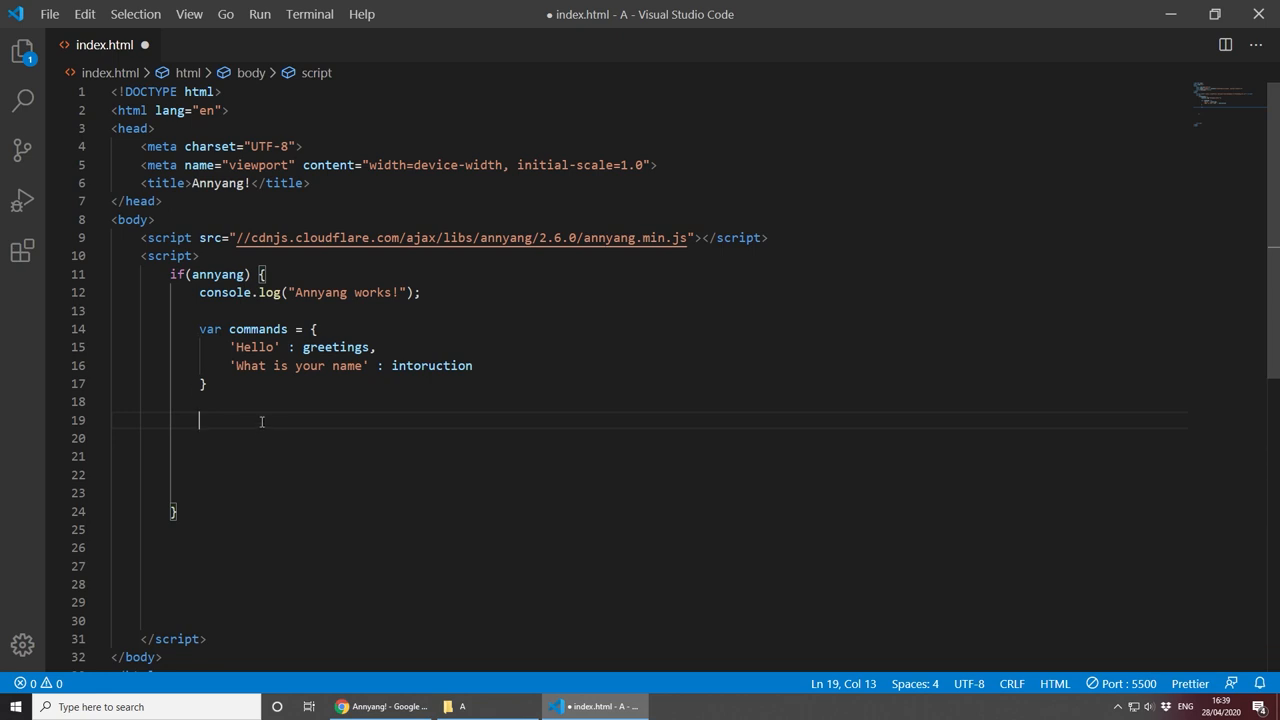
# Step: Add an // Add Commands comment with annyang.addCommands(commands);
pyautogui.write('// Add Co')
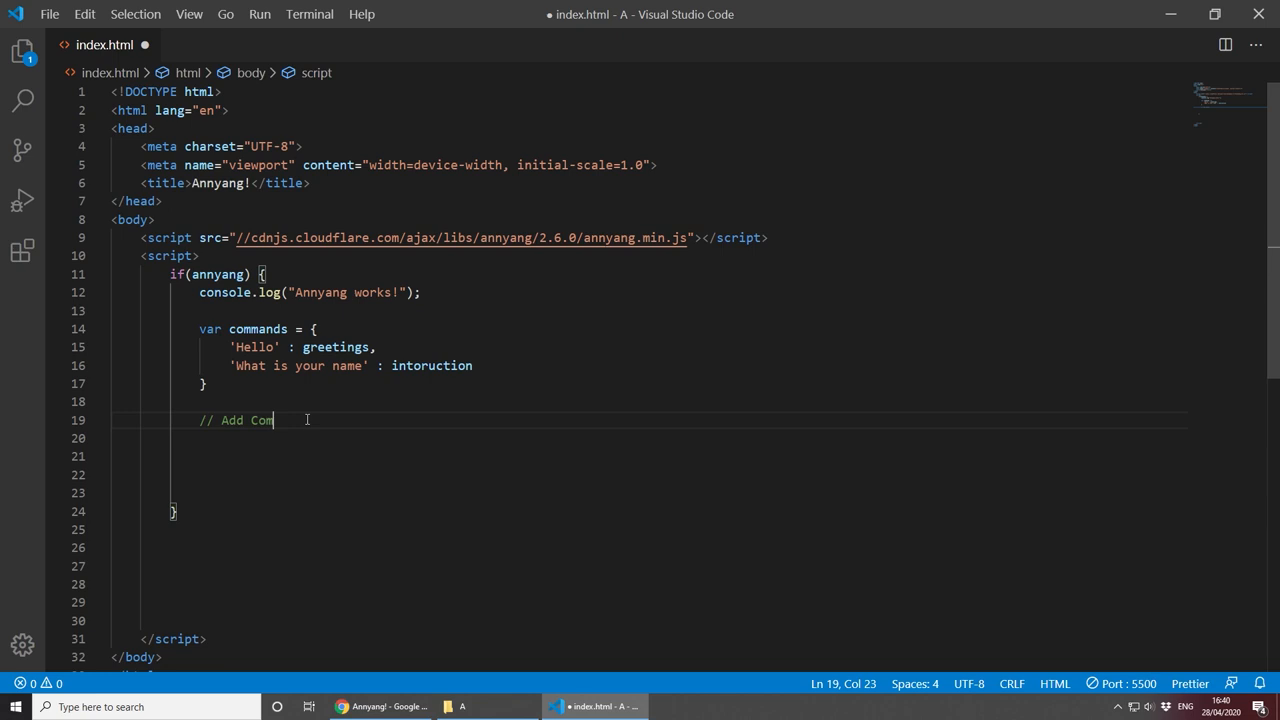
pyautogui.write('mands')
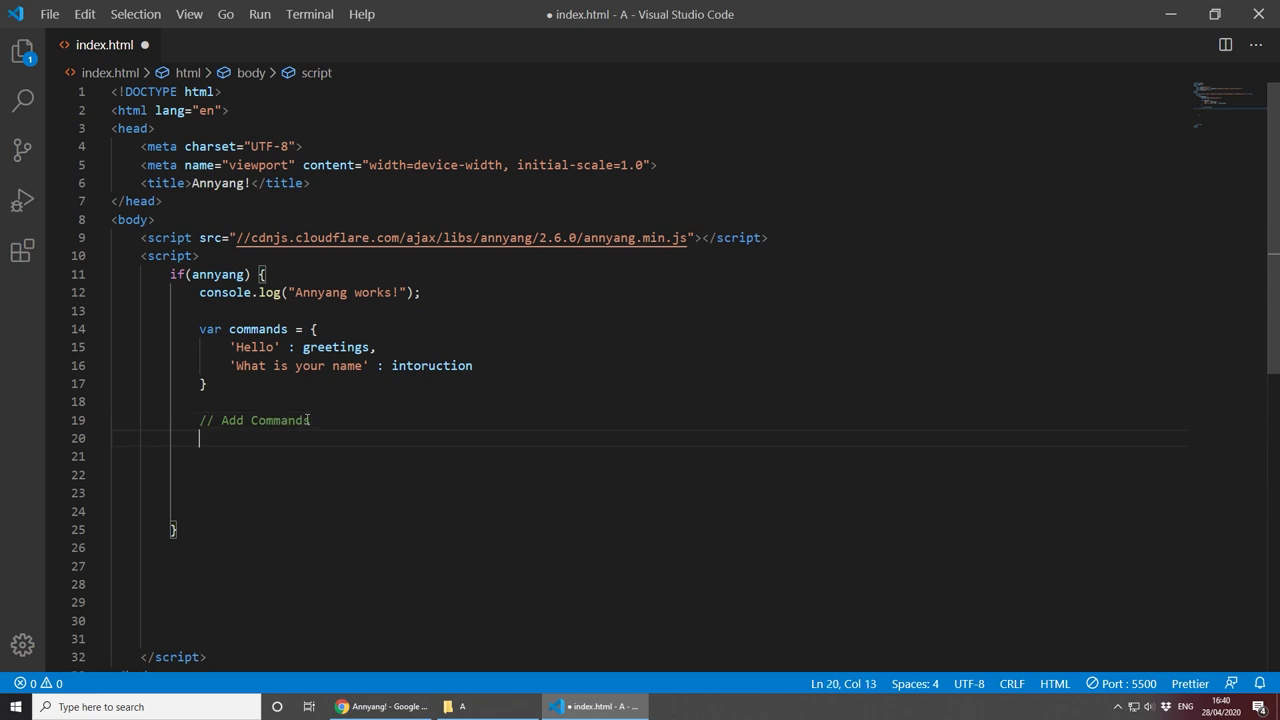
pyautogui.write('a')
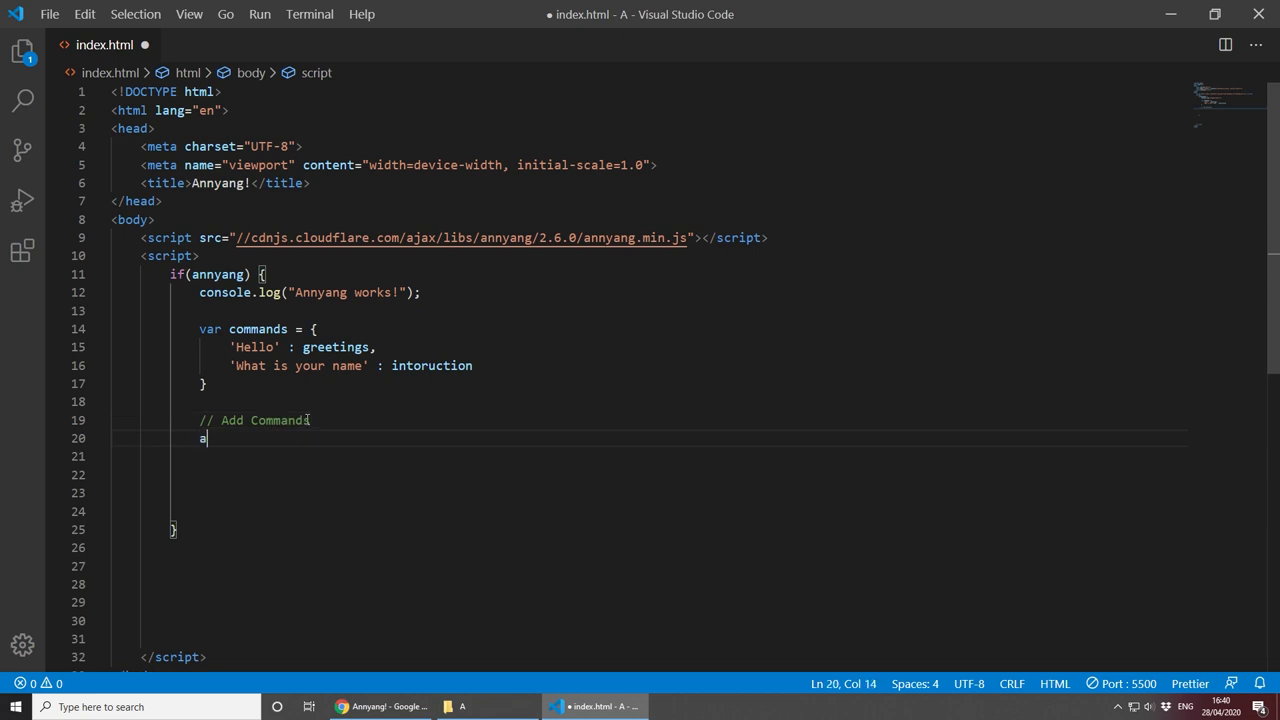
pyautogui.write('nnyang.')
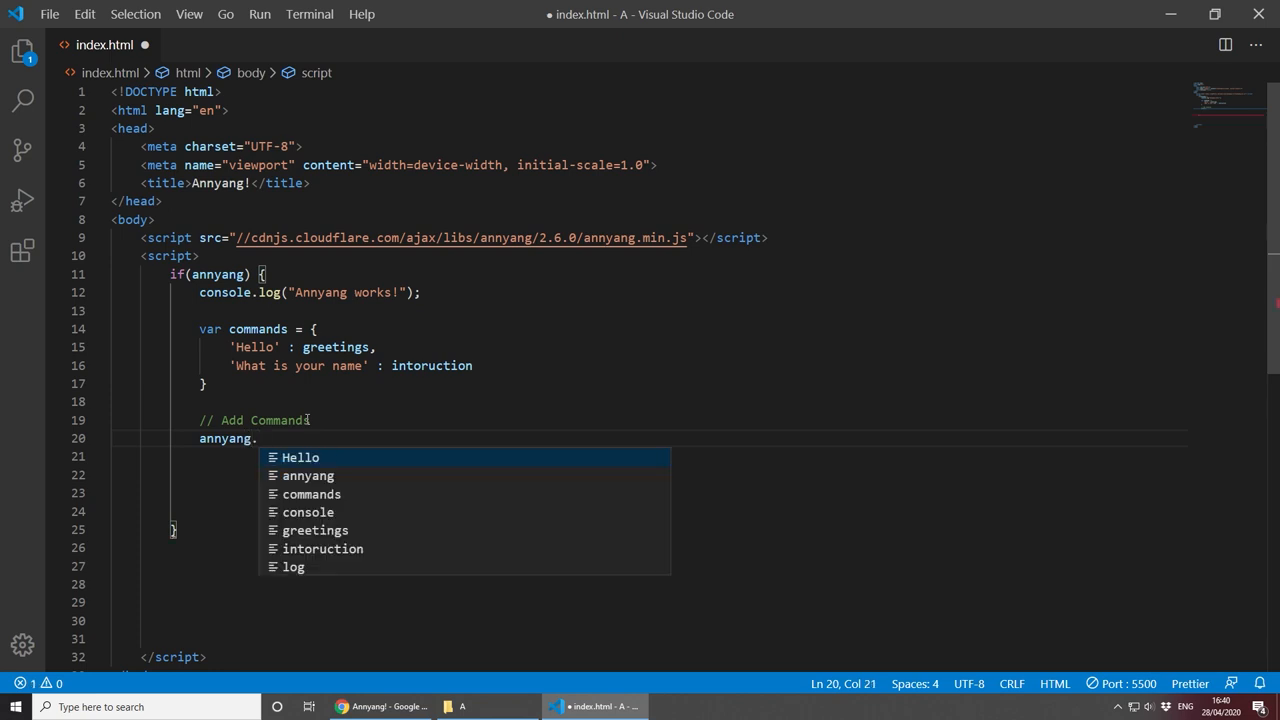
pyautogui.write('addCommands(')
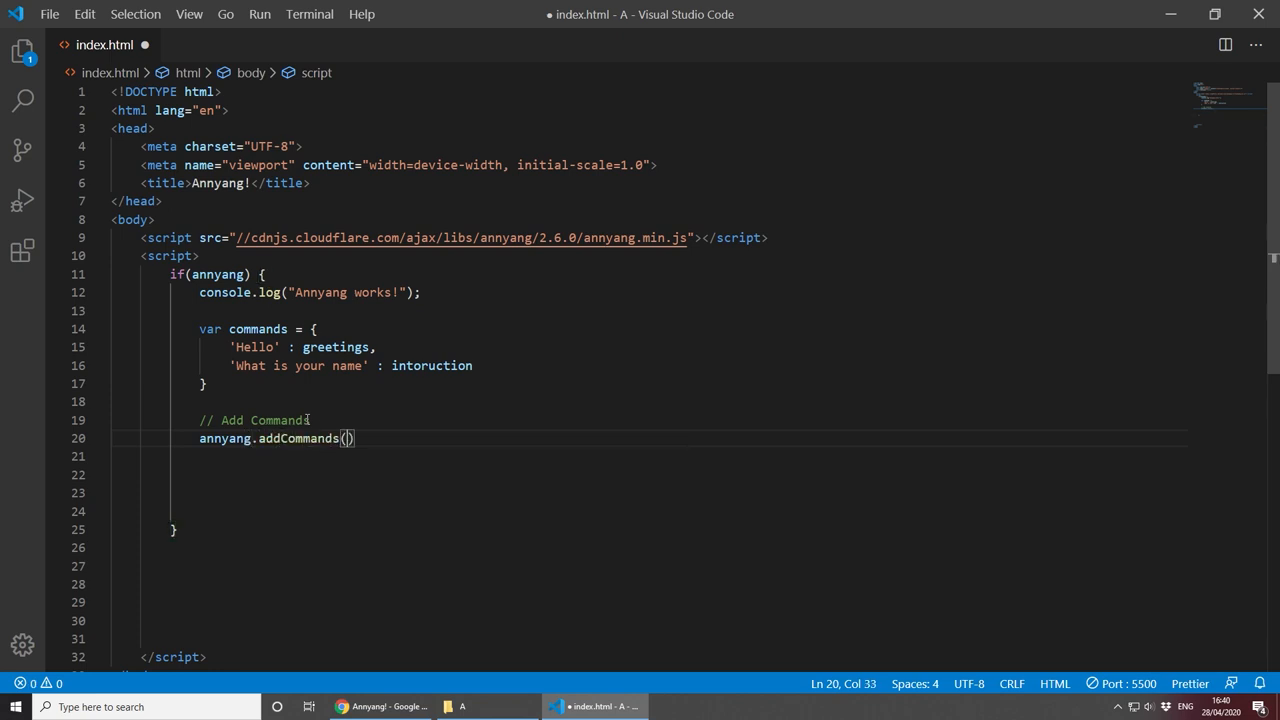
pyautogui.moveTo(348, 408)
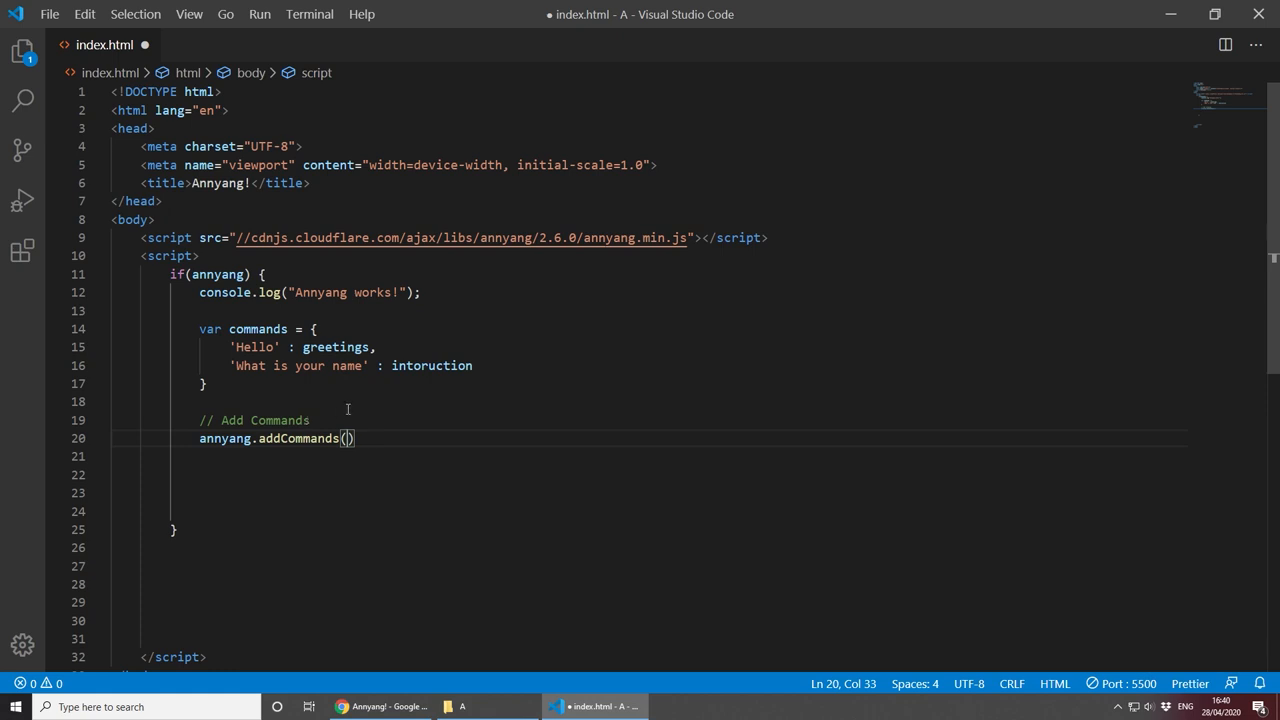
pyautogui.moveTo(254, 320)
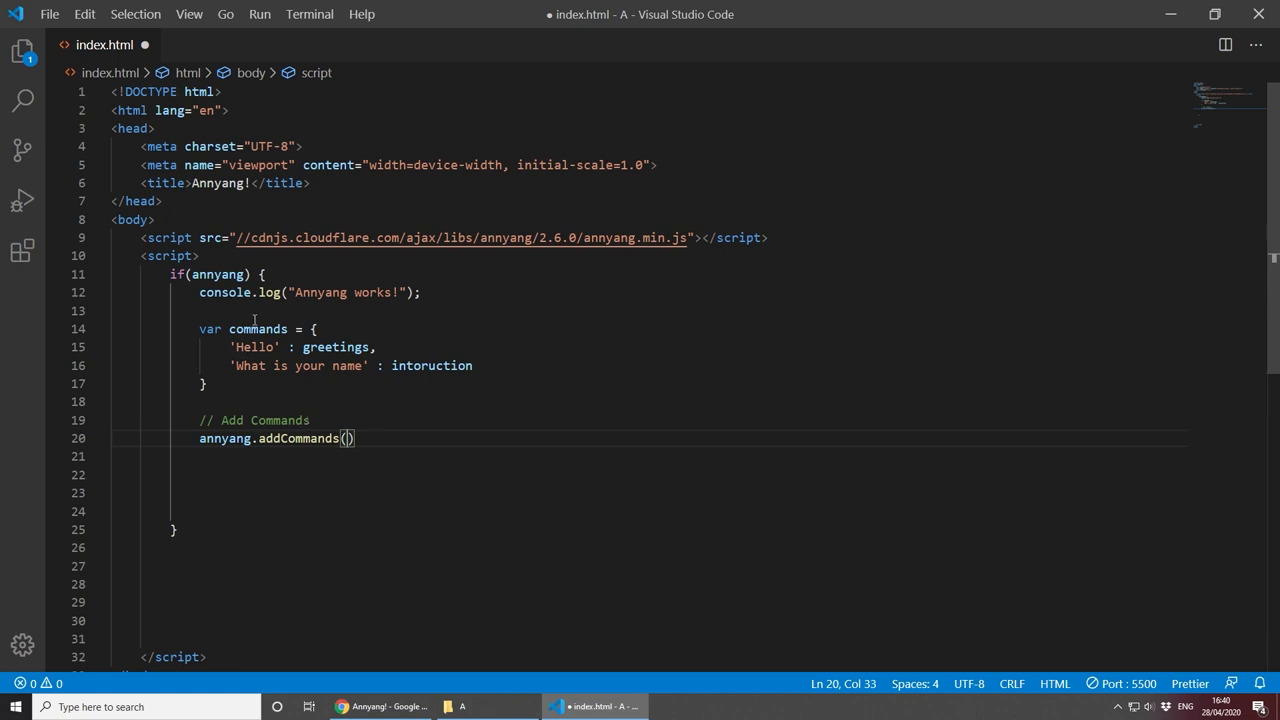
pyautogui.write('commands')
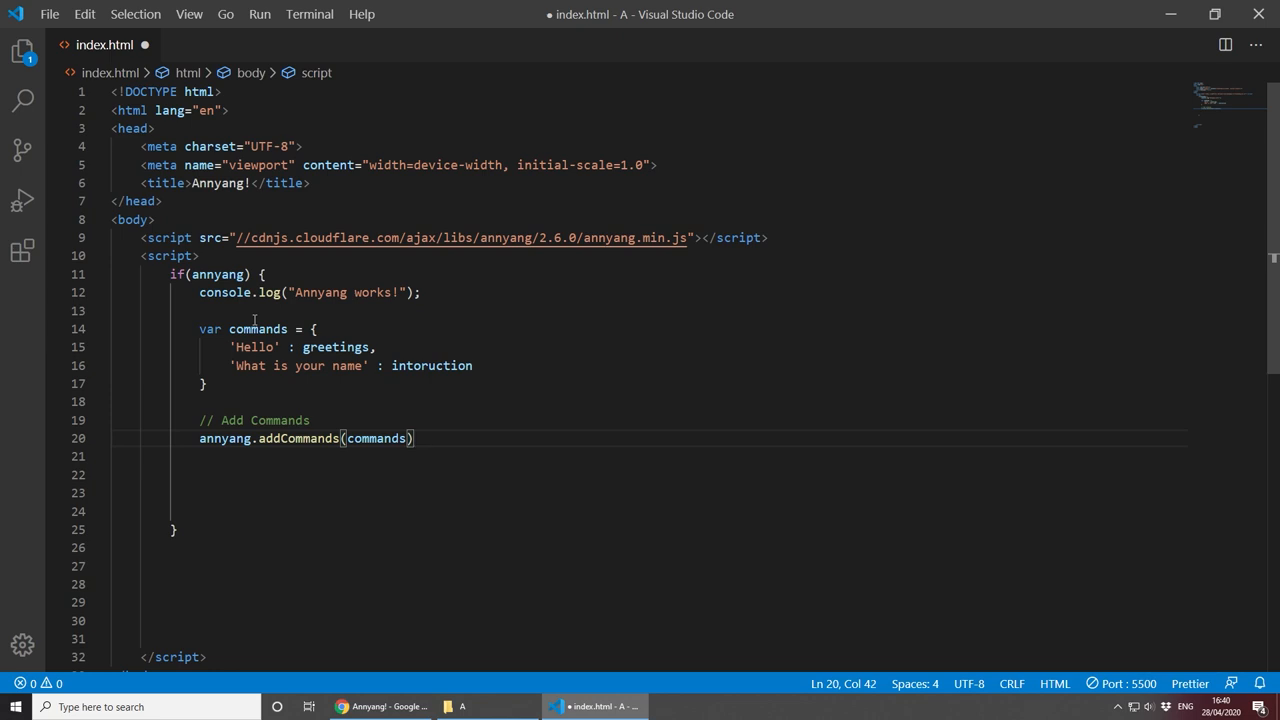
pyautogui.write(';')
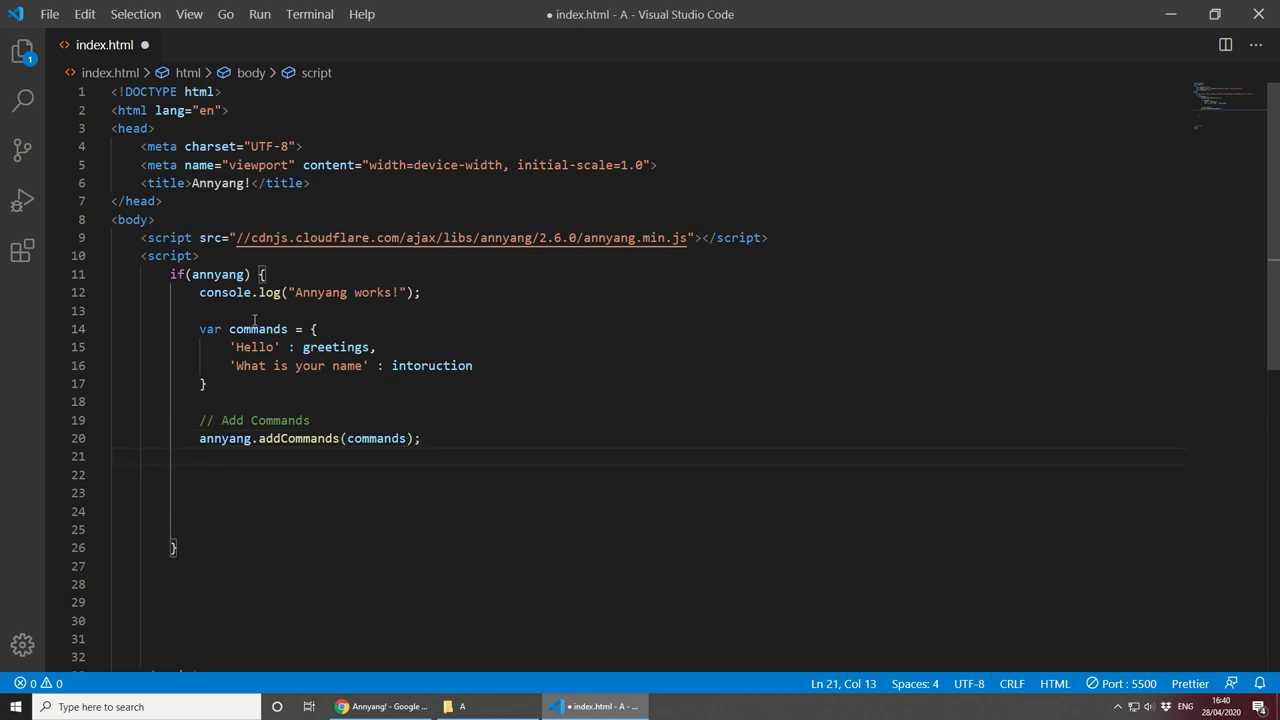
# Step: Add a // Start Listening comment followed by the annyang.start() call
pyautogui.press('enter')
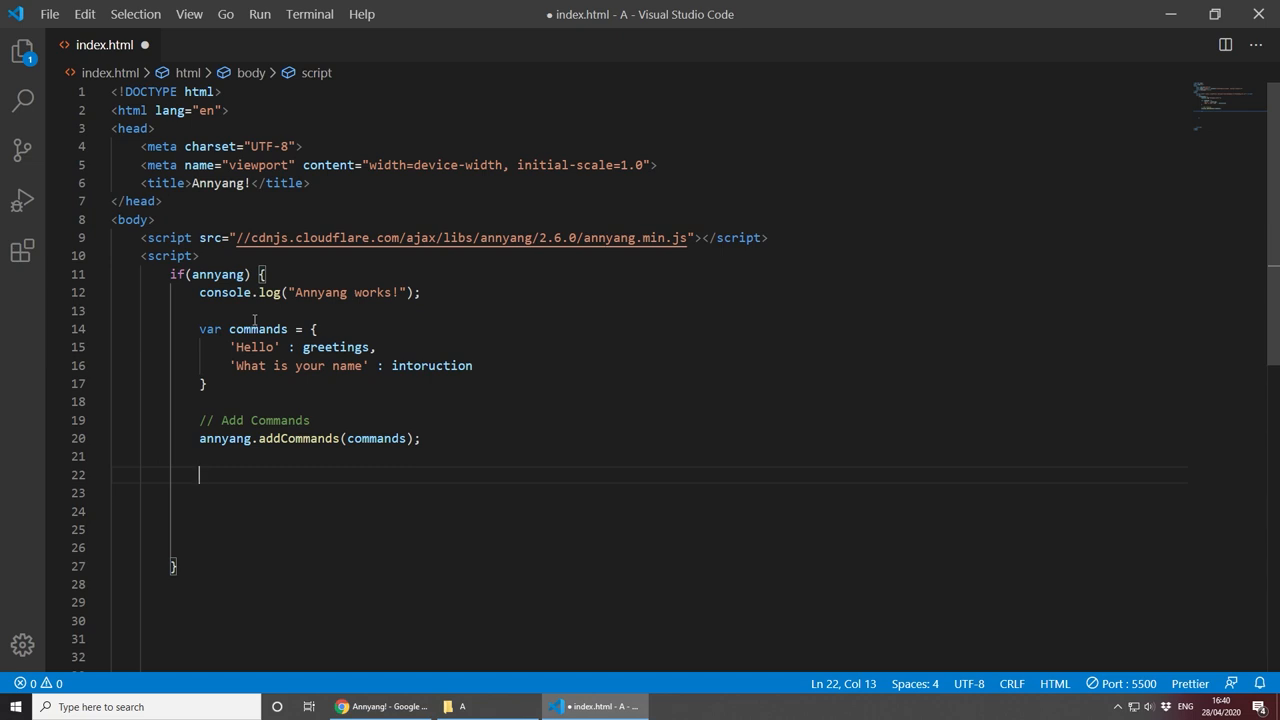
pyautogui.write('// Start L')
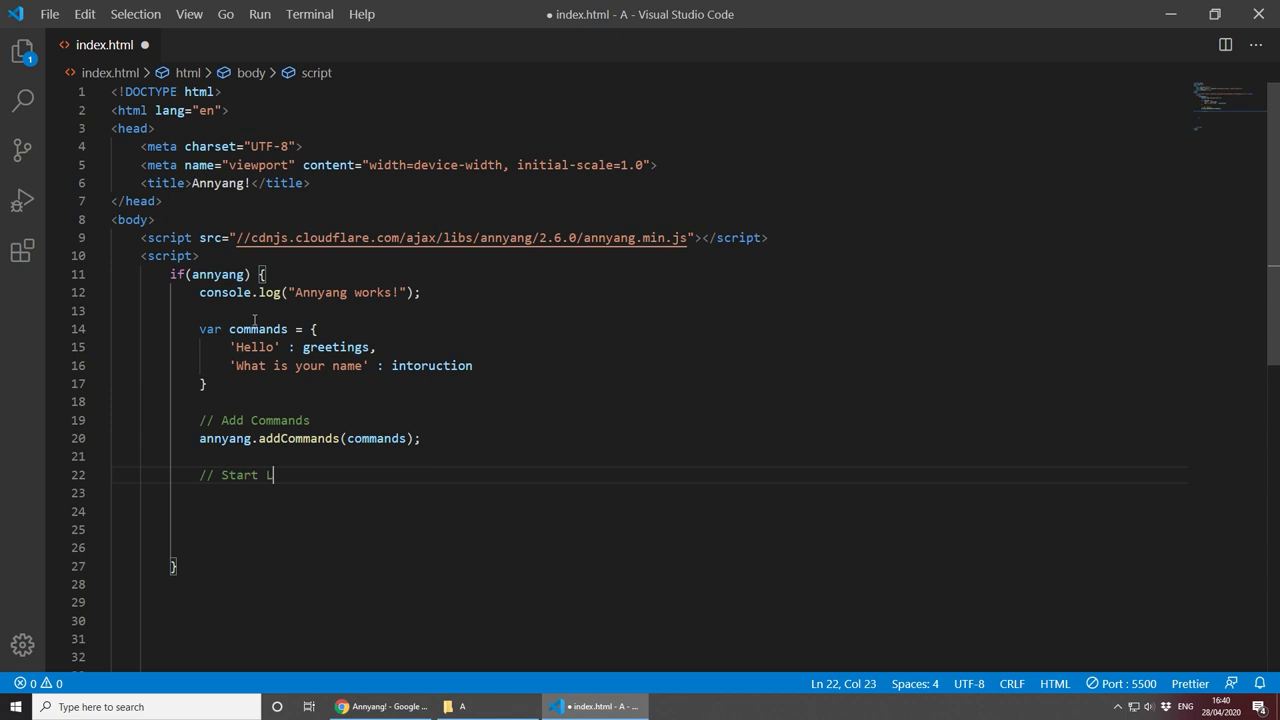
pyautogui.write('istening')
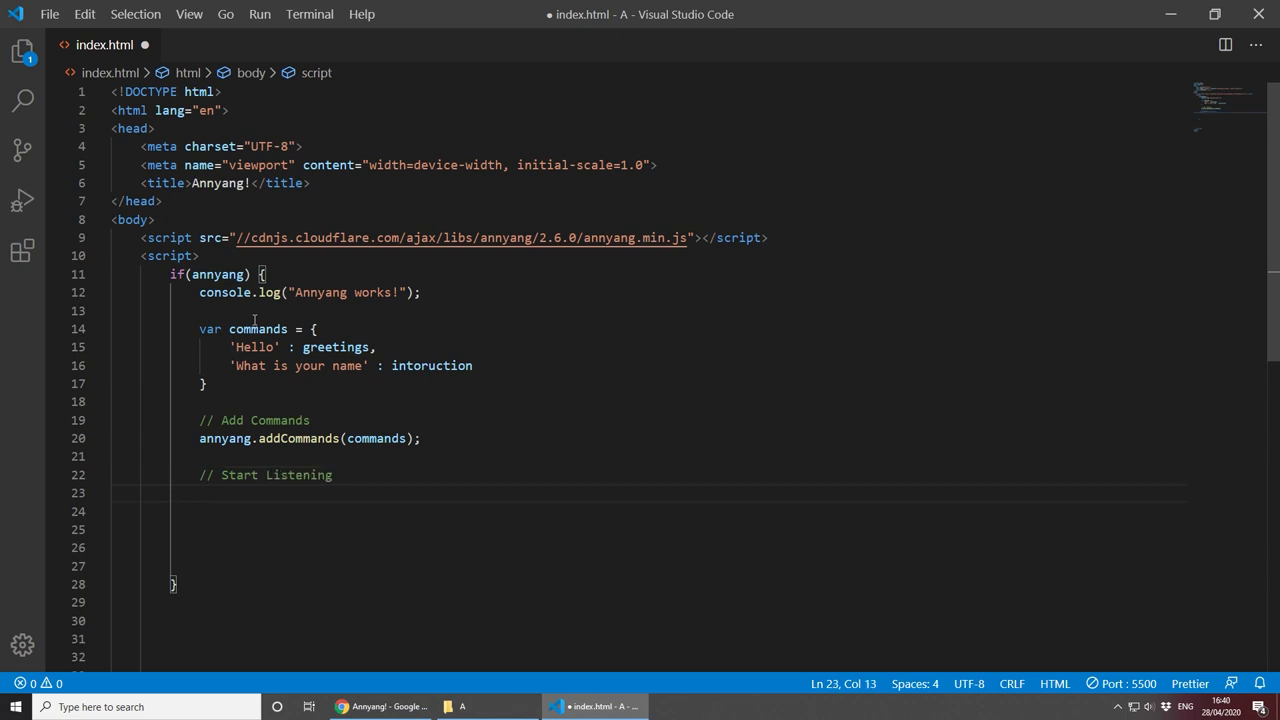
pyautogui.write('annyang.start();')
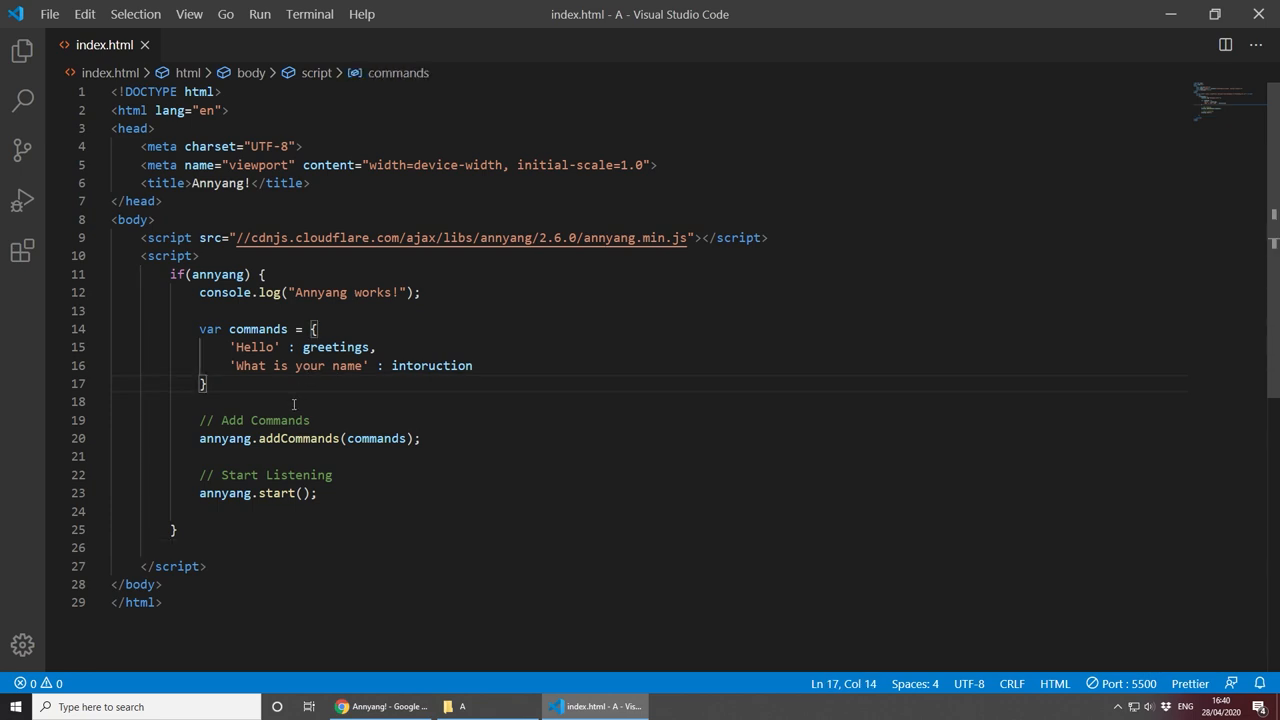
pyautogui.moveTo(364, 390)
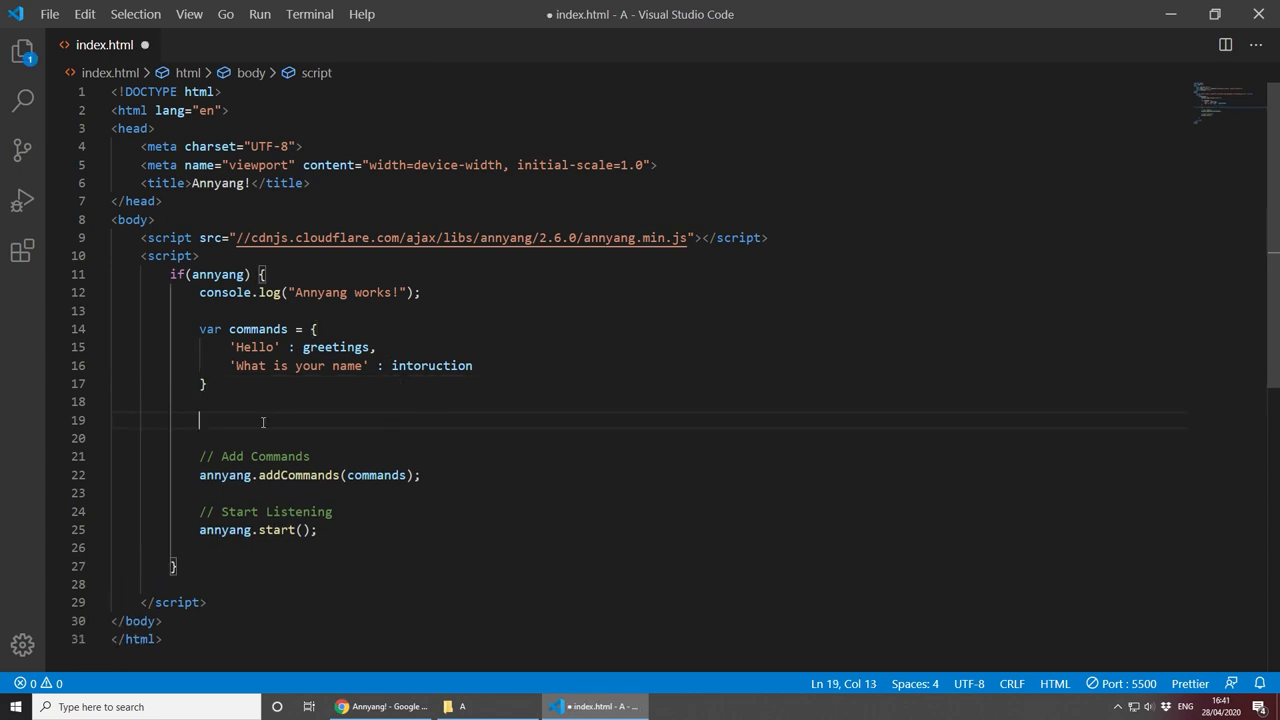
pyautogui.moveTo(472, 416)
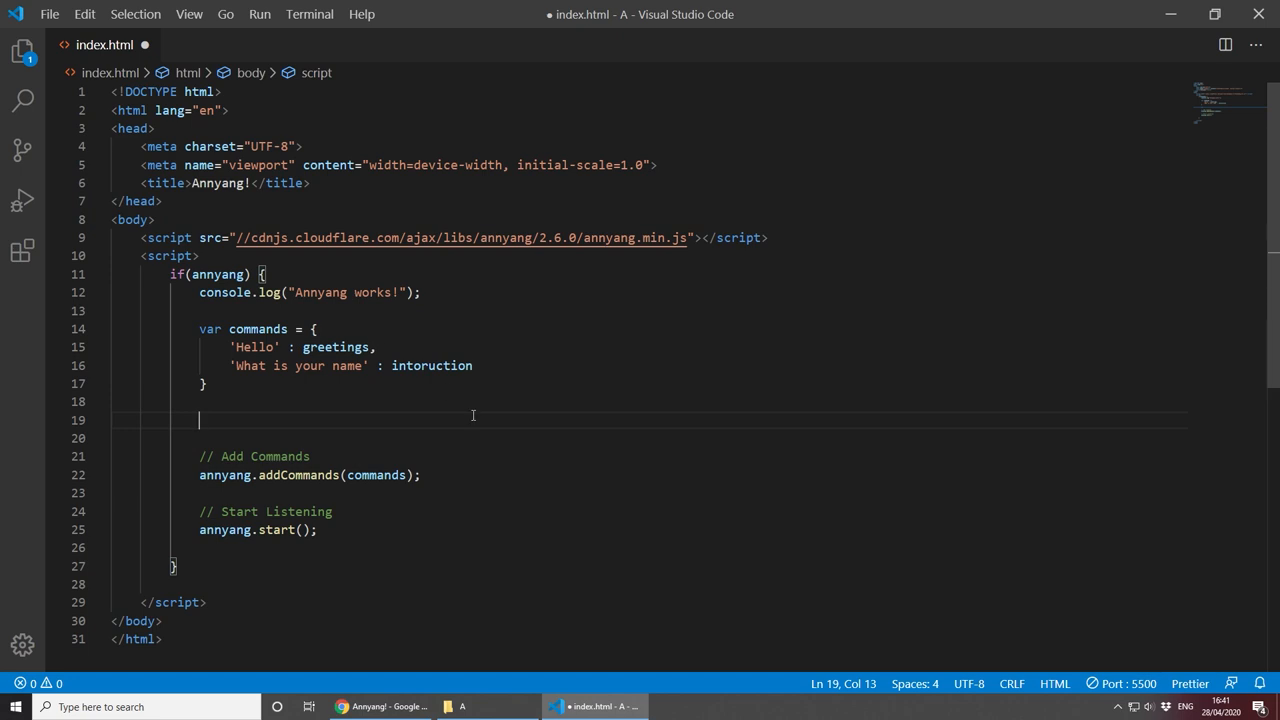
# Step: Write an empty function greetings(){} under a // Display Greetings Message comment
pyautogui.write('function g')
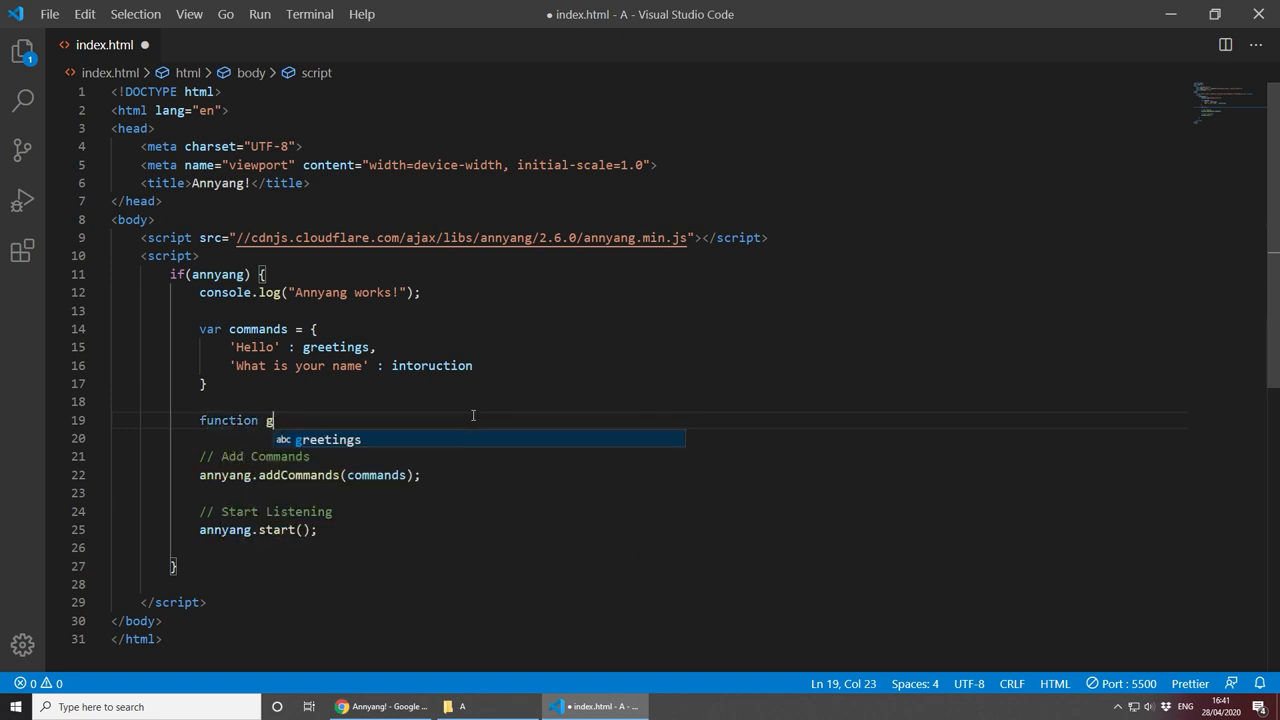
pyautogui.write('reetings(){')
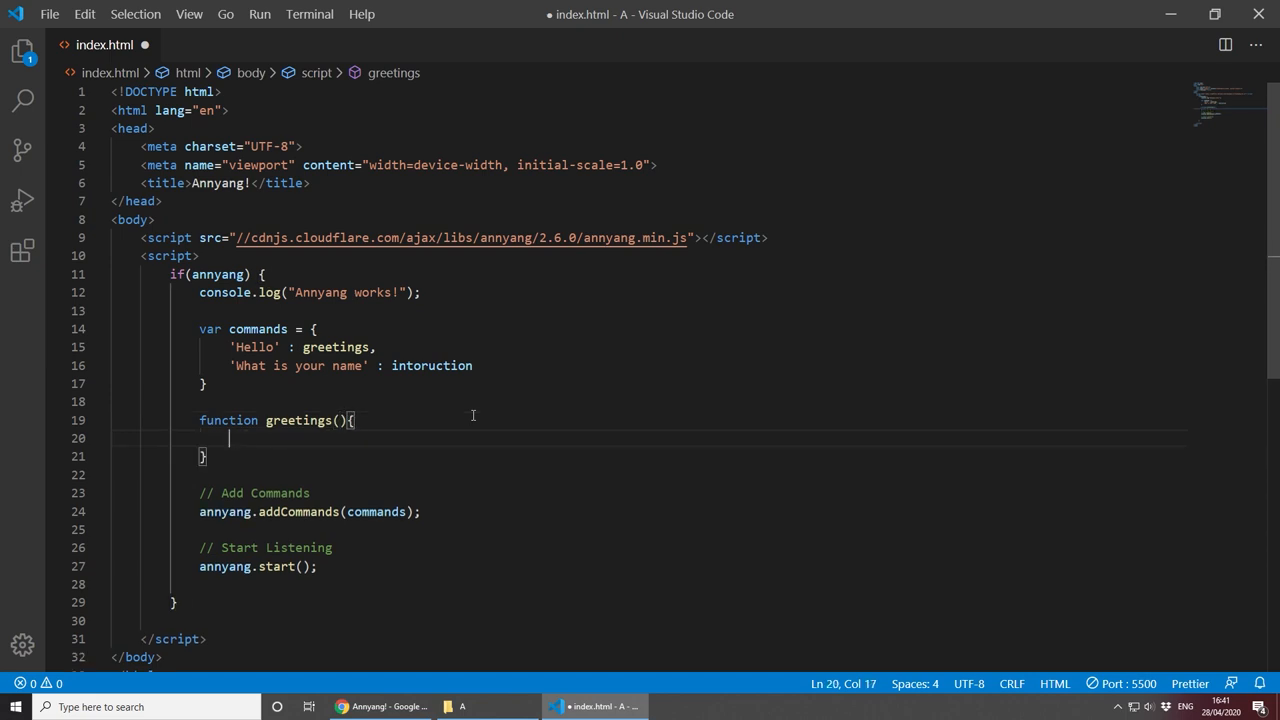
pyautogui.write('// Display Greetings Message')
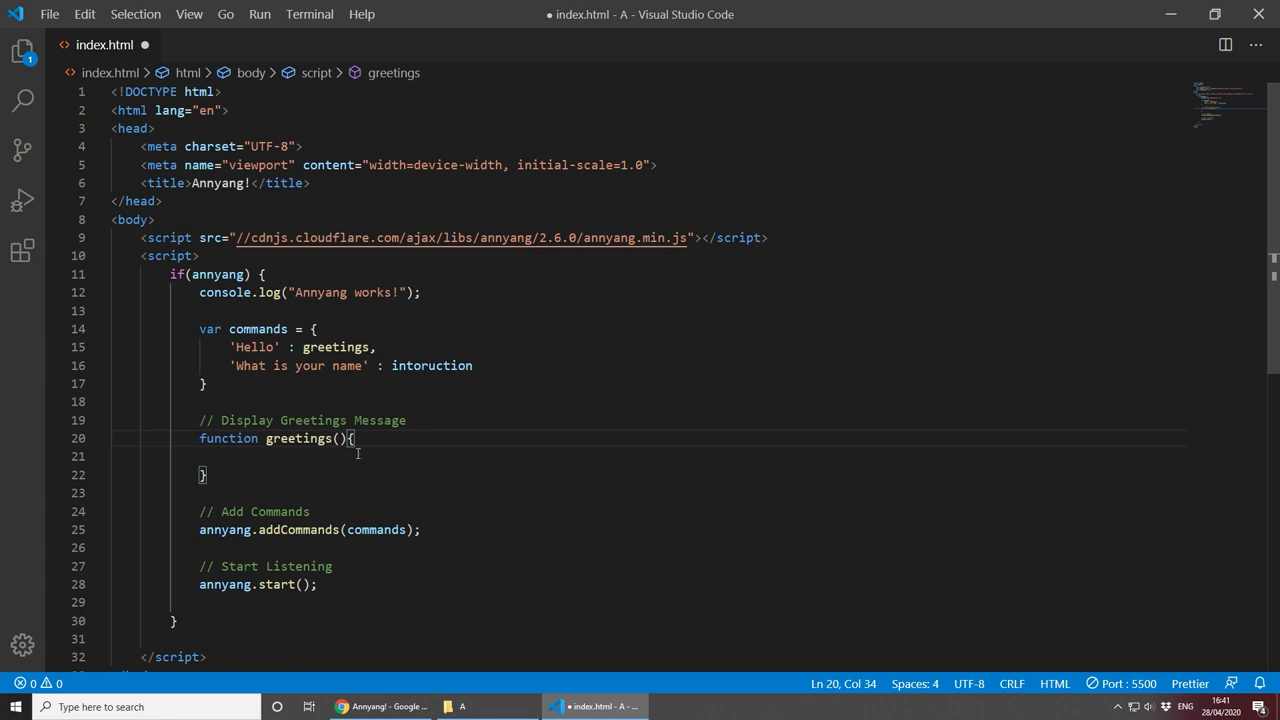
pyautogui.press('enter')
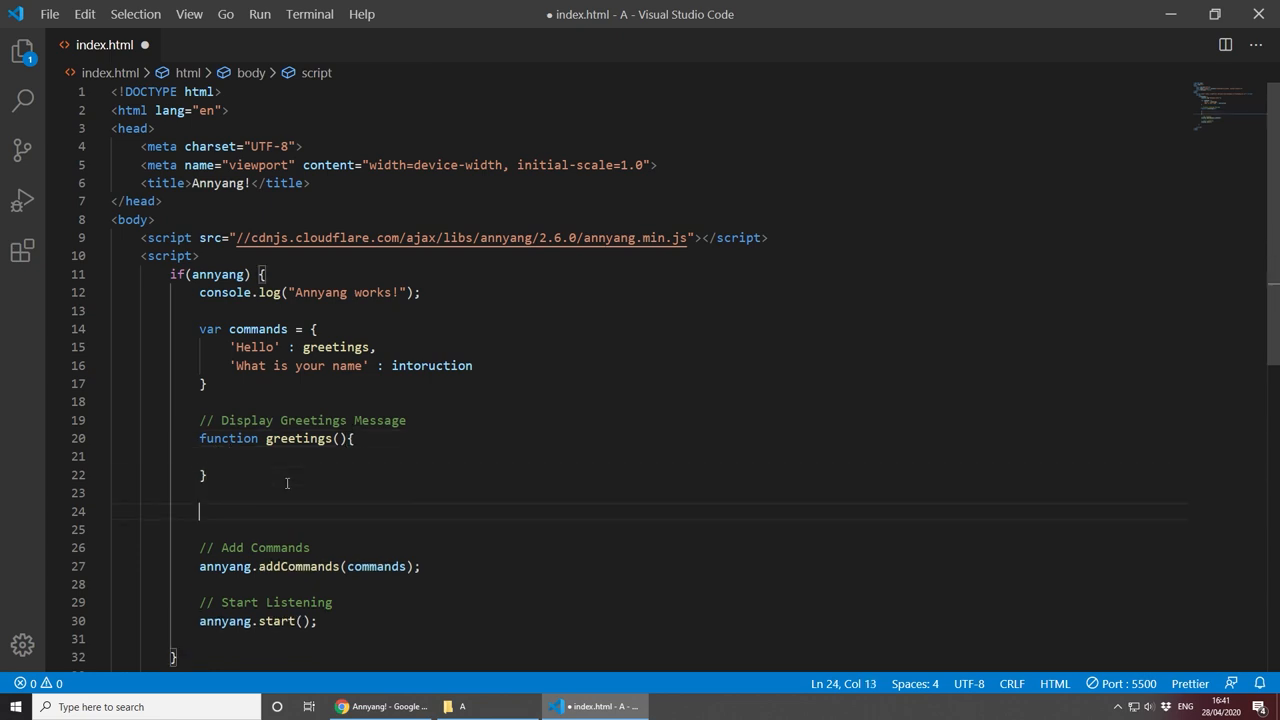
# Step: Write an empty function introduction() { } under a // Display Introduction Message comment
pyautogui.write('// Display')
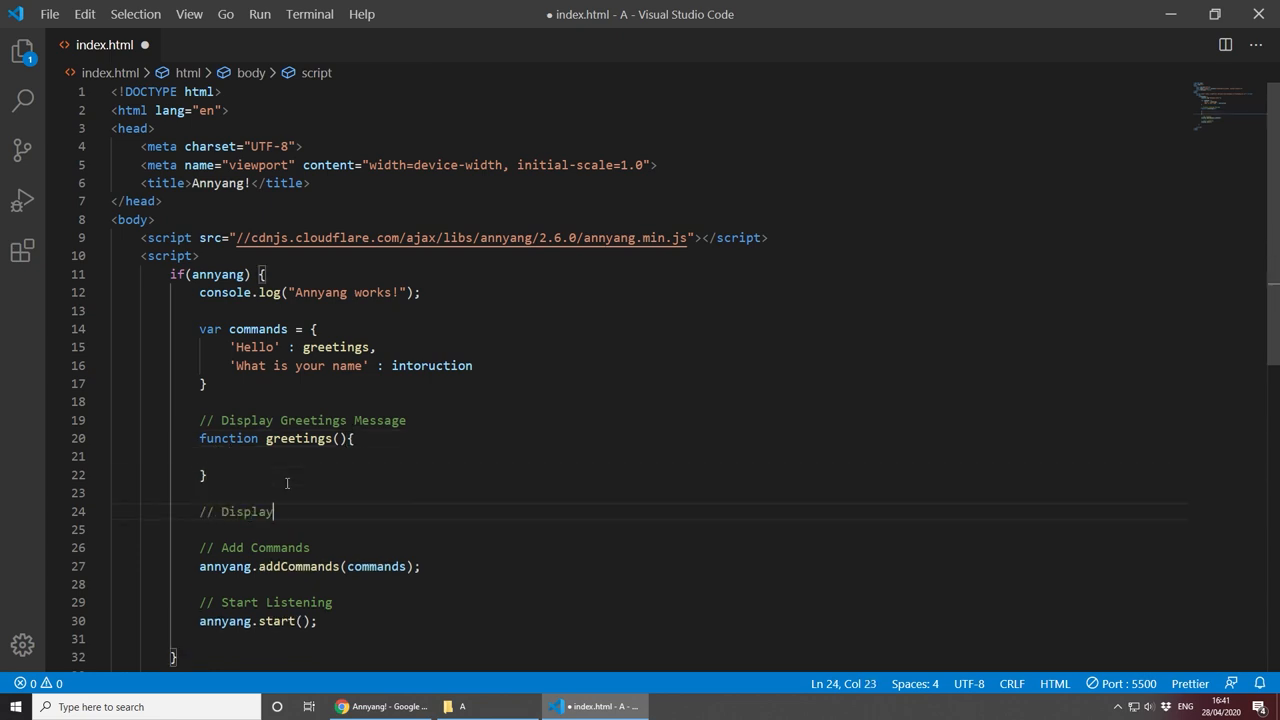
pyautogui.write('Introduction Messa')
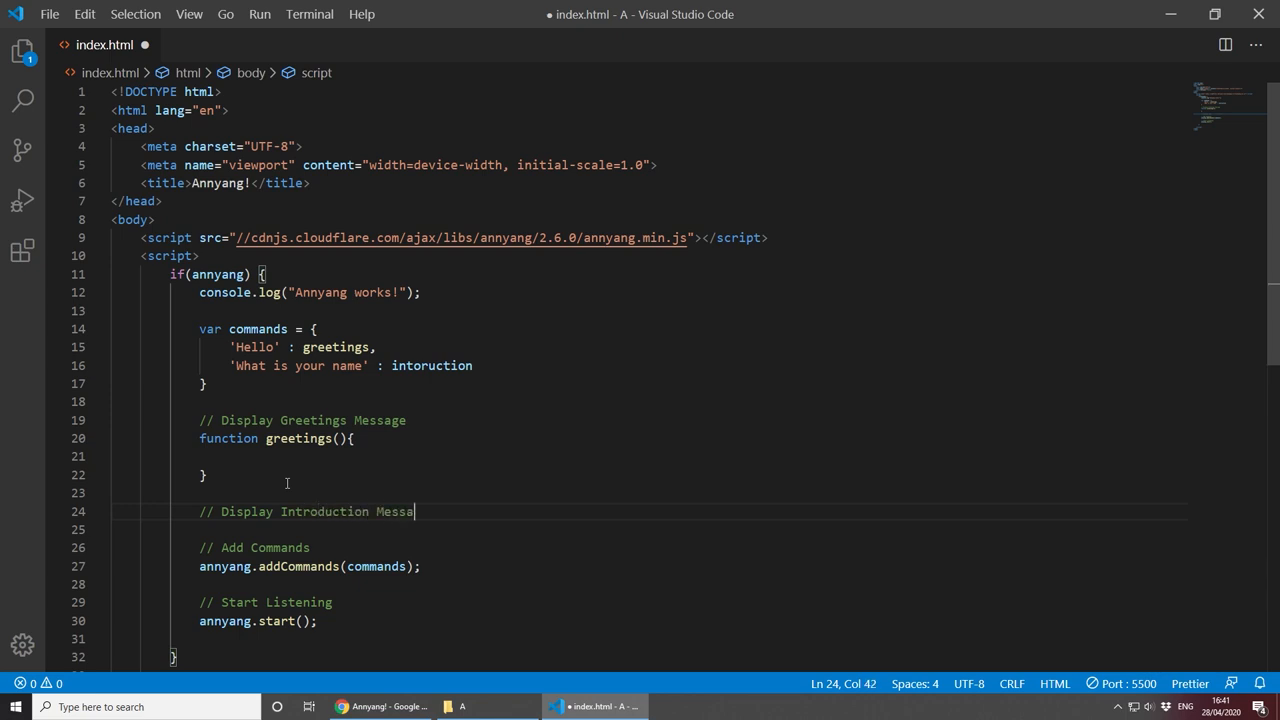
pyautogui.press('enter')
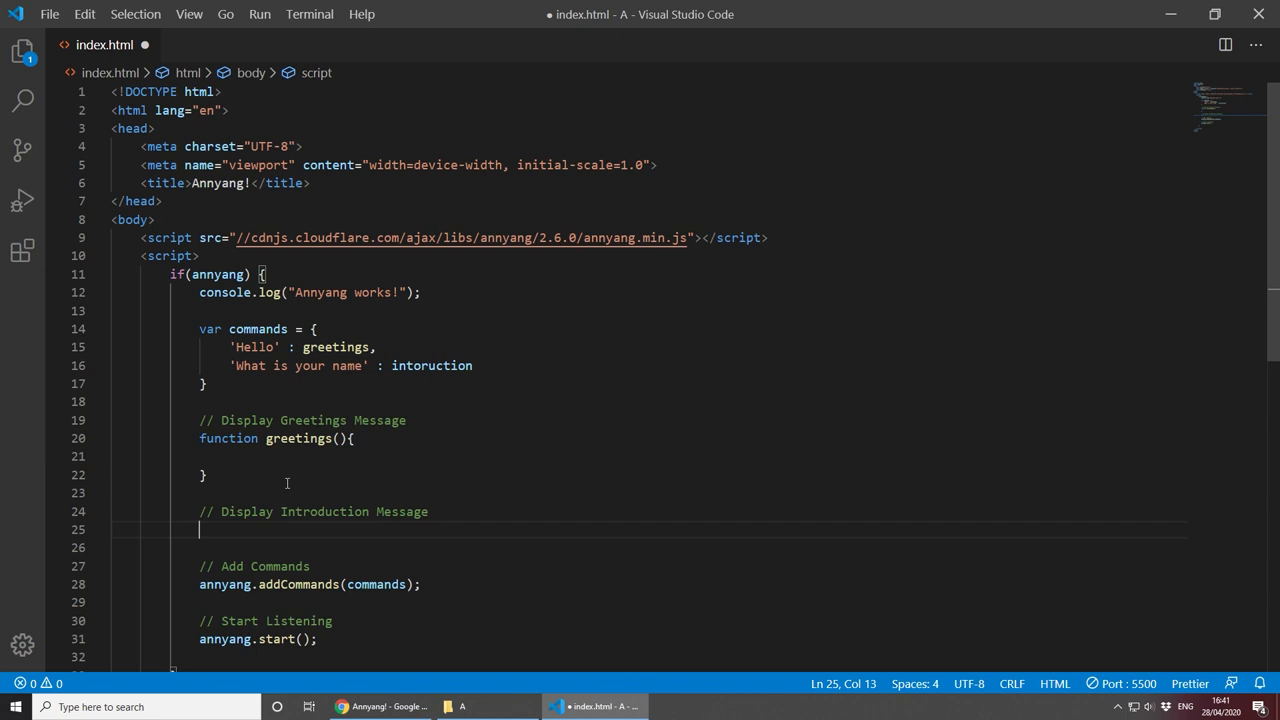
pyautogui.write('function')
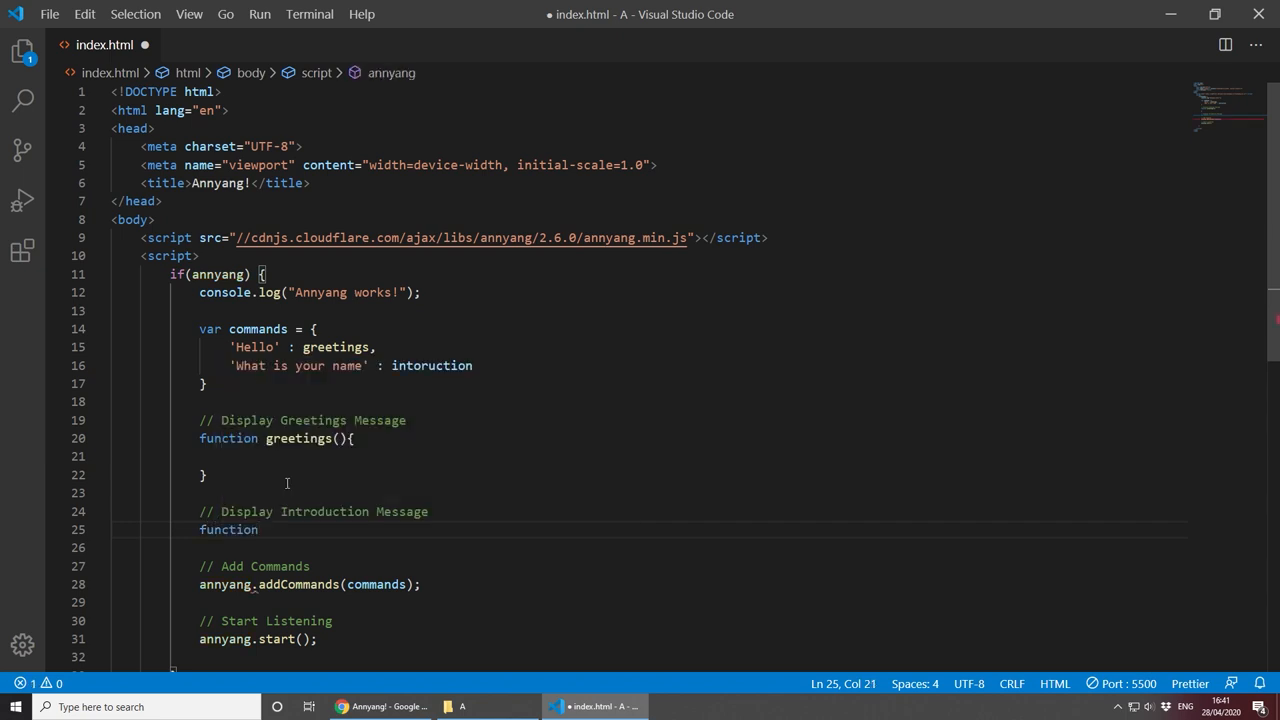
pyautogui.write('intr')
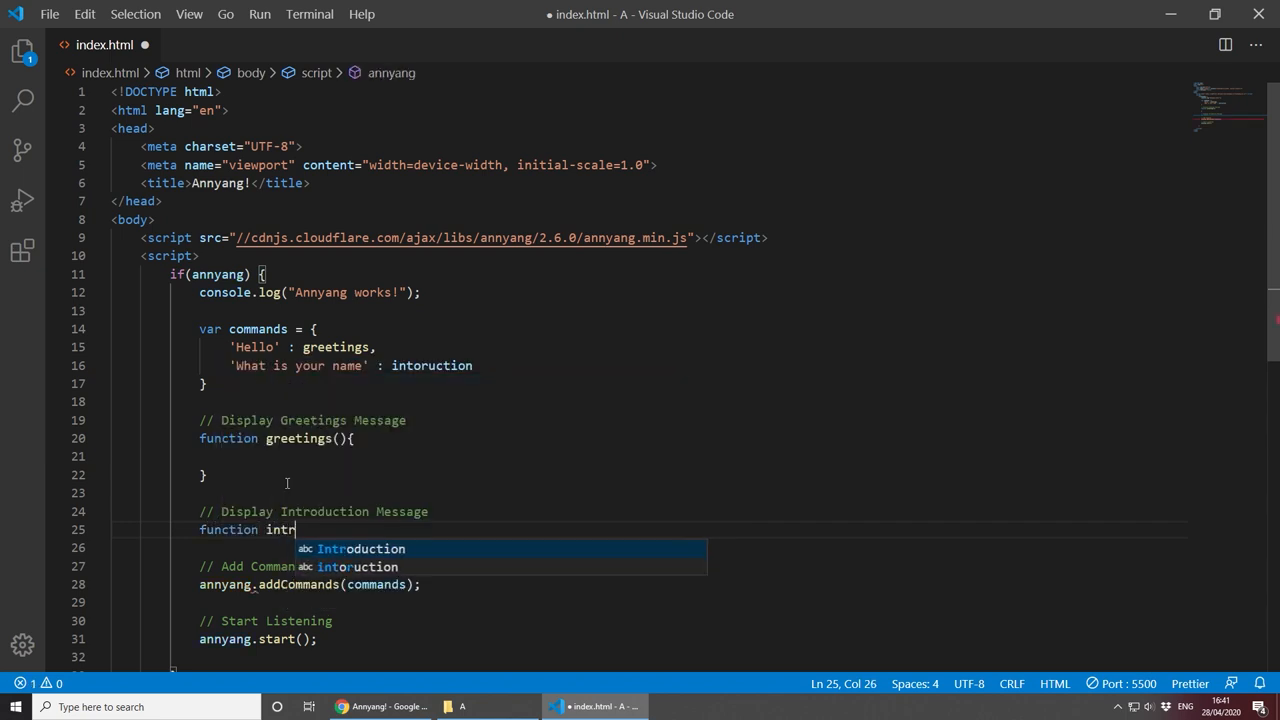
pyautogui.press('Tab')
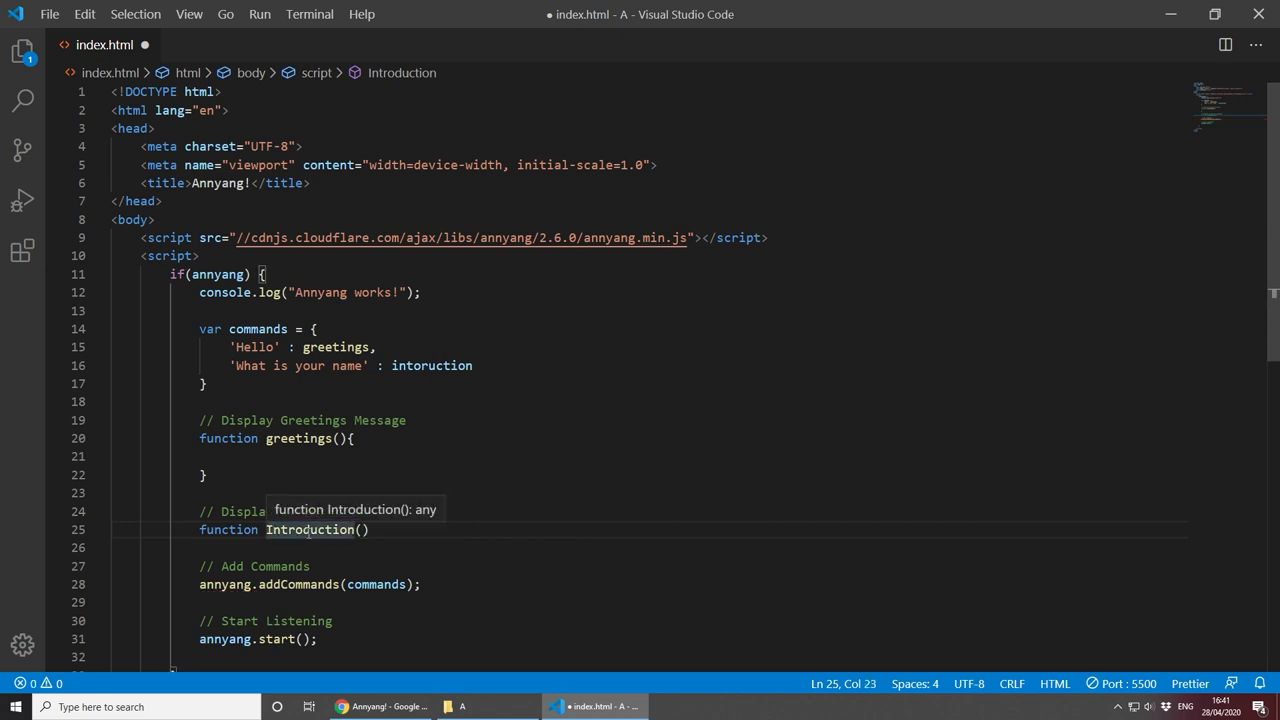
pyautogui.write('{}')
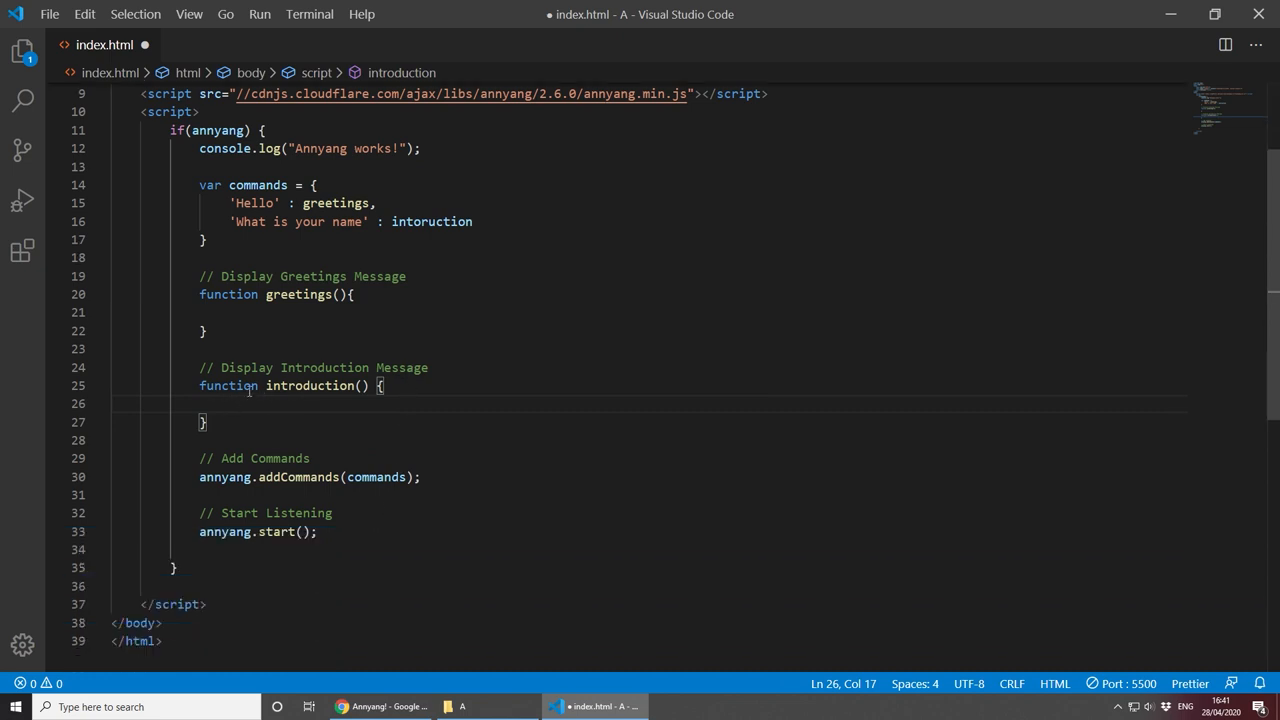
pyautogui.moveTo(280, 400)
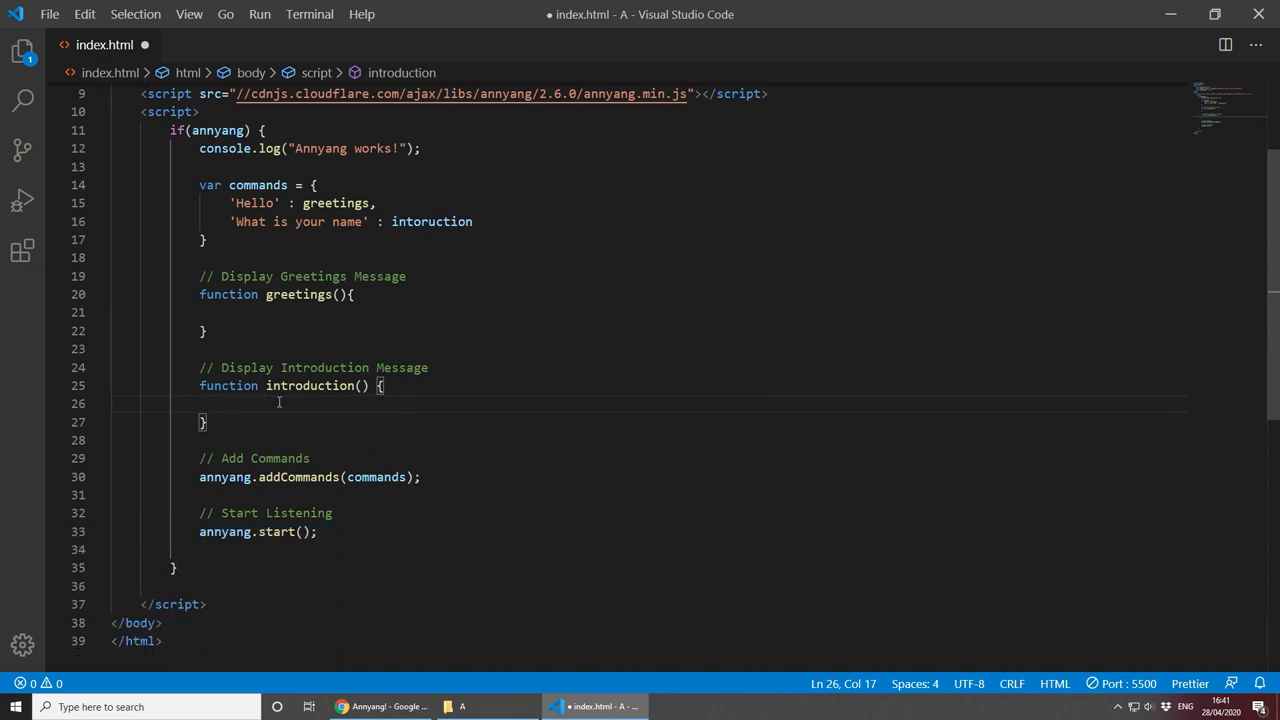
# Step: Make introduction() log "My name is Billy!" and save the file
pyautogui.write('c')
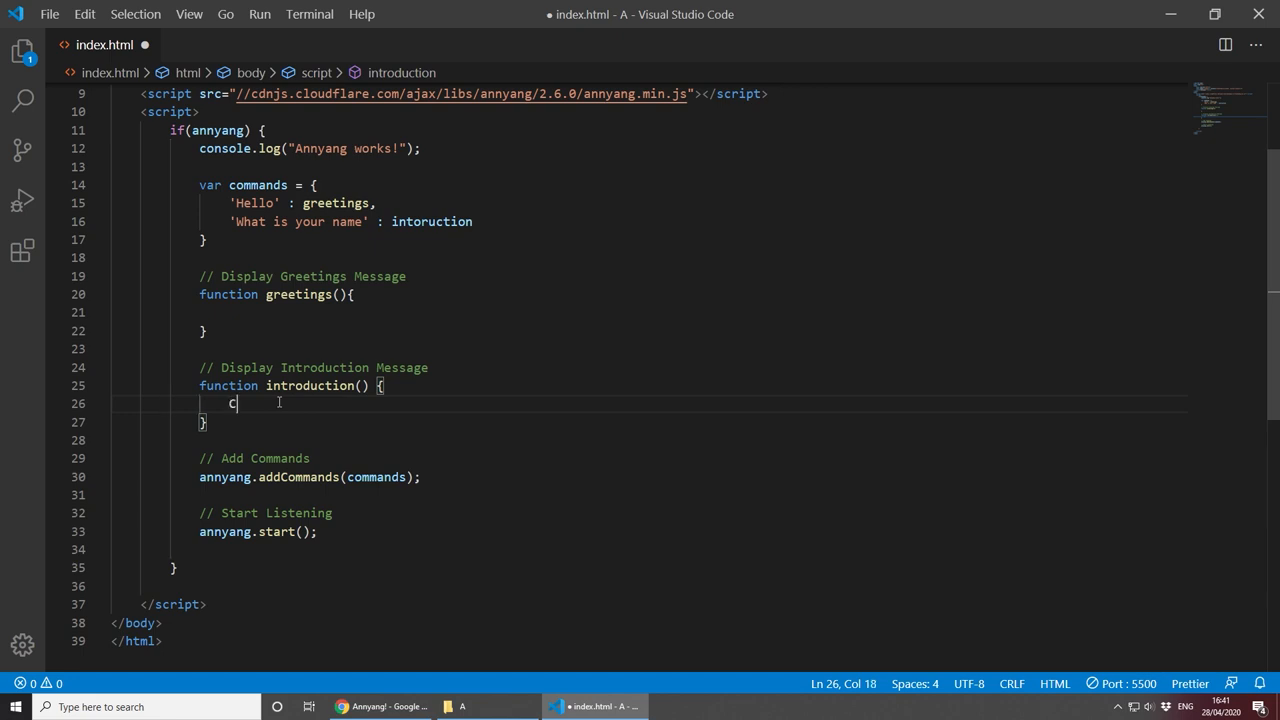
pyautogui.write('onsole.log("')
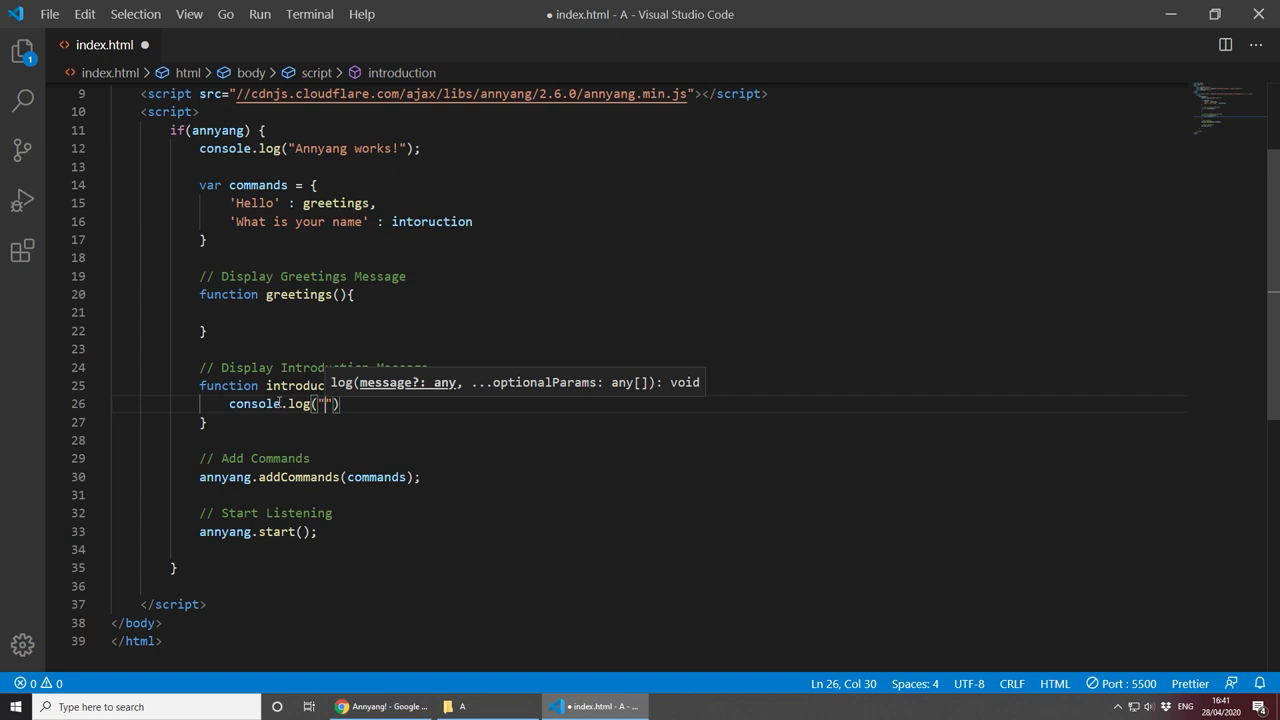
pyautogui.write('My name is')
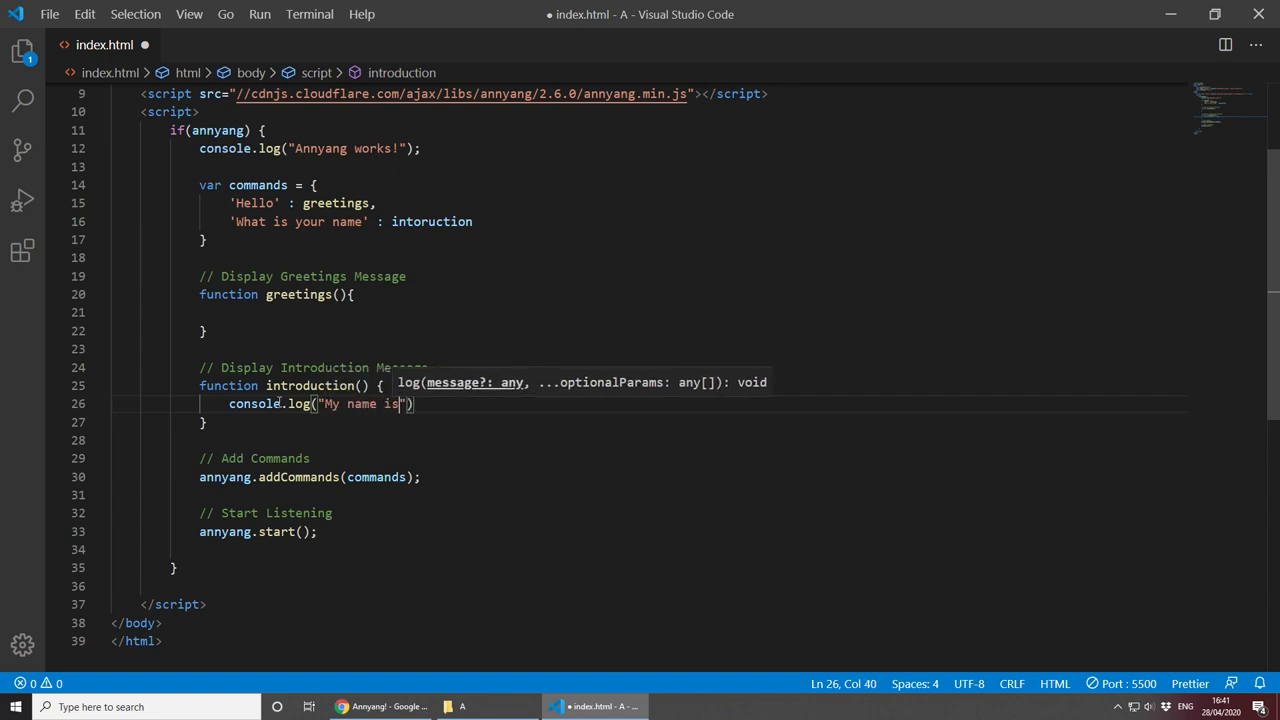
pyautogui.write('Billy!')
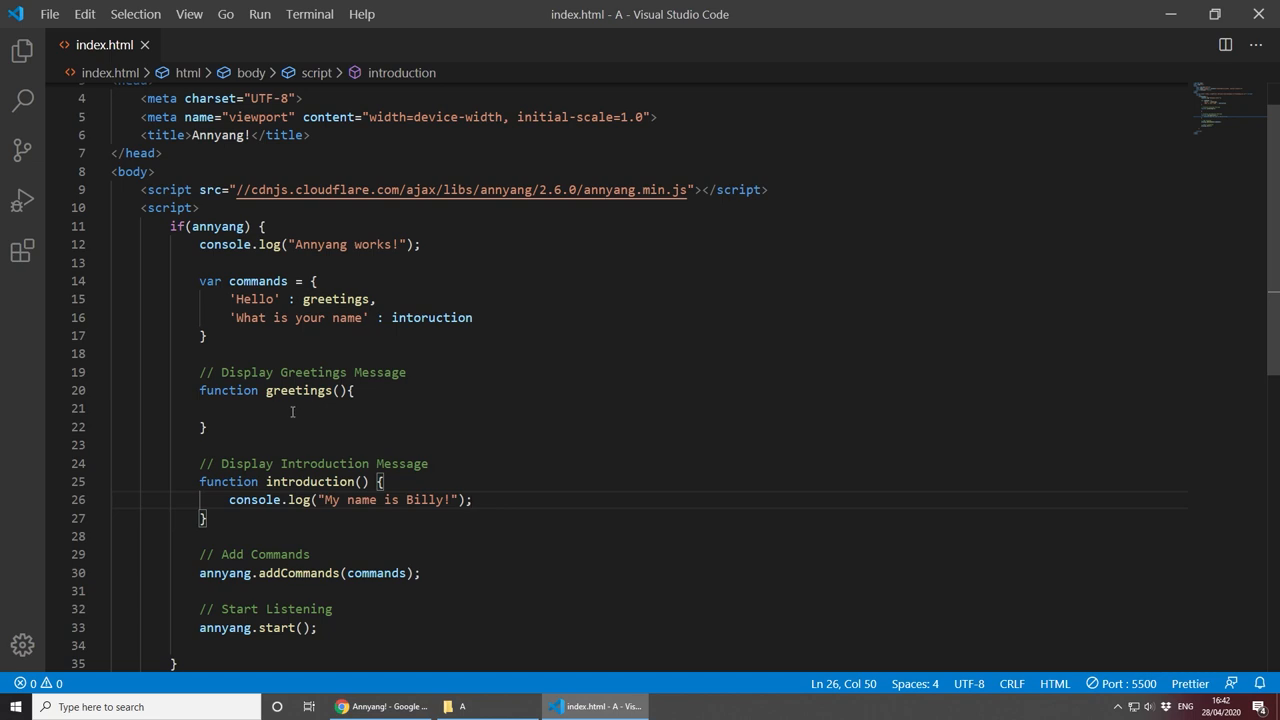
pyautogui.moveTo(354, 226)
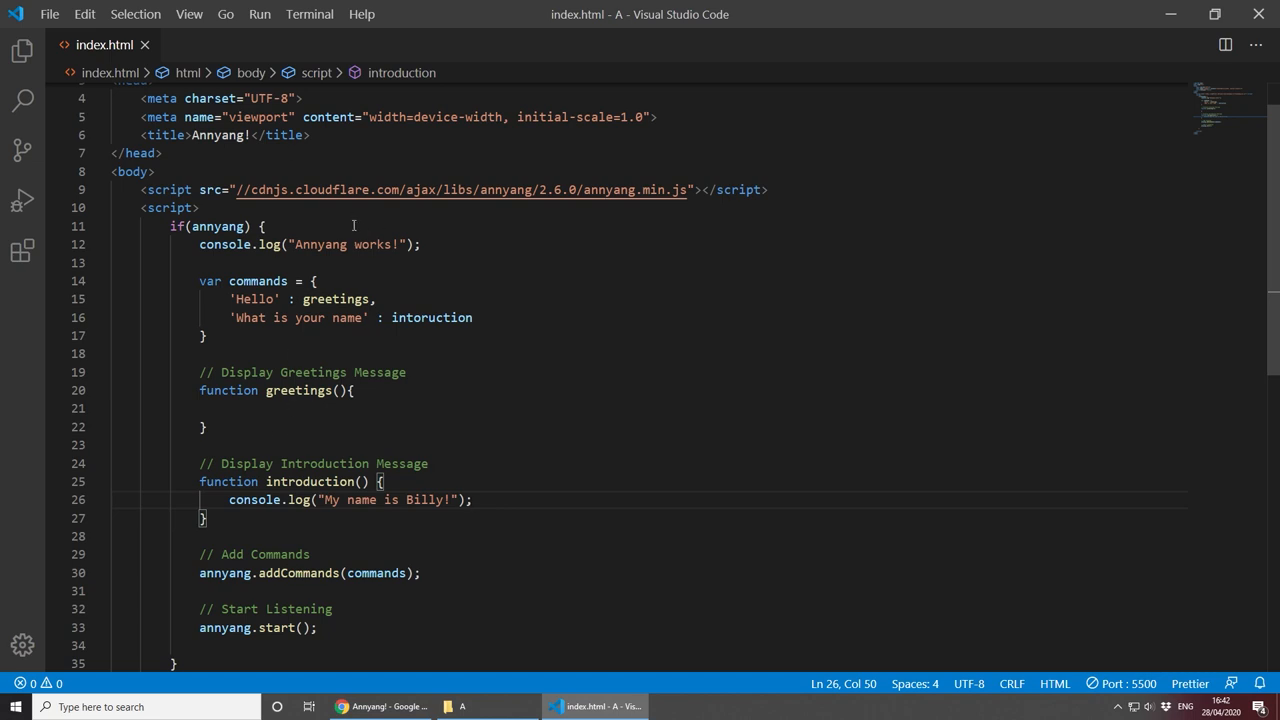
pyautogui.click(420, 244)
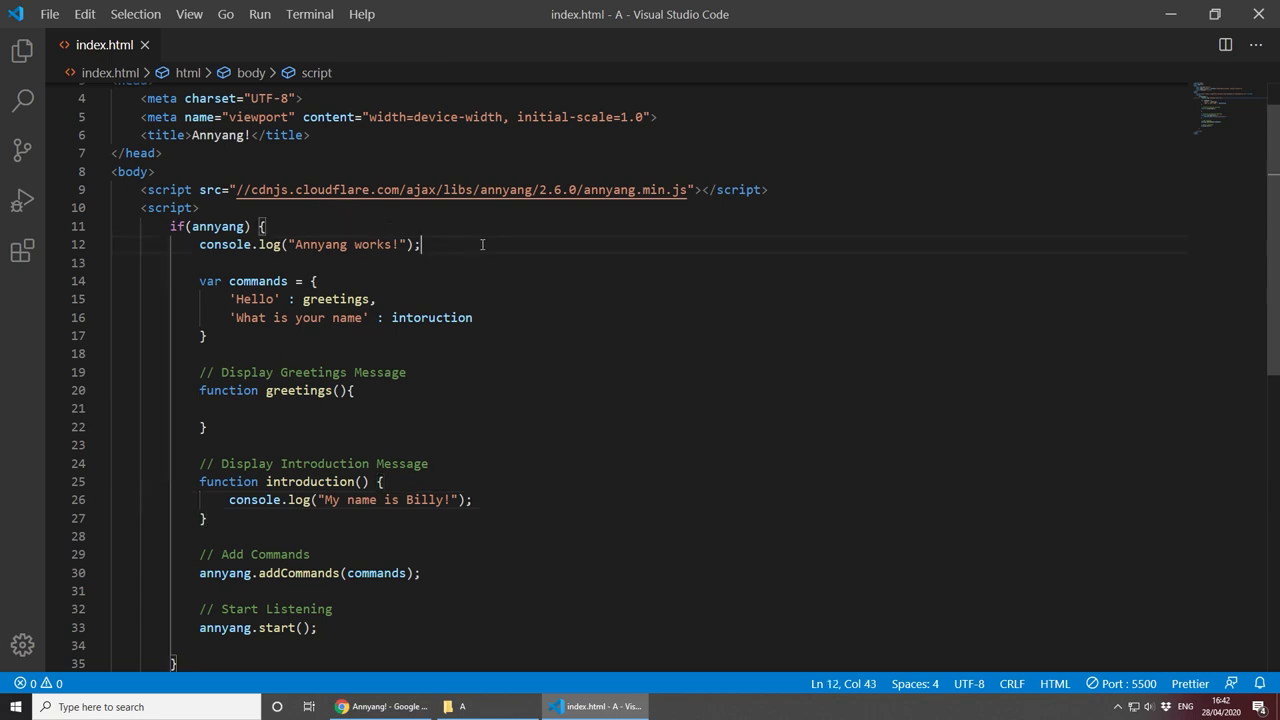
# Step: Define var messages = ['🔈 Hey', '🔈 Hi, there!', '🔈 Hi', '🔈 Hello']; with emoji prefixes
pyautogui.write('var')
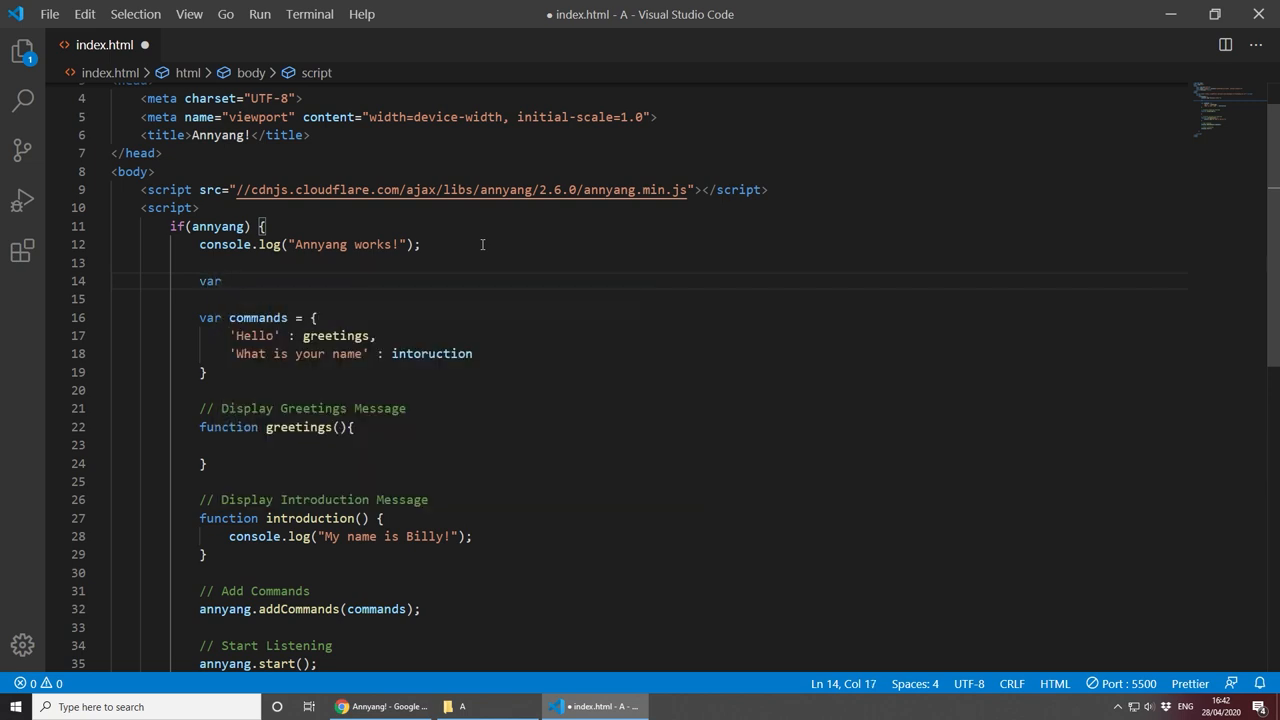
pyautogui.write('messages =')
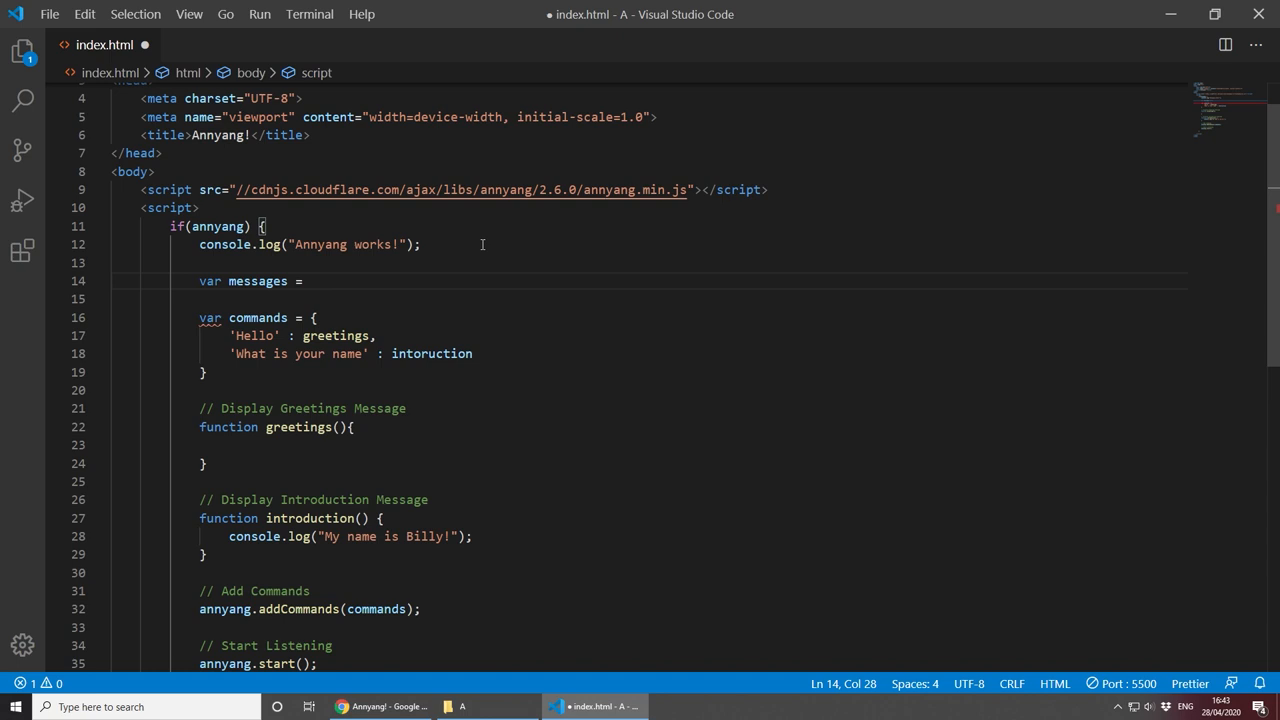
pyautogui.write('[]')
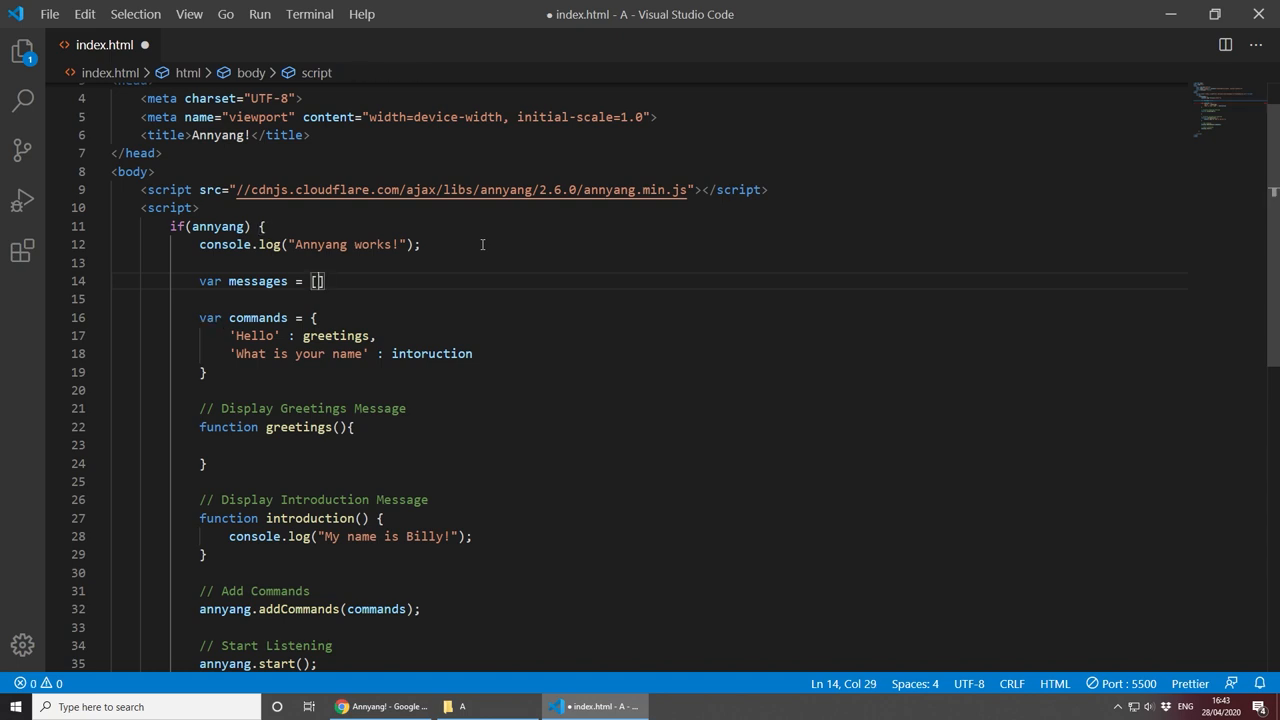
pyautogui.write("'")
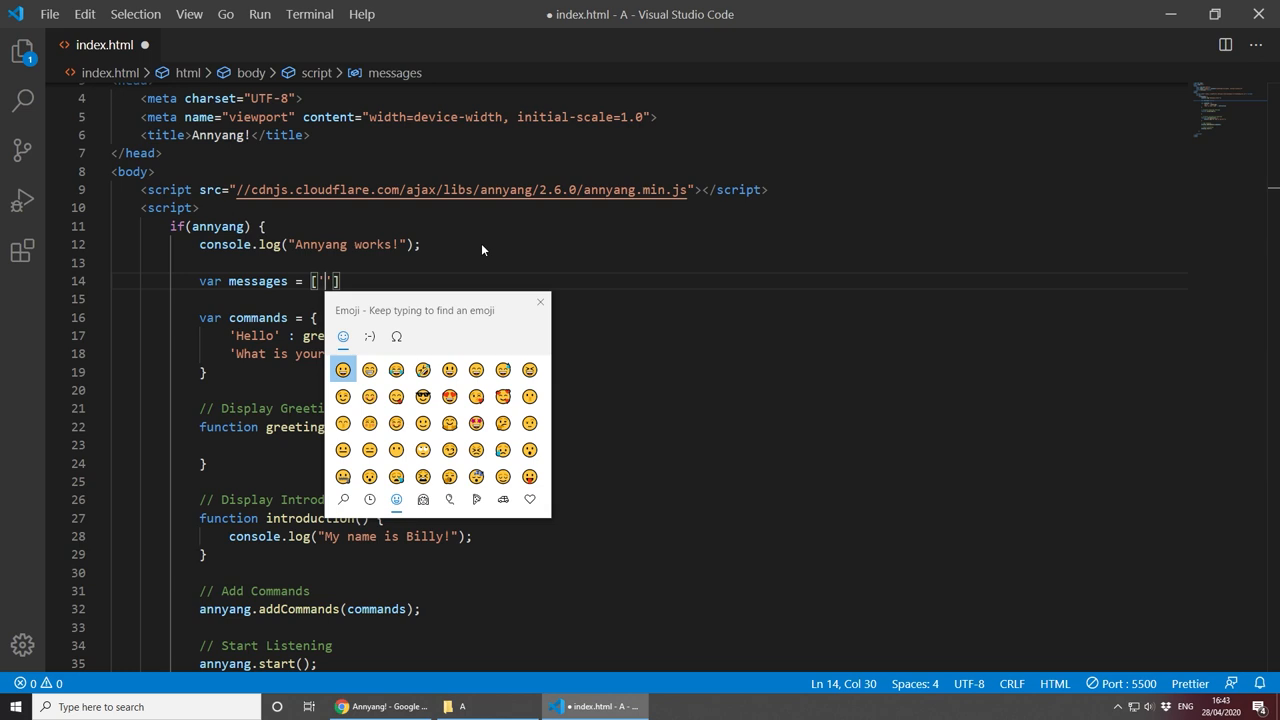
pyautogui.write('sp')
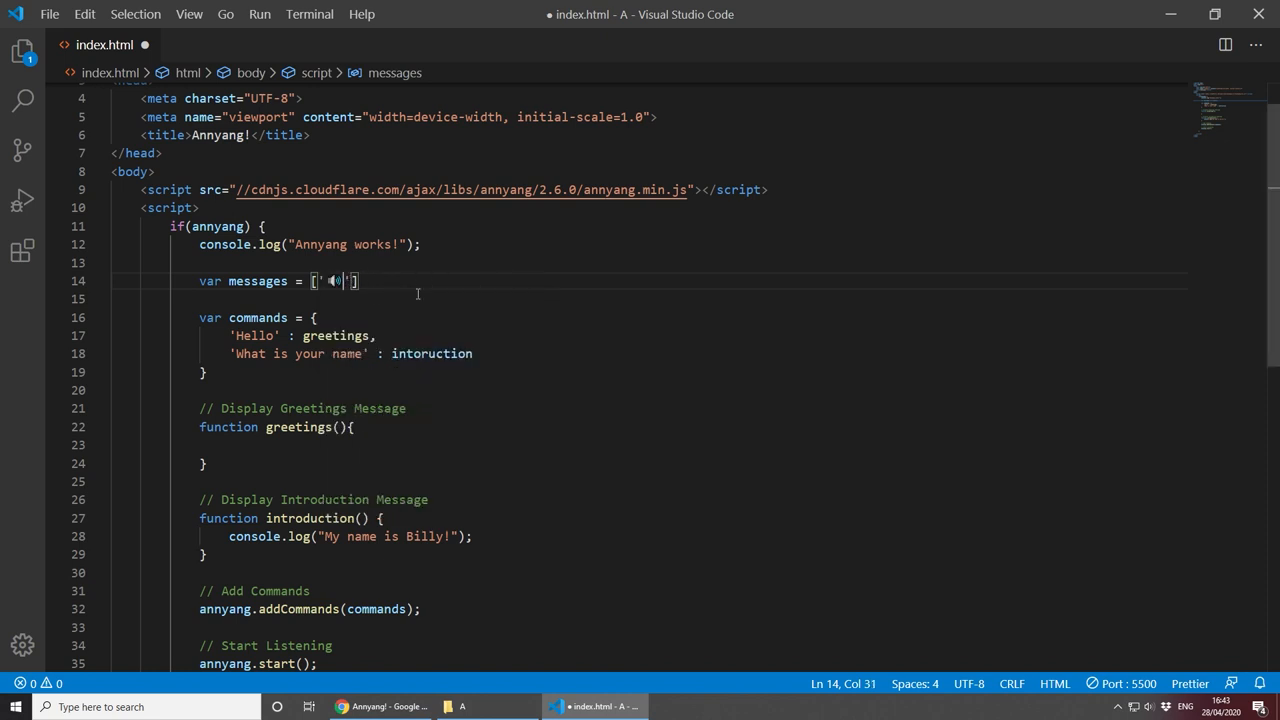
pyautogui.write('Hey')
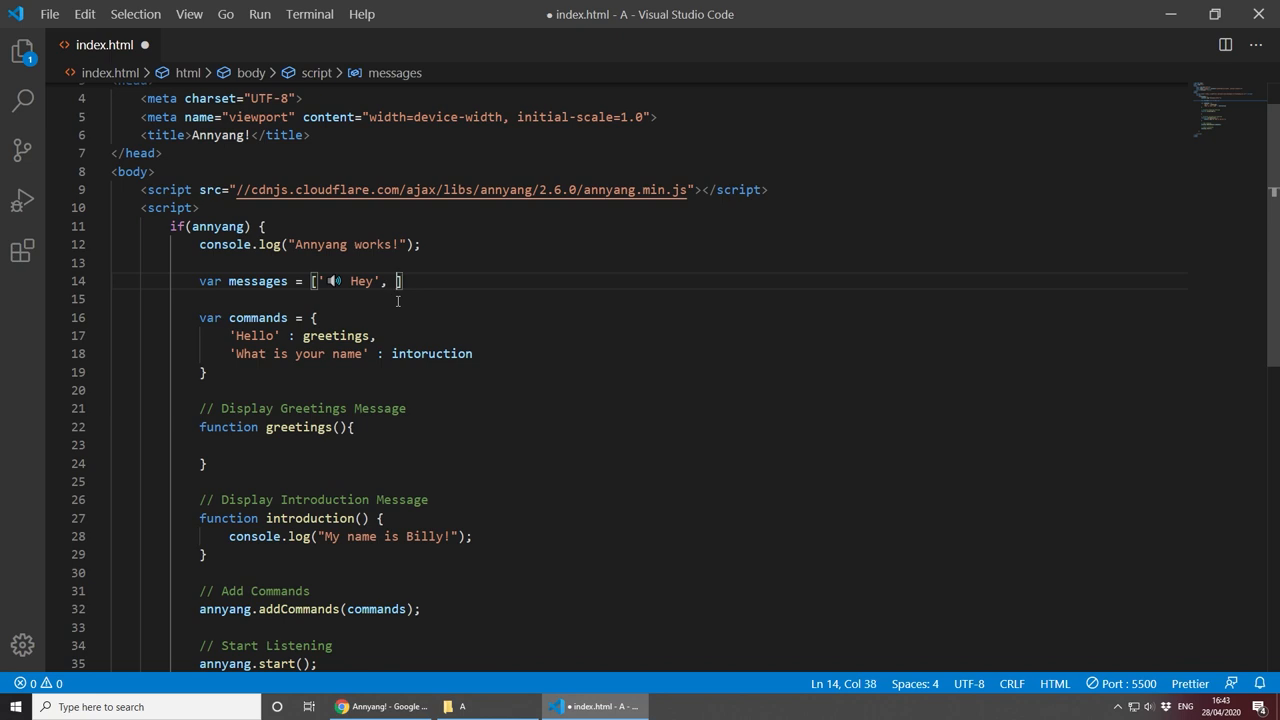
pyautogui.write("''")
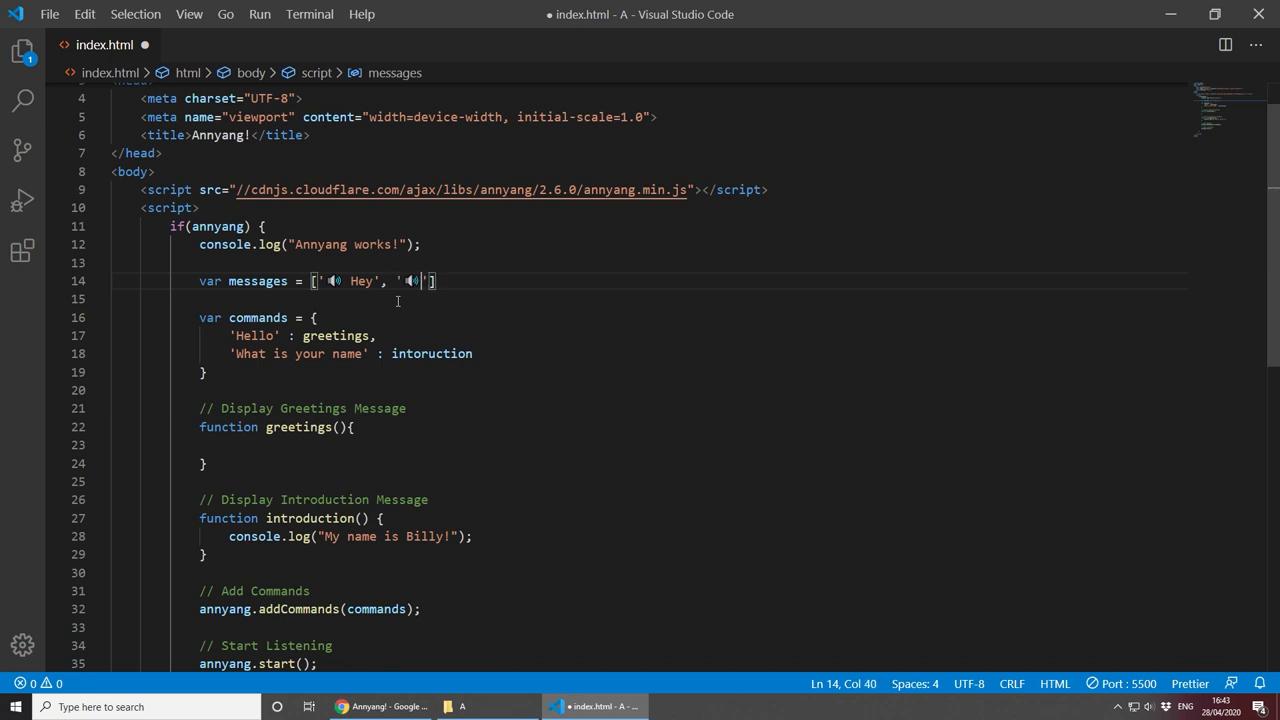
pyautogui.write('Hi,')
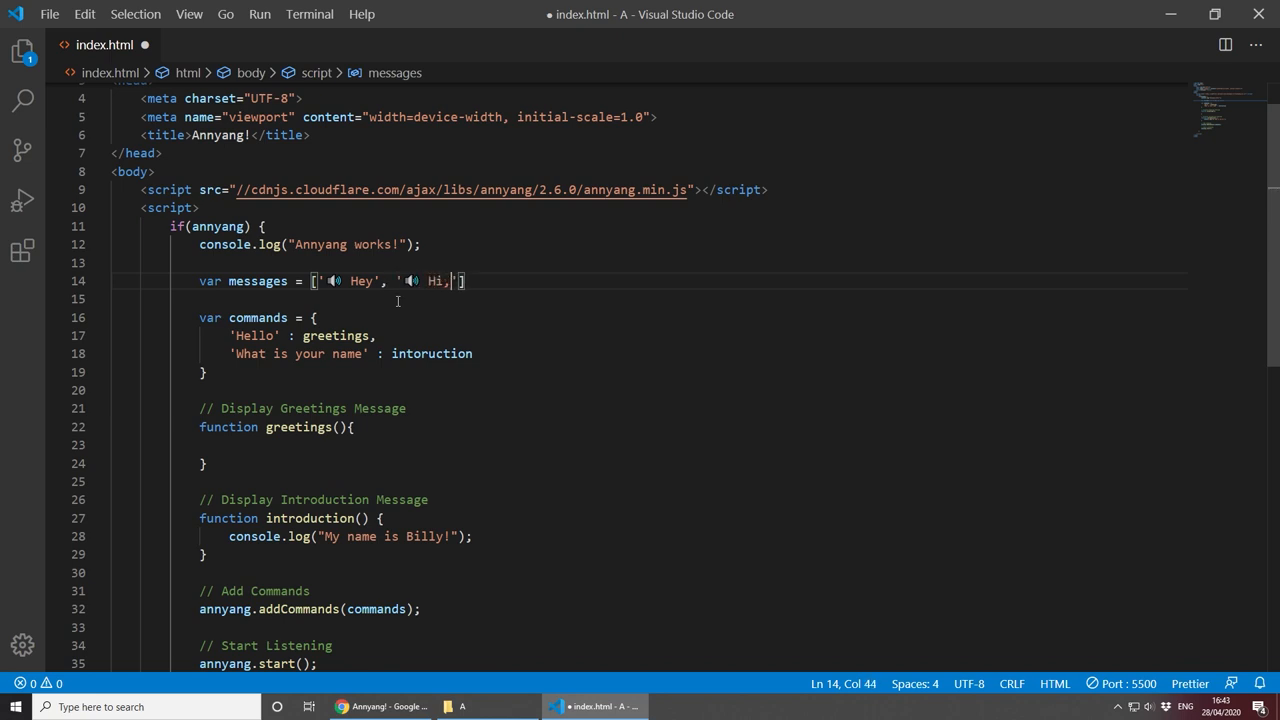
pyautogui.write("there!', '")
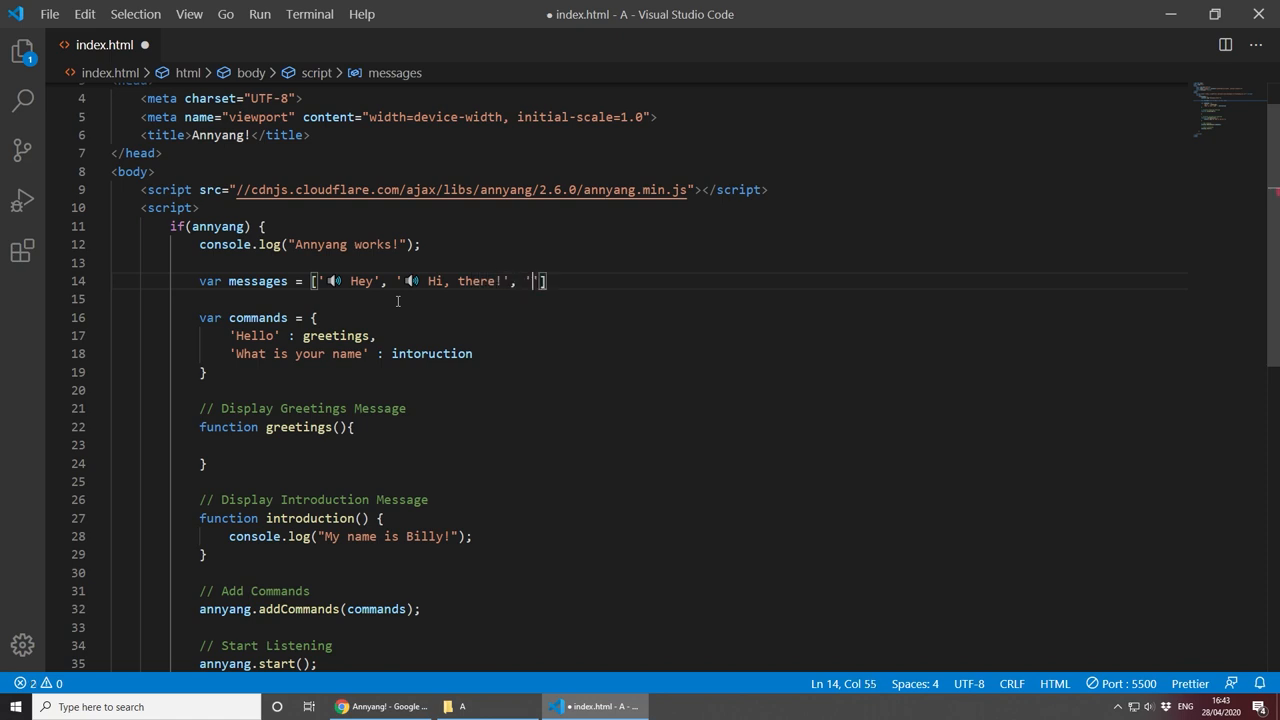
pyautogui.write('HJ')
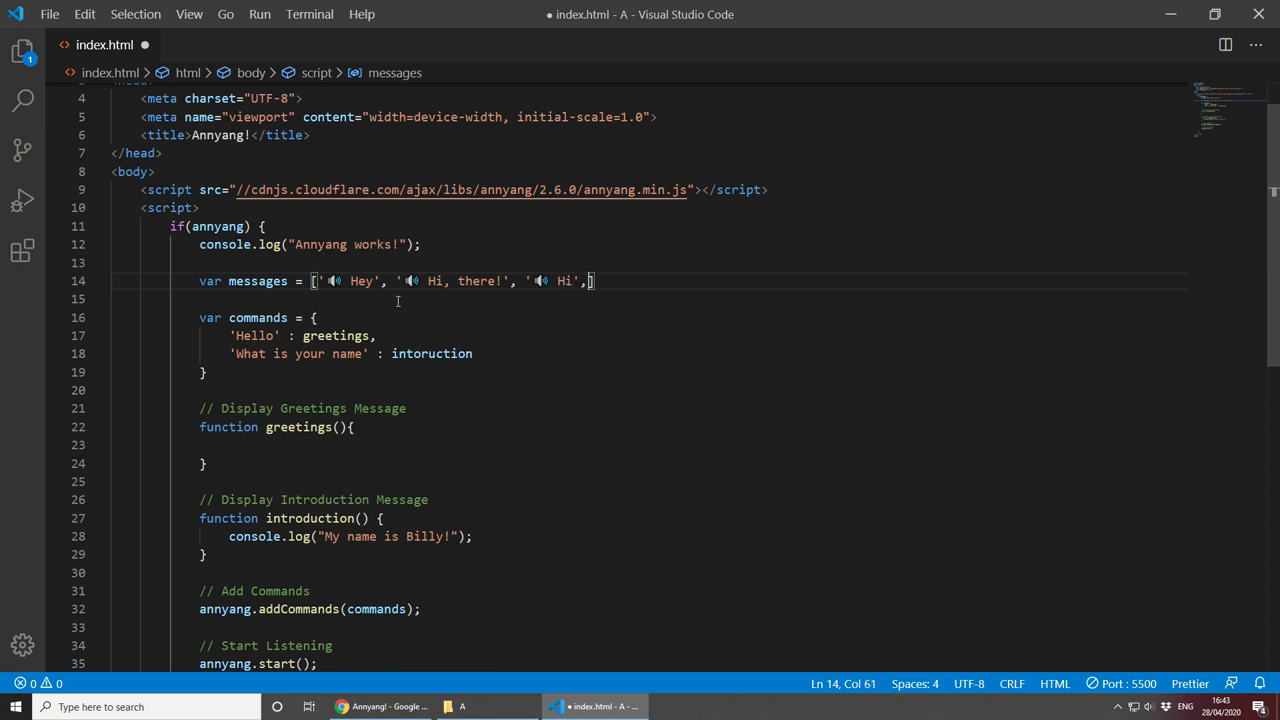
pyautogui.write("'")
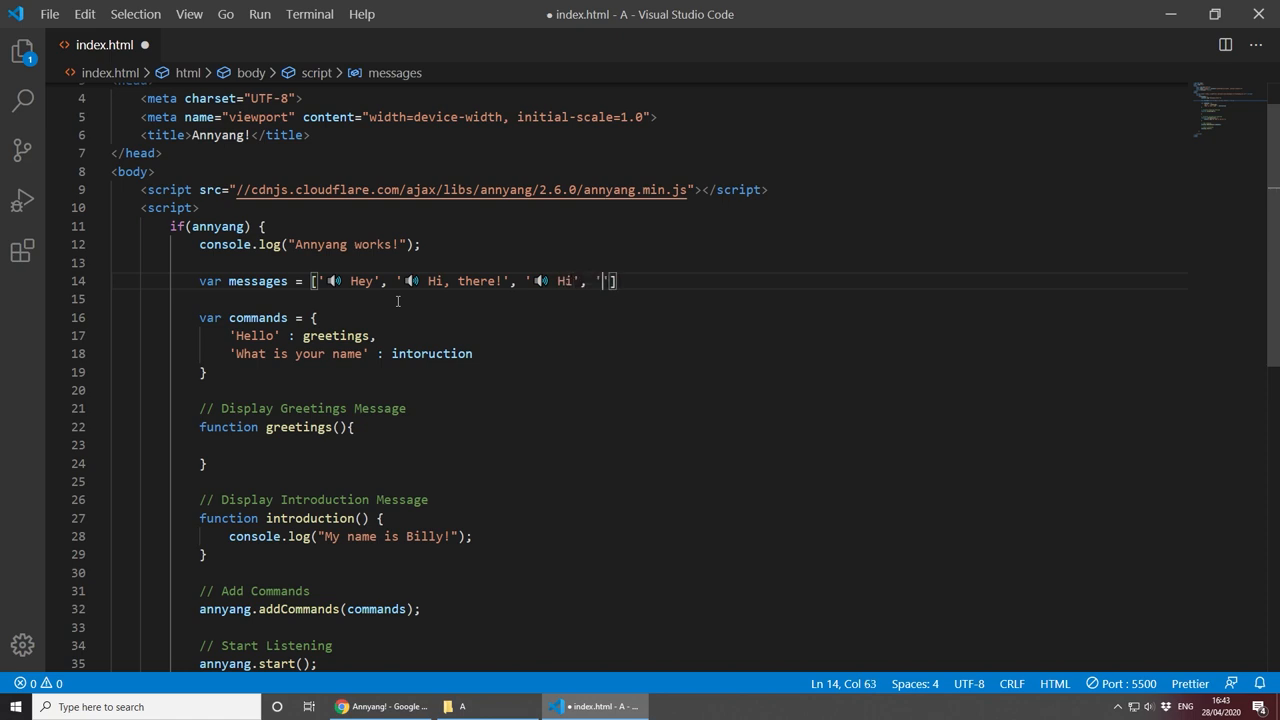
pyautogui.write('Hello')
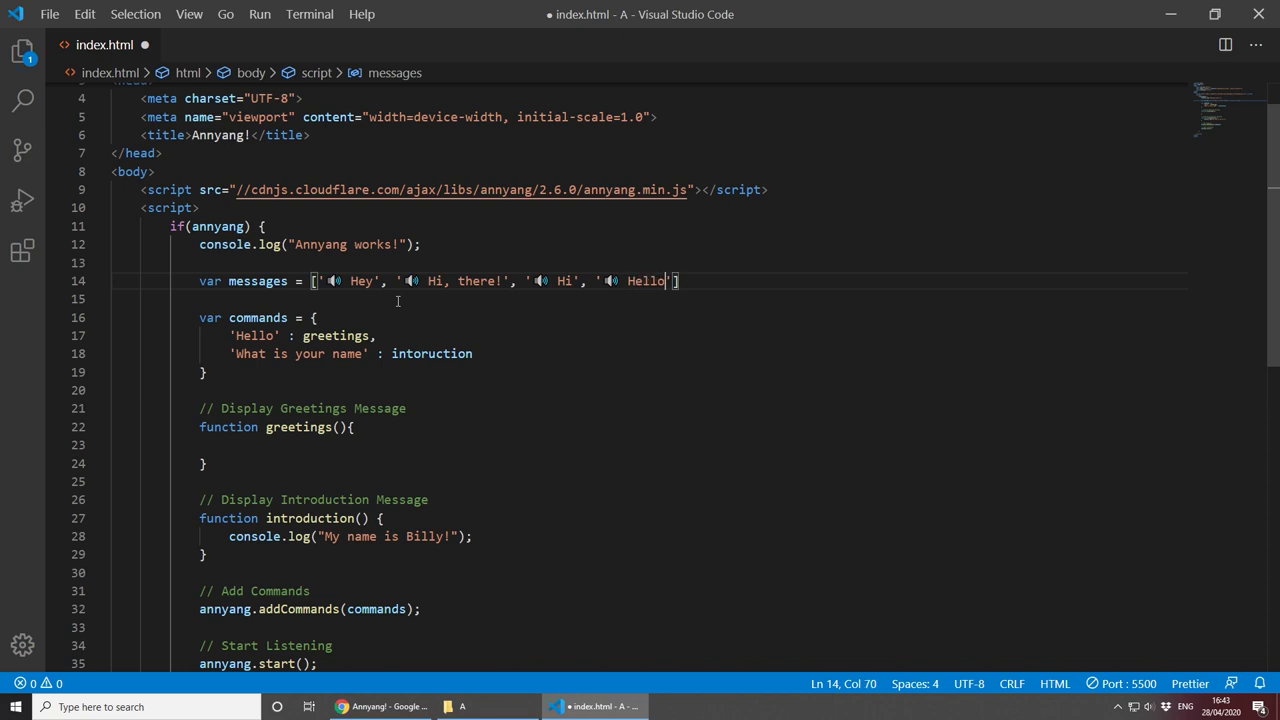
pyautogui.write('];')
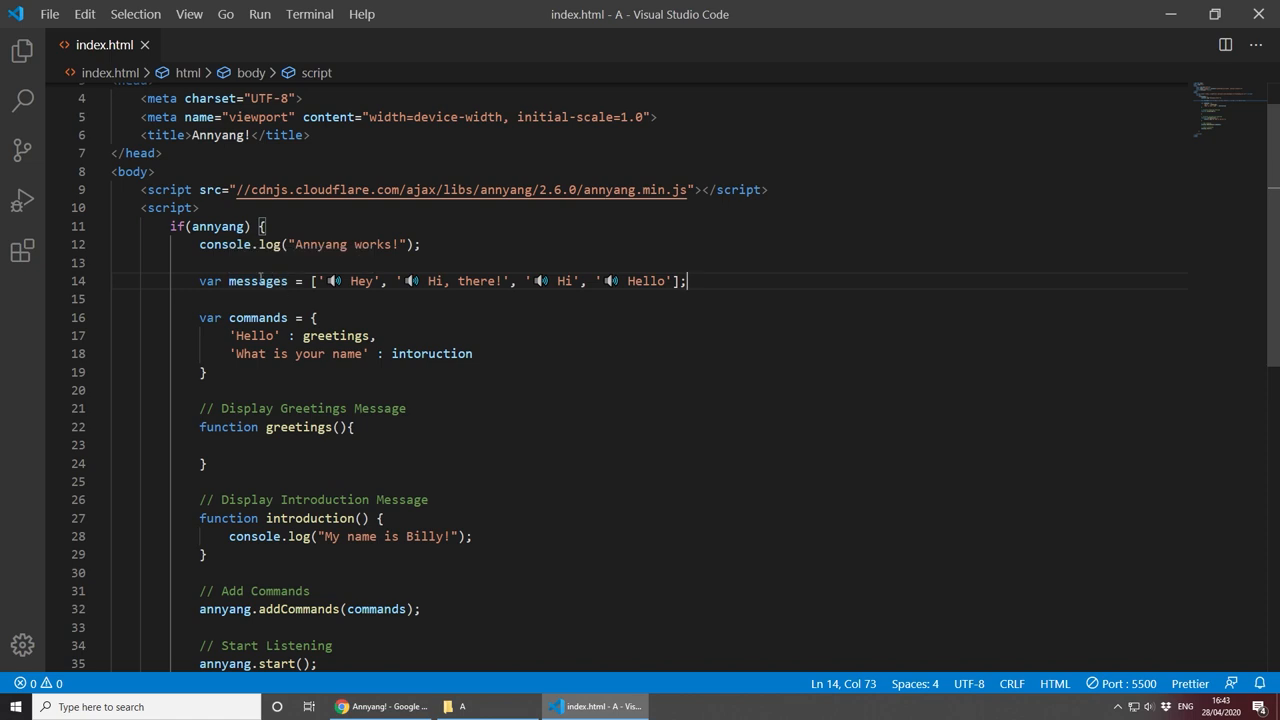
pyautogui.moveTo(378, 408)
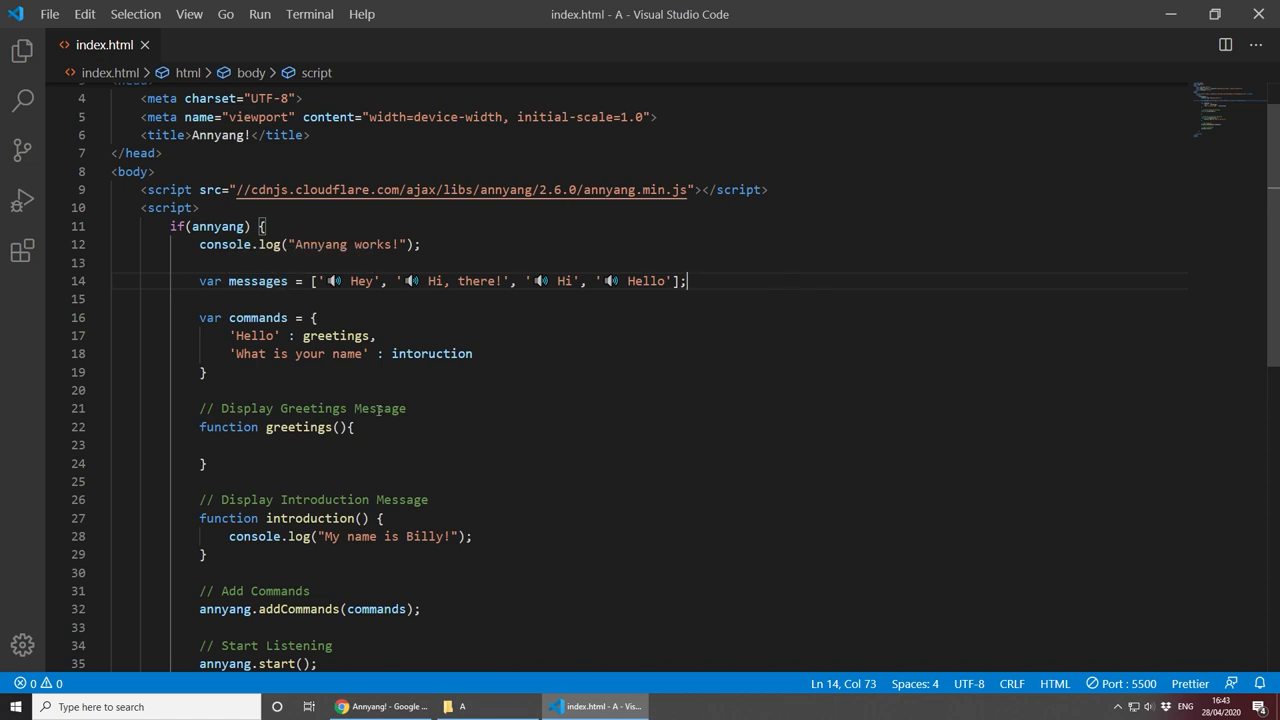
# Step: Inside greetings(), declare var randomIndex = Math.round(Math.random() * messages.length);
pyautogui.click(230, 444)
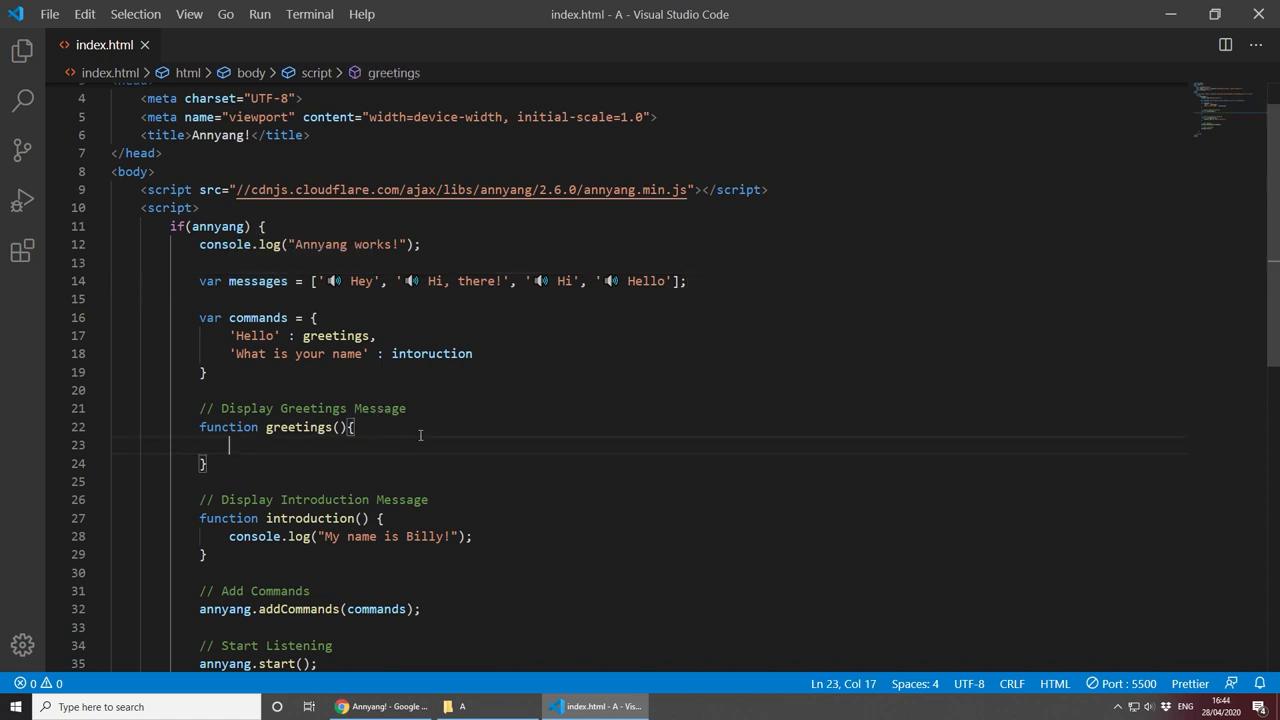
pyautogui.press('Enter')
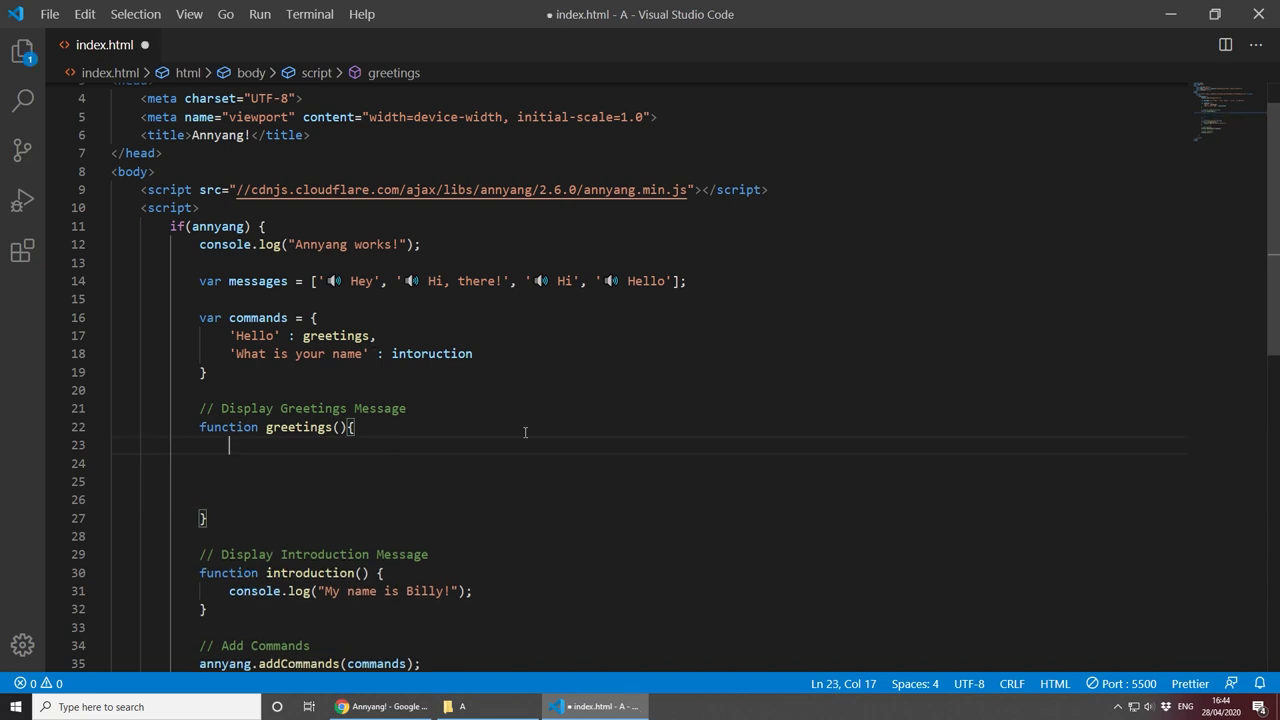
pyautogui.write('var')
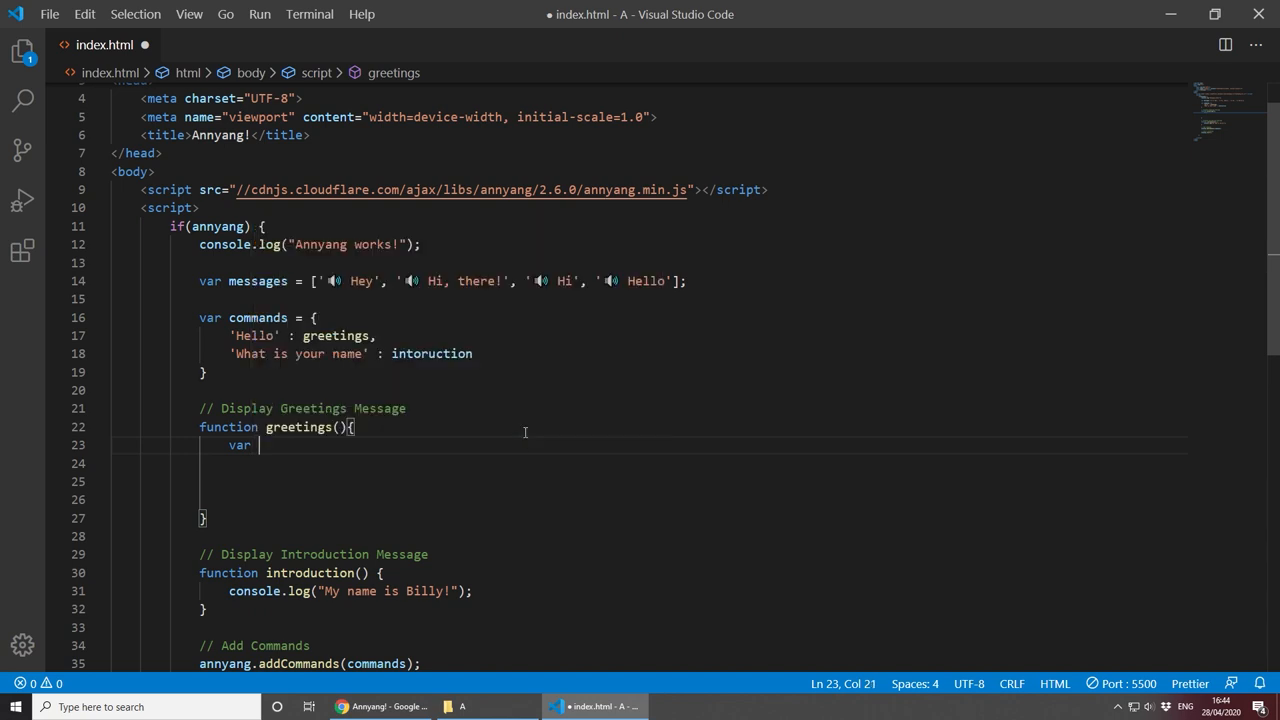
pyautogui.write('random')
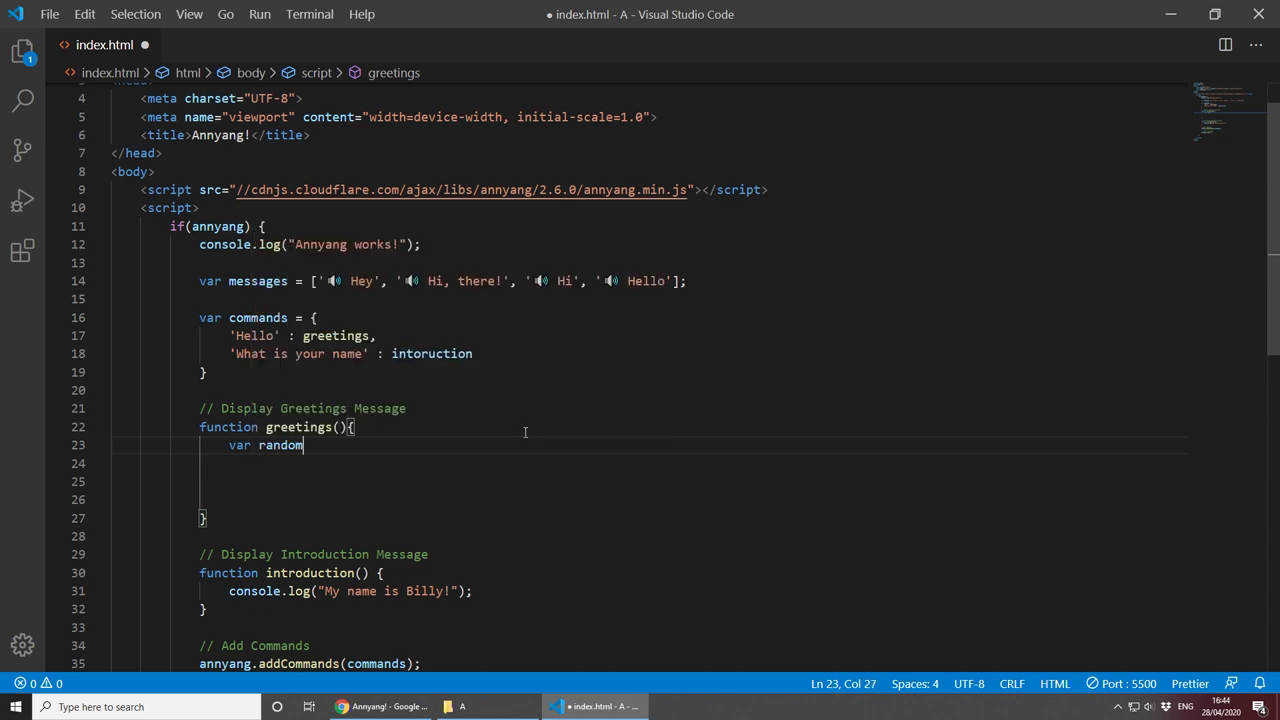
pyautogui.write('Index =')
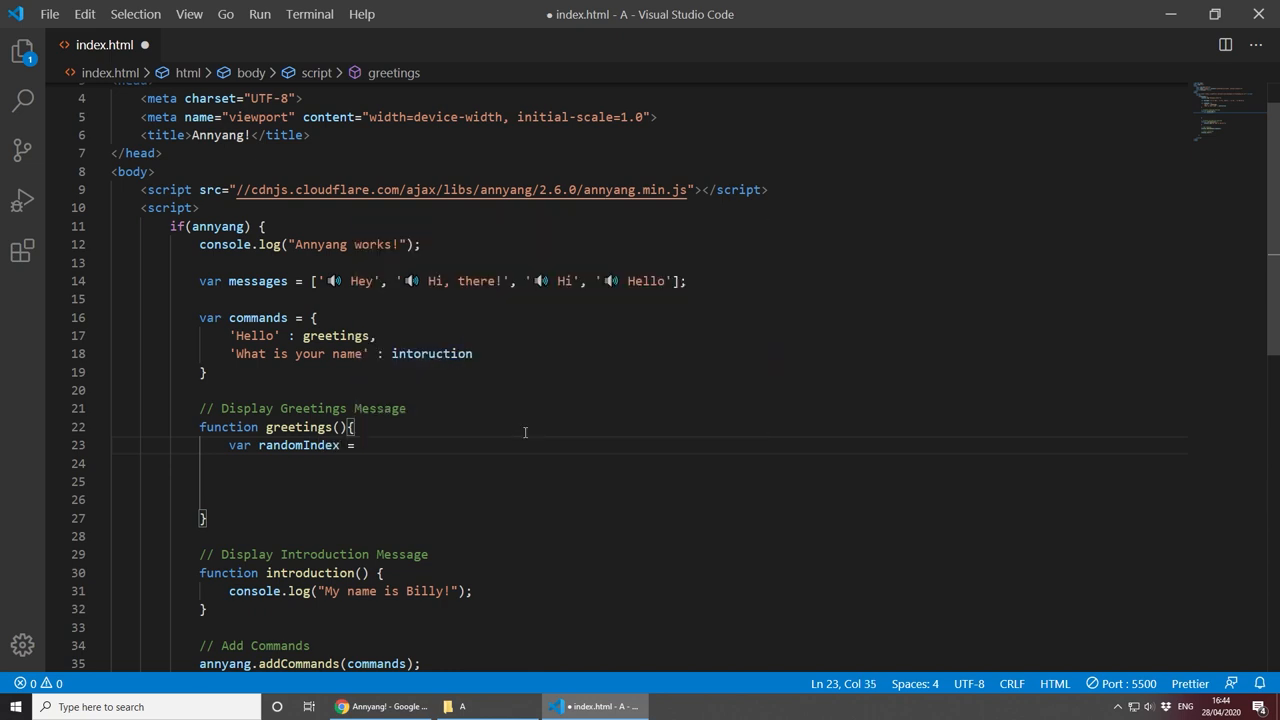
pyautogui.write('Math.round(')
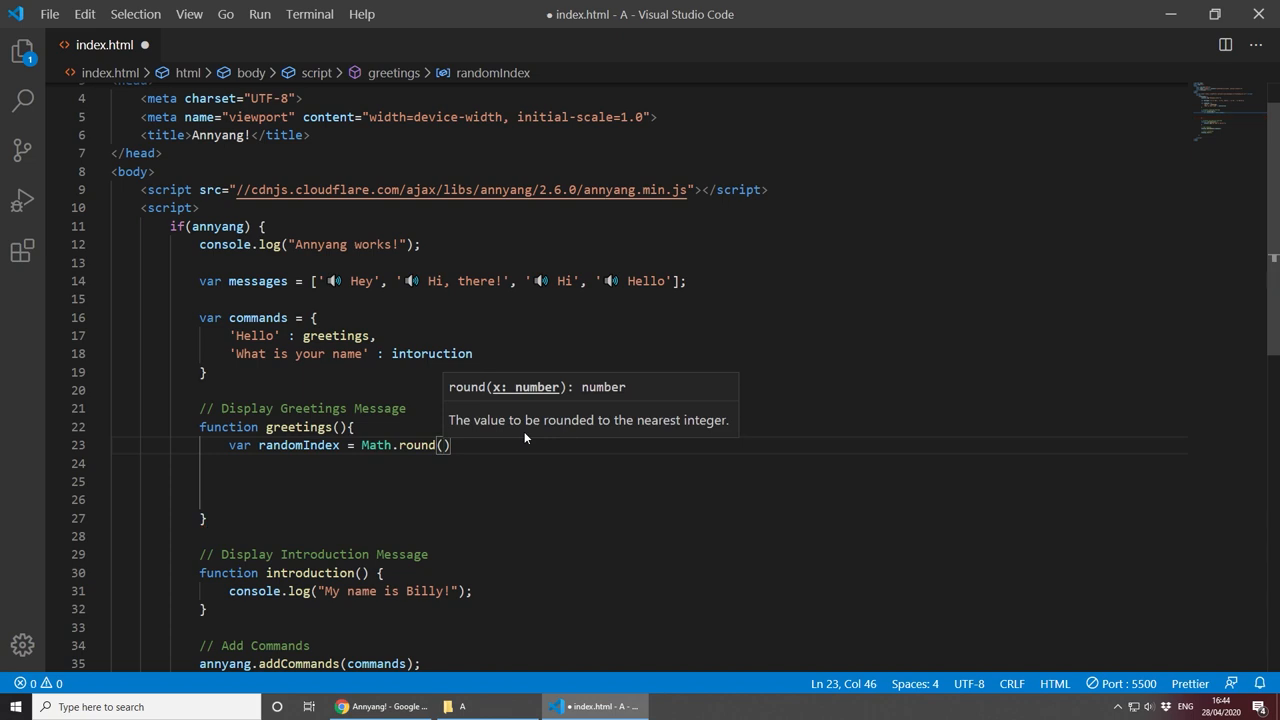
pyautogui.write('Math.random(')
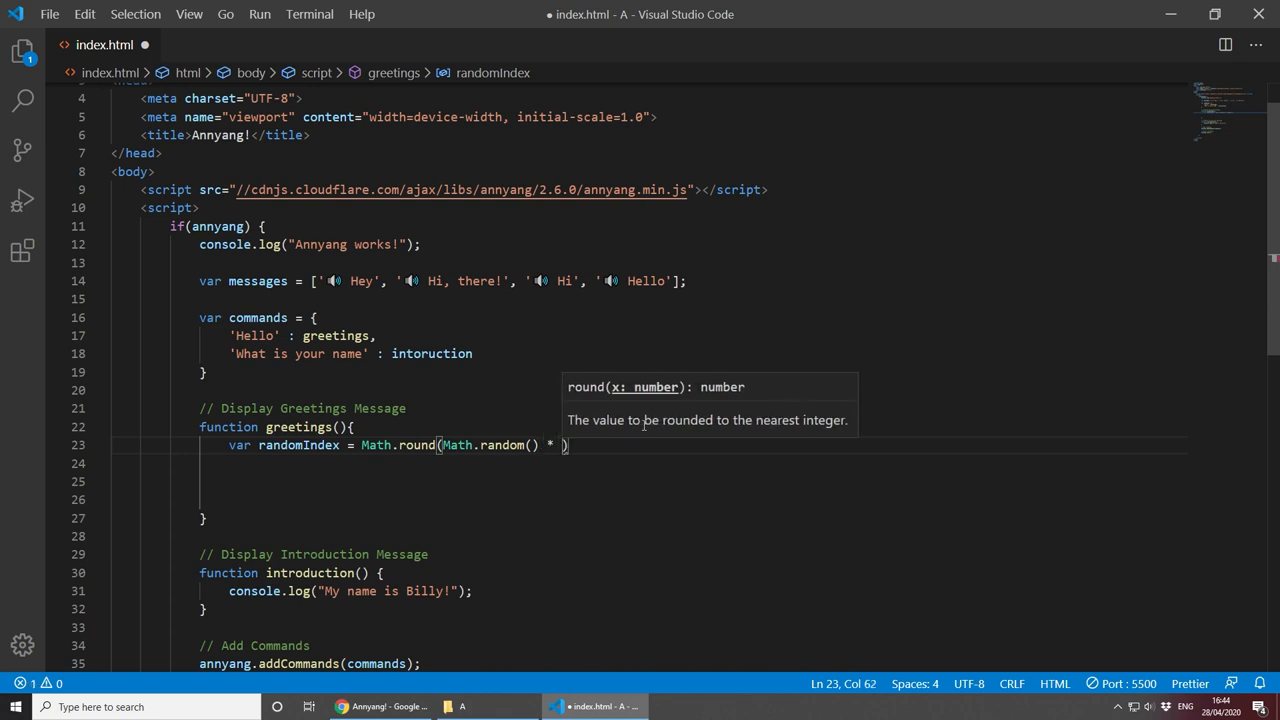
pyautogui.write('messages')
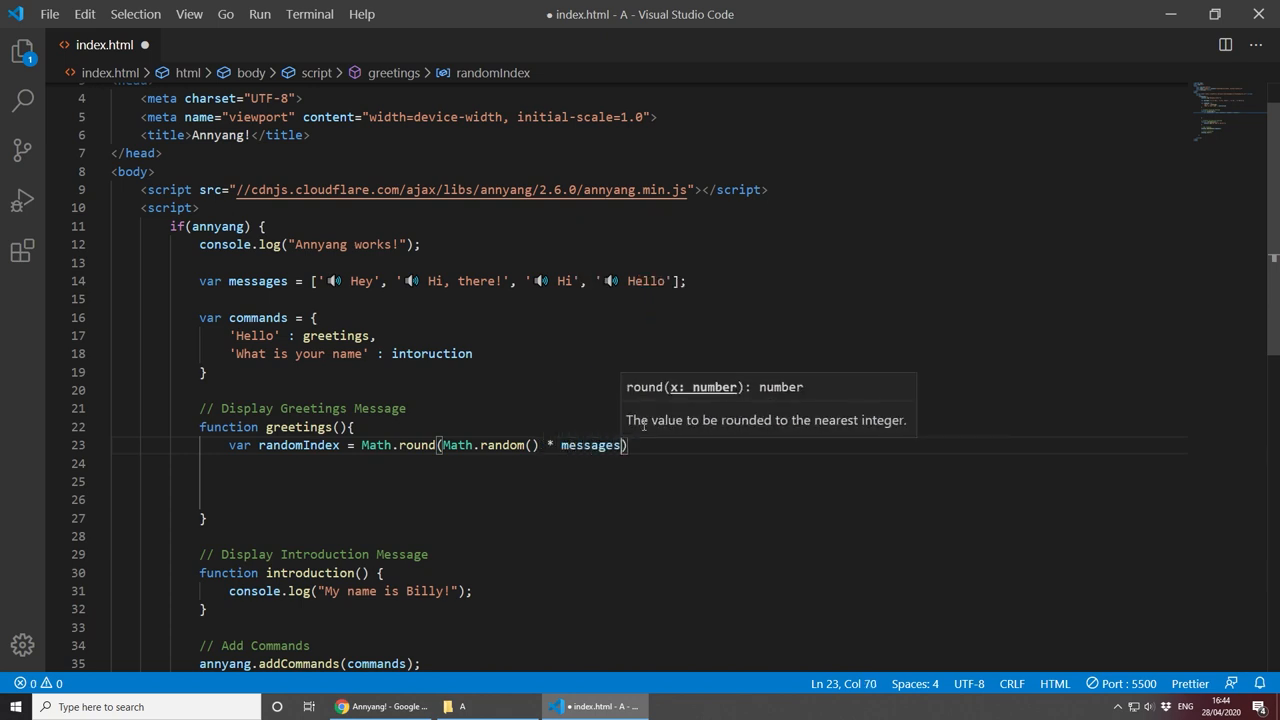
pyautogui.write('.')
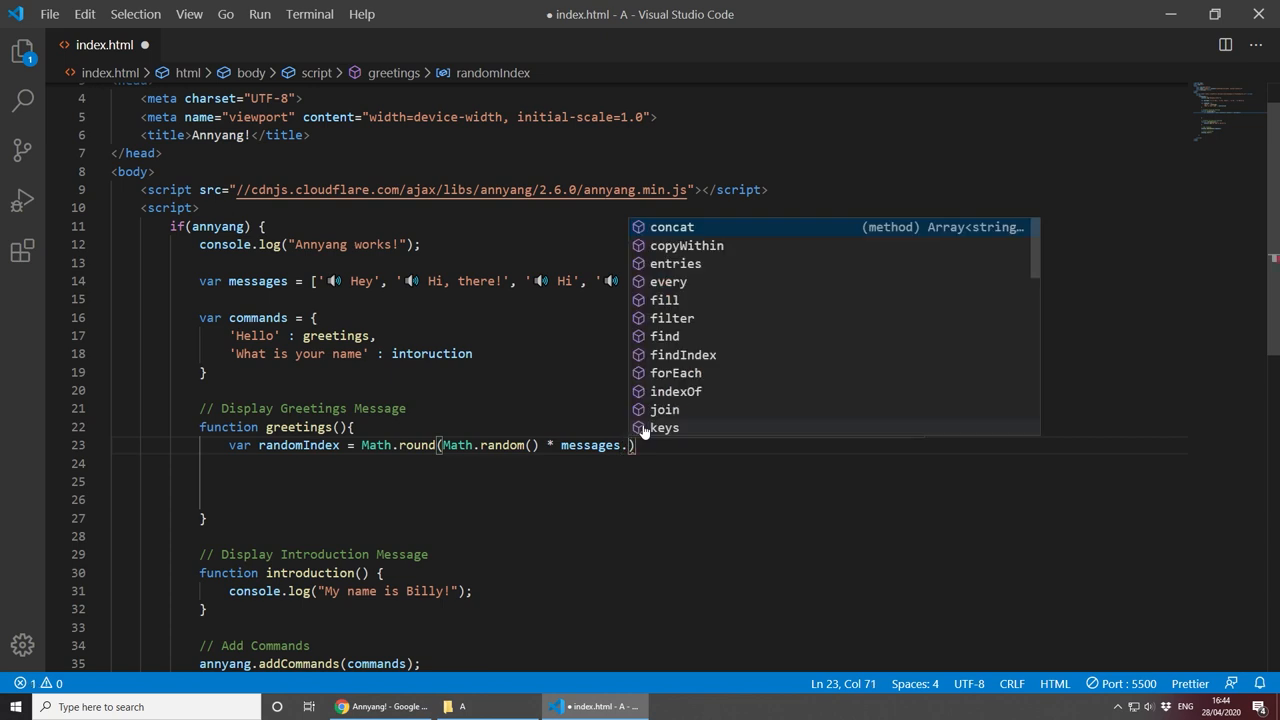
pyautogui.write('length')
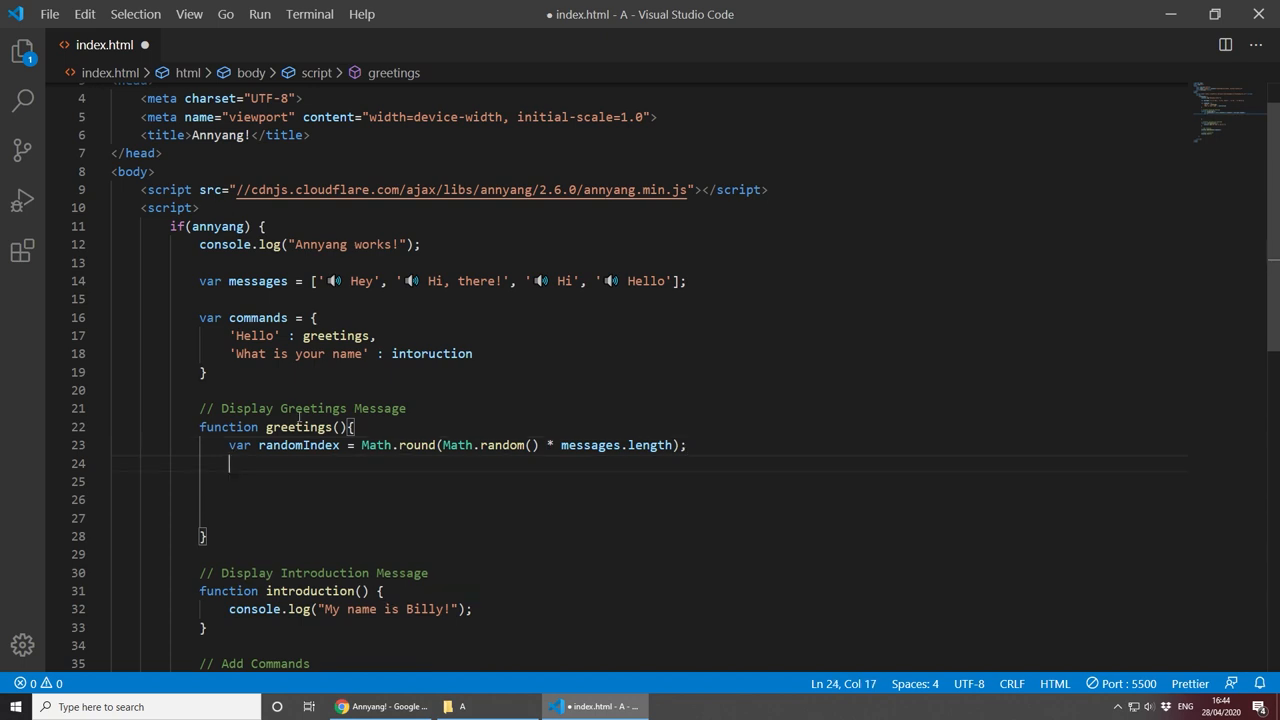
pyautogui.moveTo(390, 468)
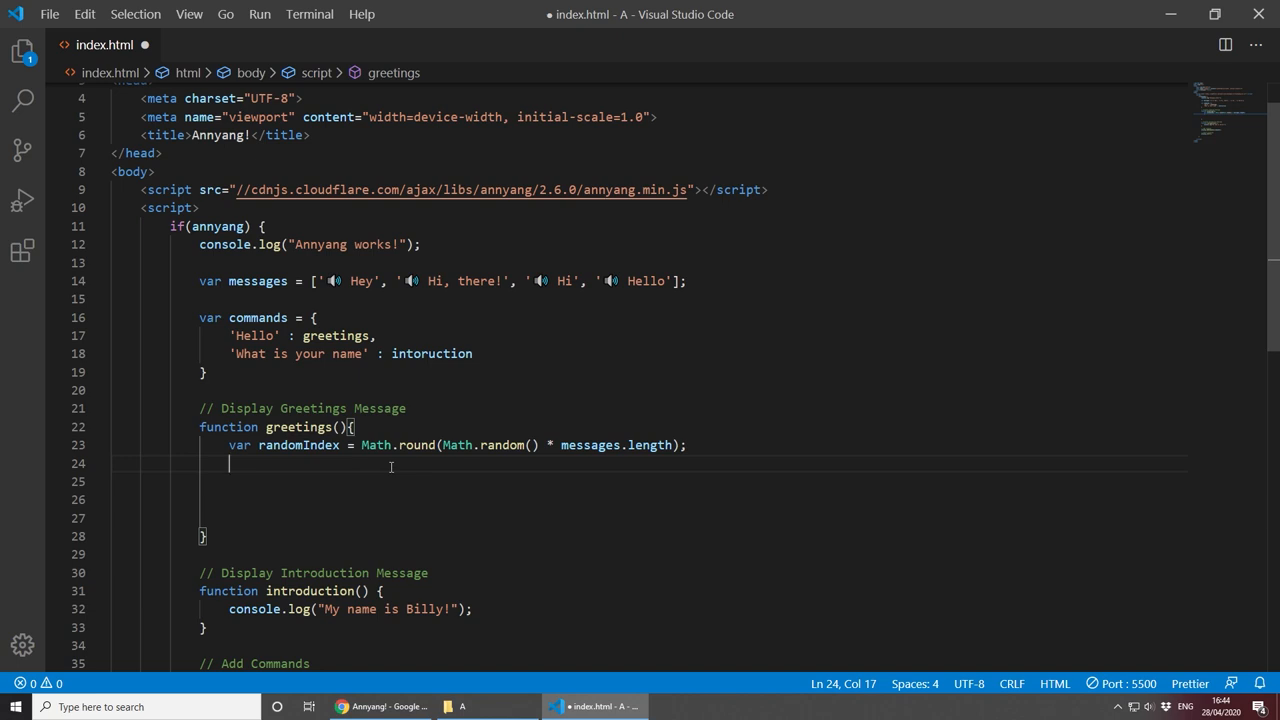
# Step: Log `%c ${messages[randomIndex]}` with console.log inside greetings()
pyautogui.write('console.log(')
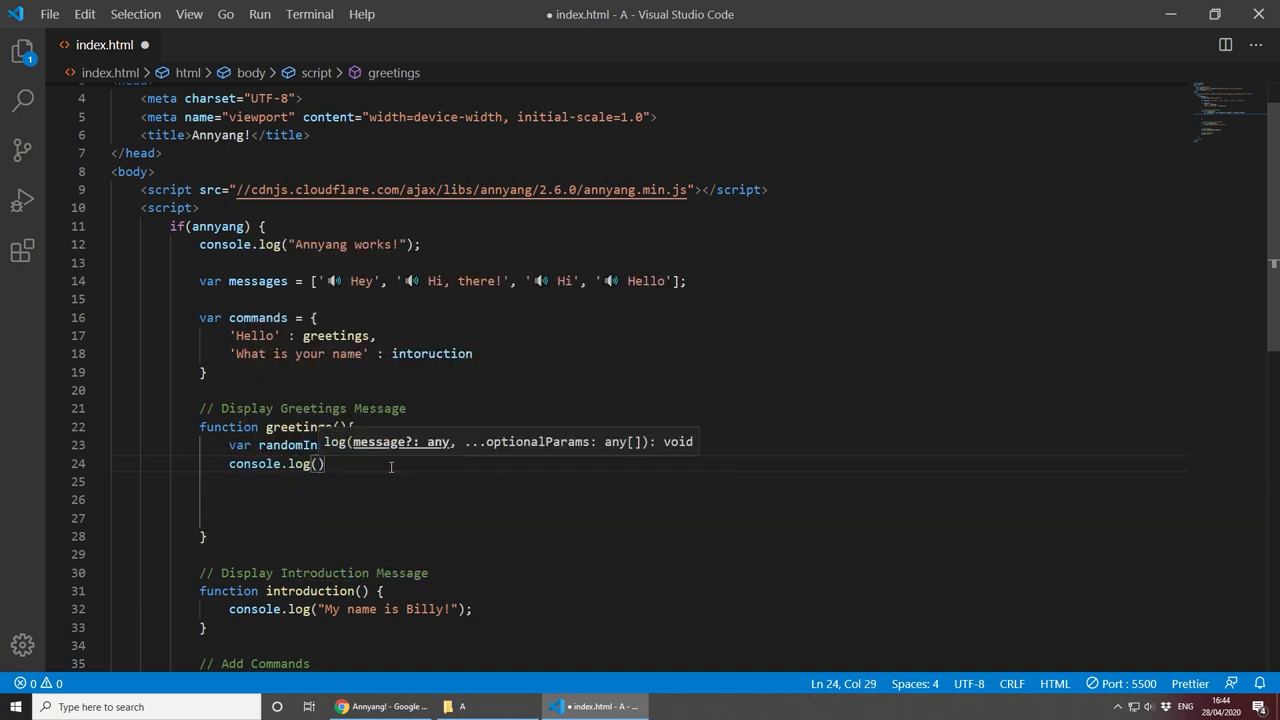
pyautogui.write('`')
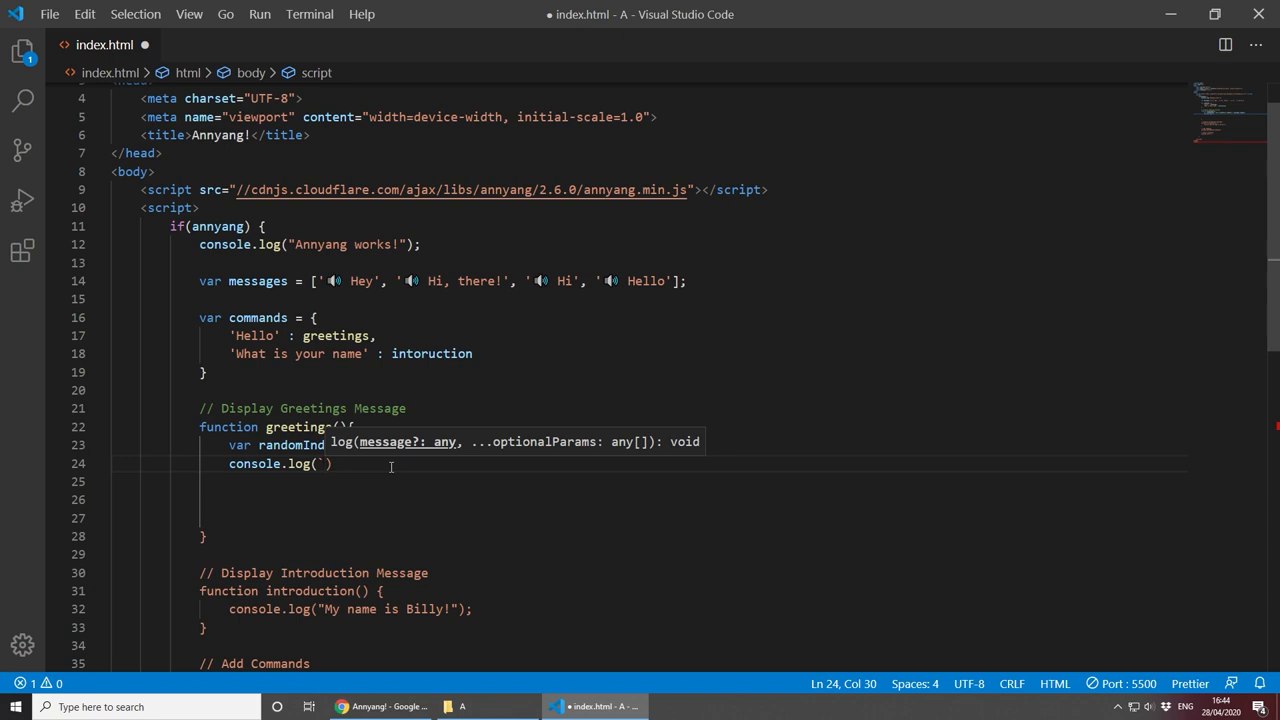
pyautogui.moveTo(428, 480)
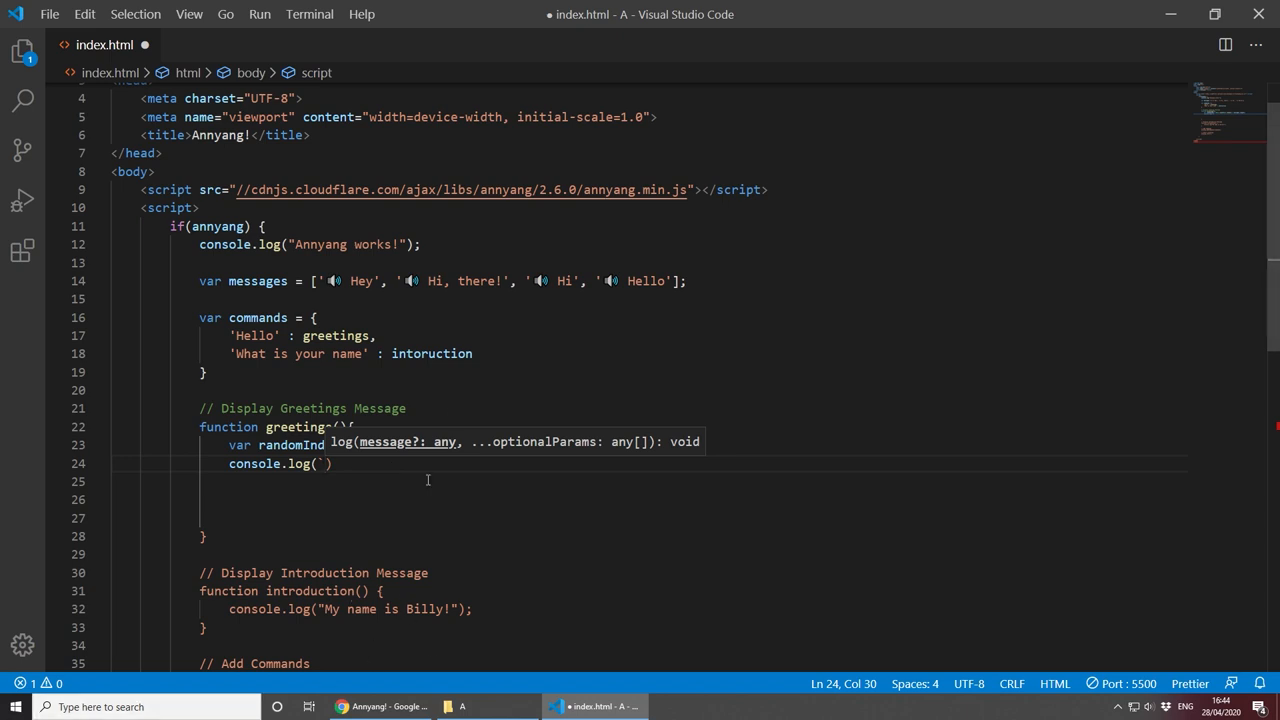
pyautogui.write('``')
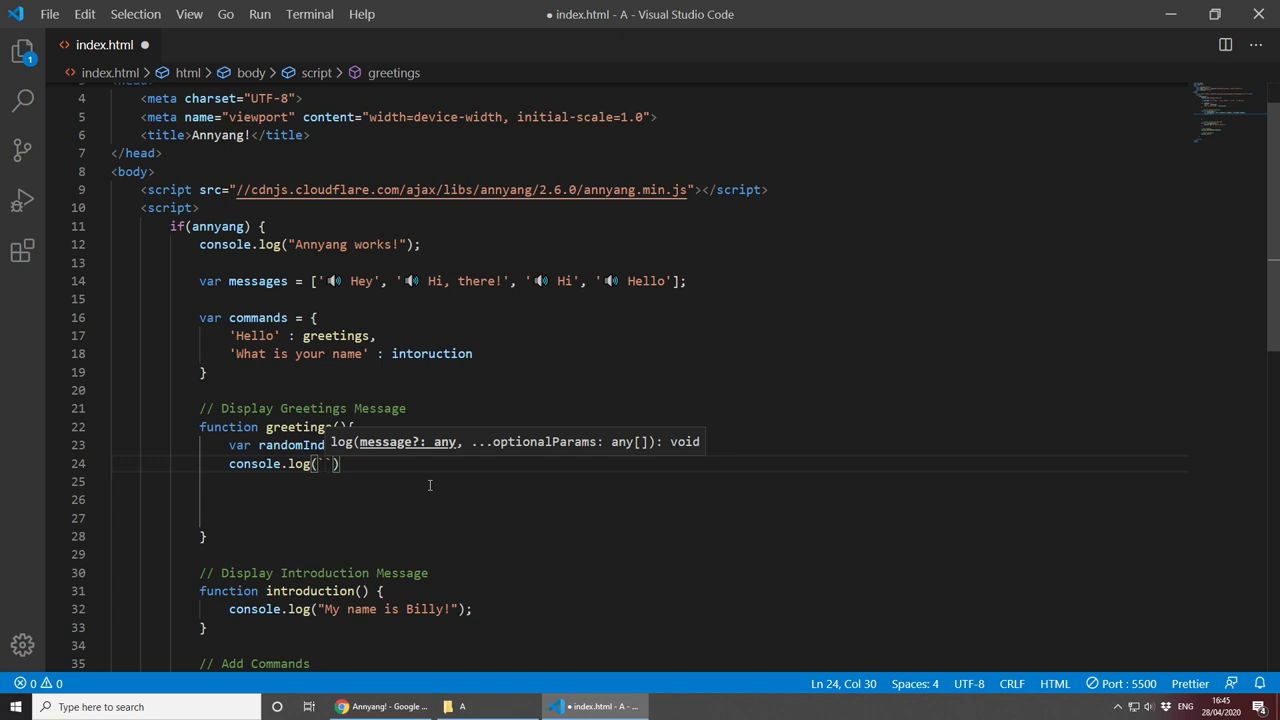
pyautogui.write('%')
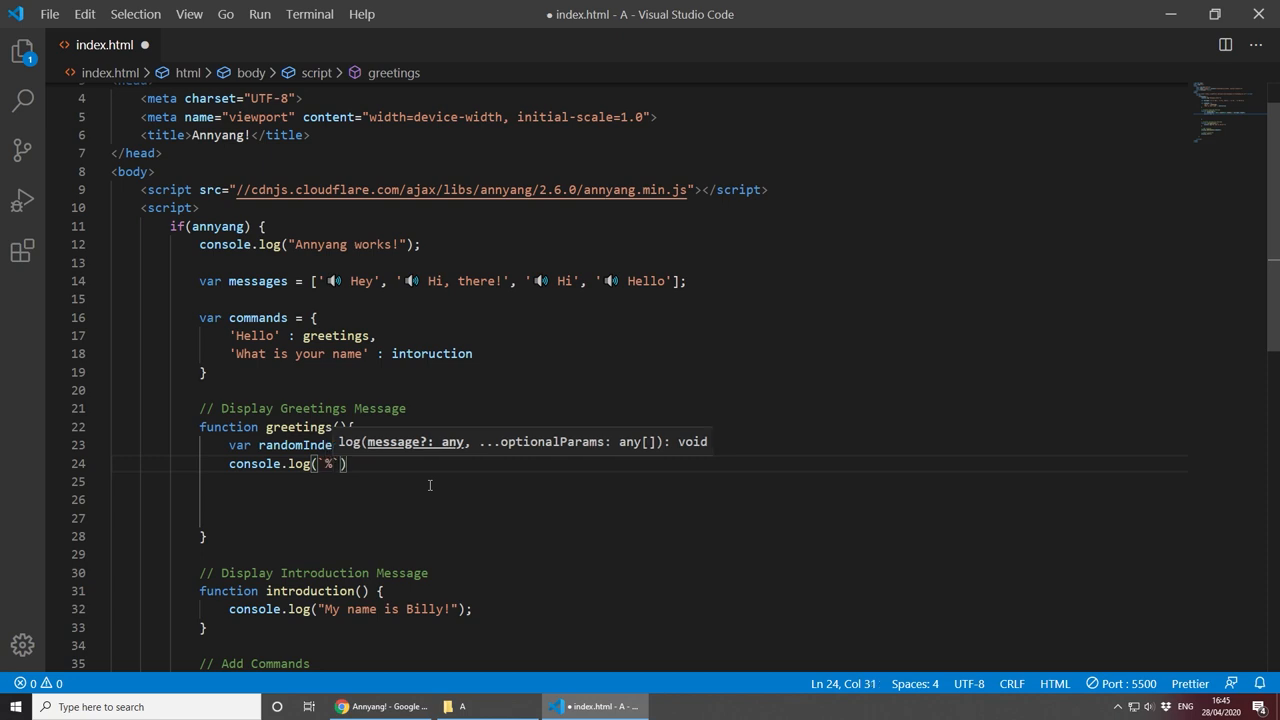
pyautogui.write('c')
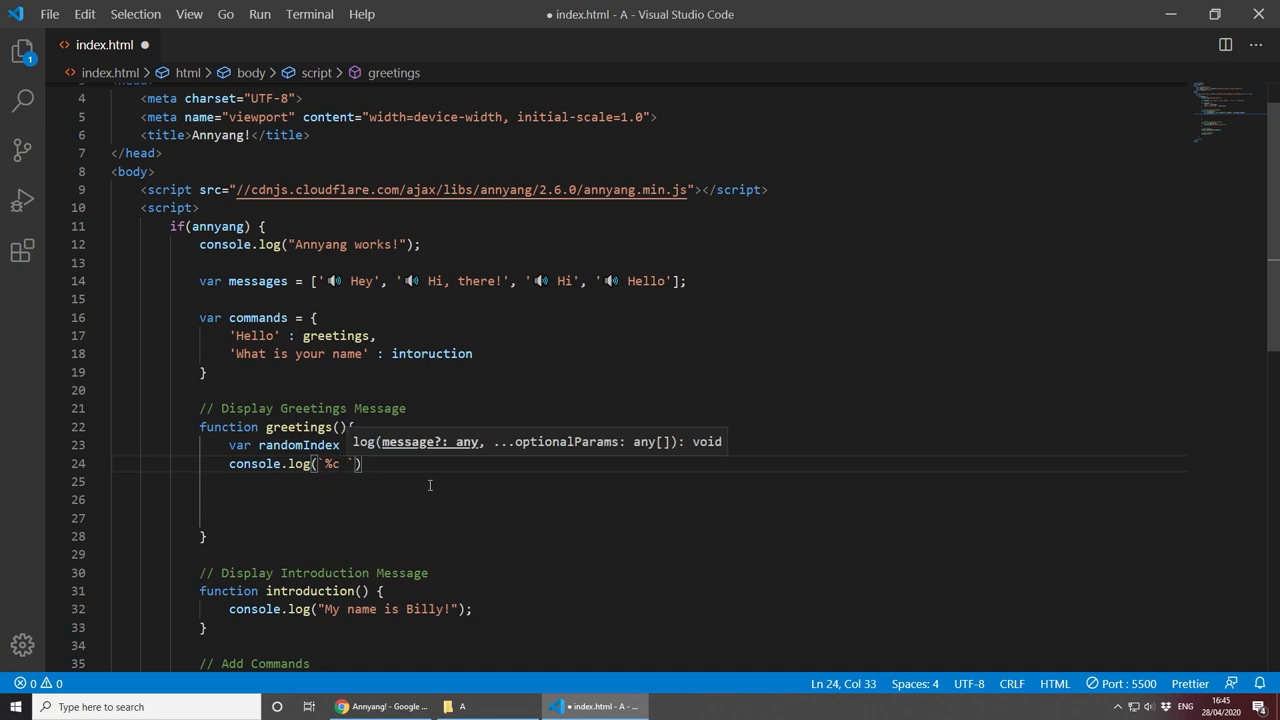
pyautogui.write('${messages')
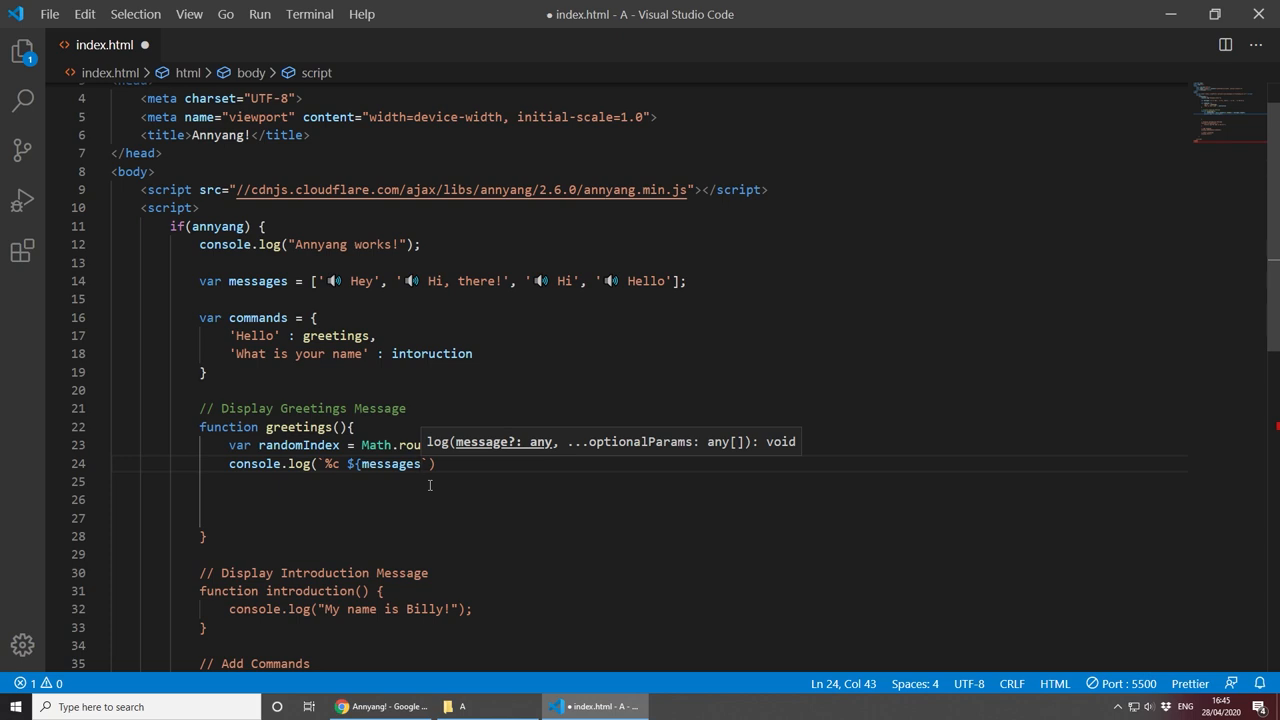
pyautogui.write('[')
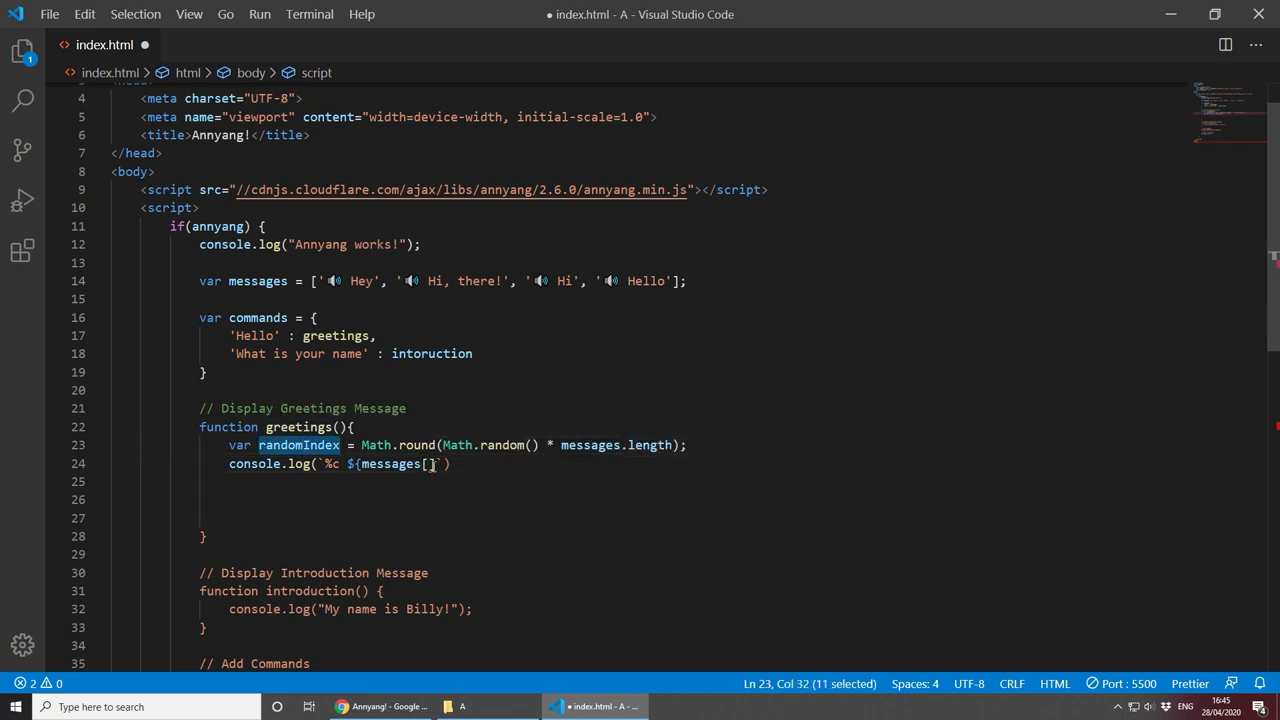
pyautogui.write('randomIndex')
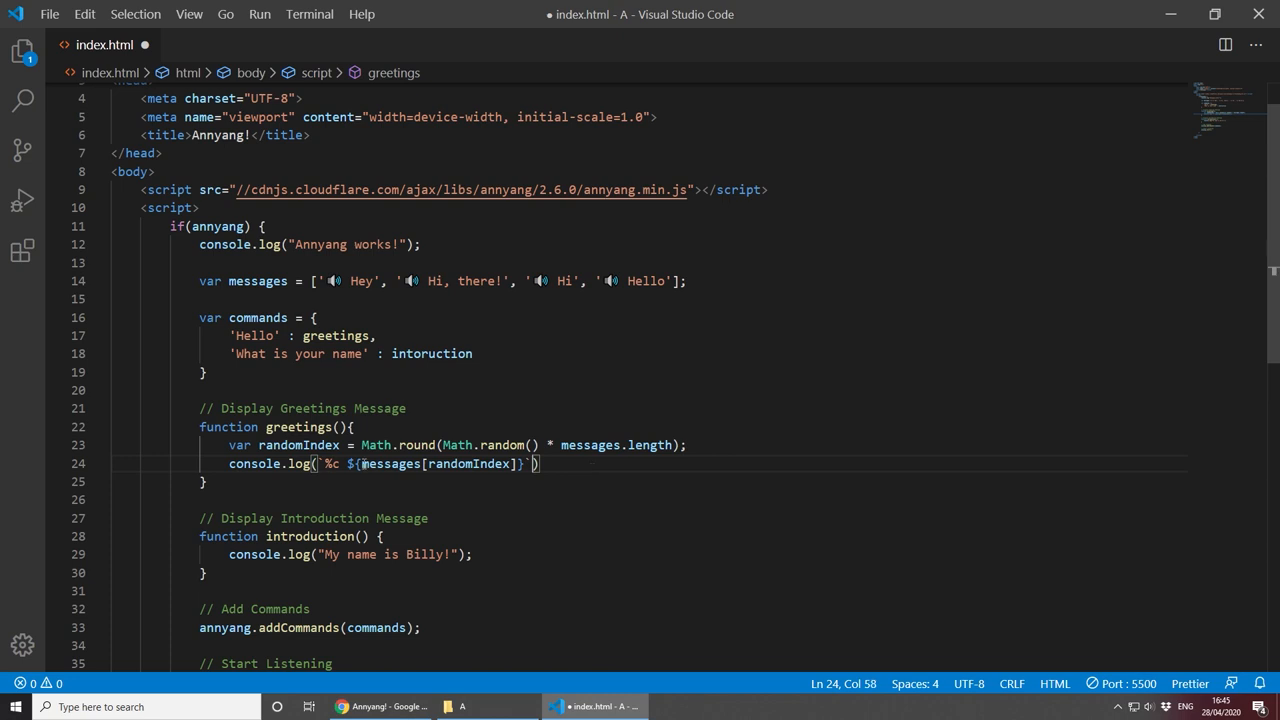
# Step: Style the logged message with 'color: green, font-weight: bold'
pyautogui.write(',')
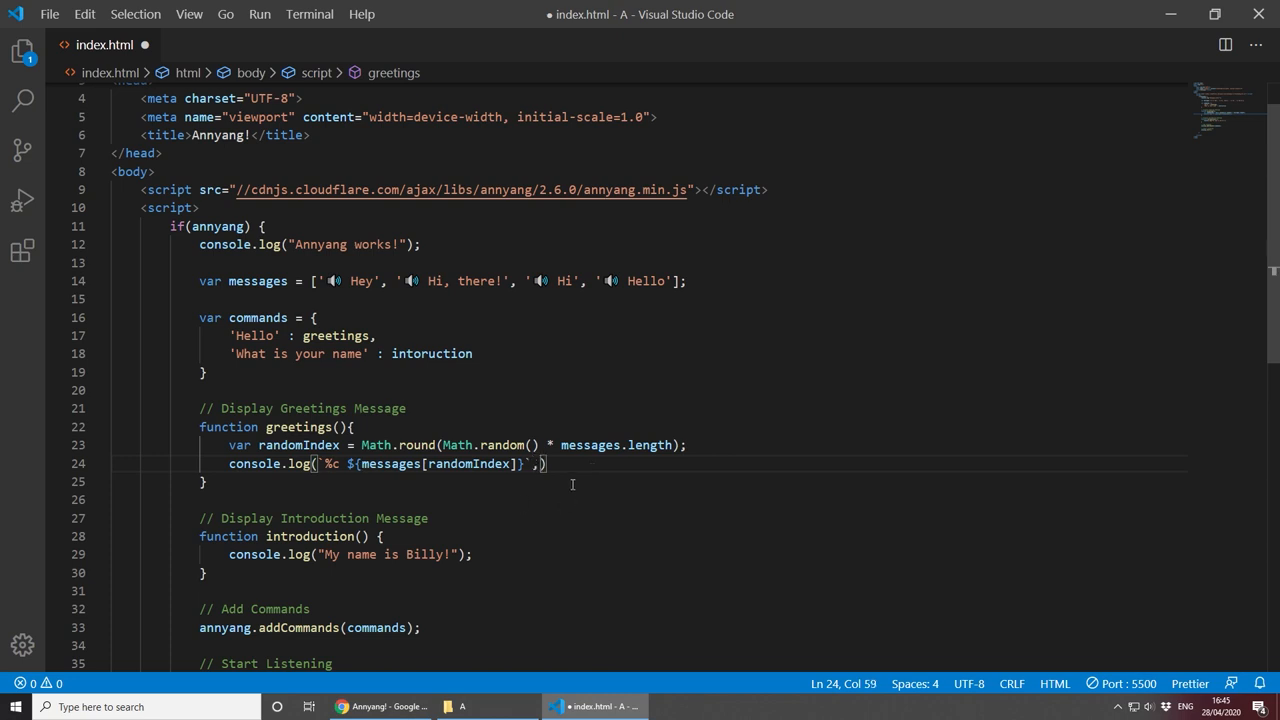
pyautogui.write("'")
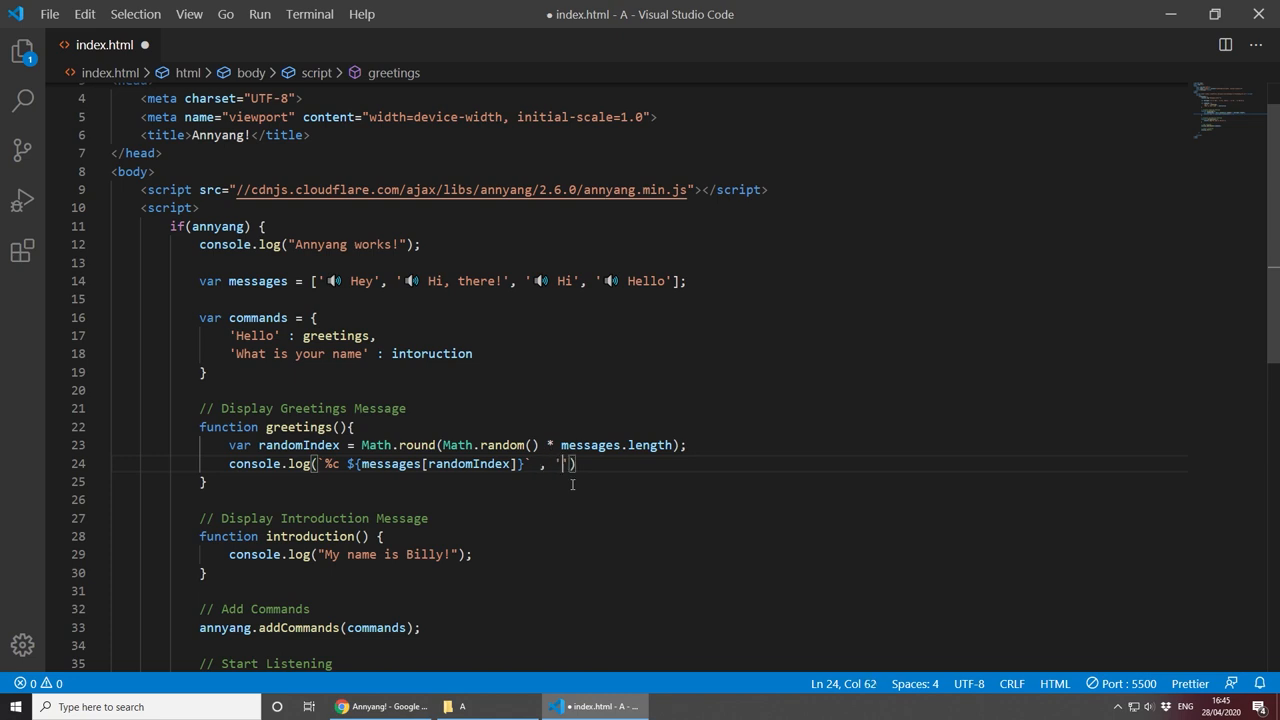
pyautogui.write('color: g')
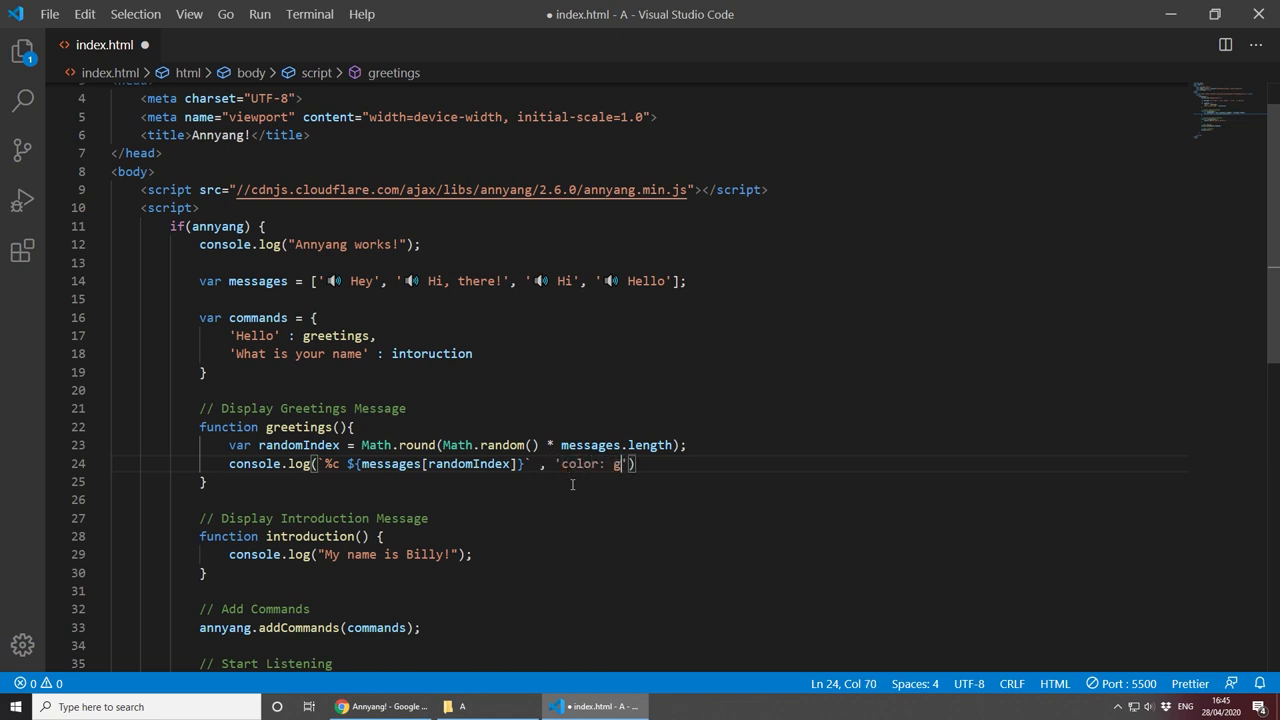
pyautogui.write('reen,')
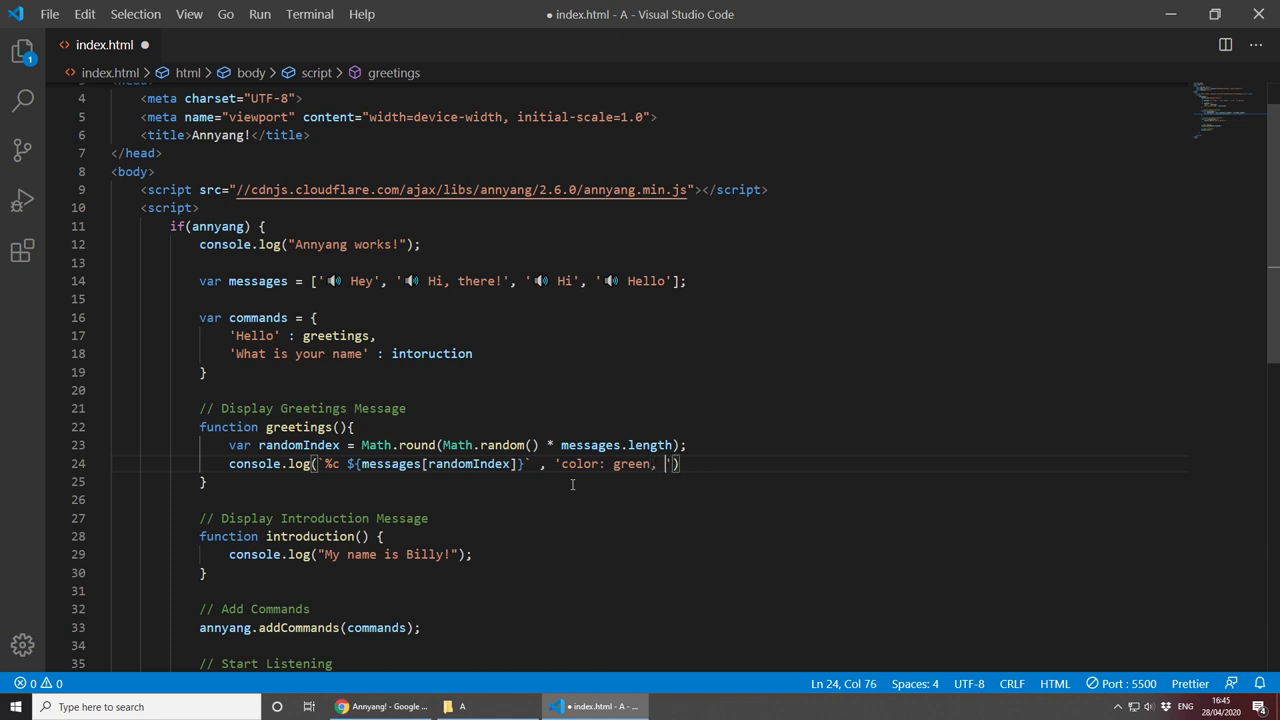
pyautogui.write('font-weight: bold')
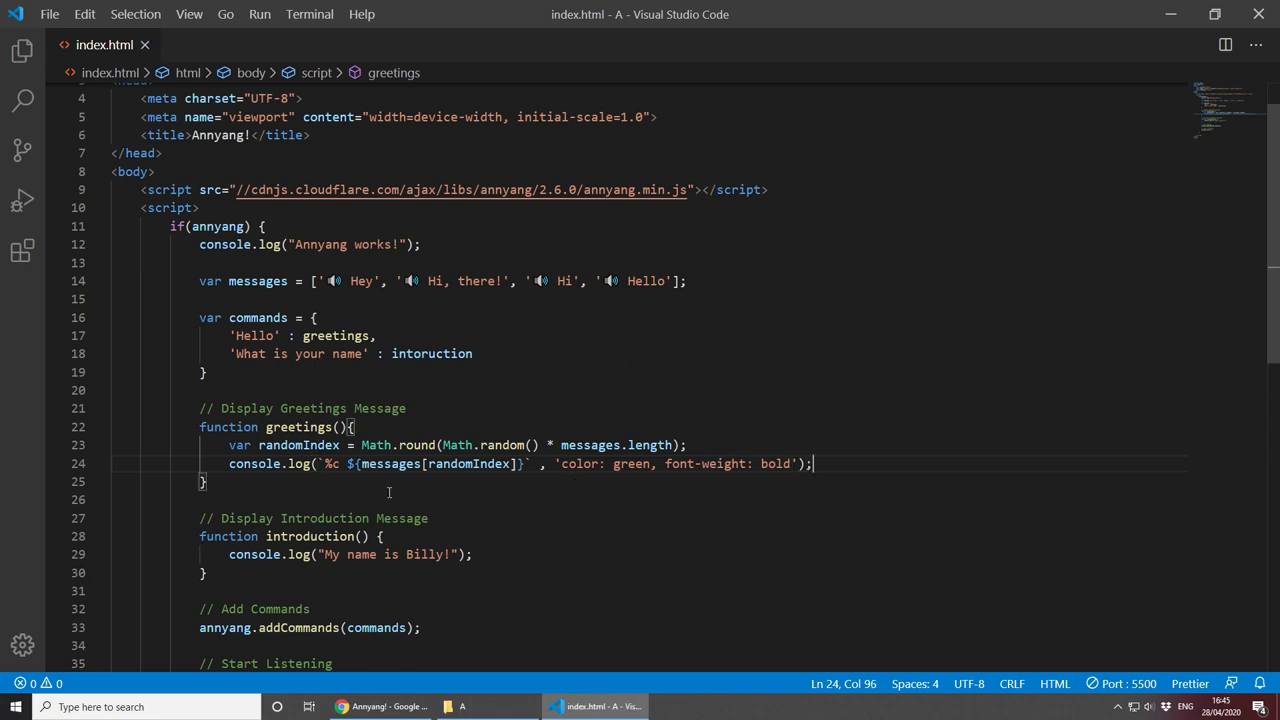
pyautogui.scroll(-3)
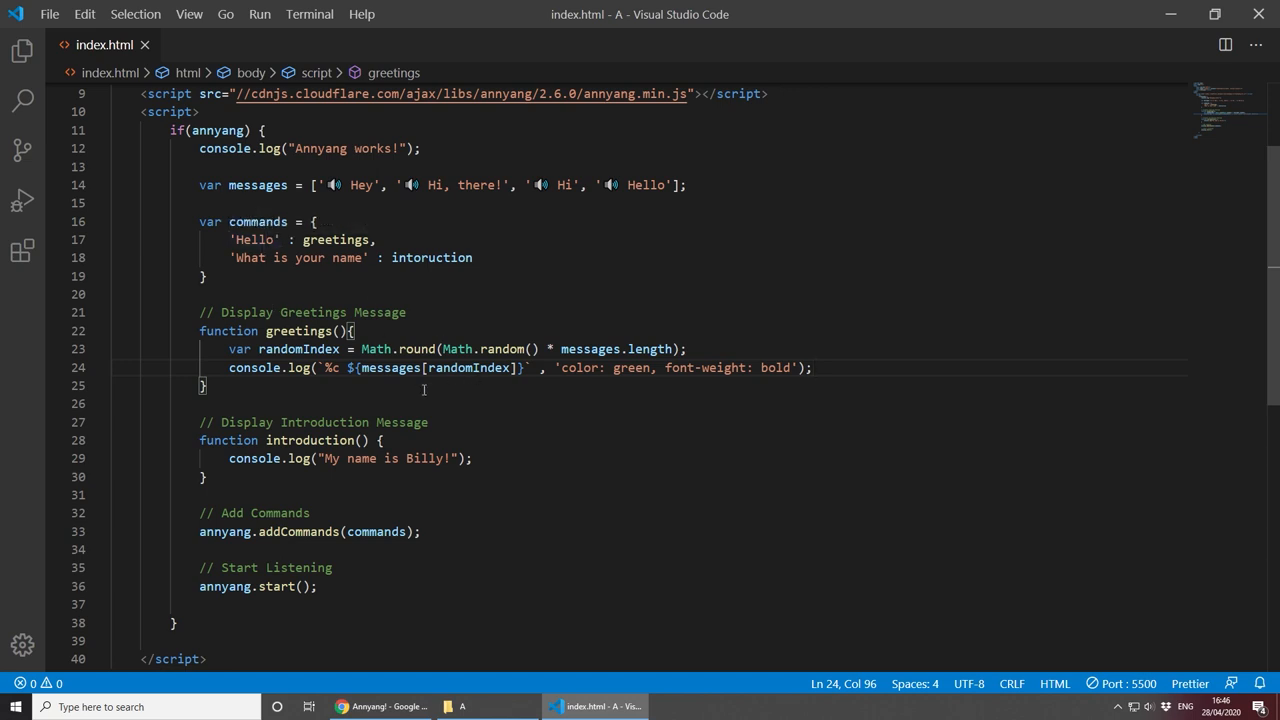
pyautogui.doubleClick(254, 240)
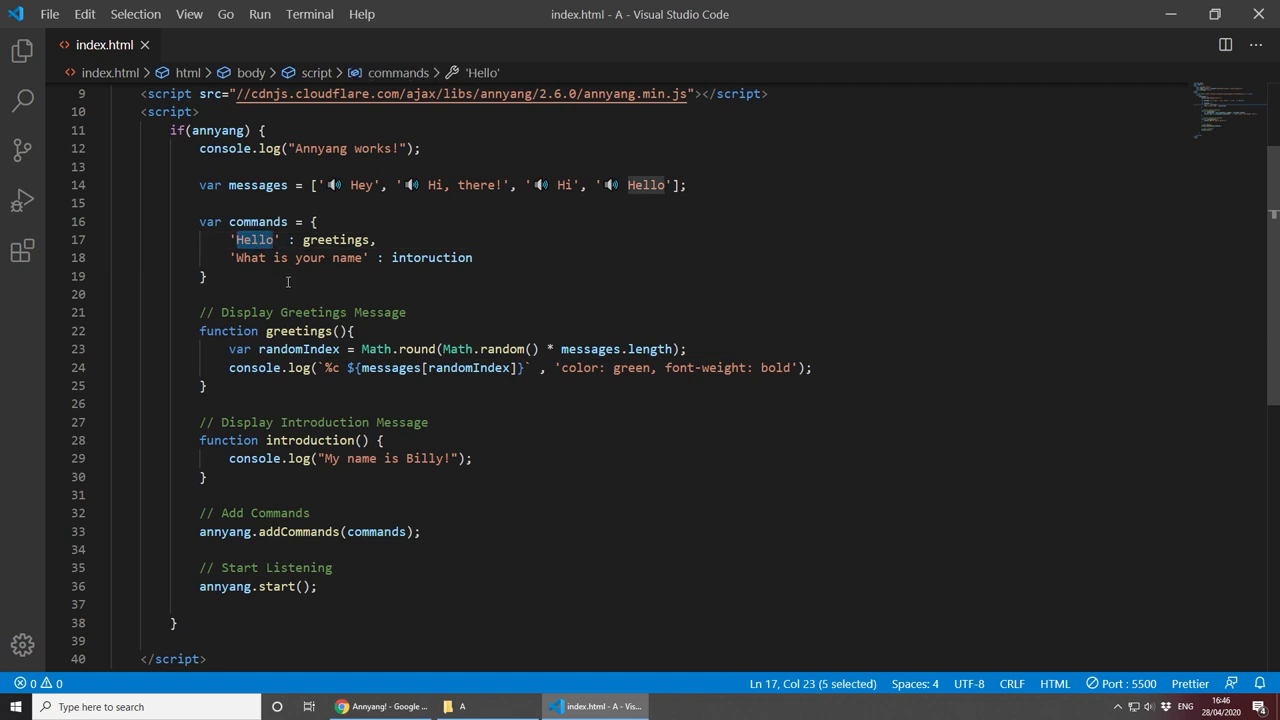
pyautogui.moveTo(300, 256)
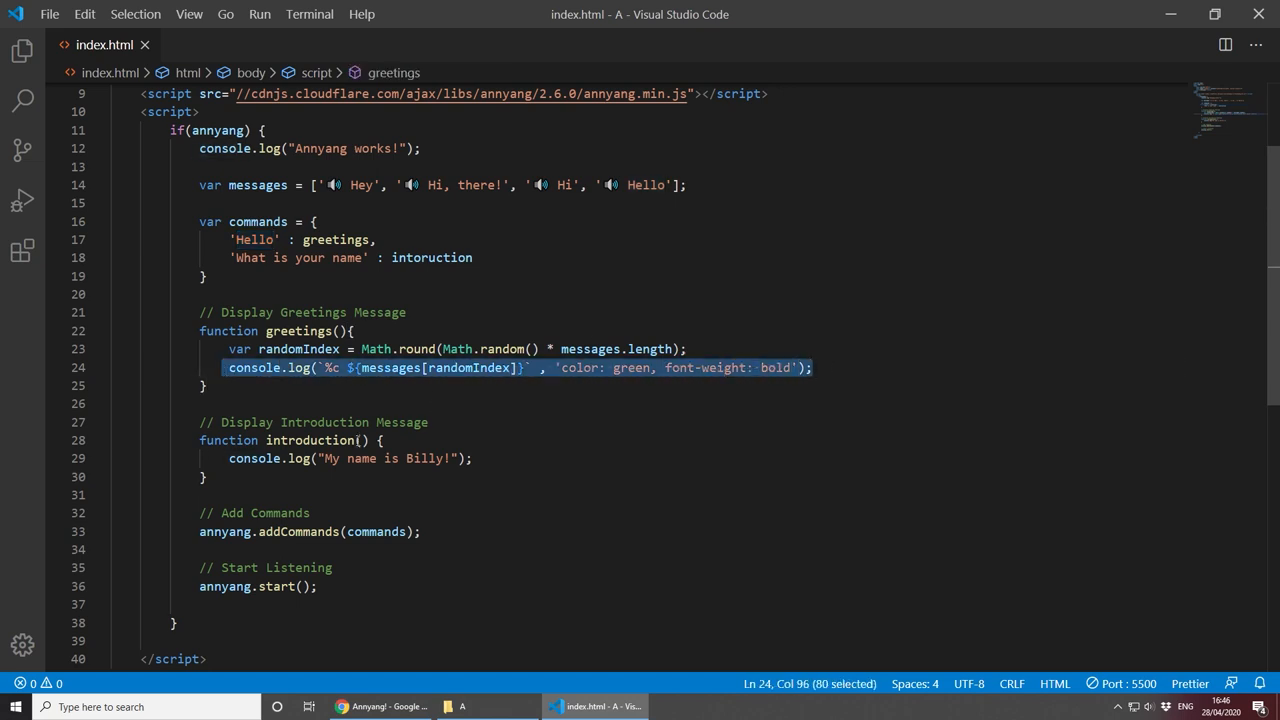
pyautogui.click(456, 476)
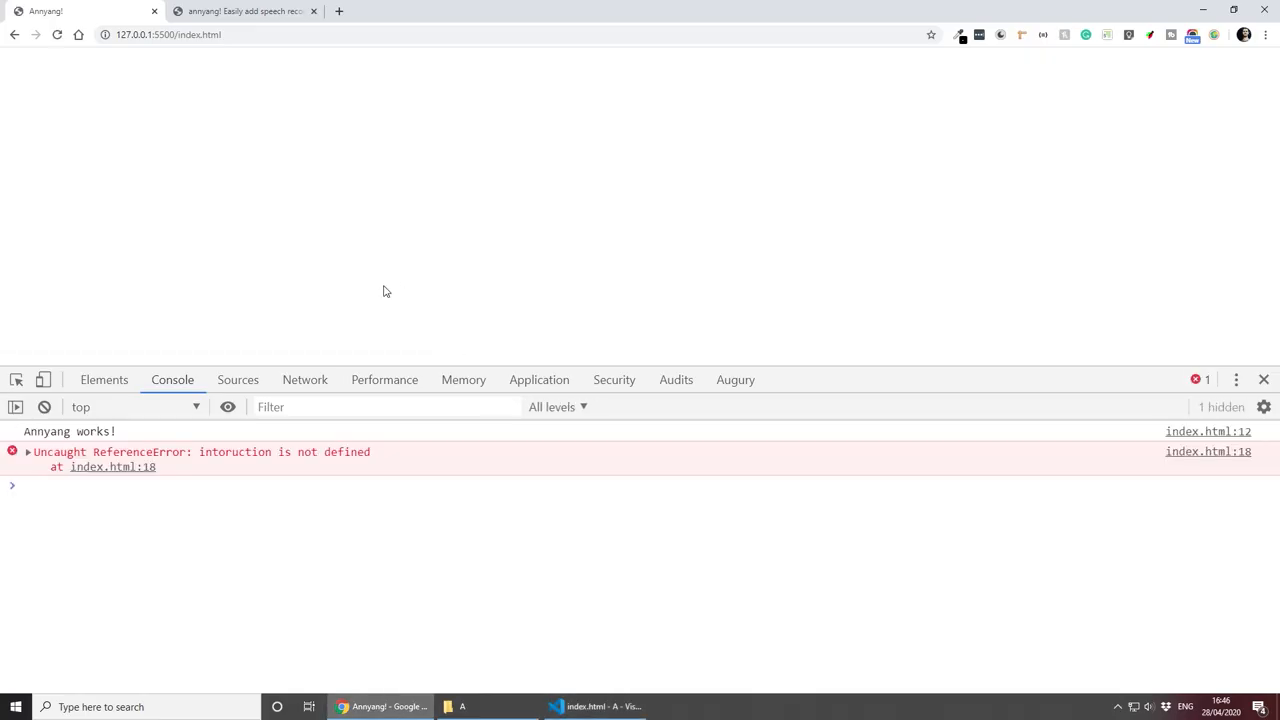
pyautogui.click(28, 452)
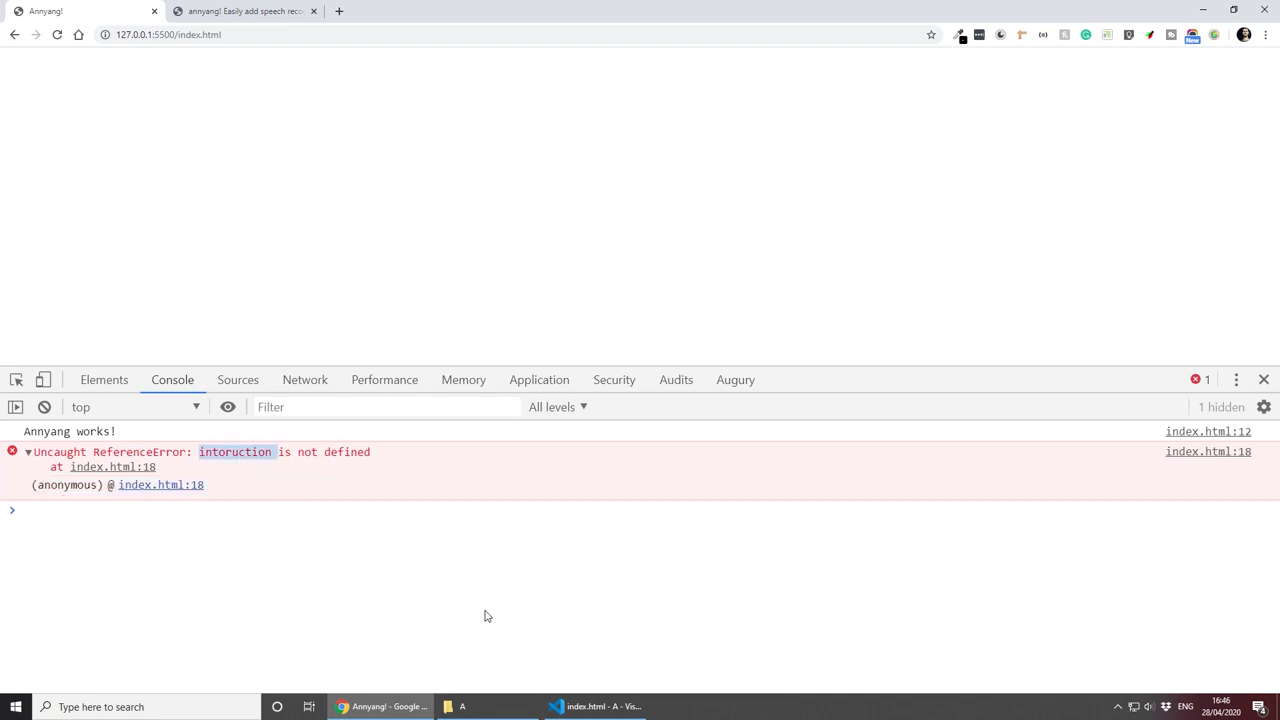
pyautogui.click(596, 706)
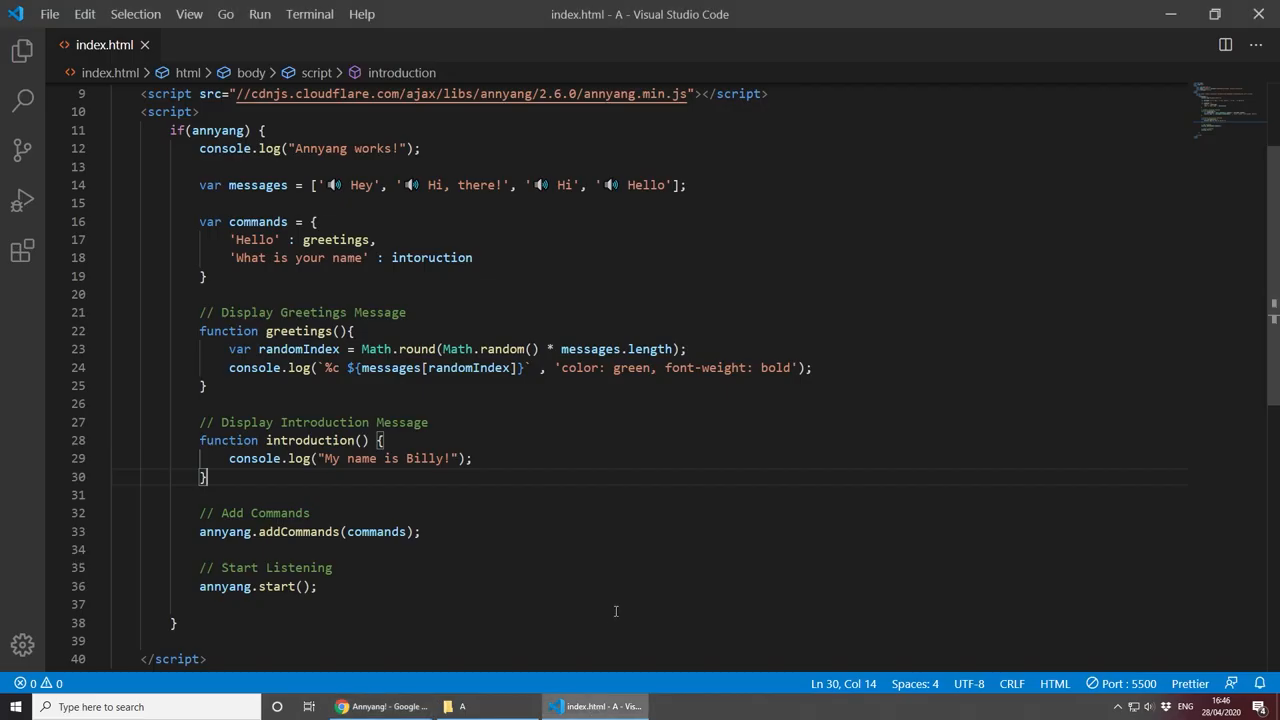
pyautogui.moveTo(396, 334)
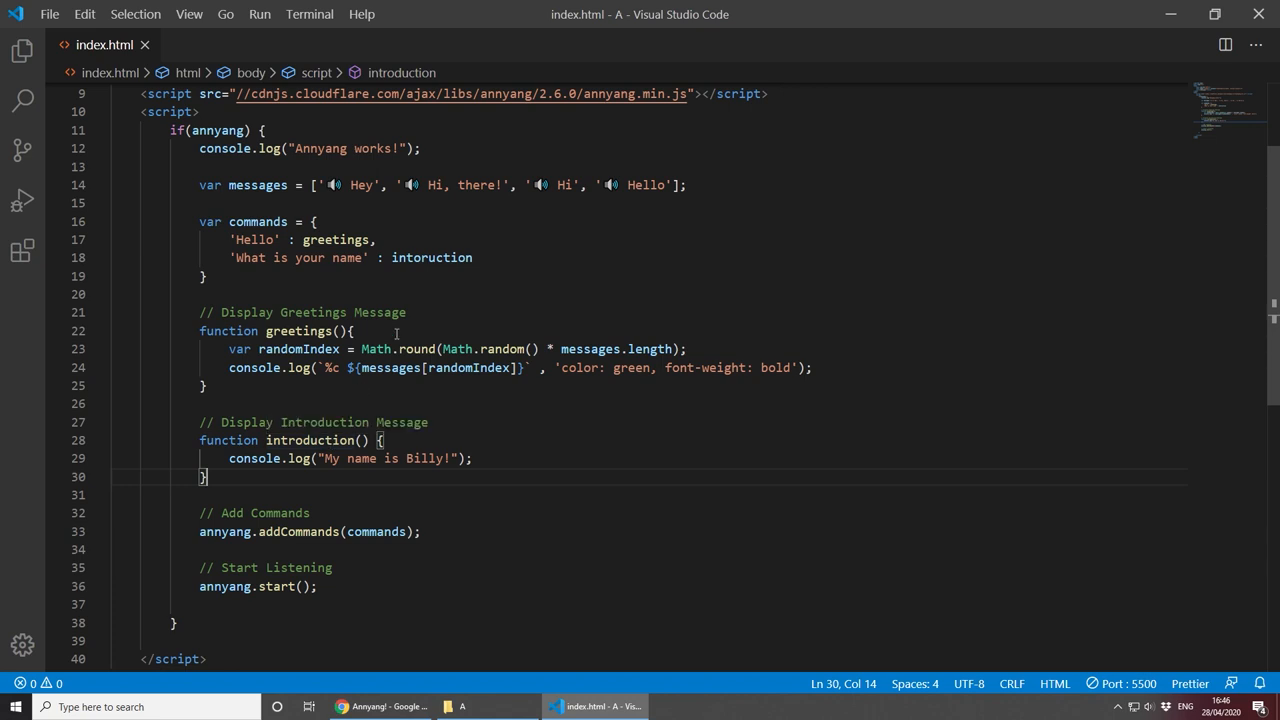
# Step: Rename introduction to intoruction and comment it as '// Display Introduction Message'
pyautogui.doubleClick(432, 256)
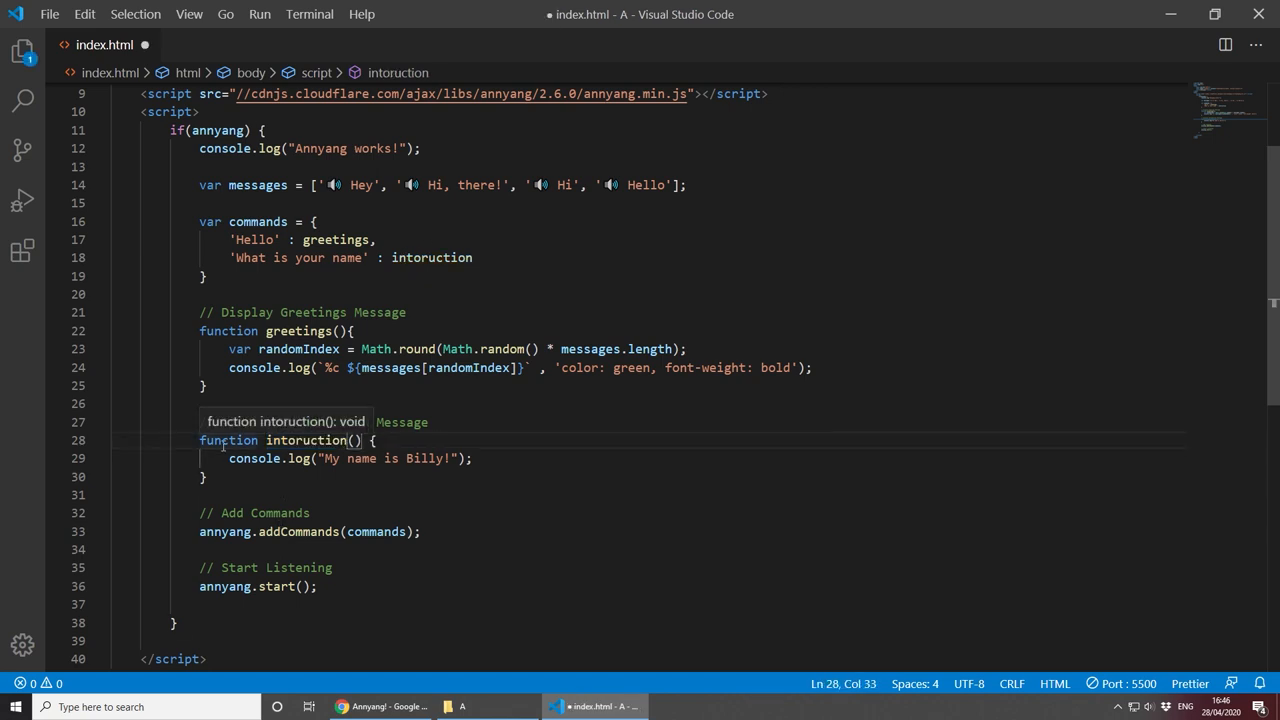
pyautogui.write('// Display Introduction Message')
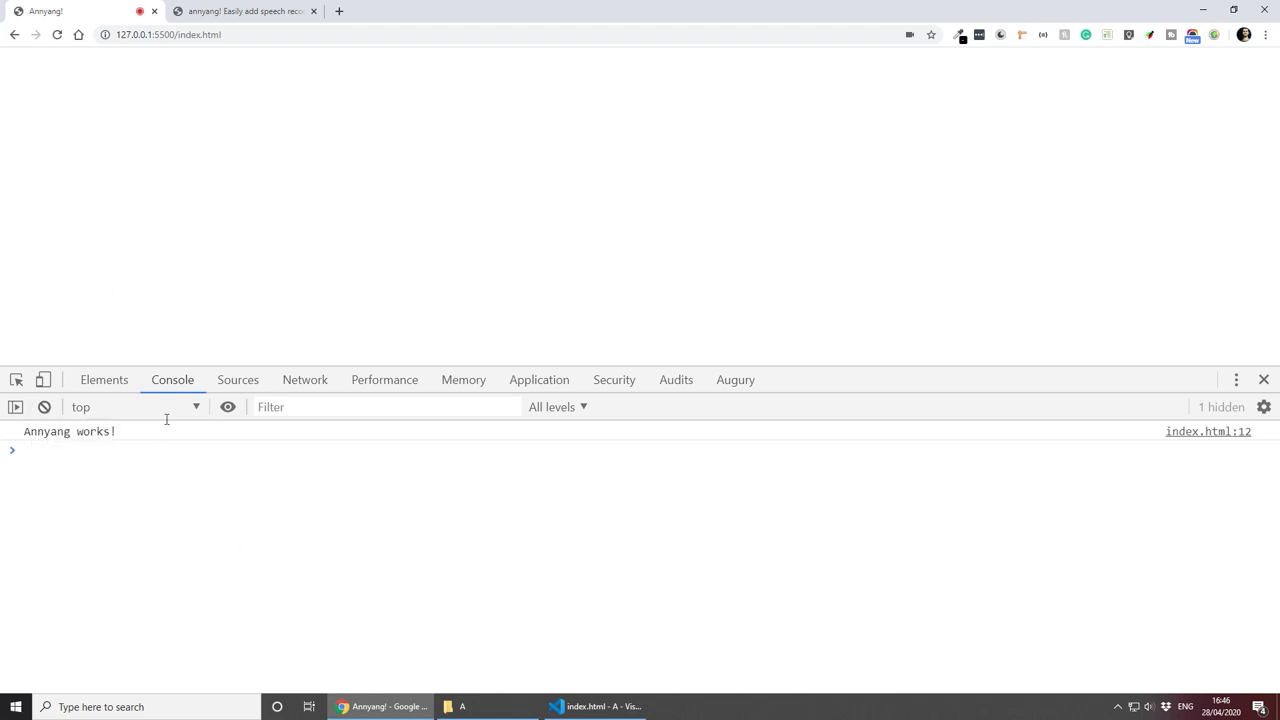
# Step: Check Chrome's console shows only 'Annyang works!' and the tab's microphone notice
pyautogui.click(140, 12)
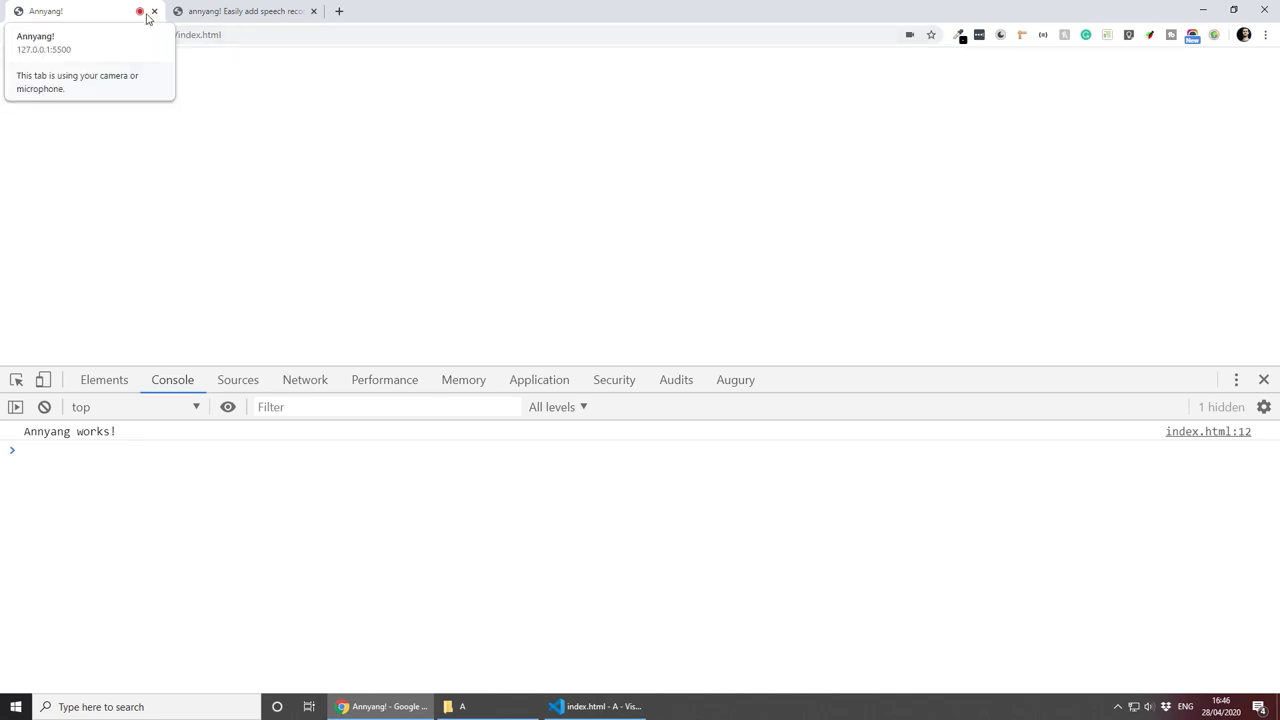
pyautogui.click(232, 198)
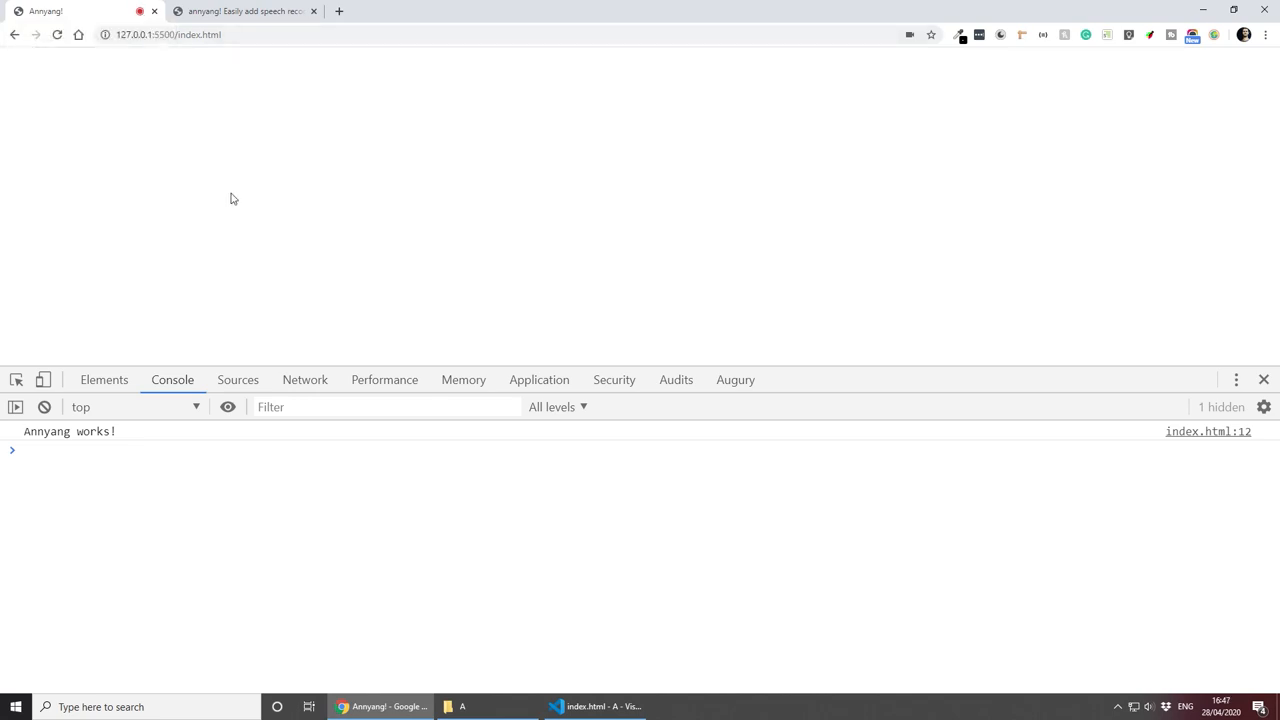
pyautogui.moveTo(236, 210)
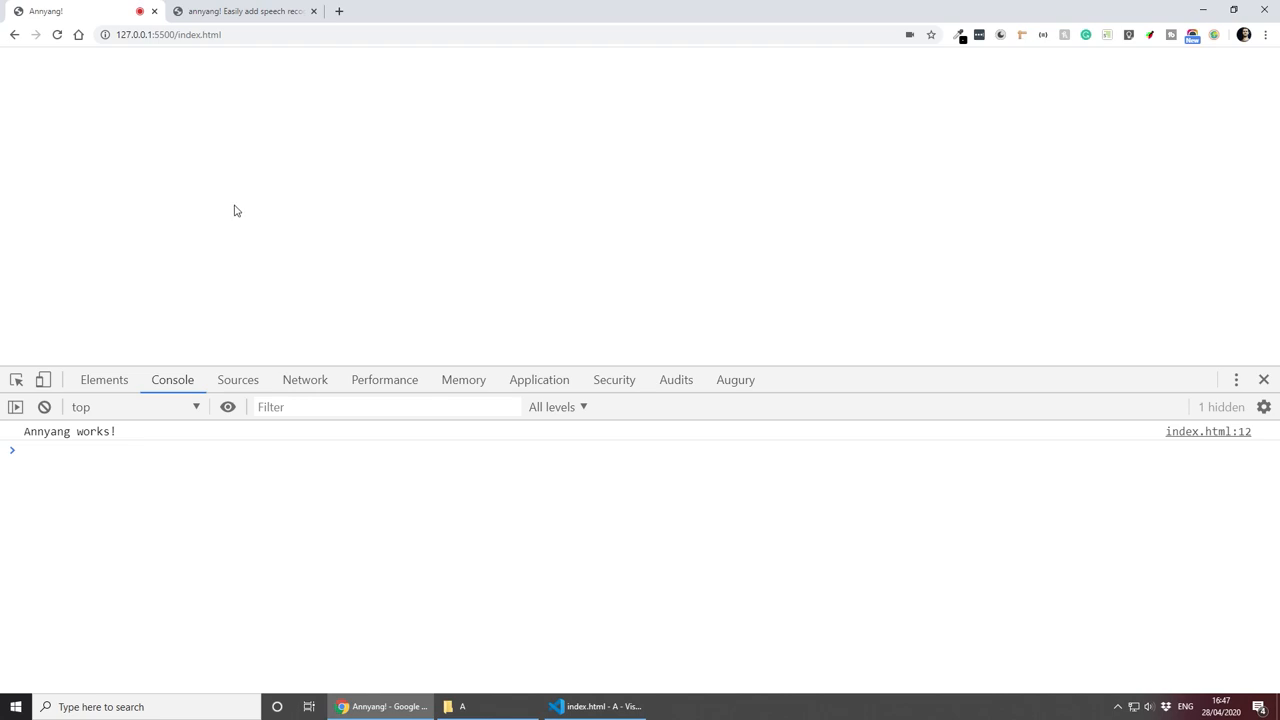
pyautogui.moveTo(896, 78)
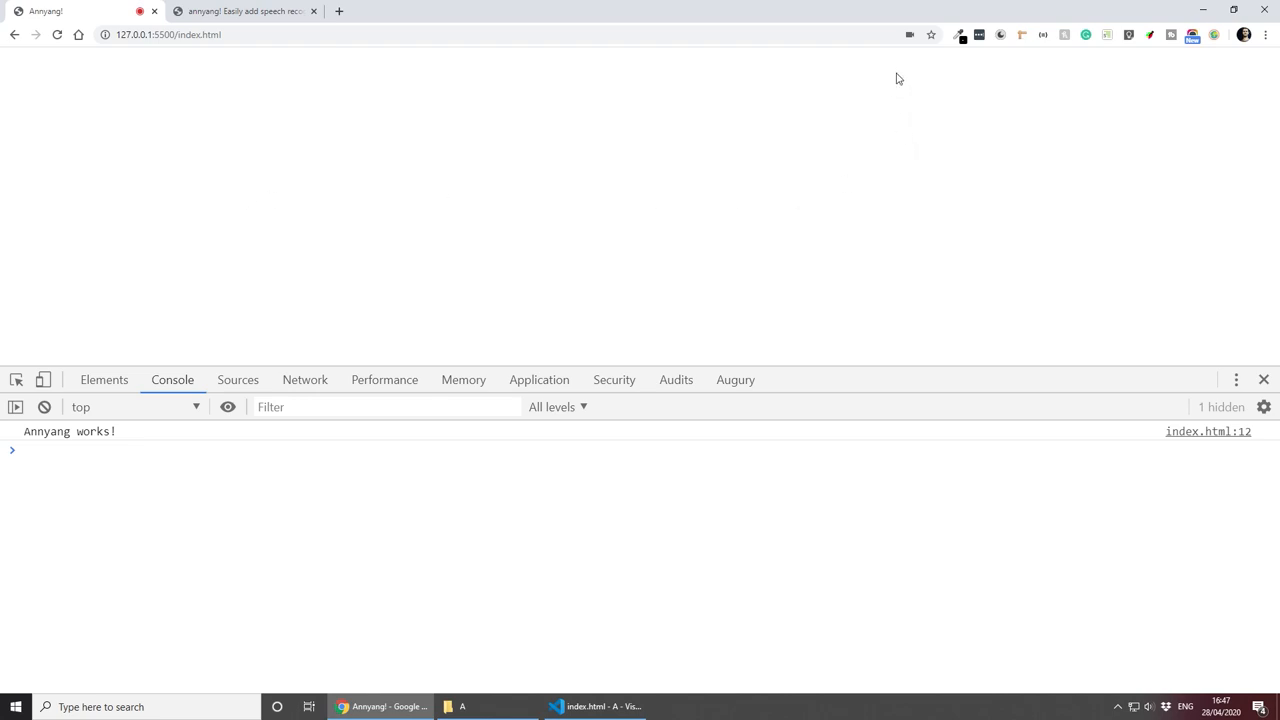
pyautogui.moveTo(910, 36)
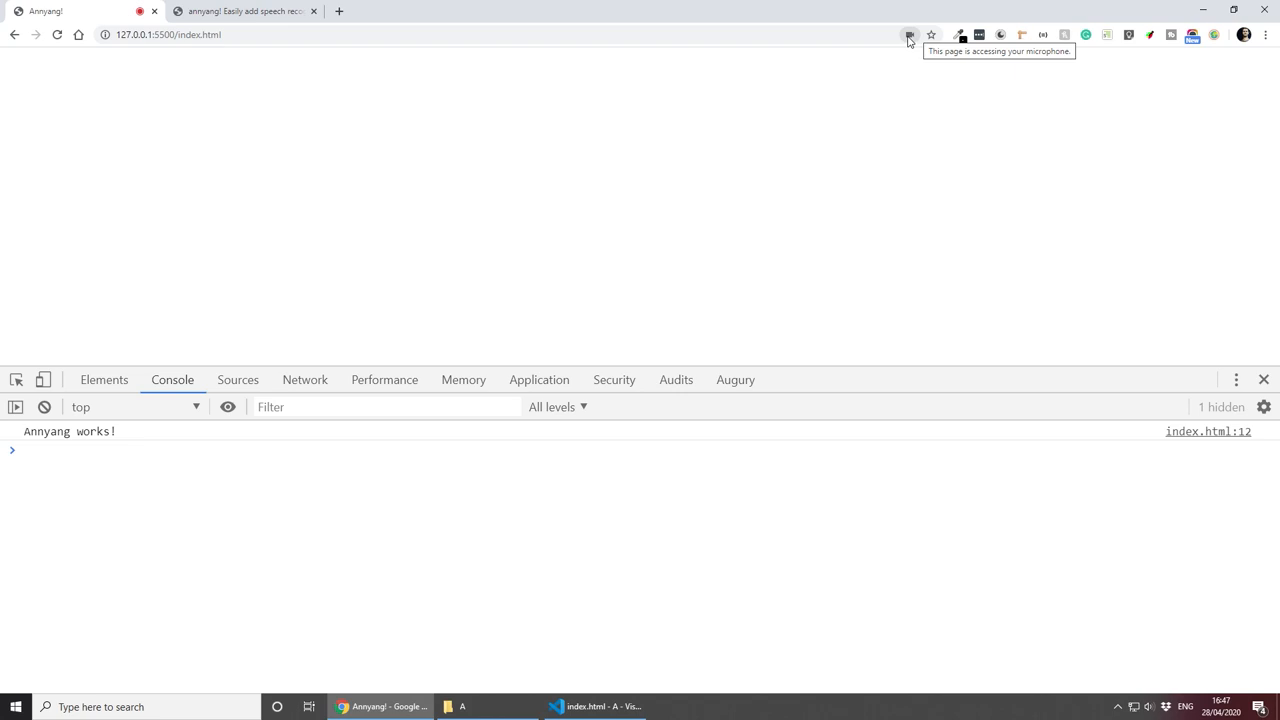
pyautogui.click(908, 34)
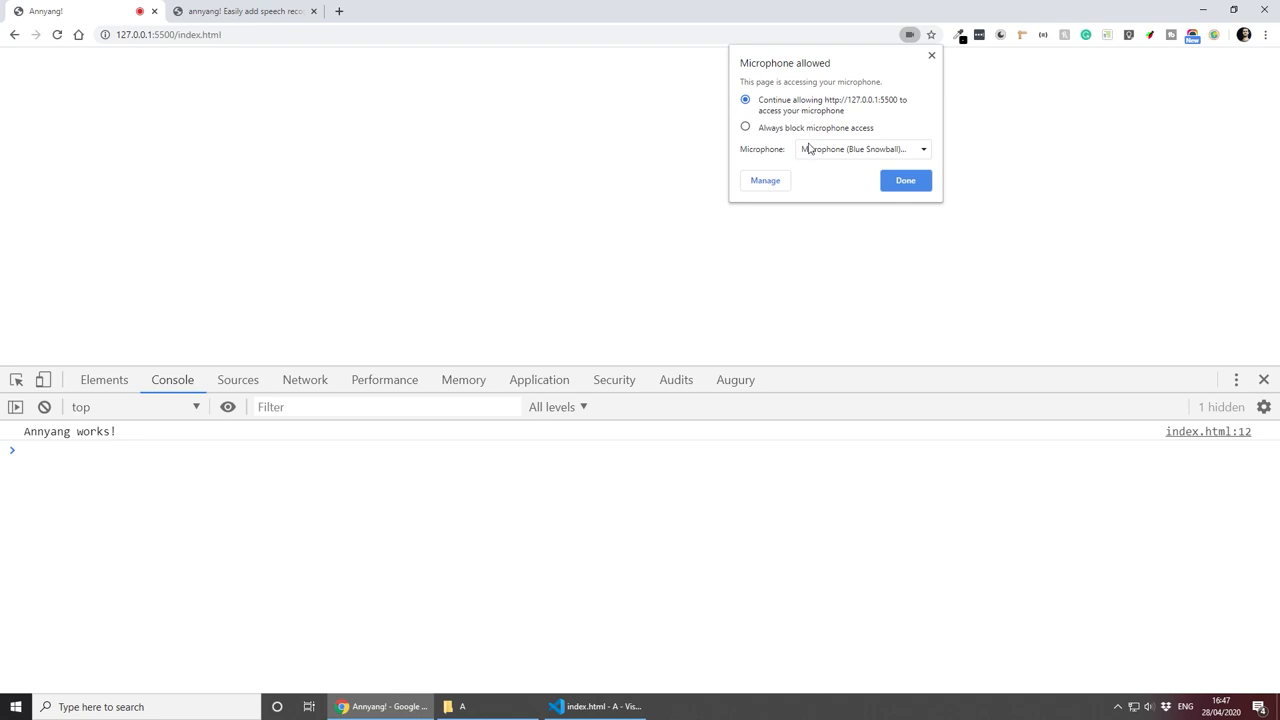
pyautogui.moveTo(948, 124)
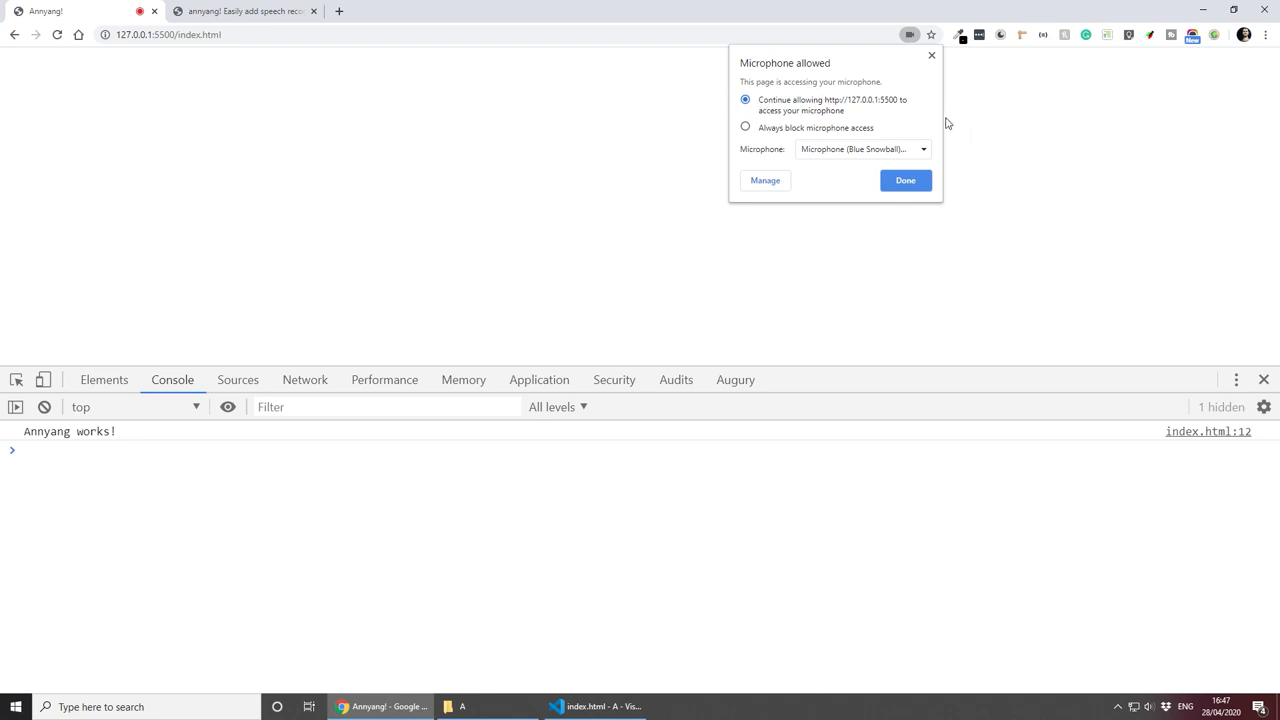
pyautogui.moveTo(928, 104)
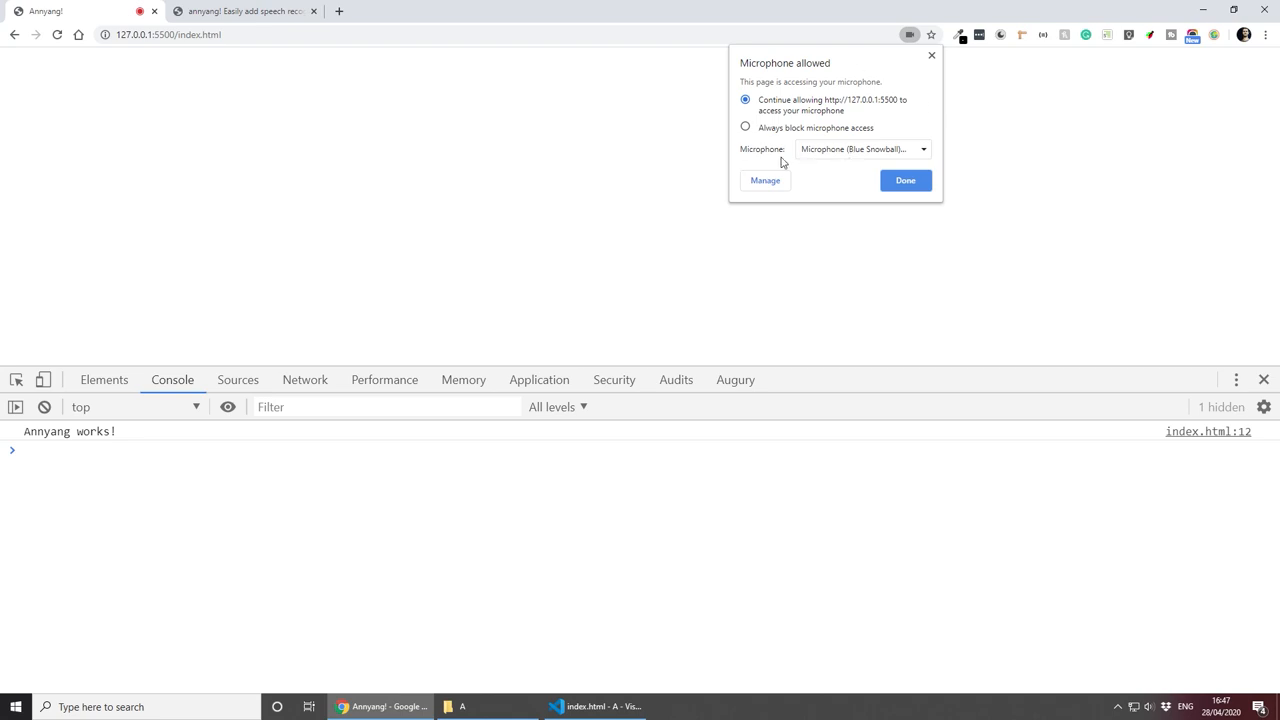
pyautogui.moveTo(804, 150)
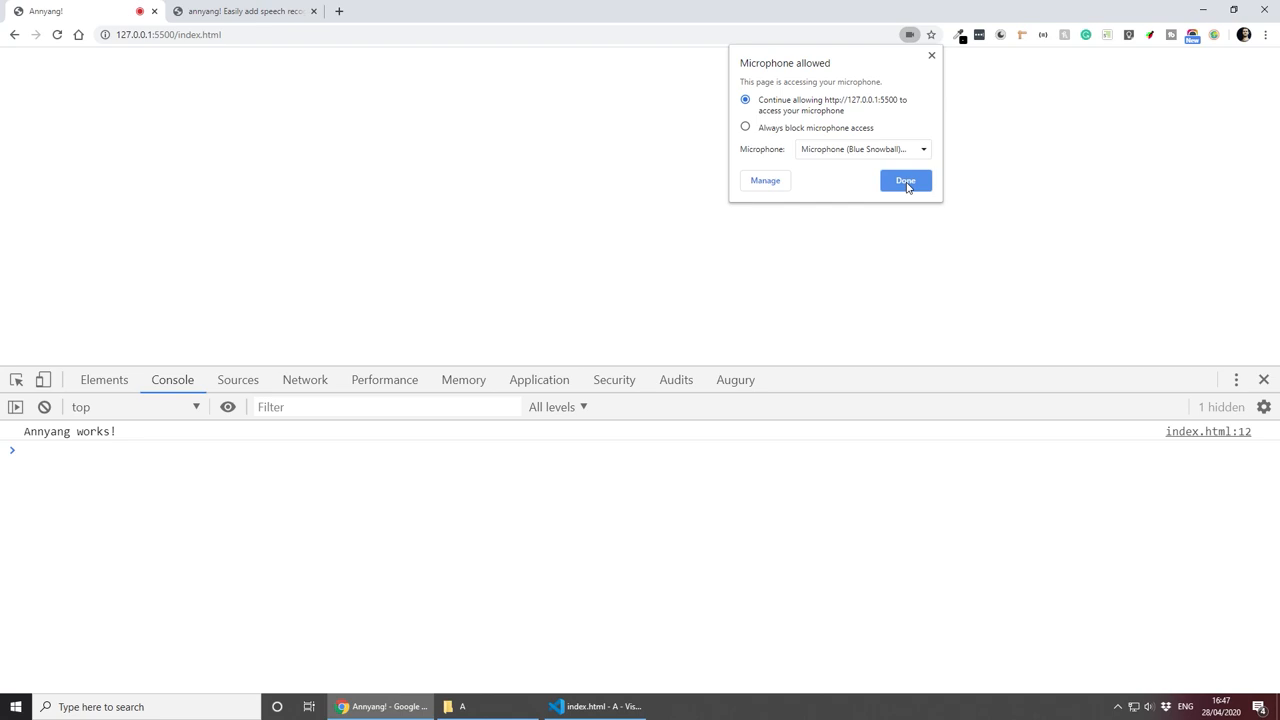
pyautogui.click(904, 180)
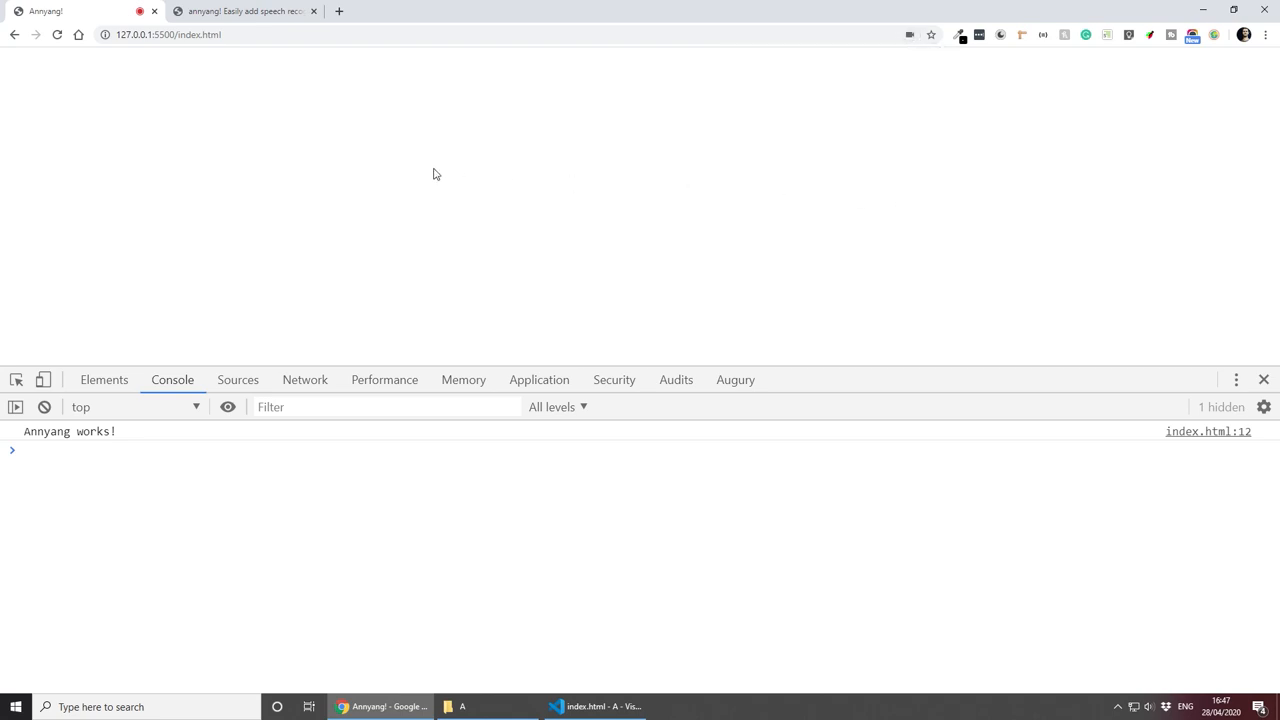
pyautogui.moveTo(428, 158)
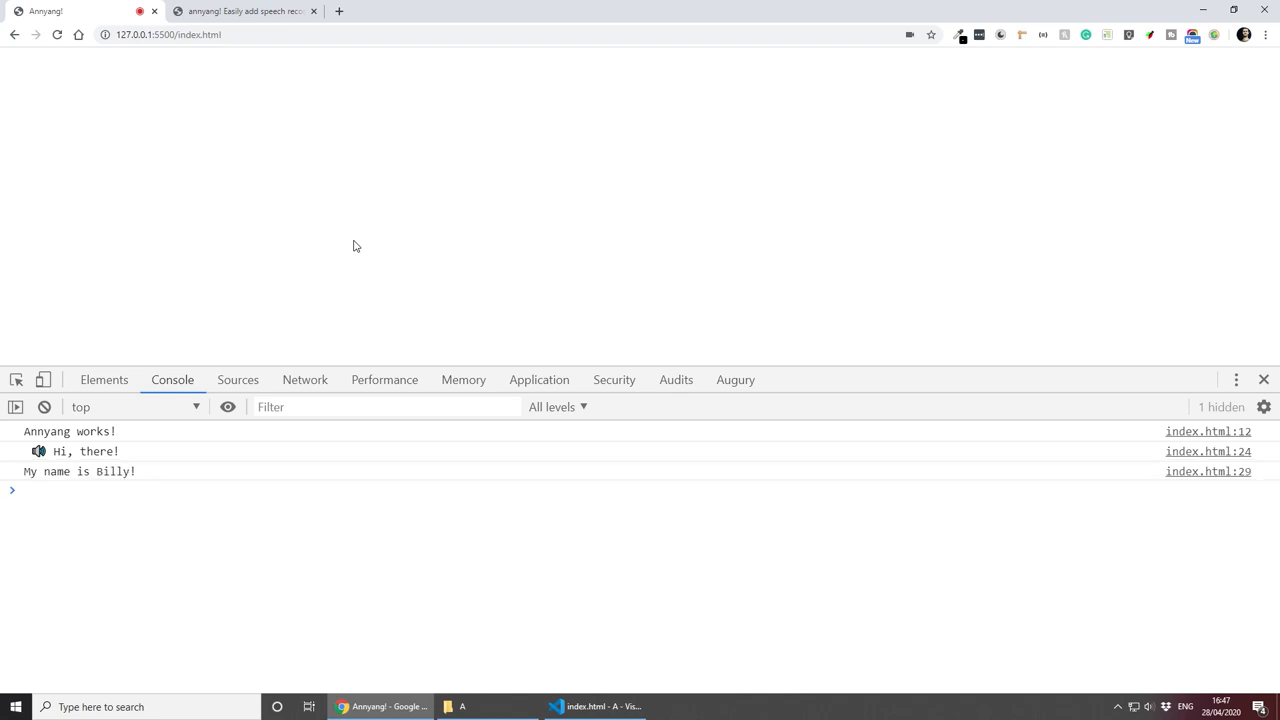
pyautogui.moveTo(24, 476)
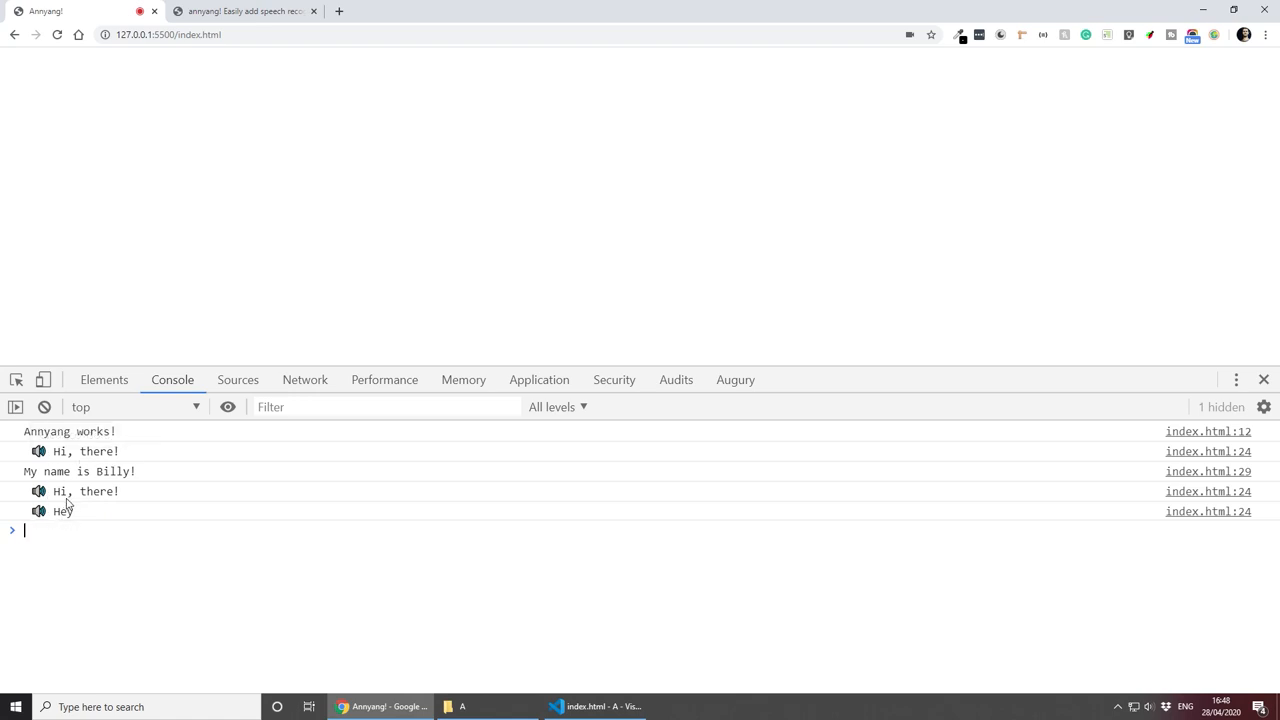
pyautogui.moveTo(70, 510)
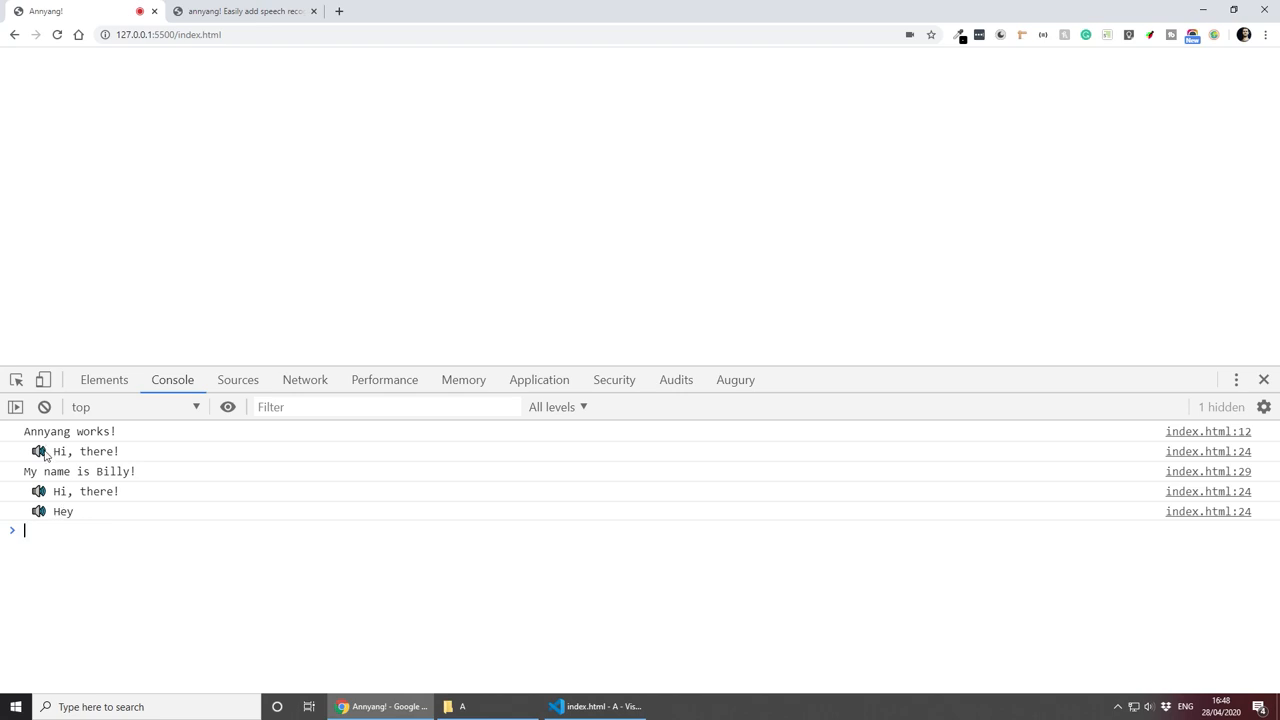
pyautogui.moveTo(56, 520)
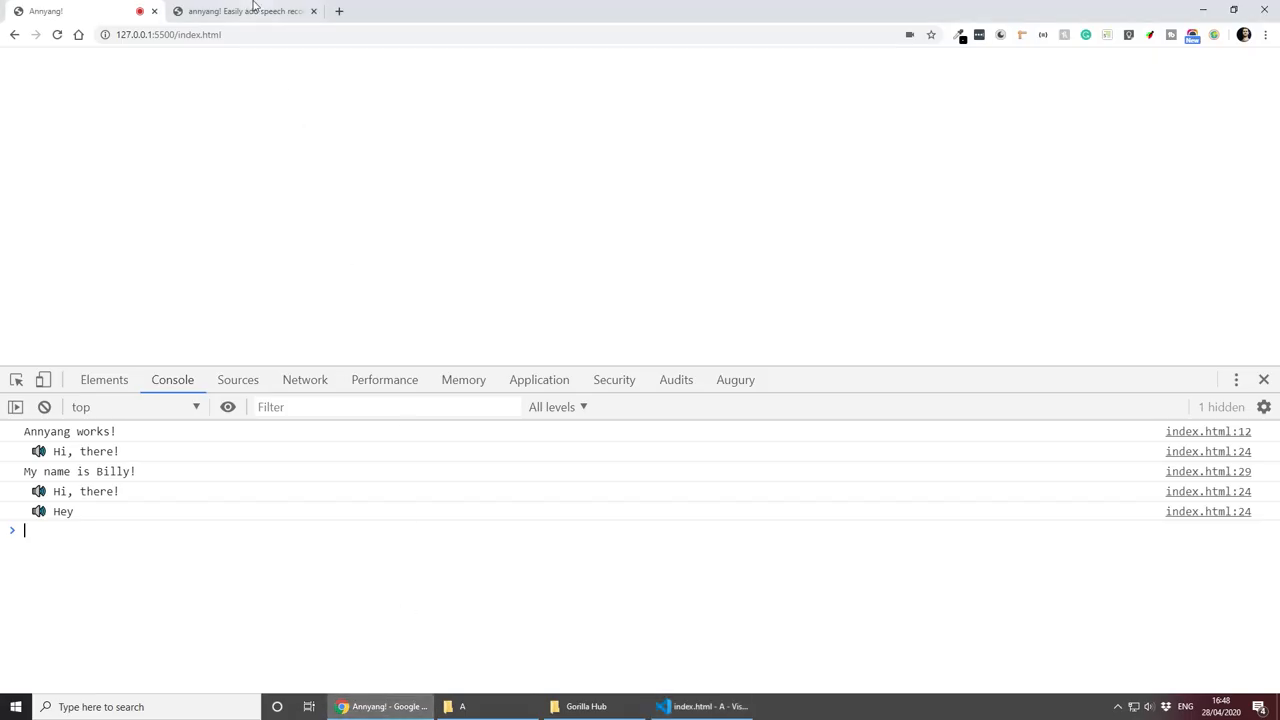
# Step: Reach the setLanguage(language) entry in annyang's GitHub API docs by searching 'language'
pyautogui.click(244, 12)
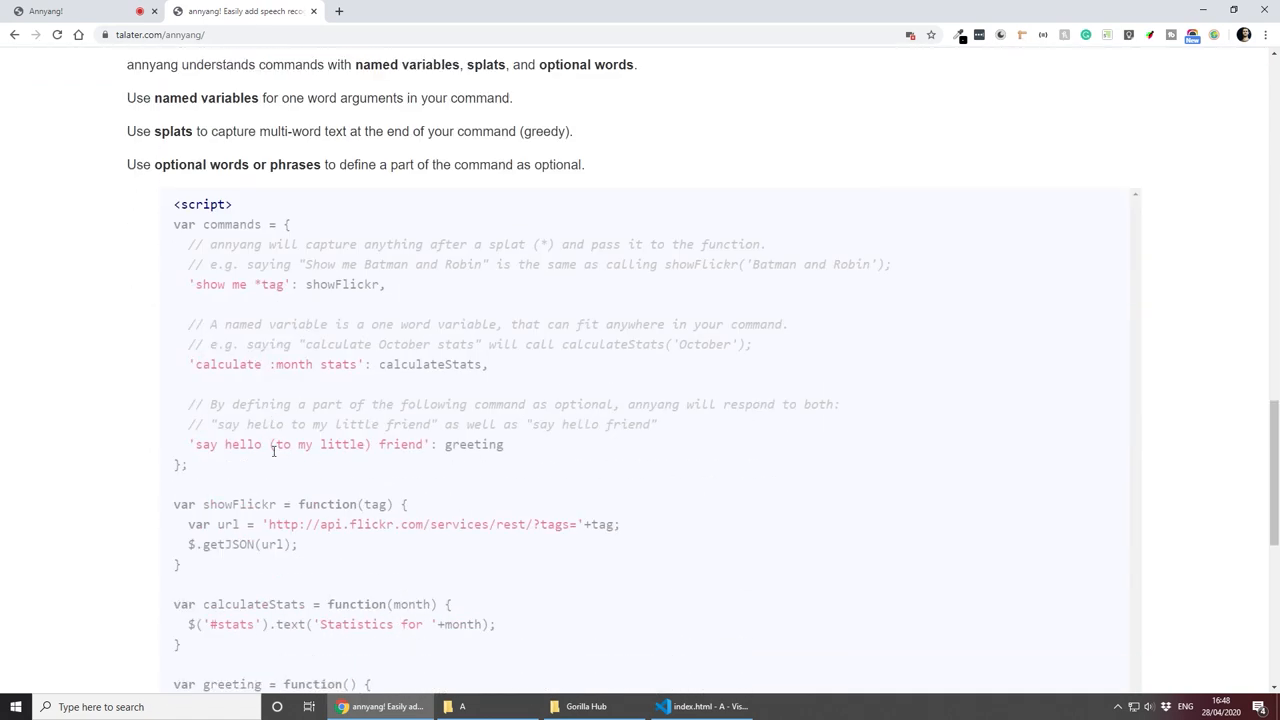
pyautogui.scroll(-3)
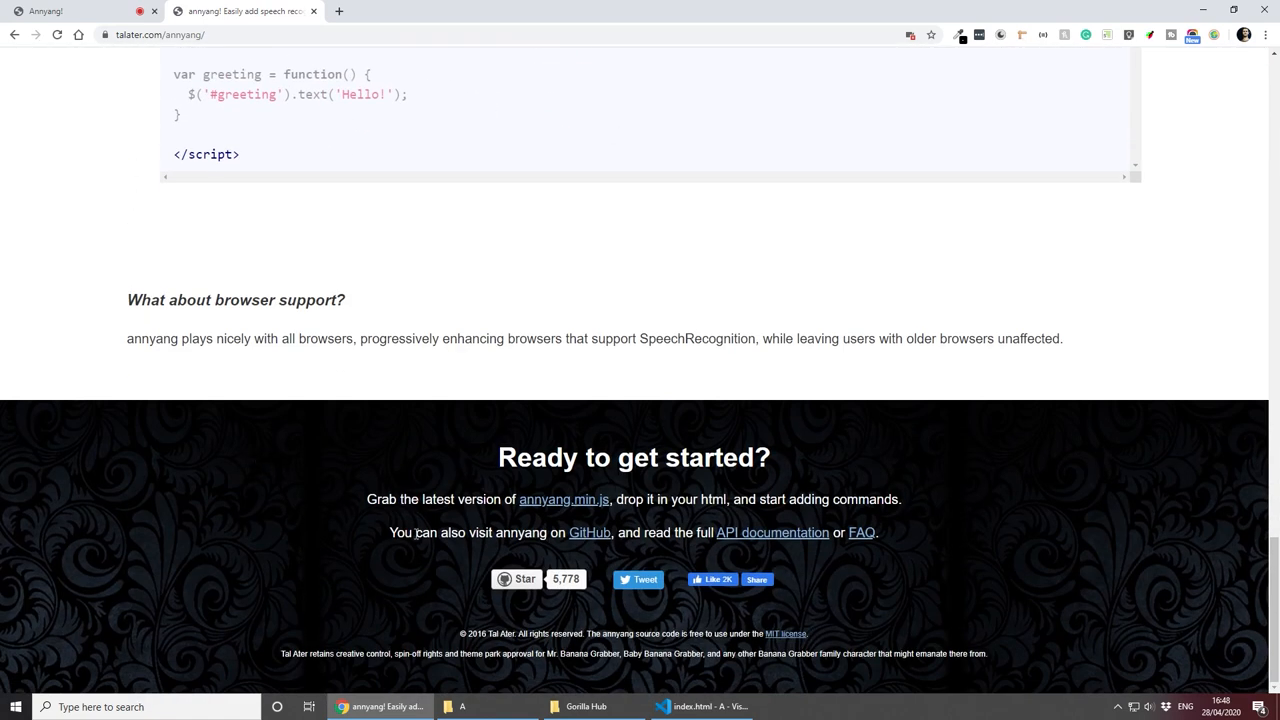
pyautogui.moveTo(588, 532)
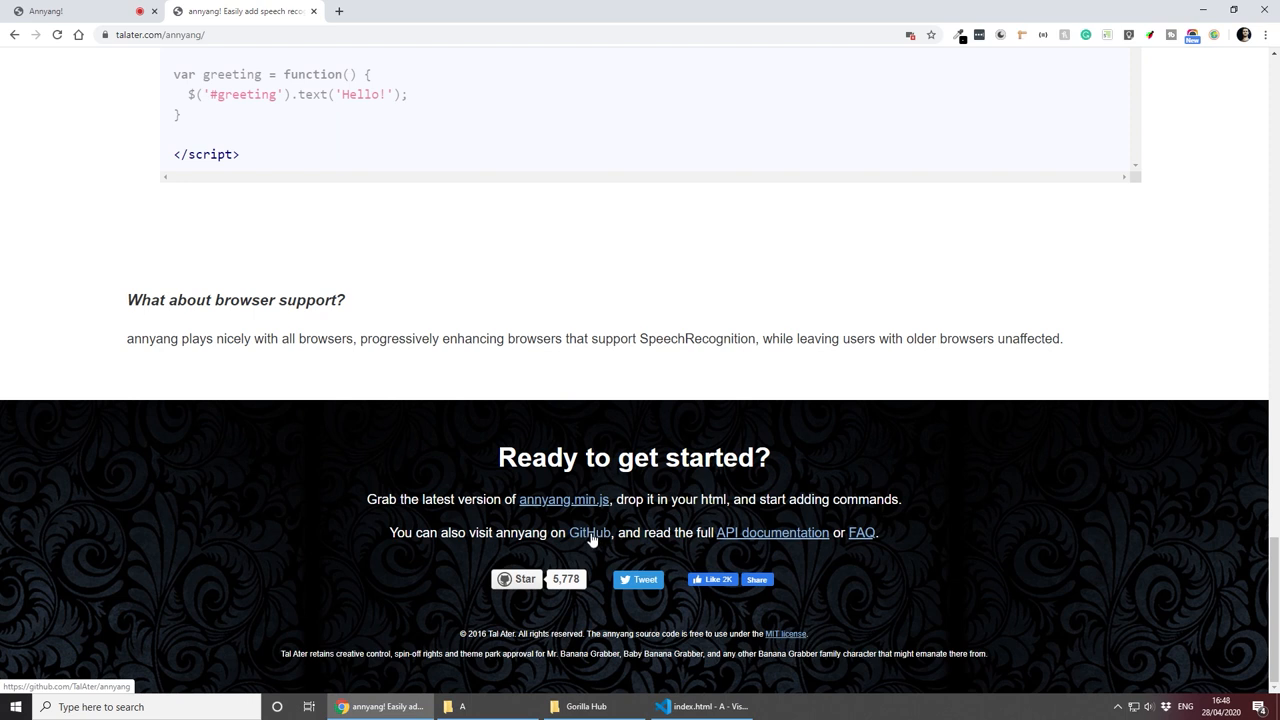
pyautogui.click(588, 532)
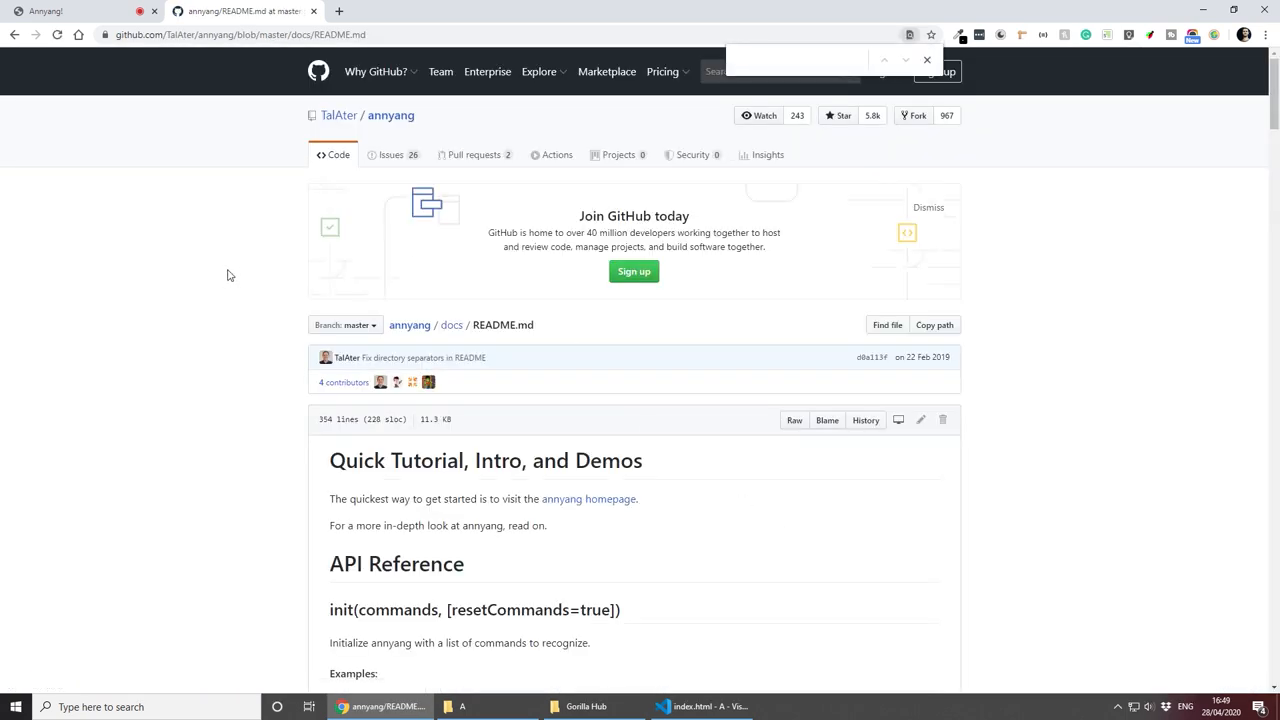
pyautogui.write('language')
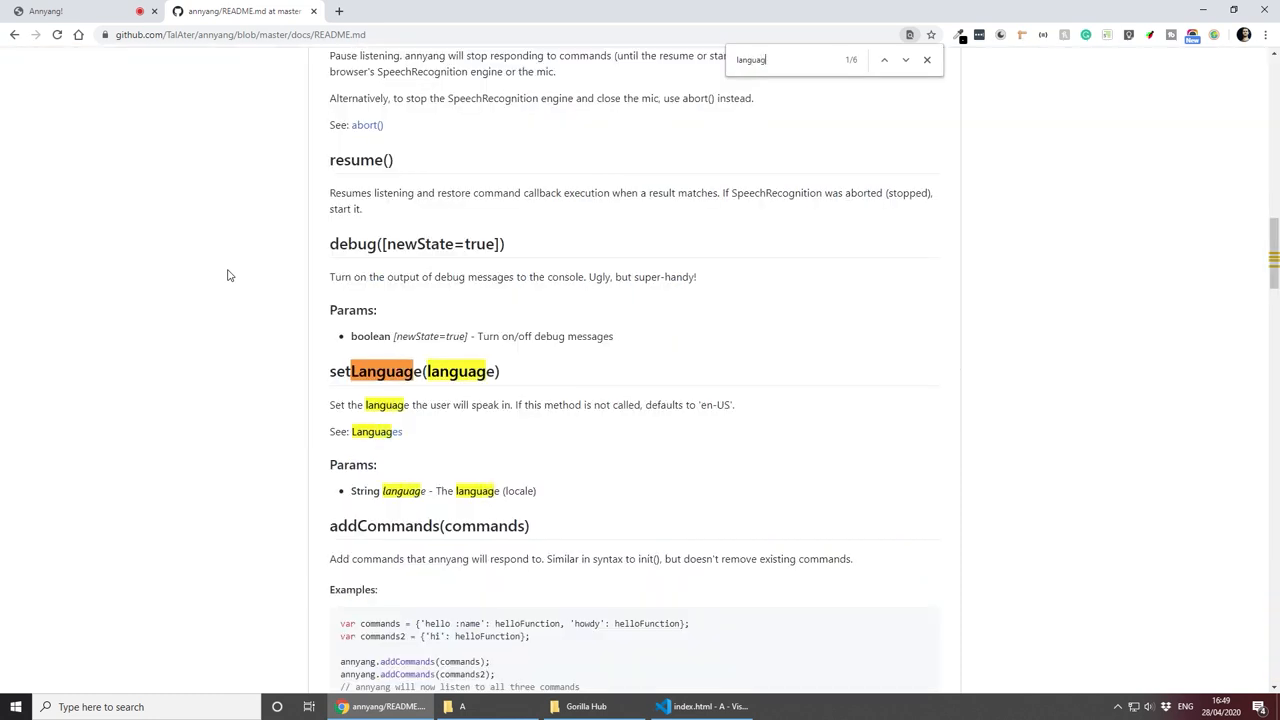
pyautogui.scroll(-3)
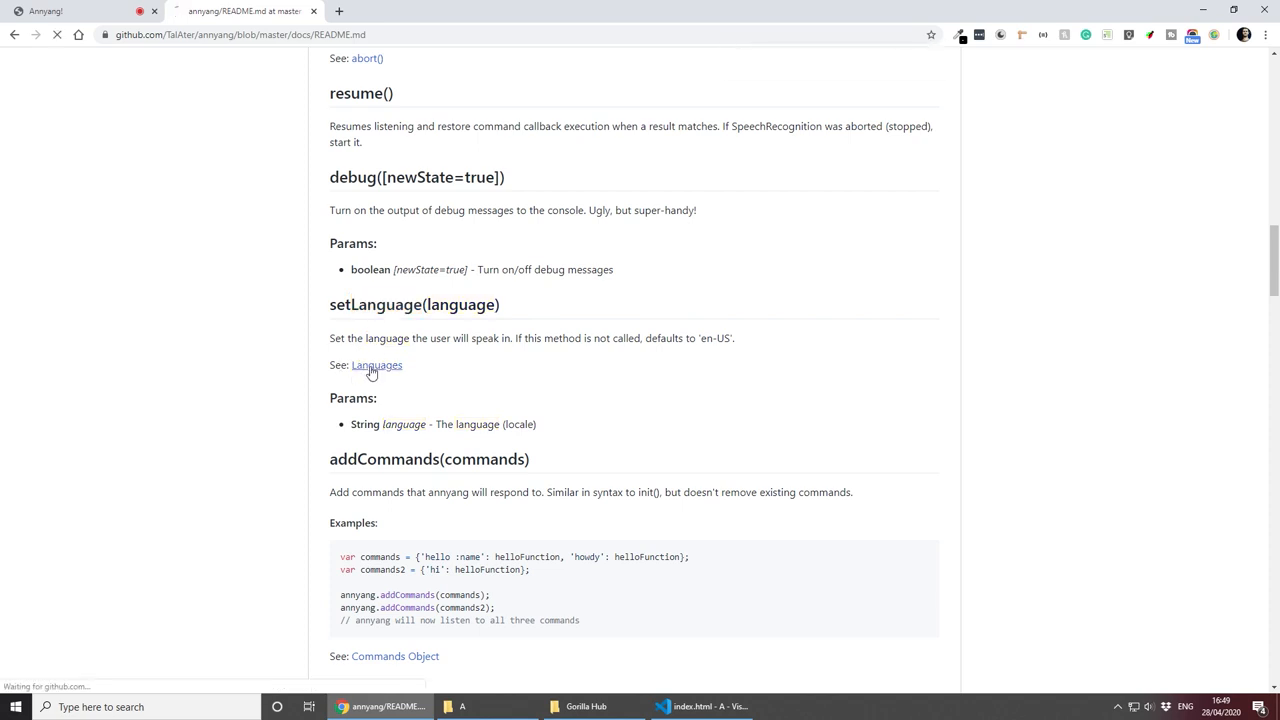
# Step: Find the Bulgarian code bg in annyang's supported-languages FAQ, then return to index.html
pyautogui.click(376, 364)
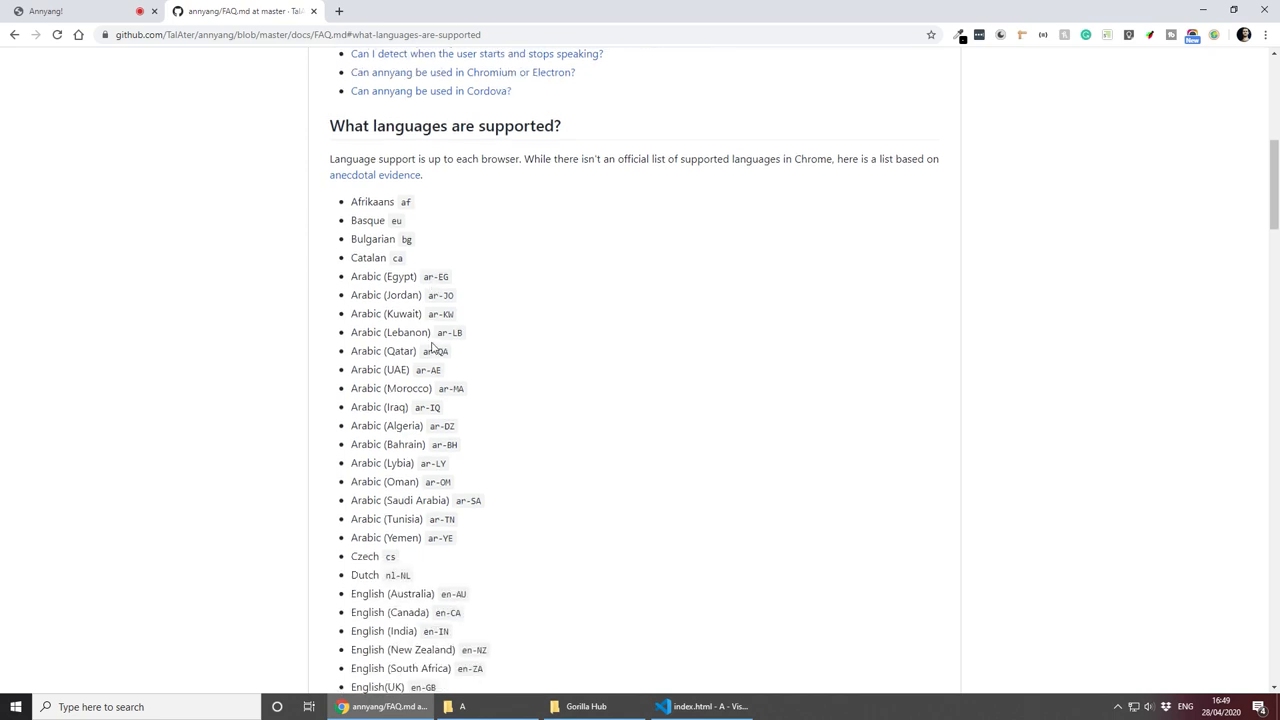
pyautogui.scroll(-3)
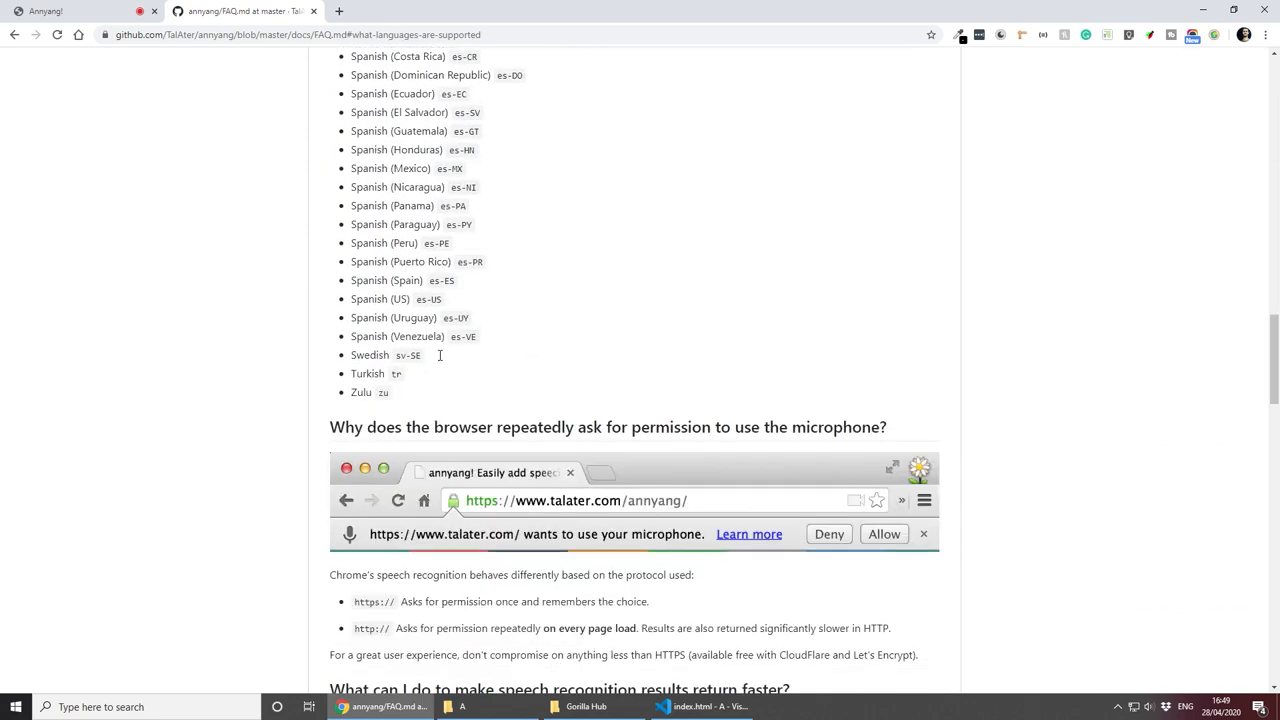
pyautogui.scroll(3)
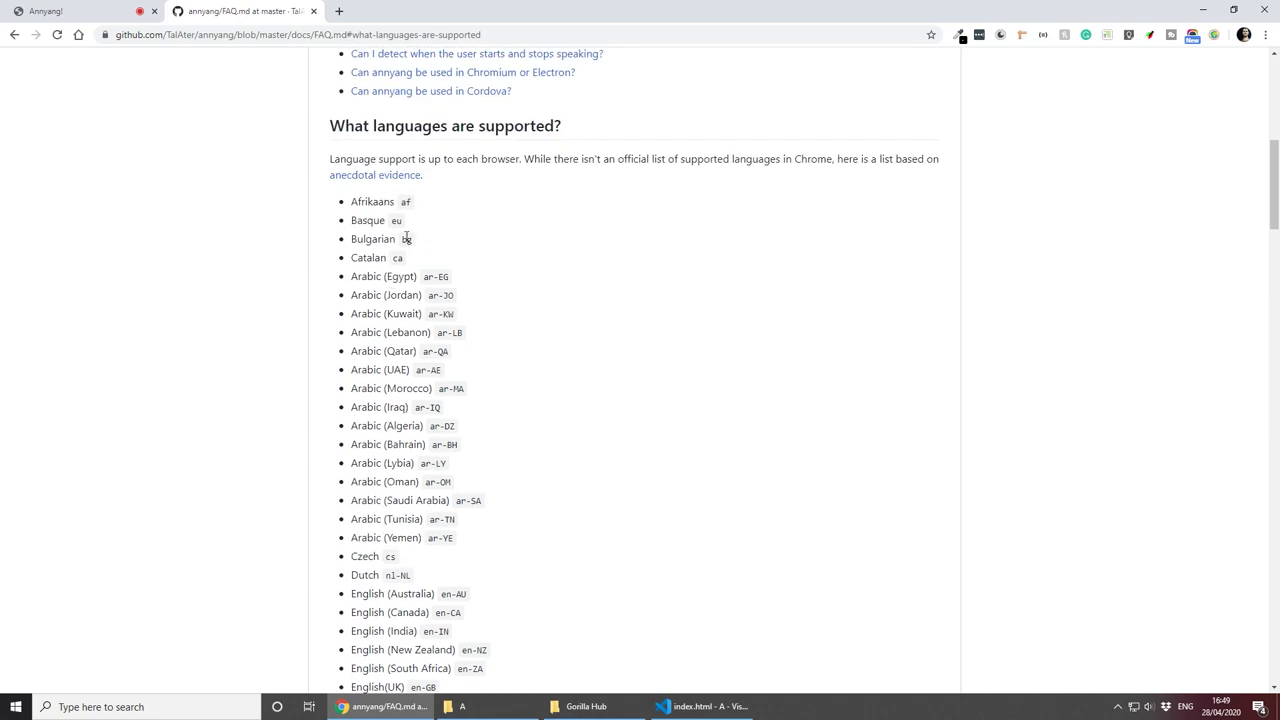
pyautogui.doubleClick(406, 238)
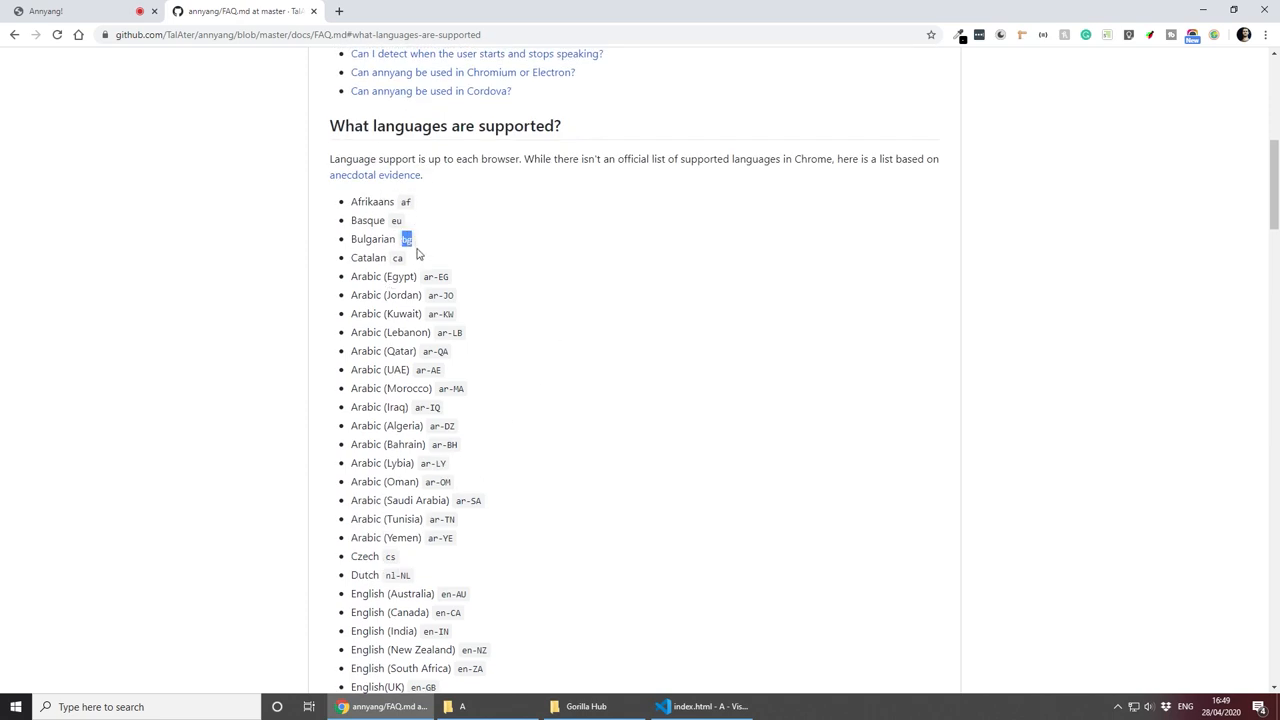
pyautogui.moveTo(700, 708)
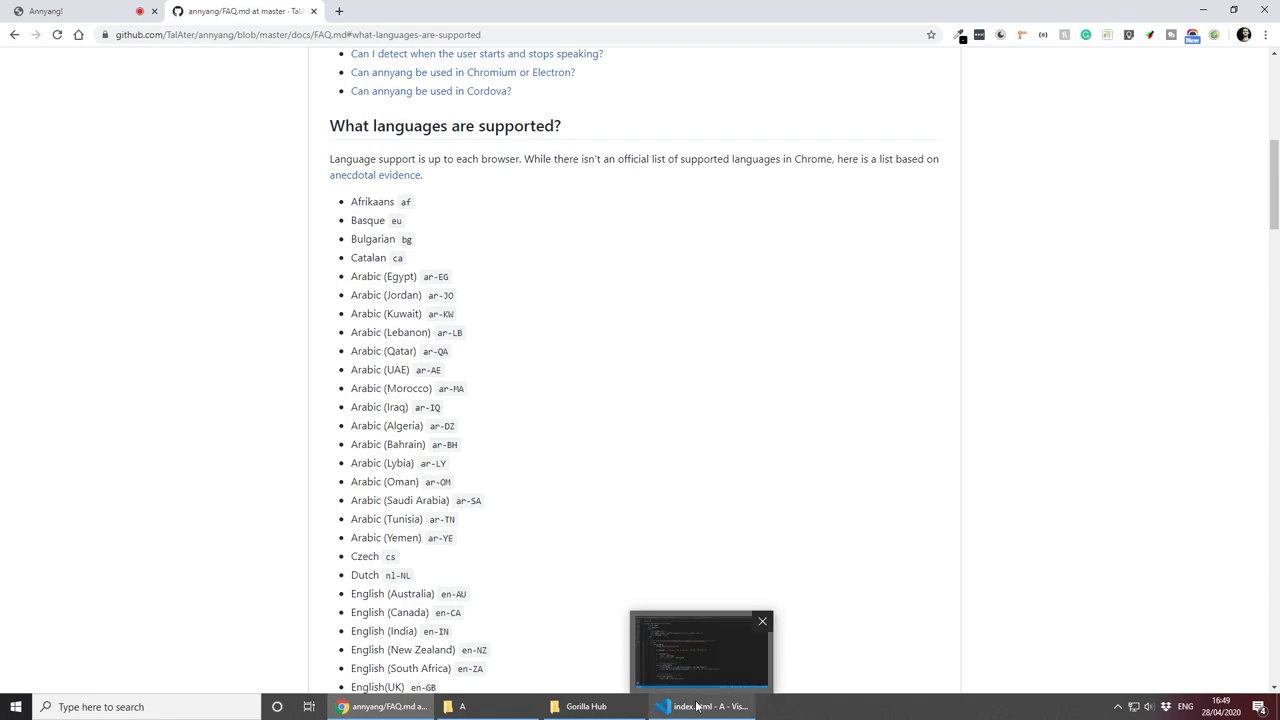
pyautogui.click(704, 708)
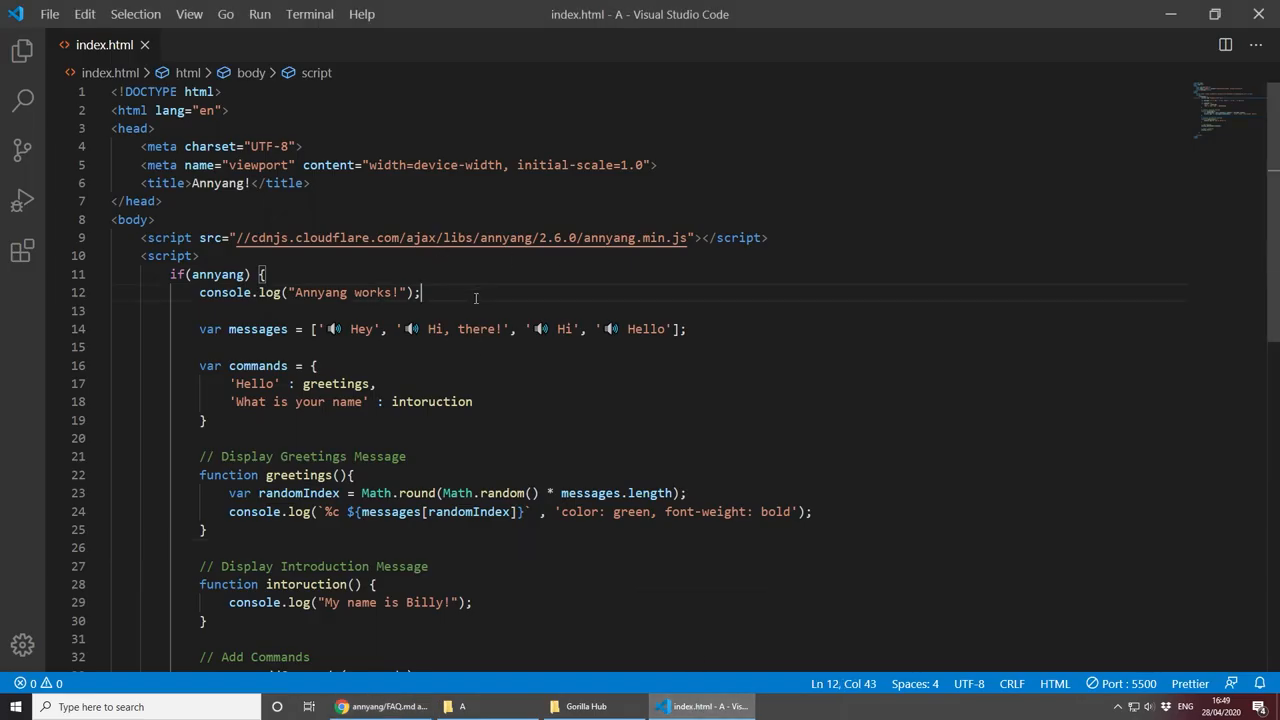
# Step: Add annyang.setLanguage('bg'); on a new line below the Annyang works! log
pyautogui.press('Enter')
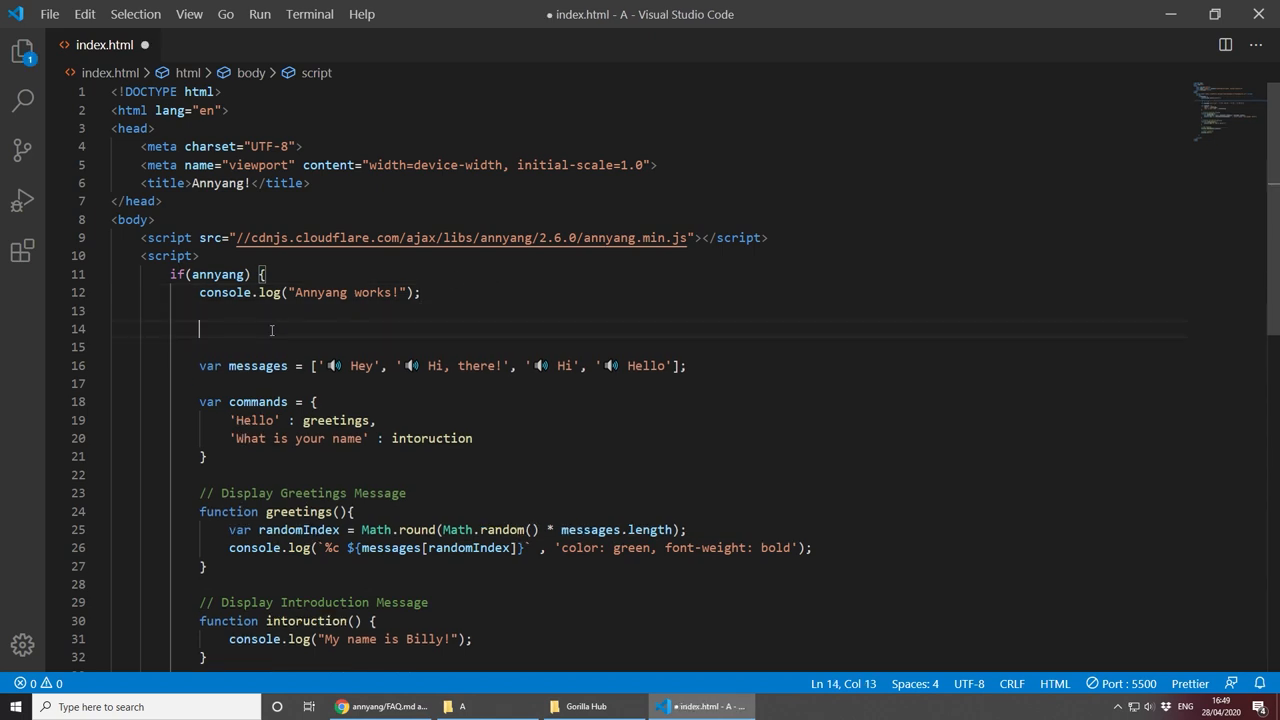
pyautogui.write('annyang.setL')
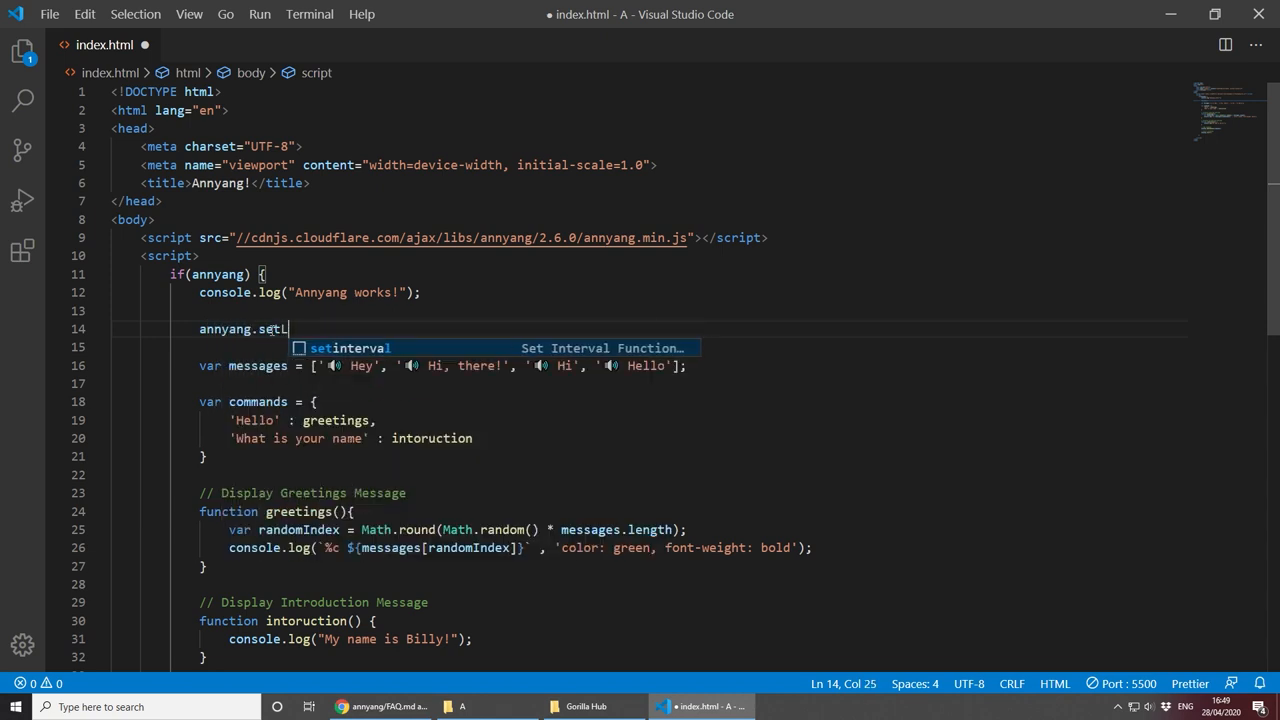
pyautogui.write('anguage')
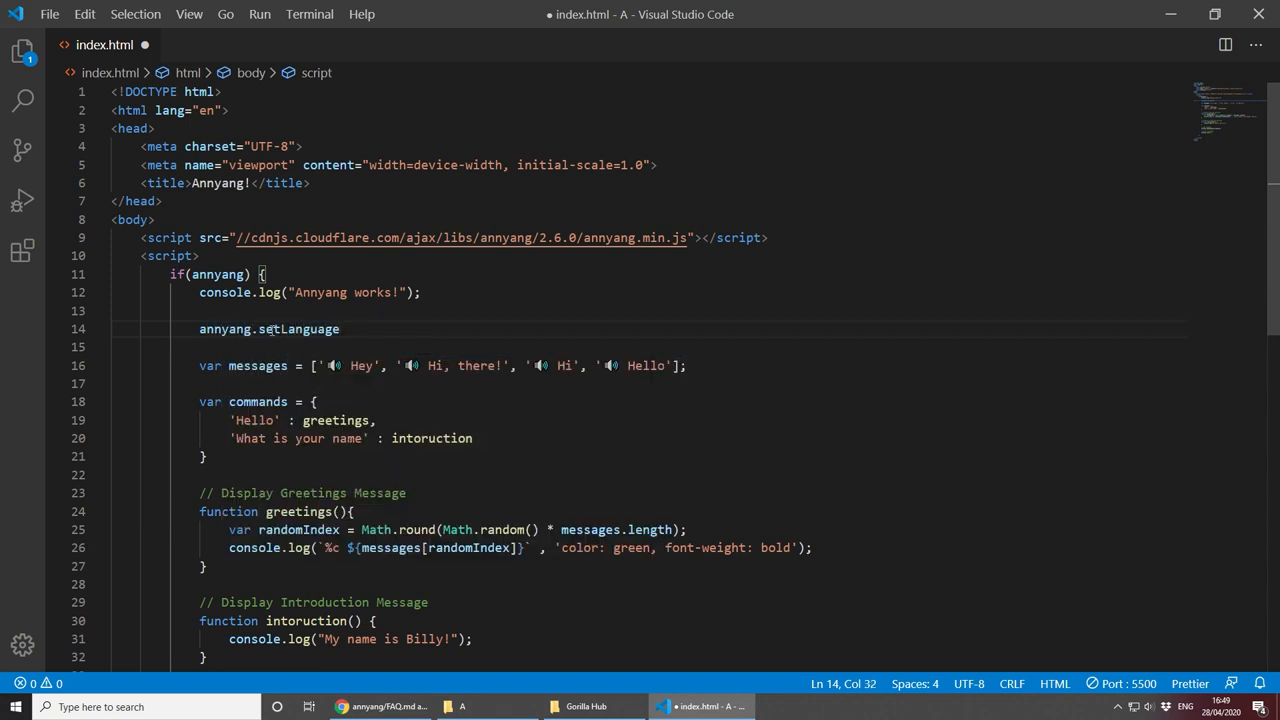
pyautogui.write("('bg')")
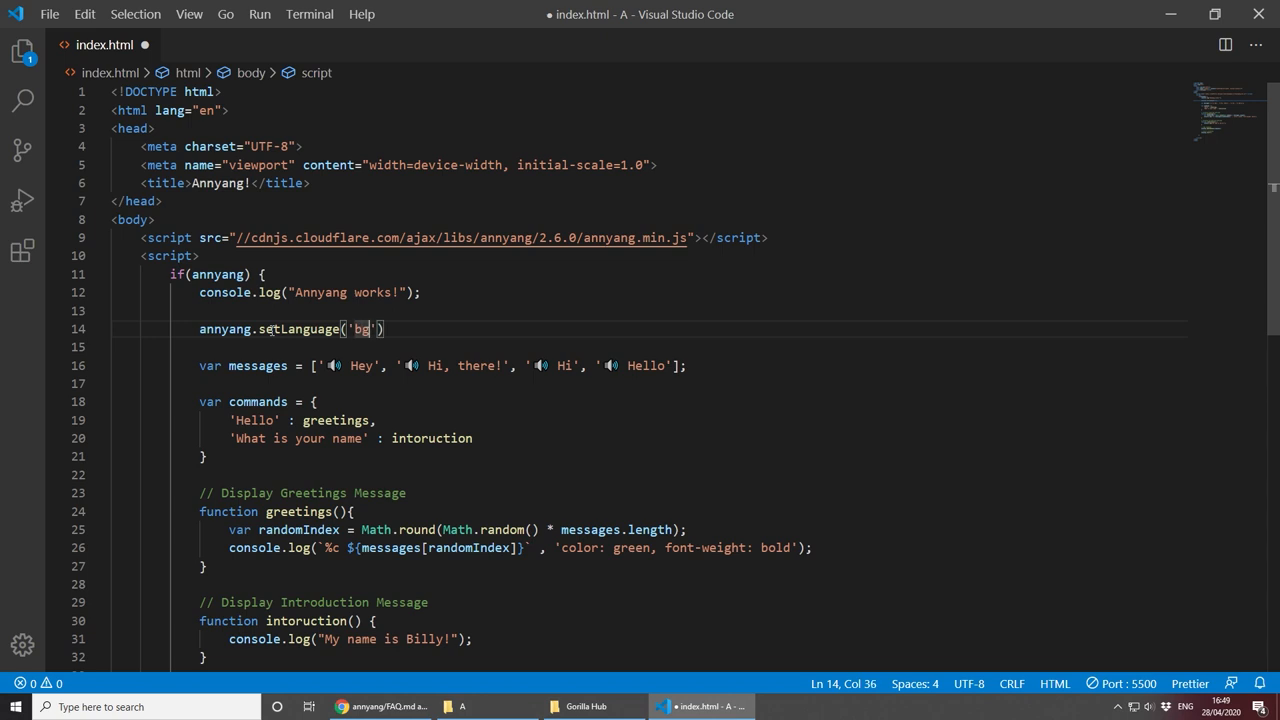
pyautogui.write(';')
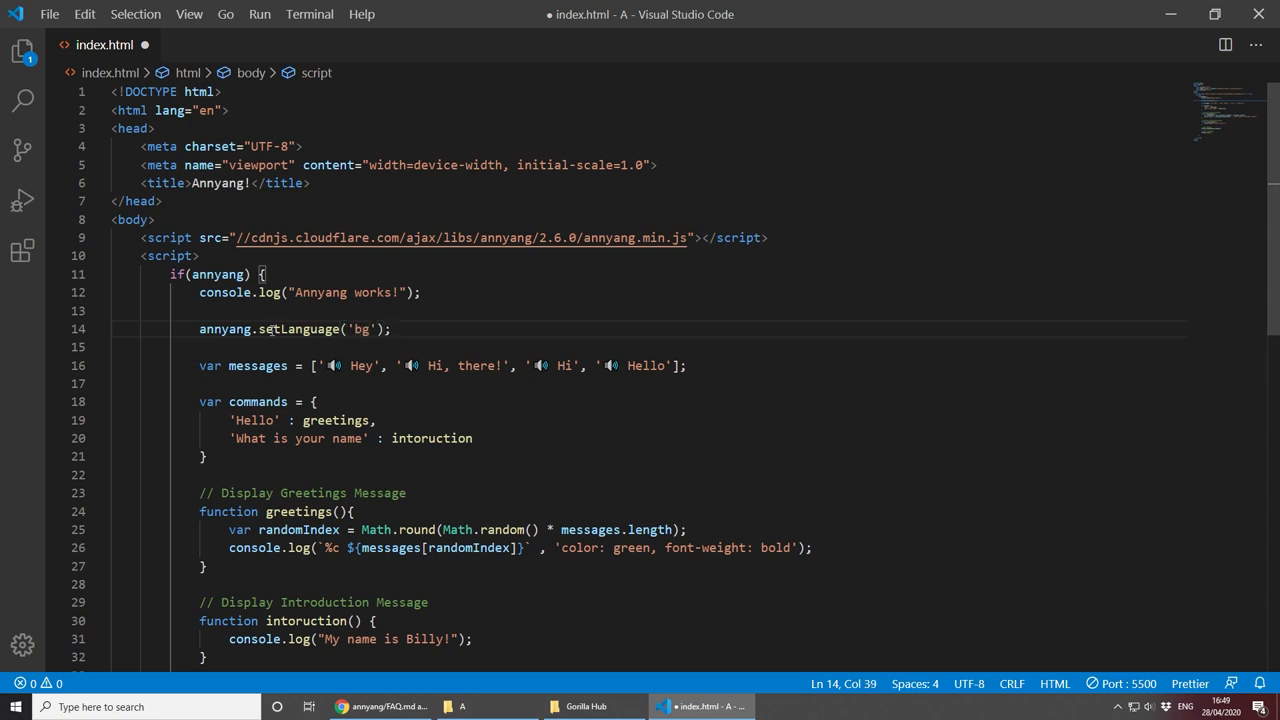
pyautogui.scroll(-3)
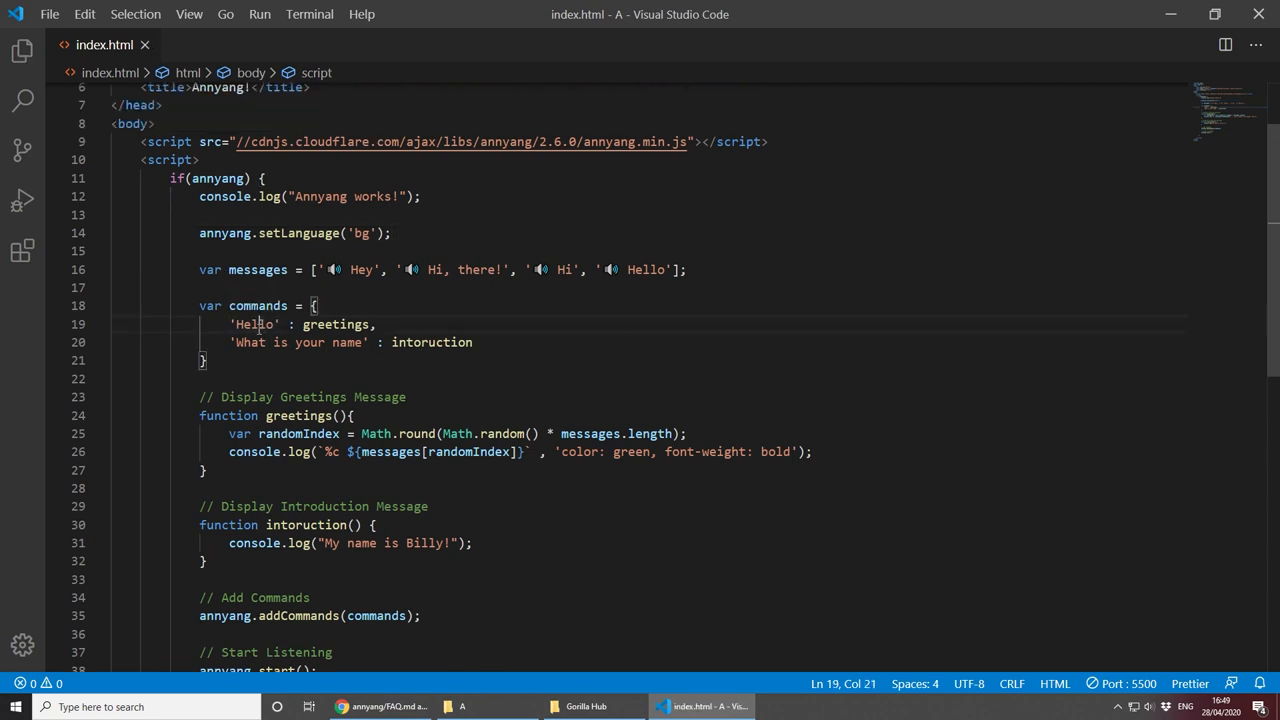
pyautogui.doubleClick(254, 324)
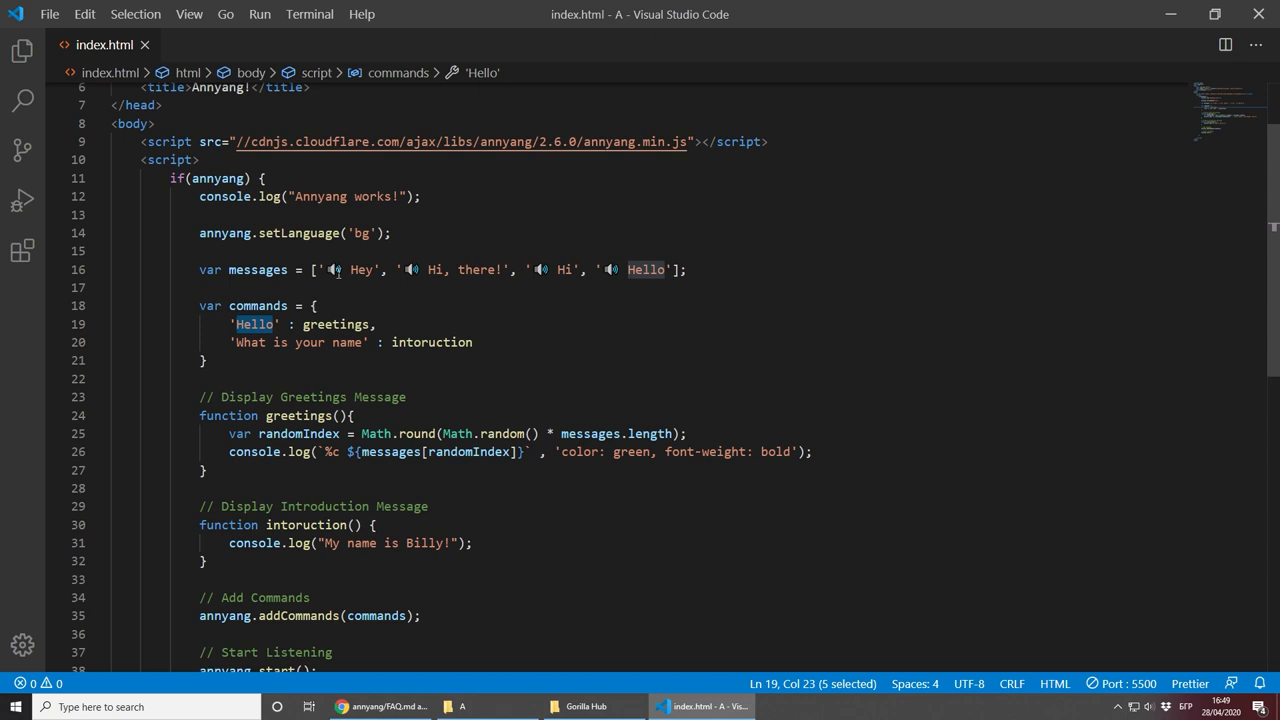
pyautogui.click(360, 268)
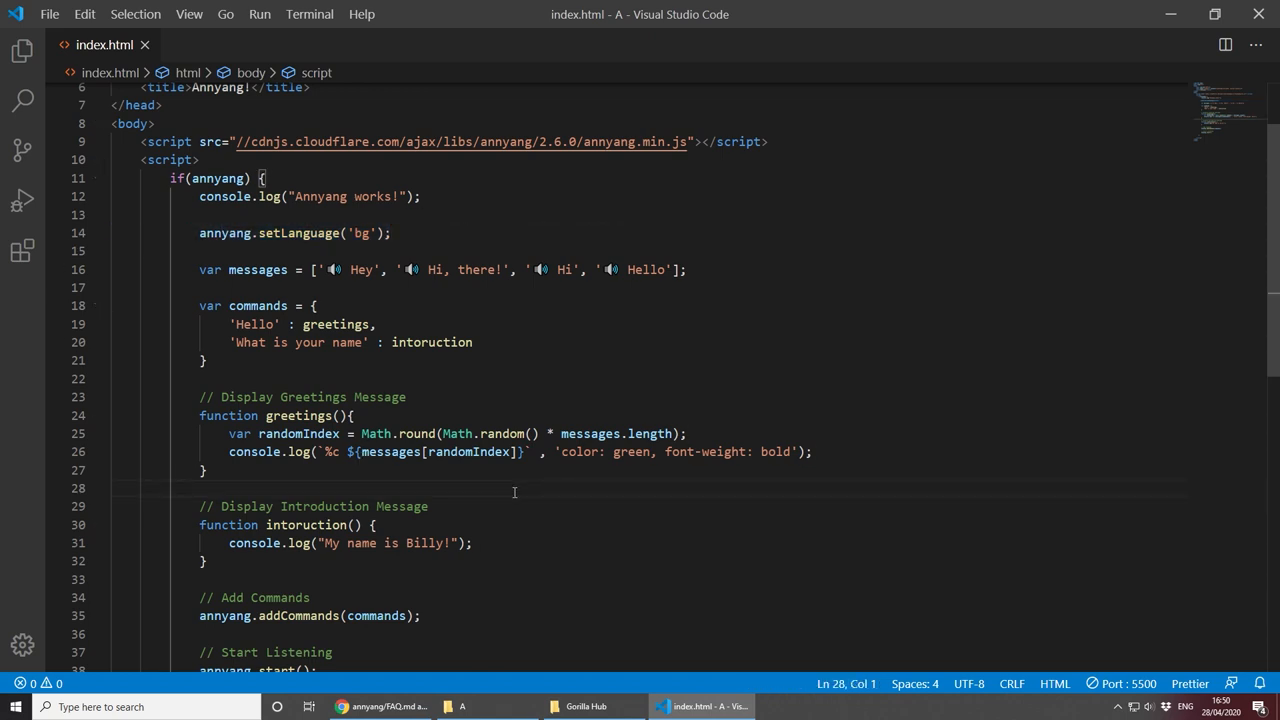
pyautogui.moveTo(508, 470)
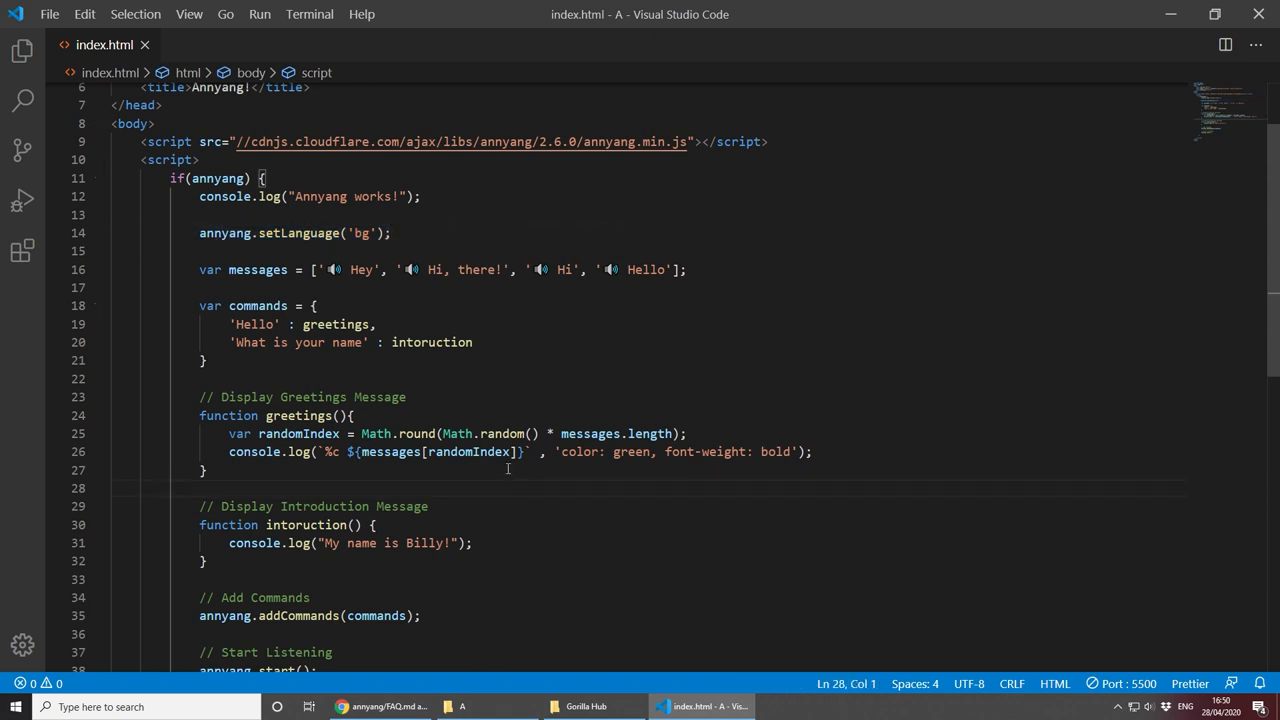